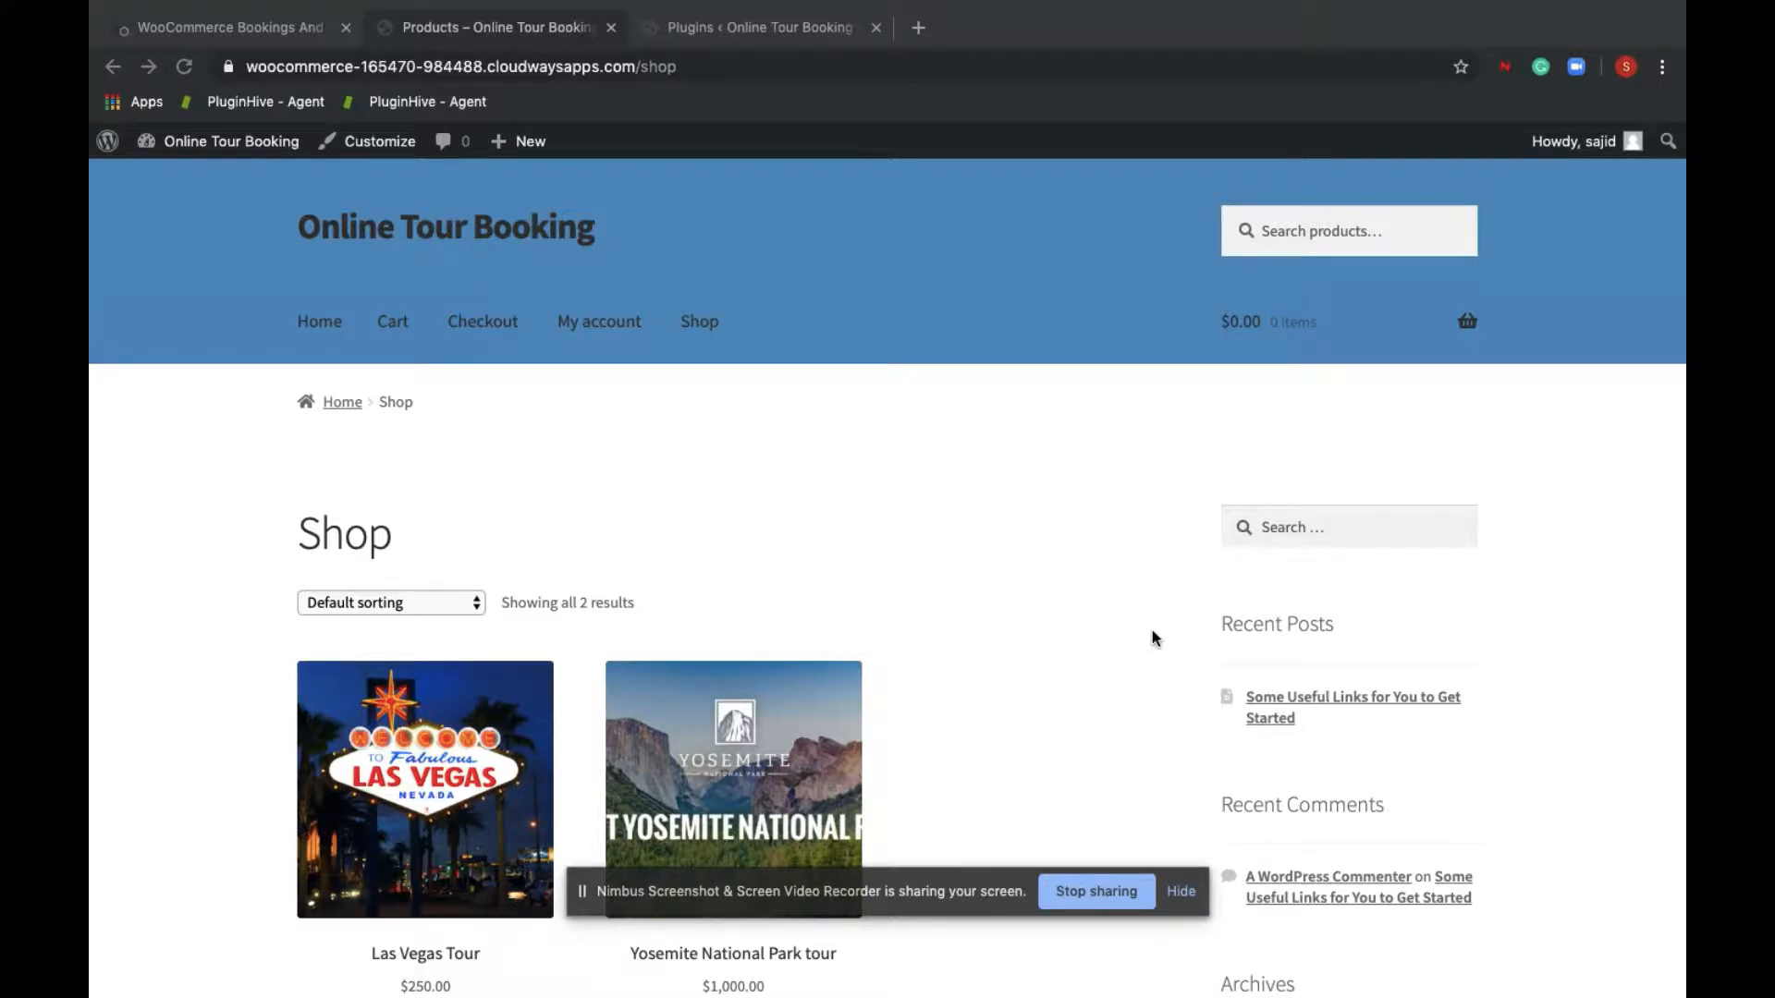
Return to the tour shop listing and bring the Las Vegas Tour into view
{"action": "scroll", "scroll_direction": "down", "scroll_amount": 3}
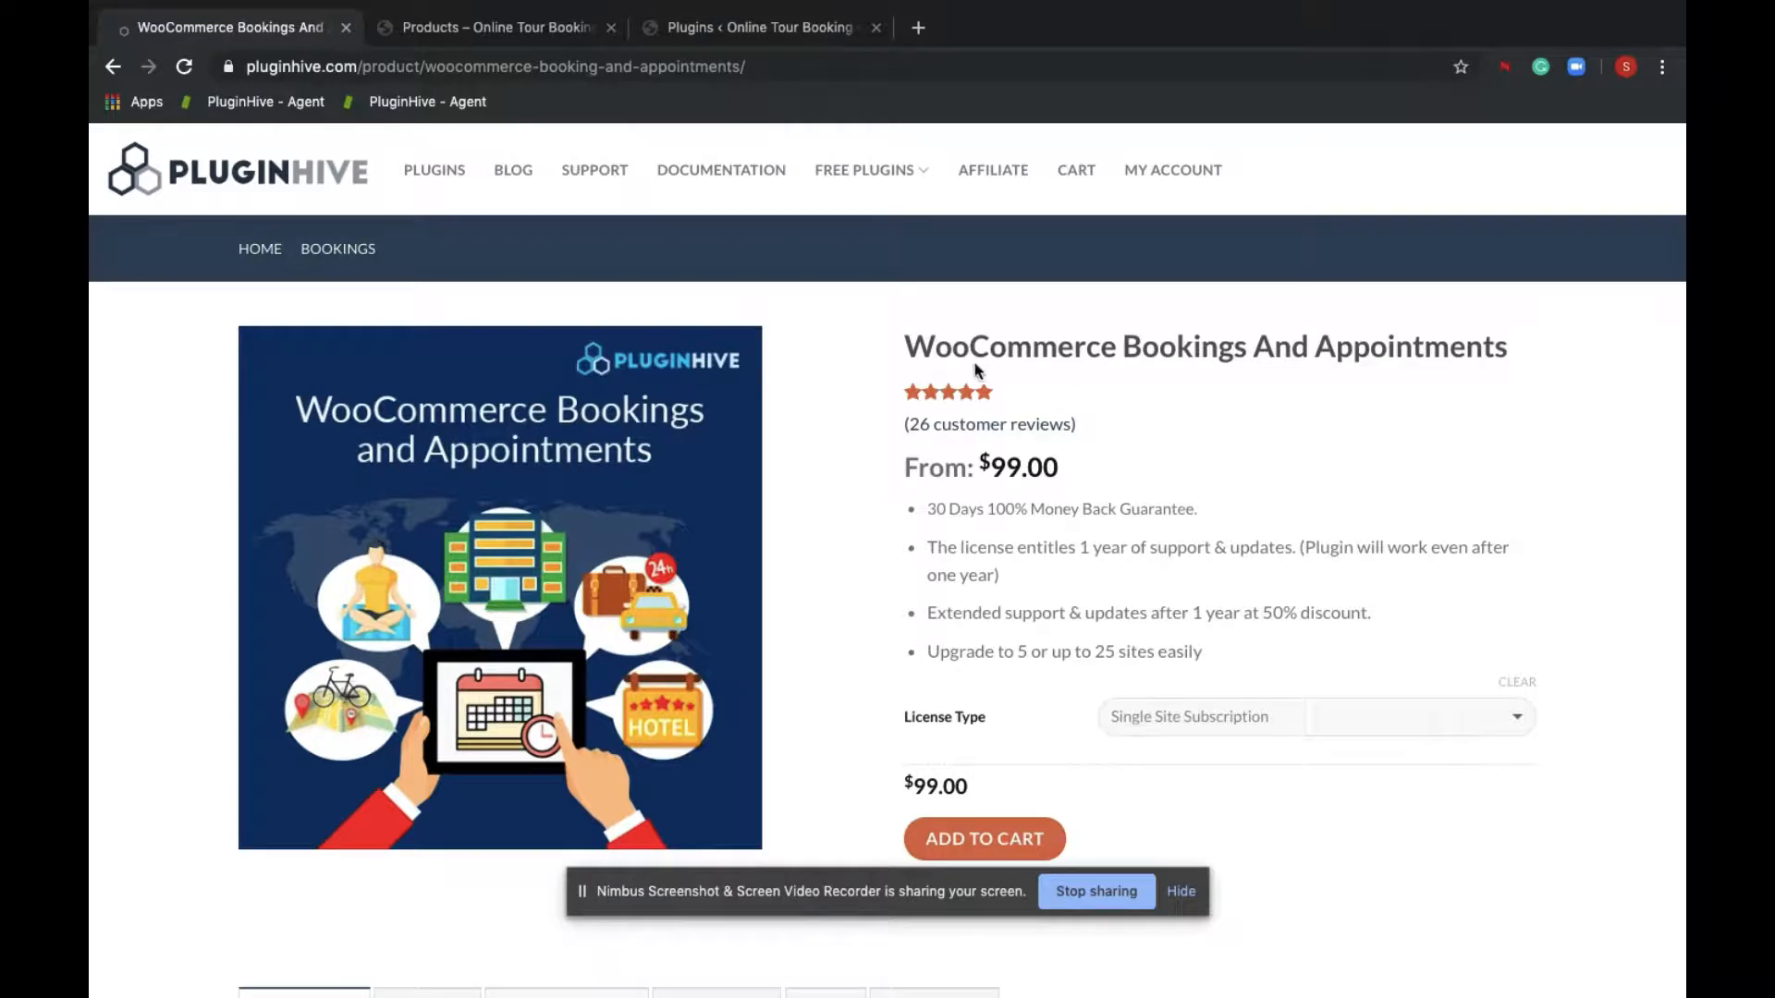
{"action": "left_click", "coordinate": [496, 26]}
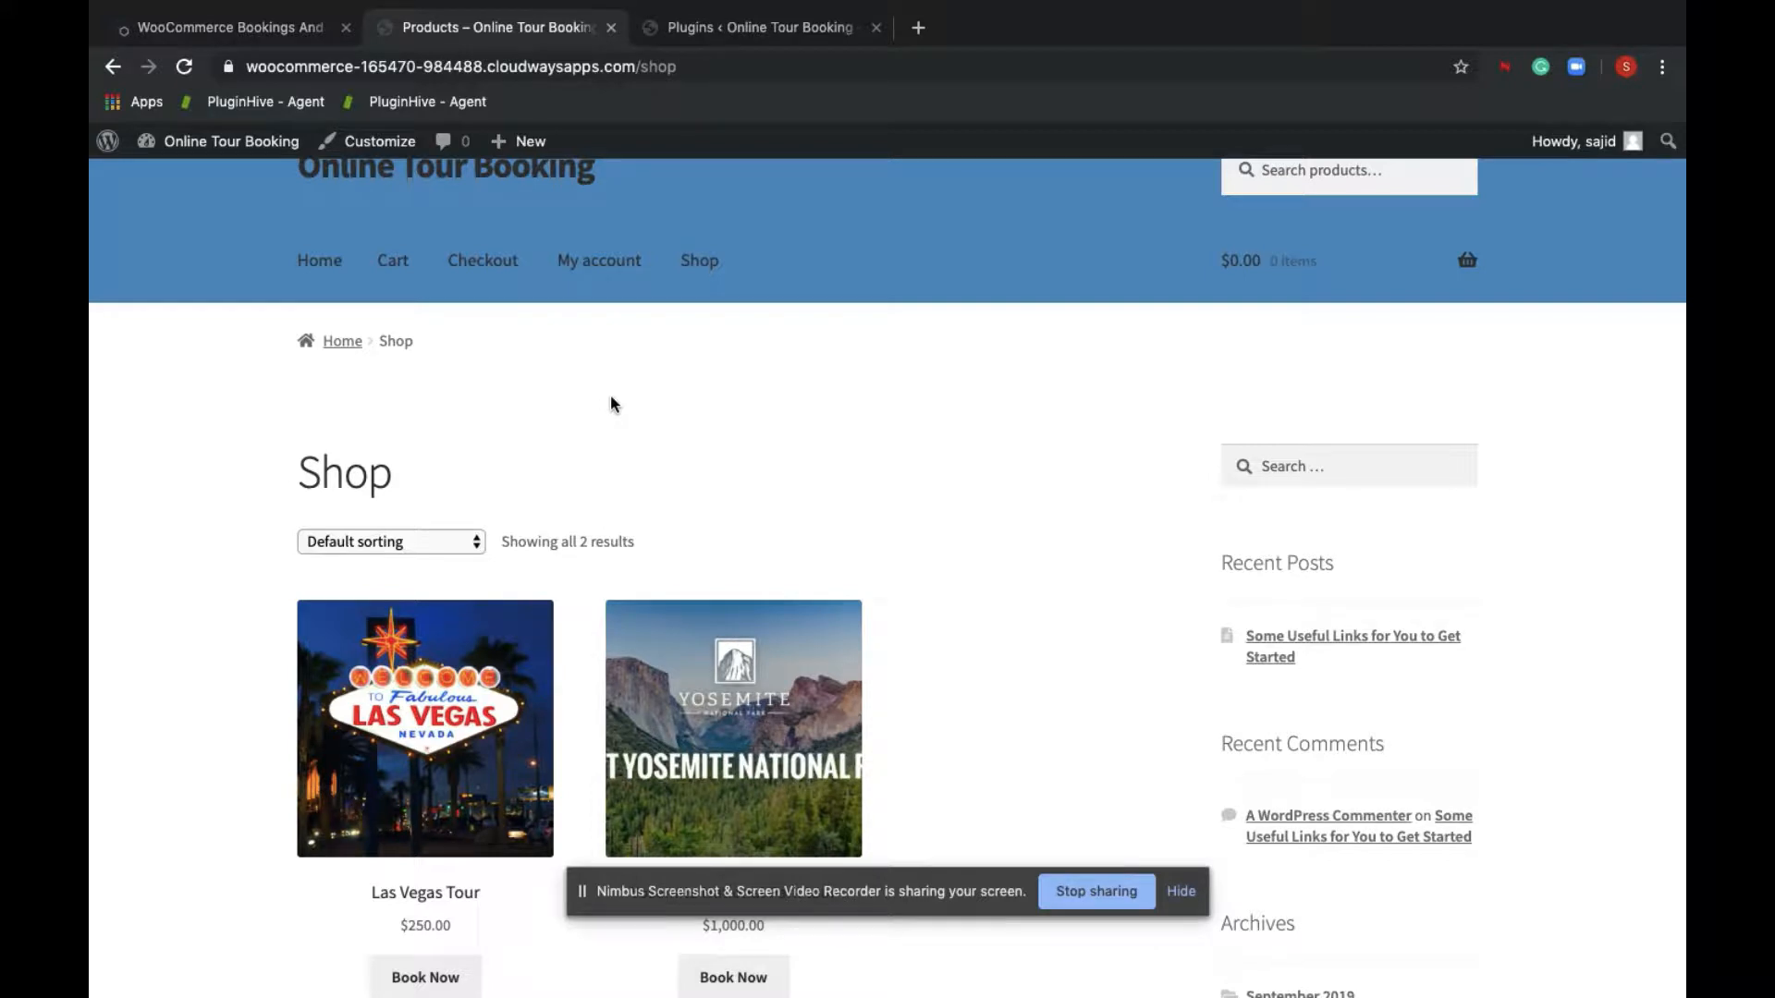
{"action": "scroll", "scroll_direction": "down", "scroll_amount": 3}
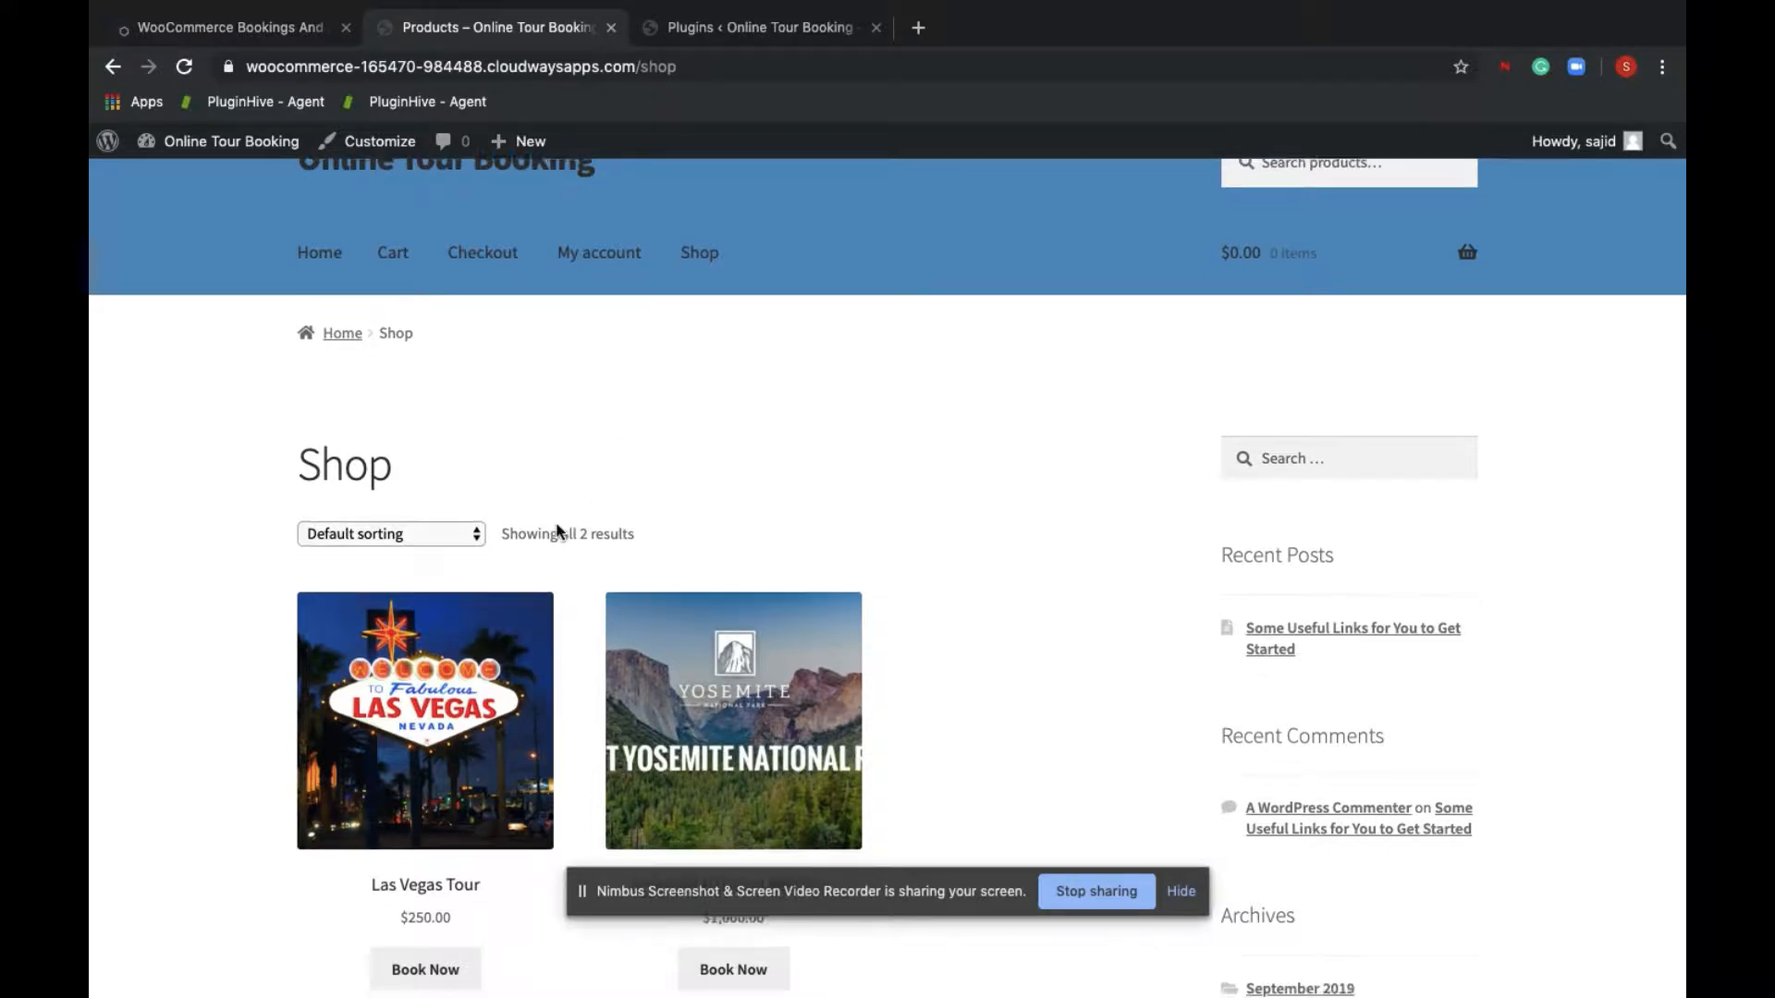
{"action": "scroll", "scroll_direction": "down", "scroll_amount": 3}
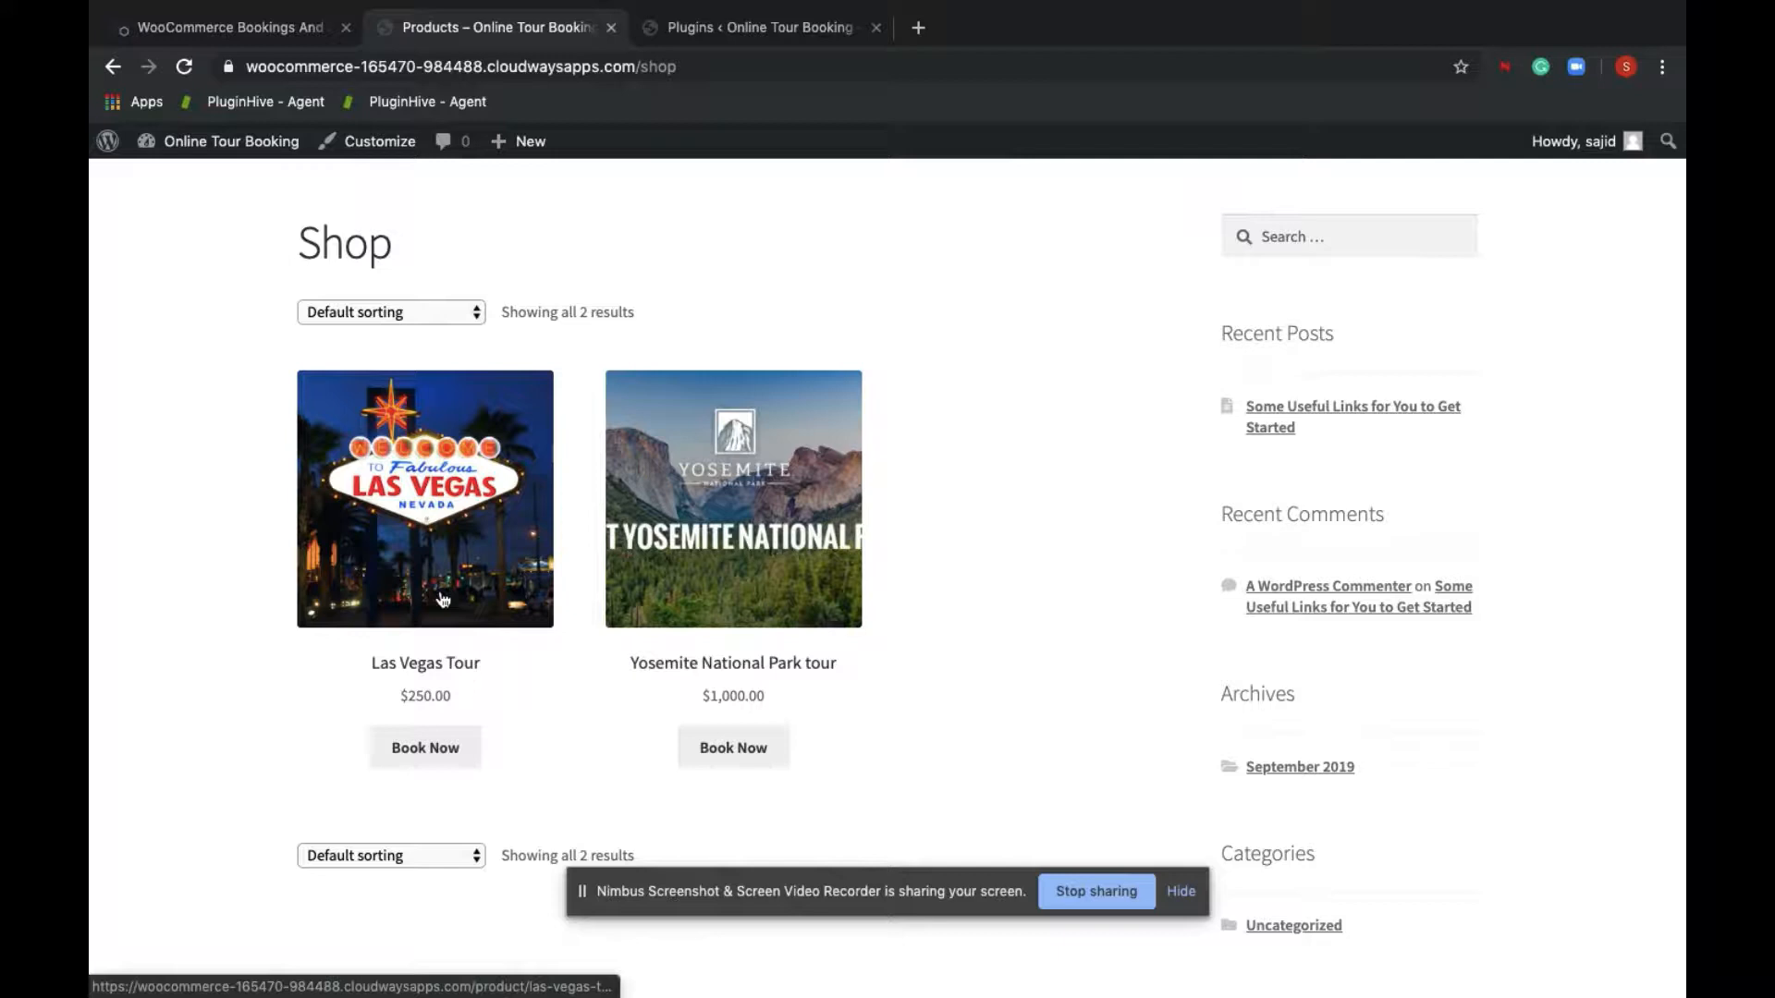
{"action": "mouse_move", "coordinate": [776, 549]}
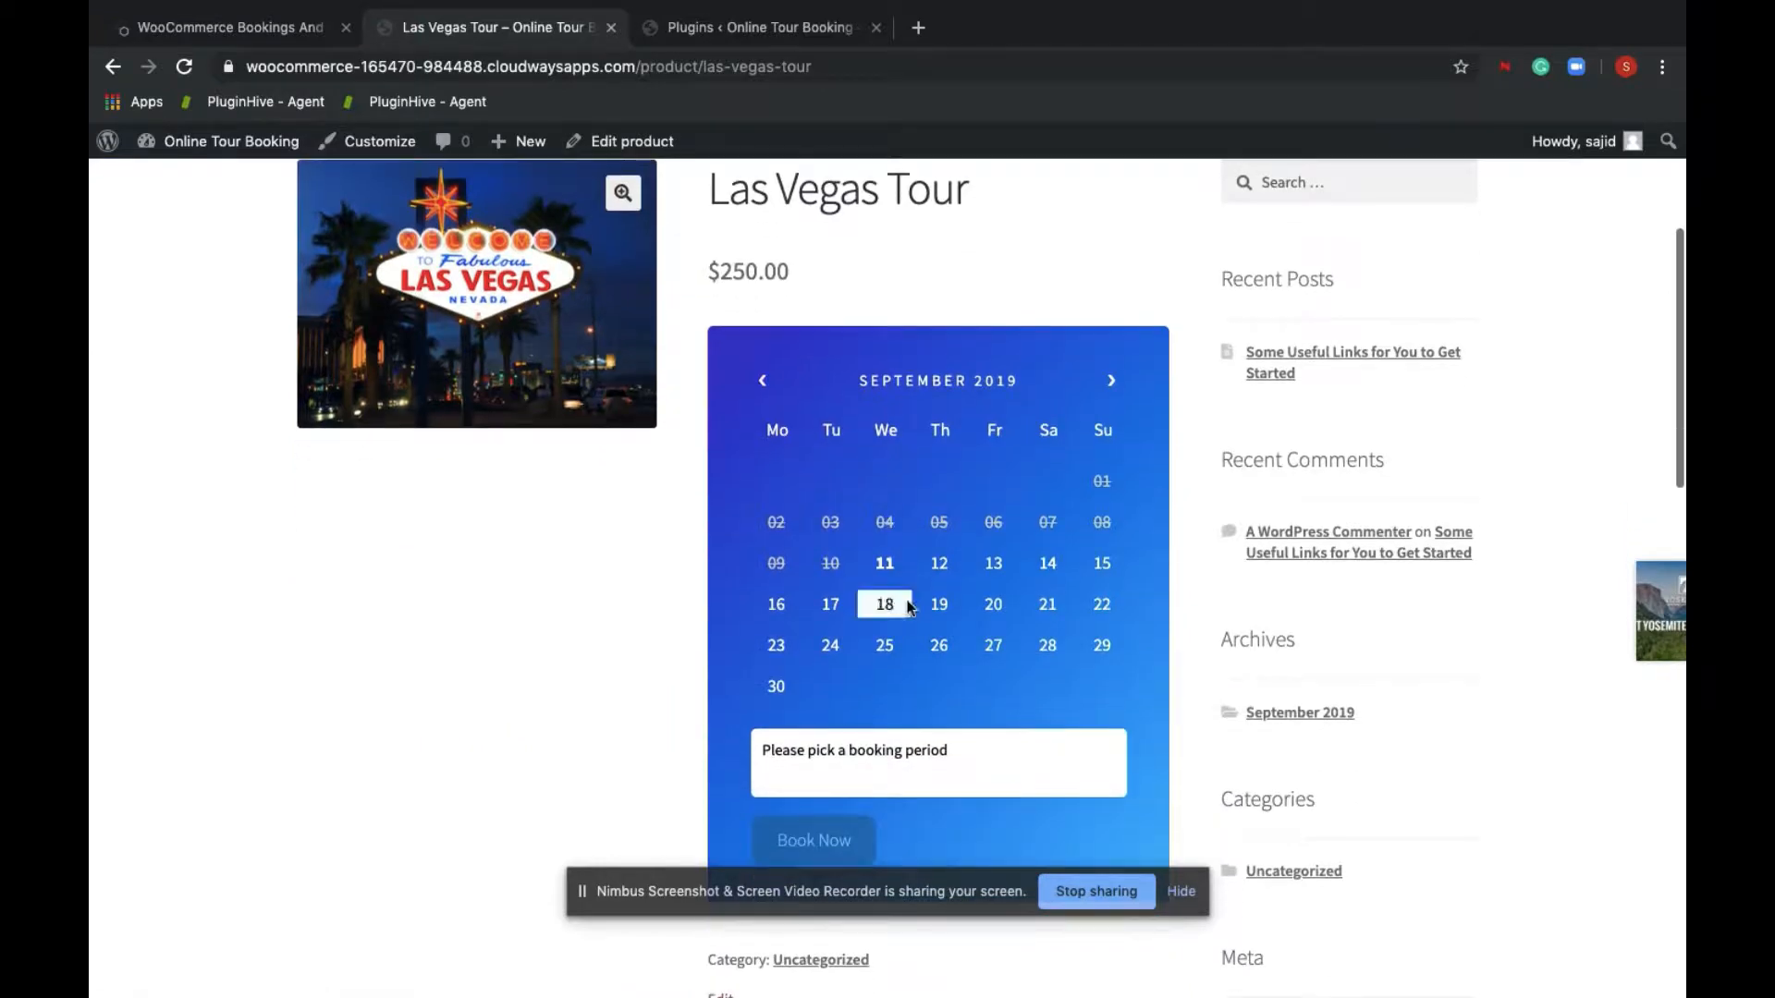
Pick September 11 then September 13, 2019 on the Las Vegas calendar for a $250.00 quote
{"action": "left_click", "coordinate": [884, 561]}
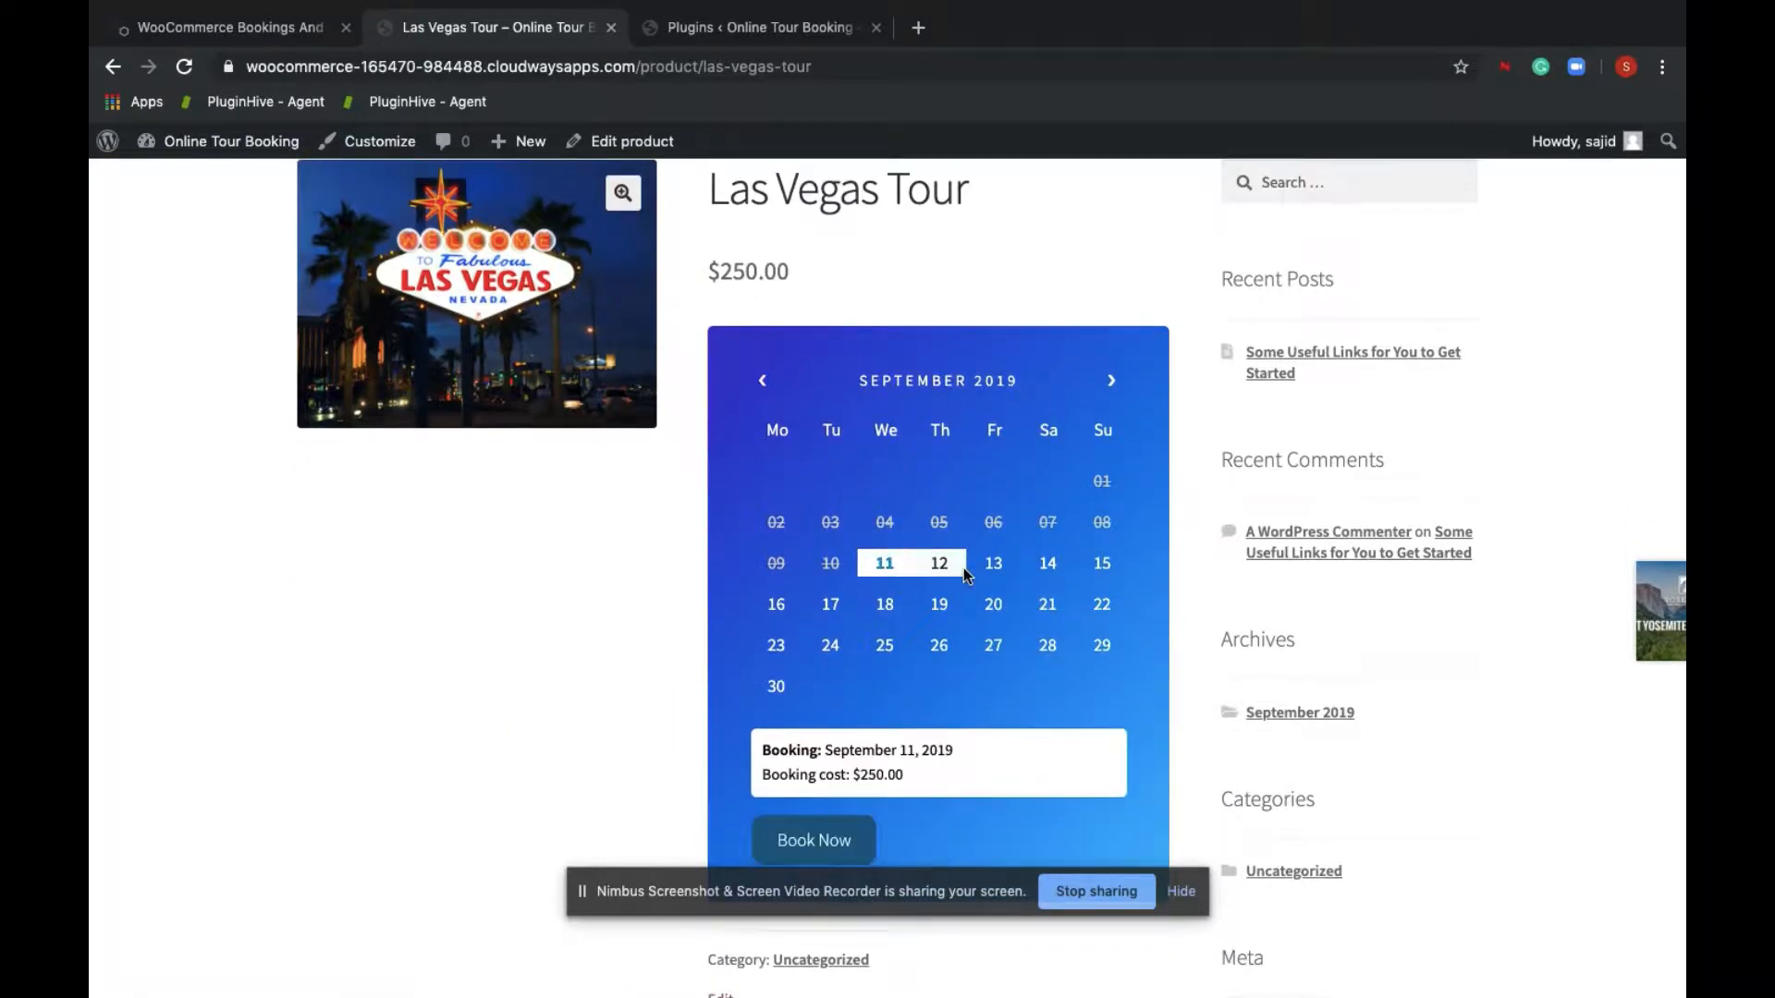
{"action": "left_click", "coordinate": [993, 562]}
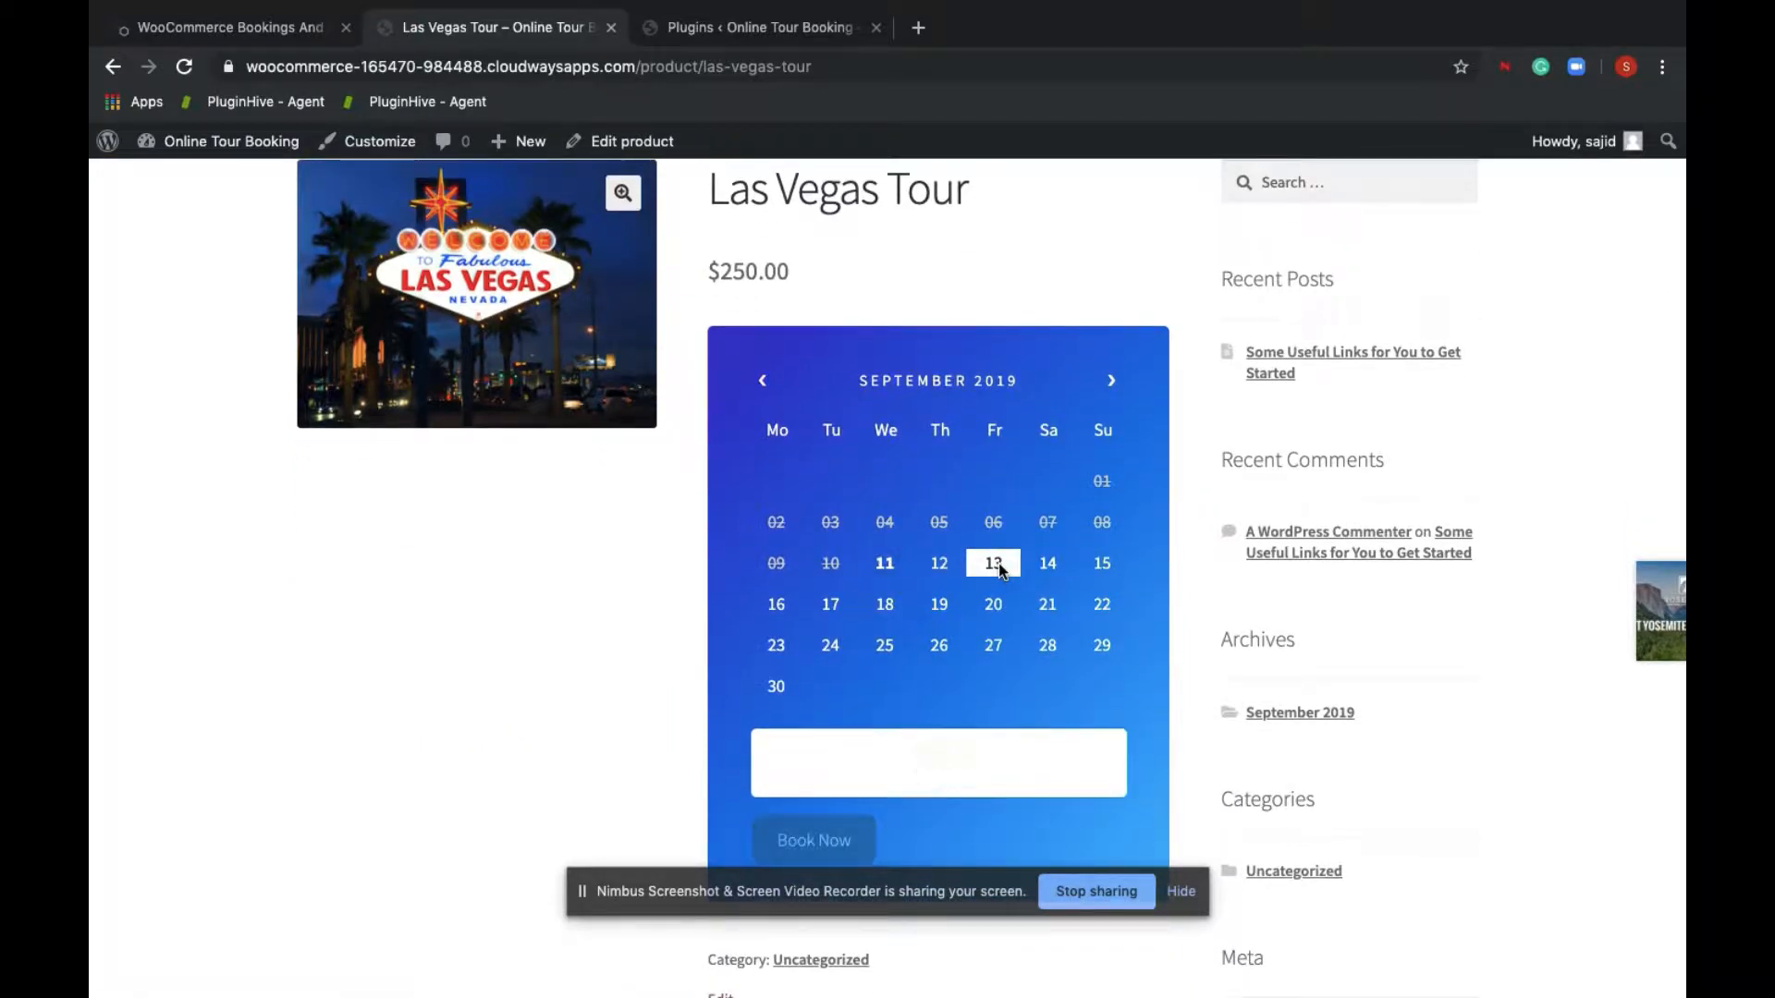
{"action": "left_click", "coordinate": [993, 562]}
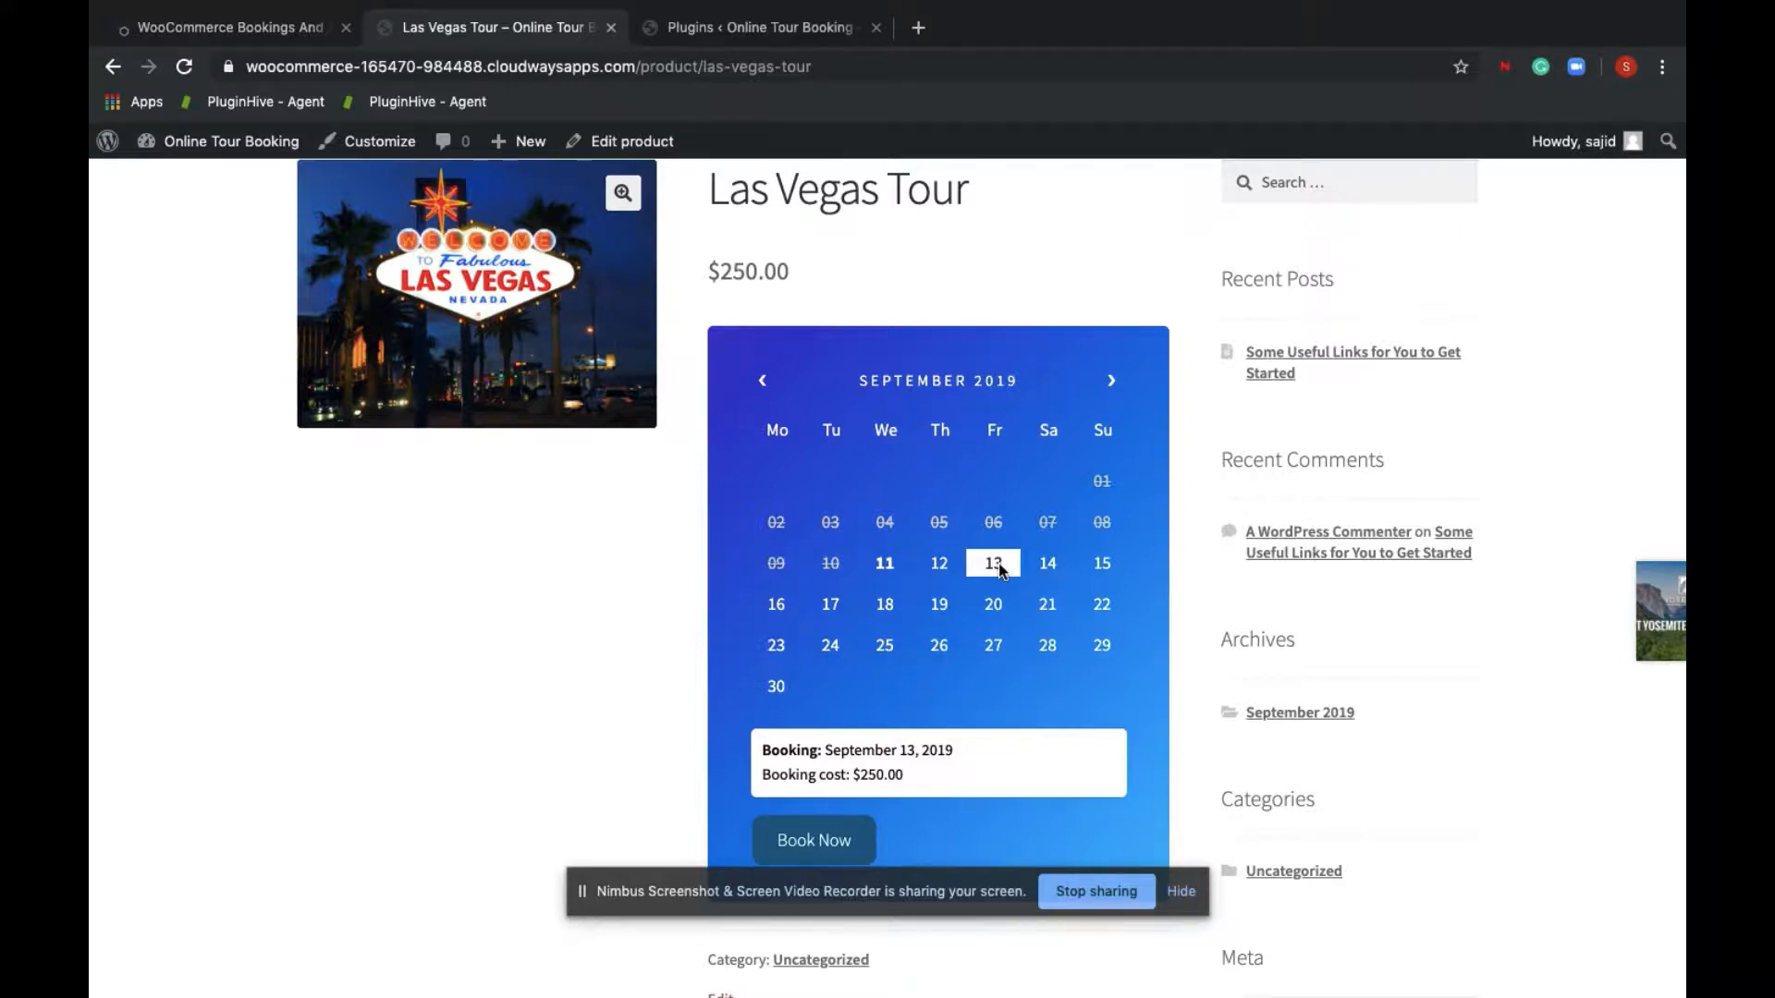
{"action": "scroll", "scroll_direction": "down", "scroll_amount": 3}
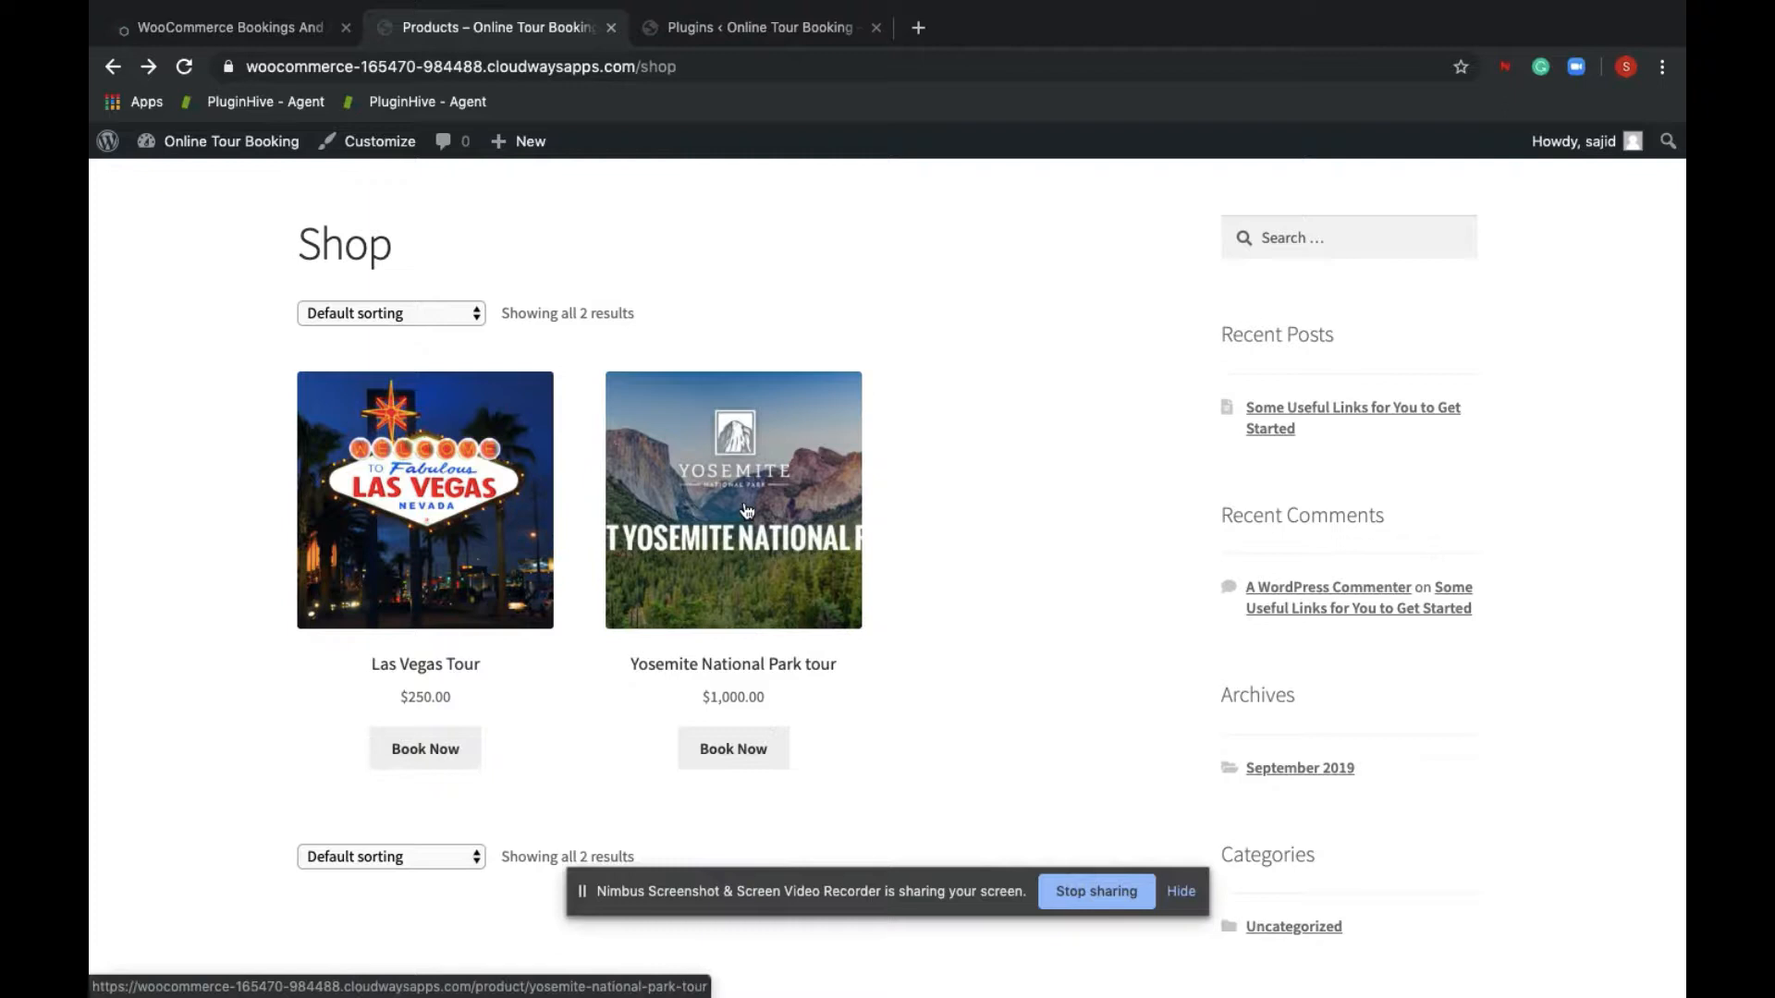
Choose the Yosemite National Park tour with a September 11–13, 2019 date range
{"action": "left_click", "coordinate": [732, 499]}
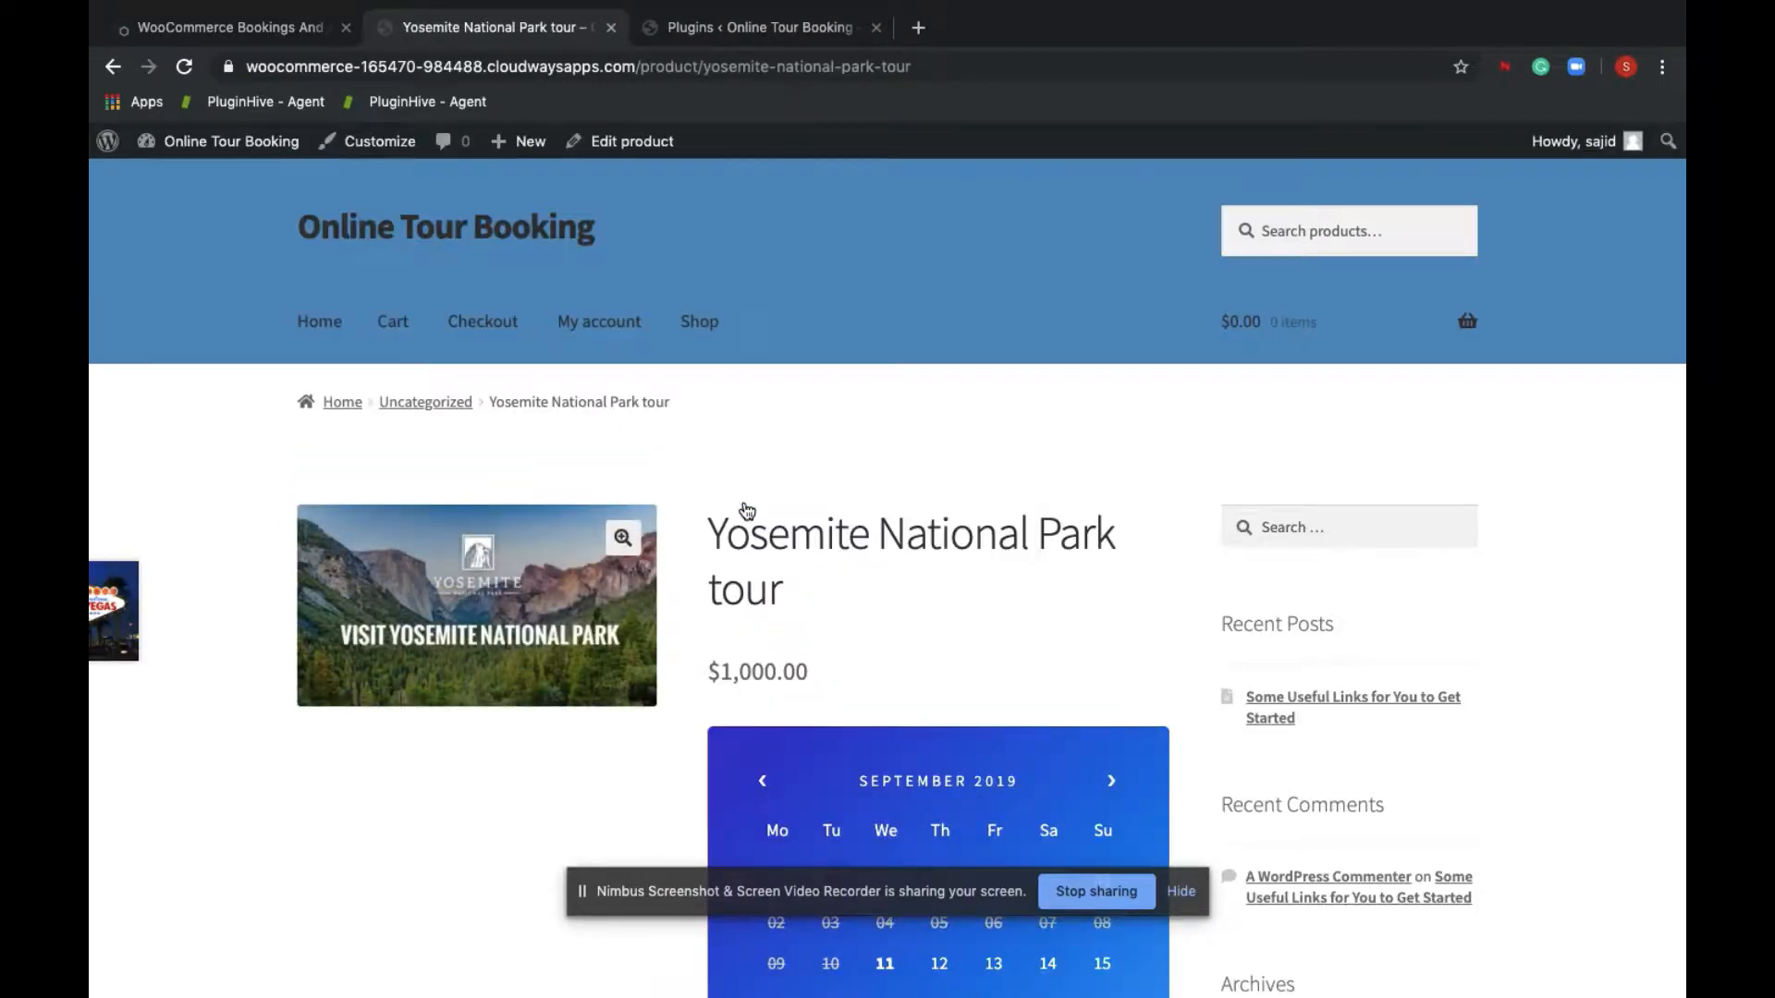
{"action": "scroll", "scroll_direction": "down", "scroll_amount": 3}
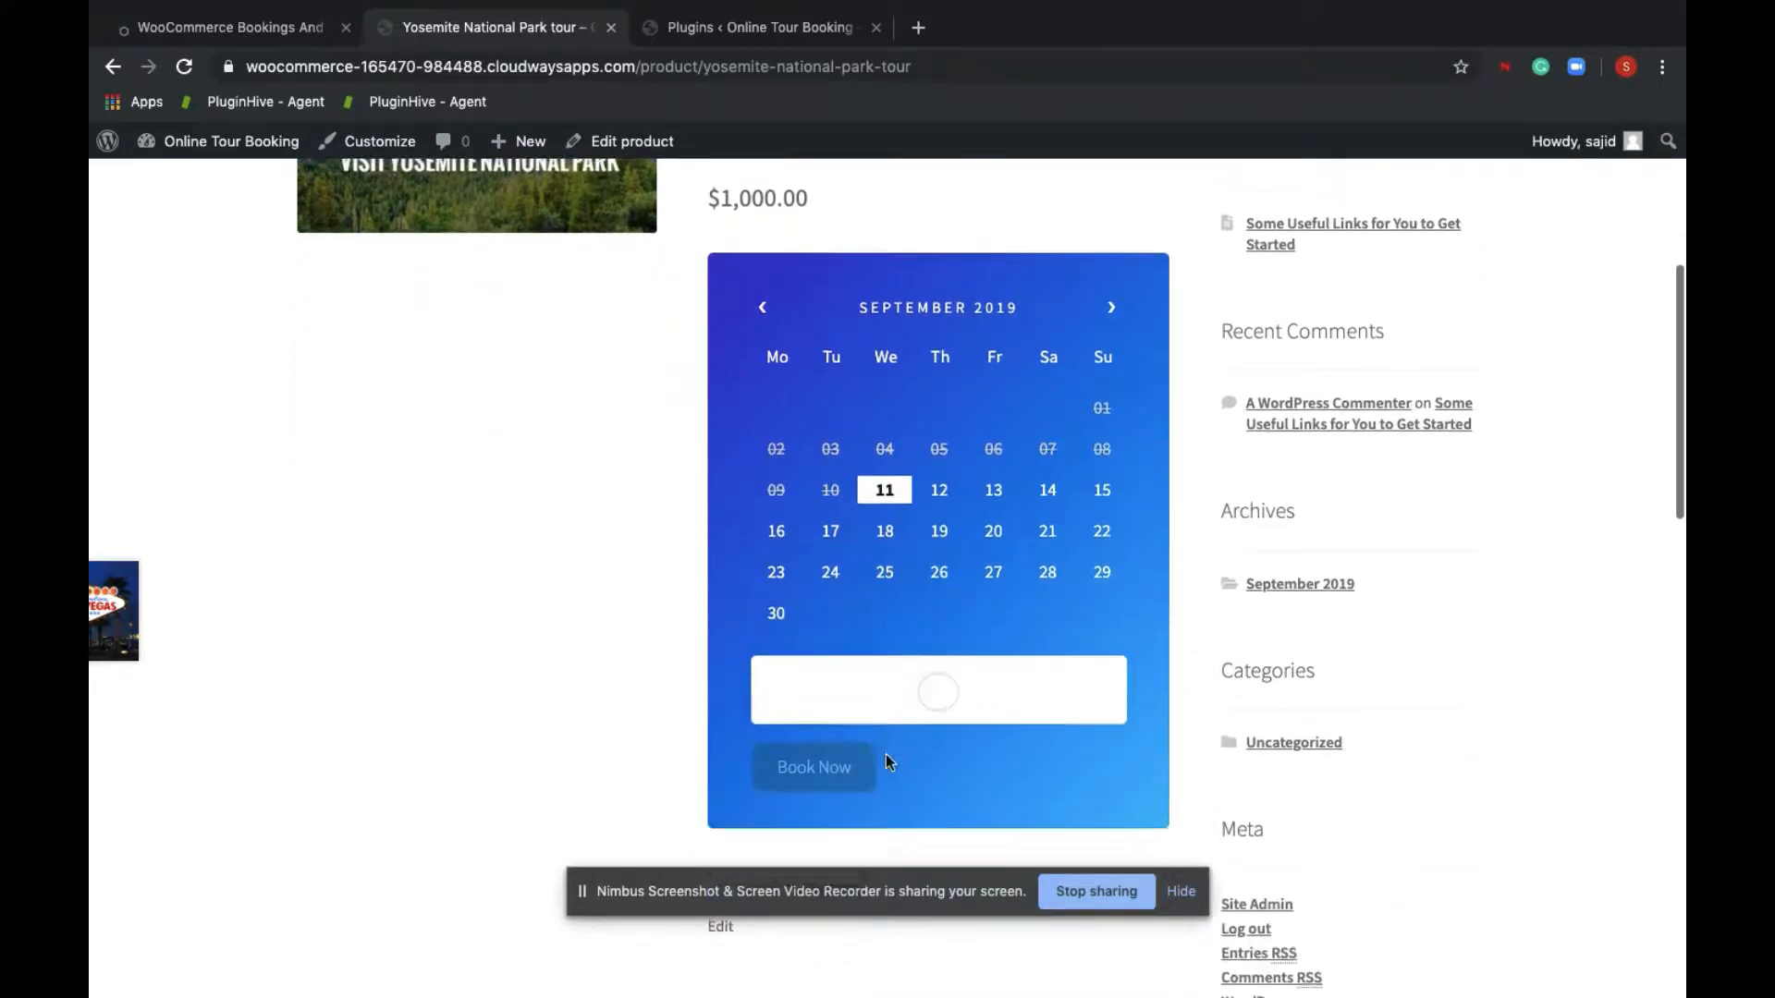
{"action": "left_click", "coordinate": [993, 488]}
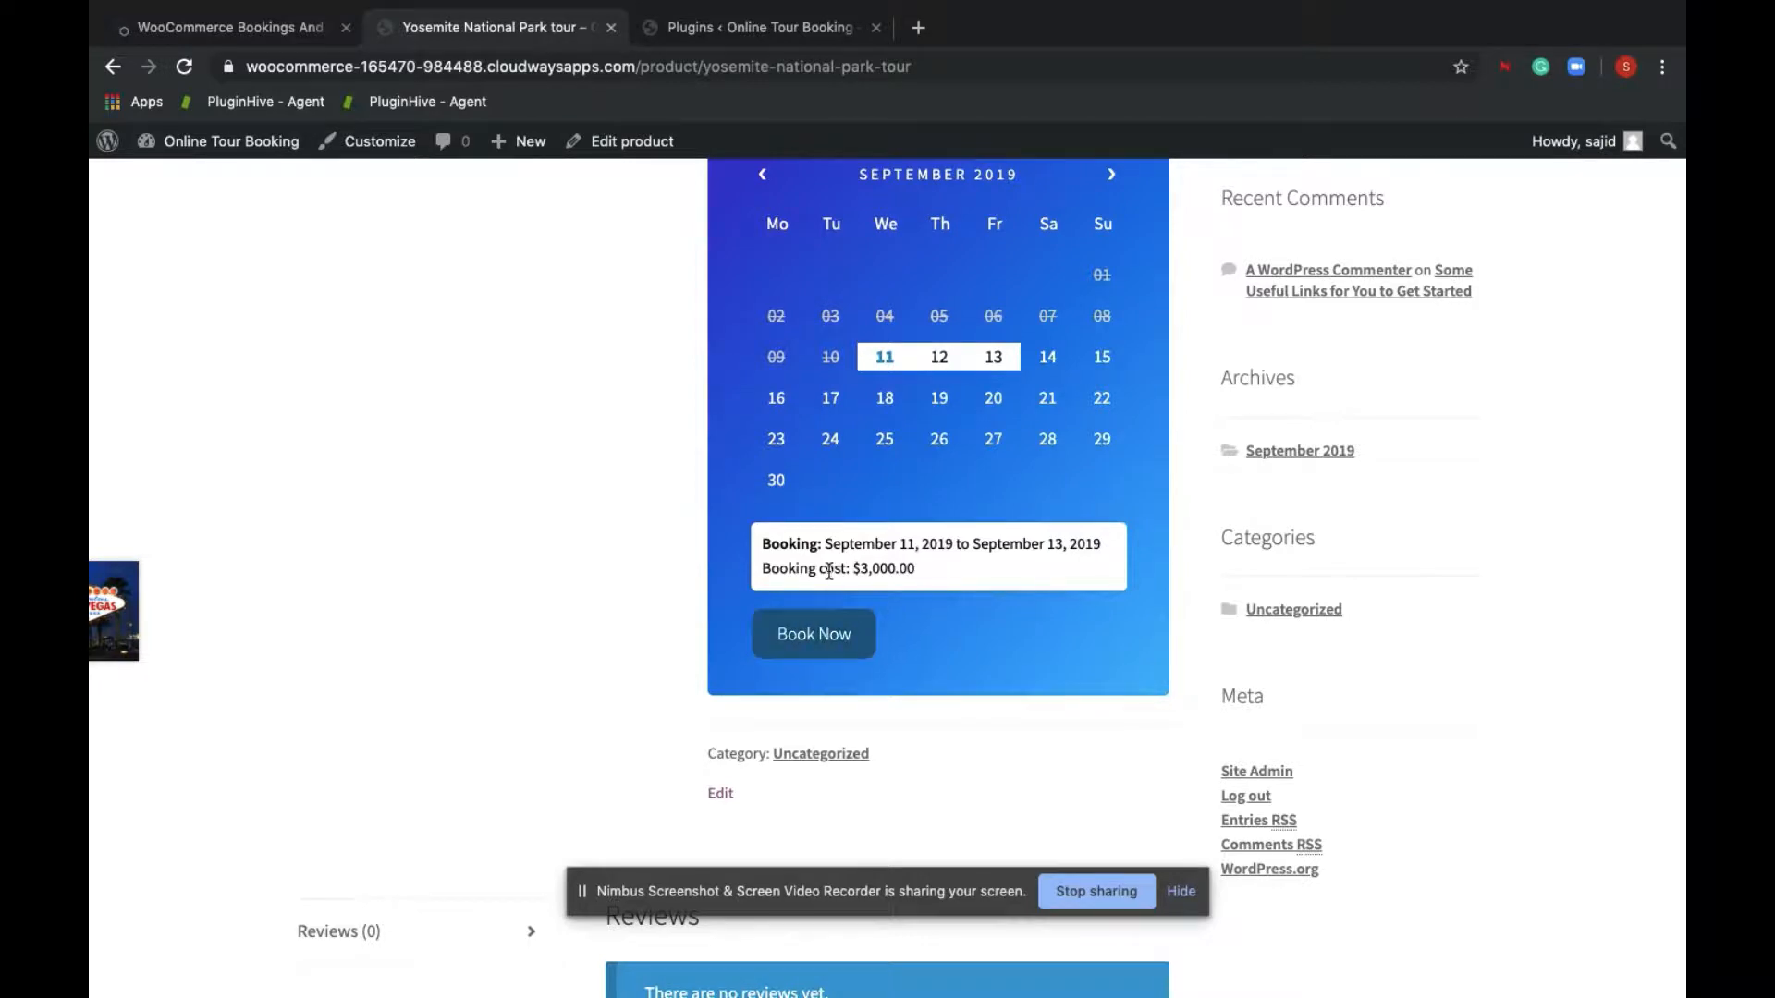
{"action": "mouse_move", "coordinate": [928, 577]}
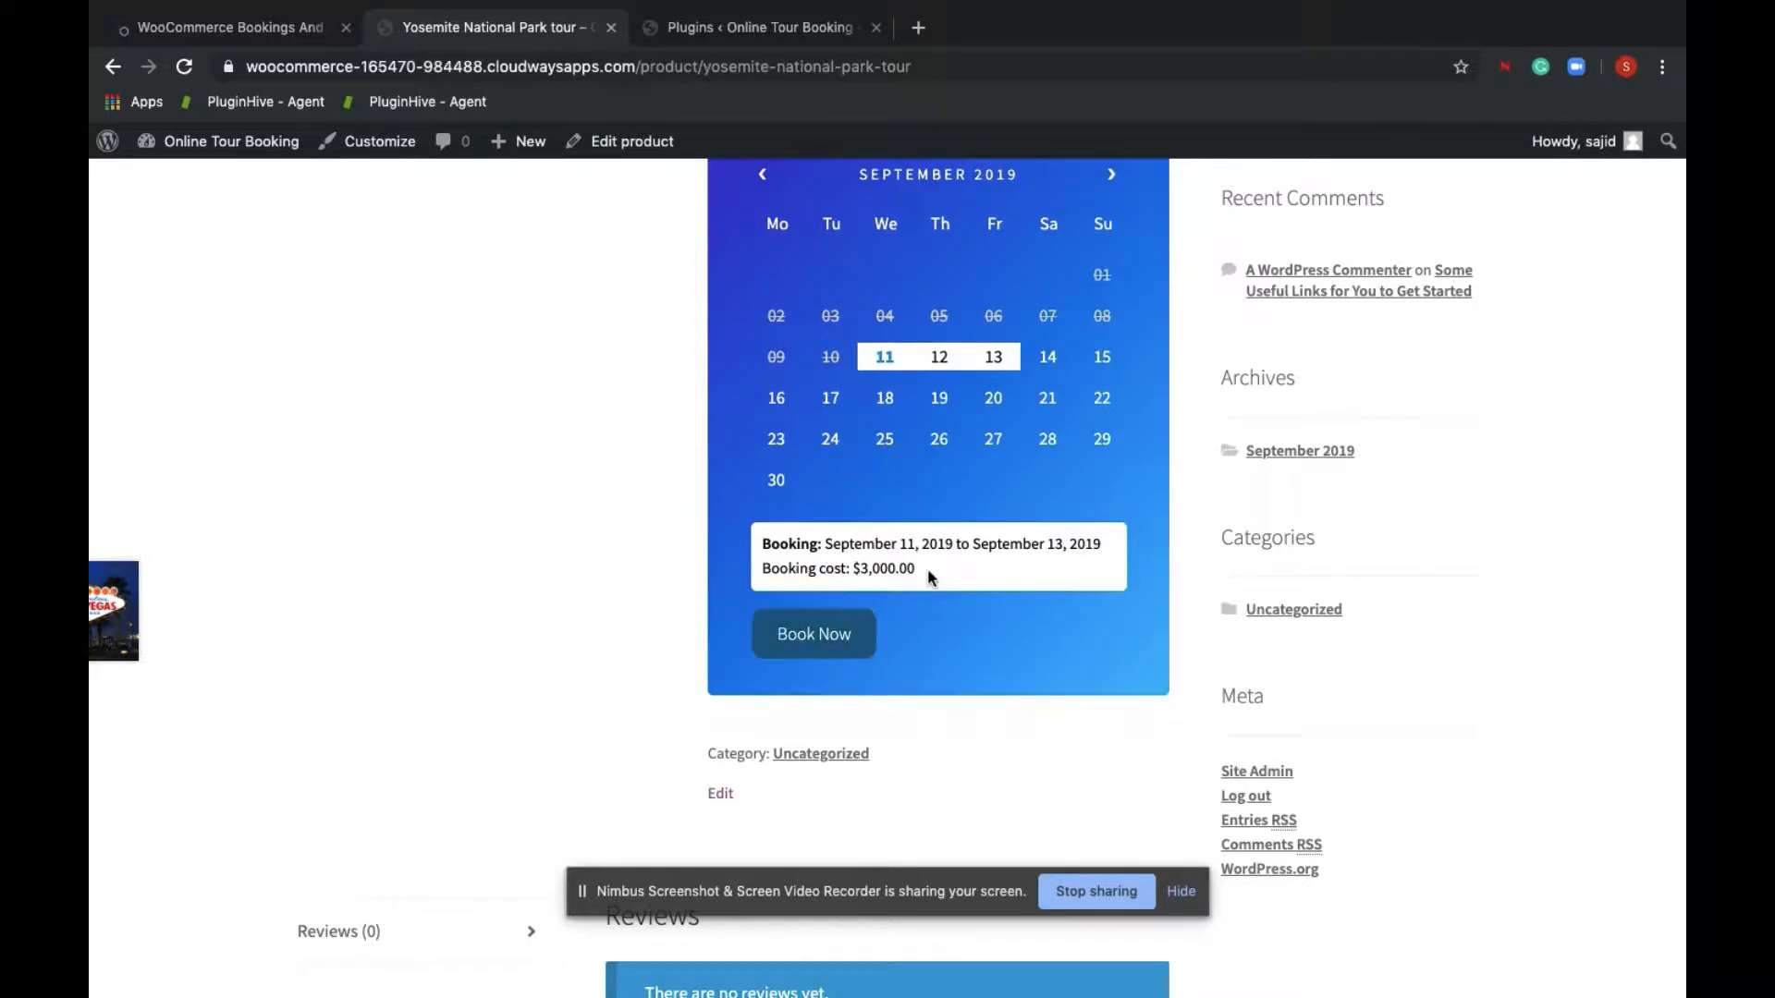
Book the $3,000.00 Yosemite tour into the cart with Book Now
{"action": "left_click", "coordinate": [813, 634]}
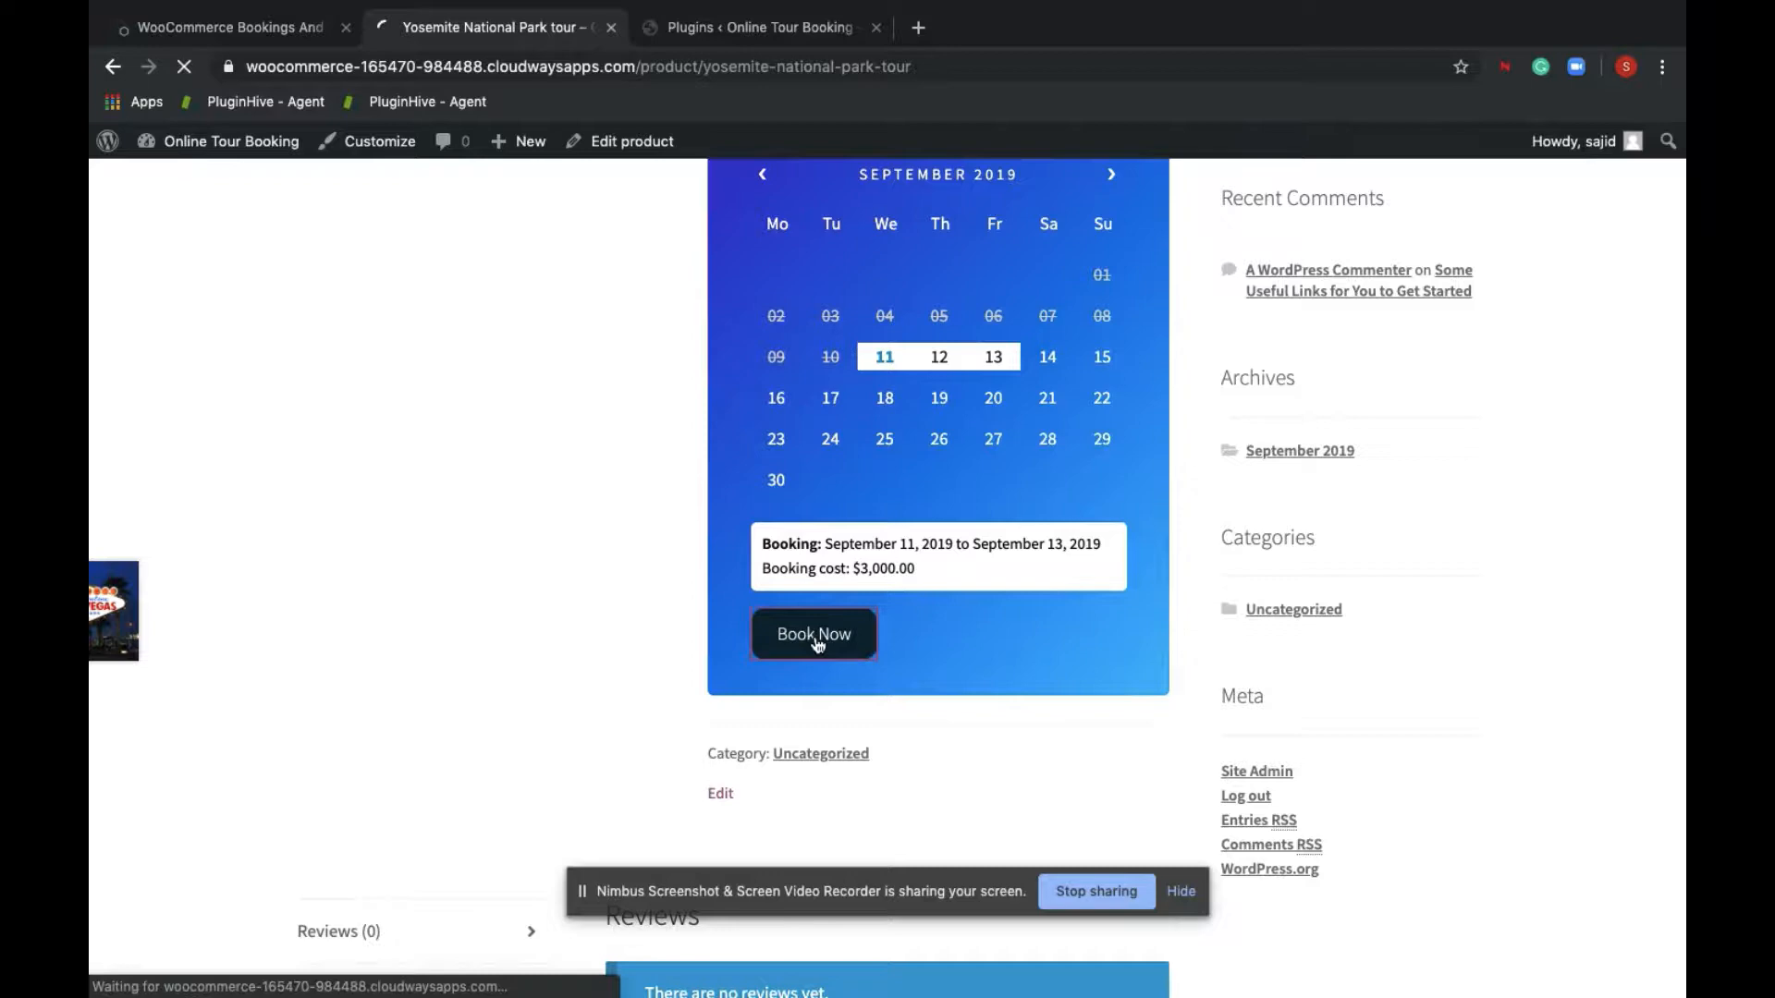
{"action": "left_click", "coordinate": [813, 634]}
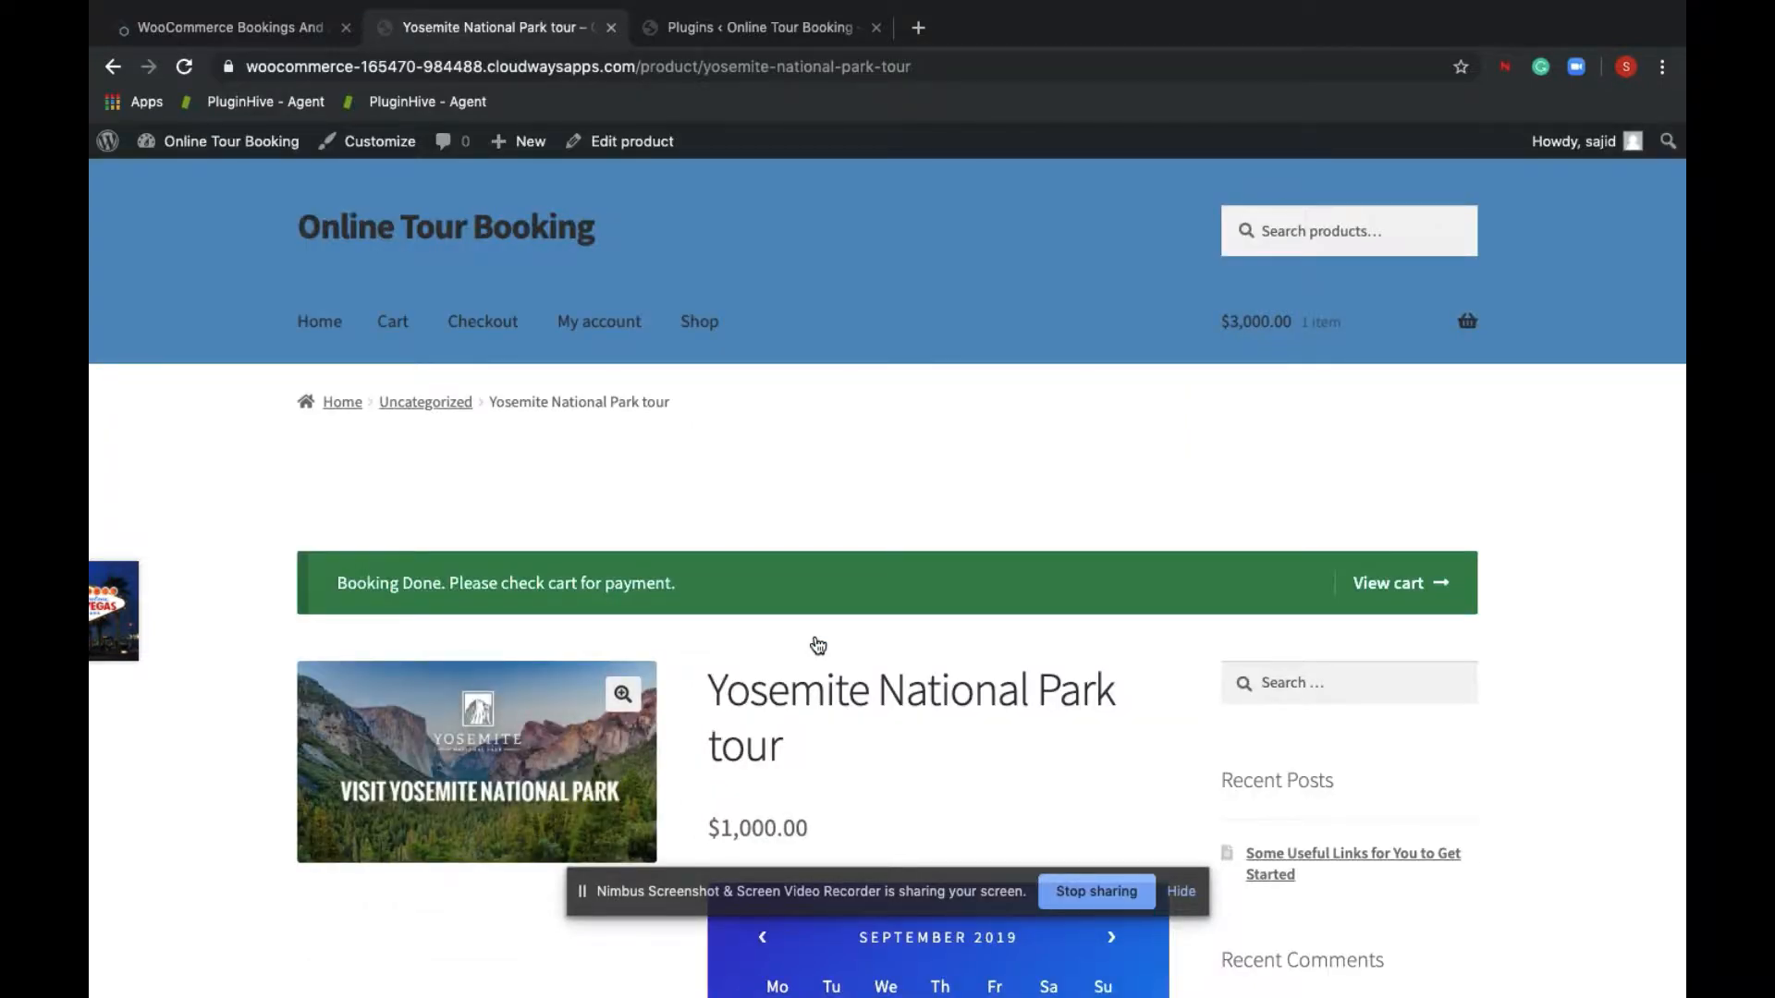
{"action": "scroll", "scroll_direction": "down", "scroll_amount": 3}
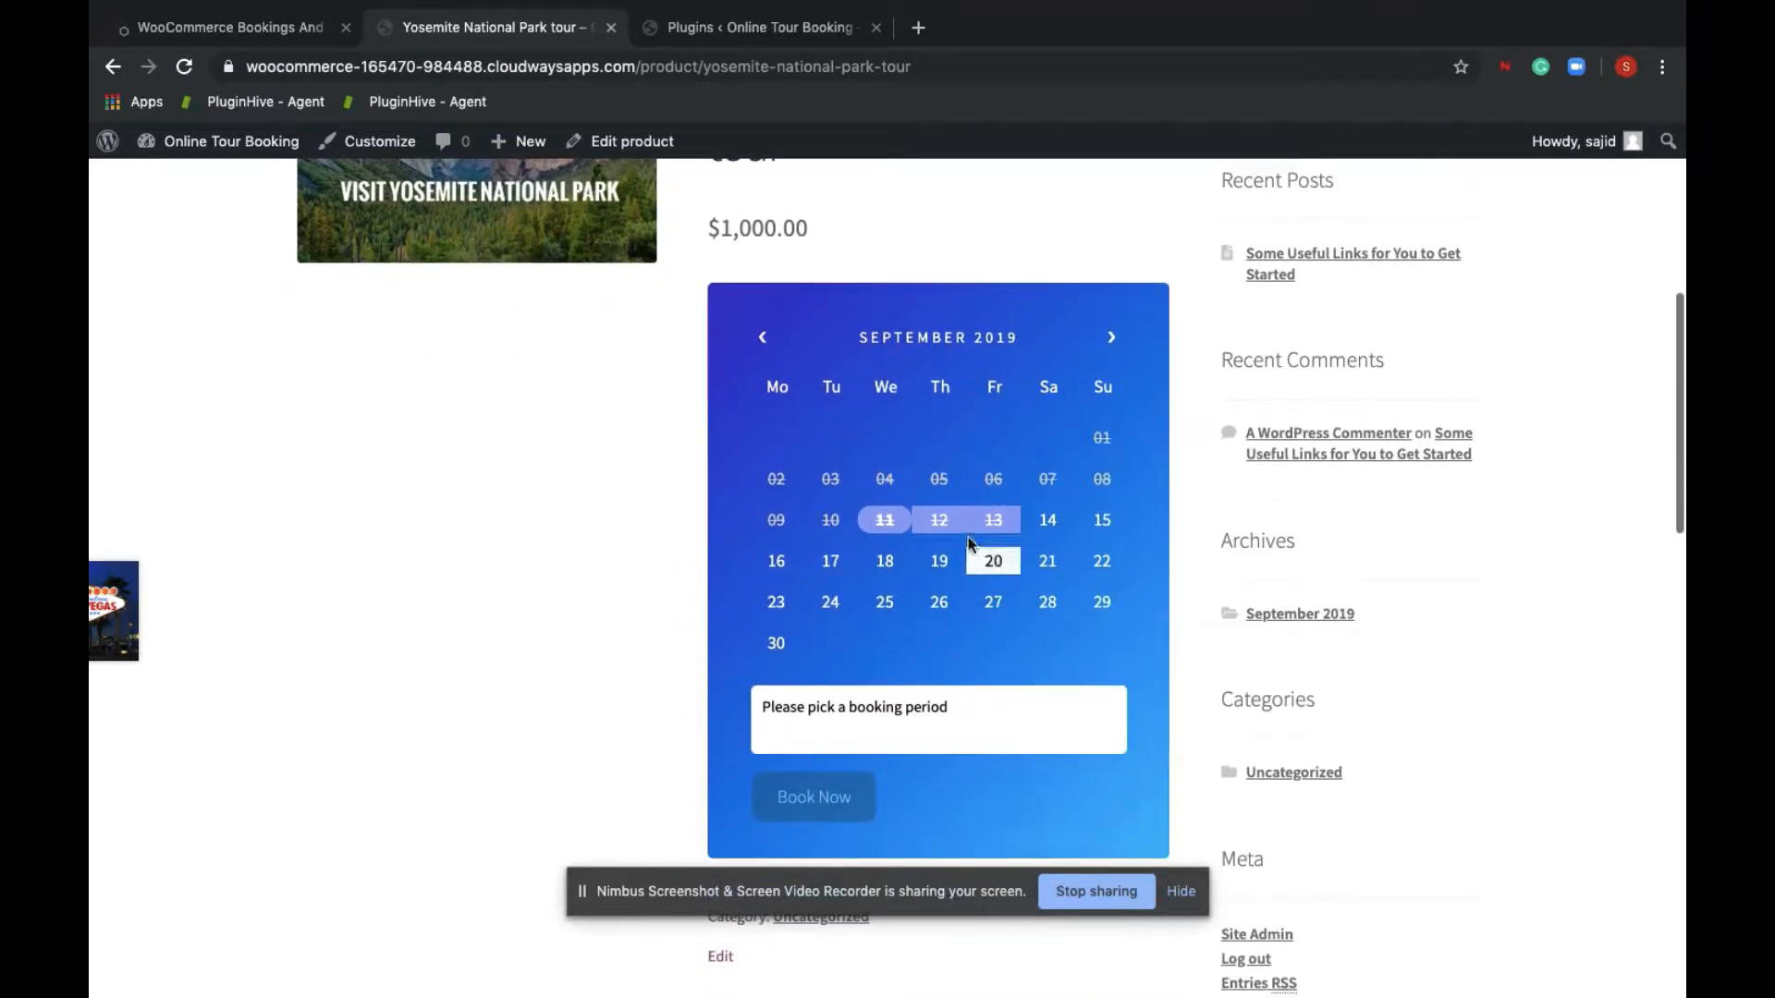
{"action": "mouse_move", "coordinate": [1046, 519]}
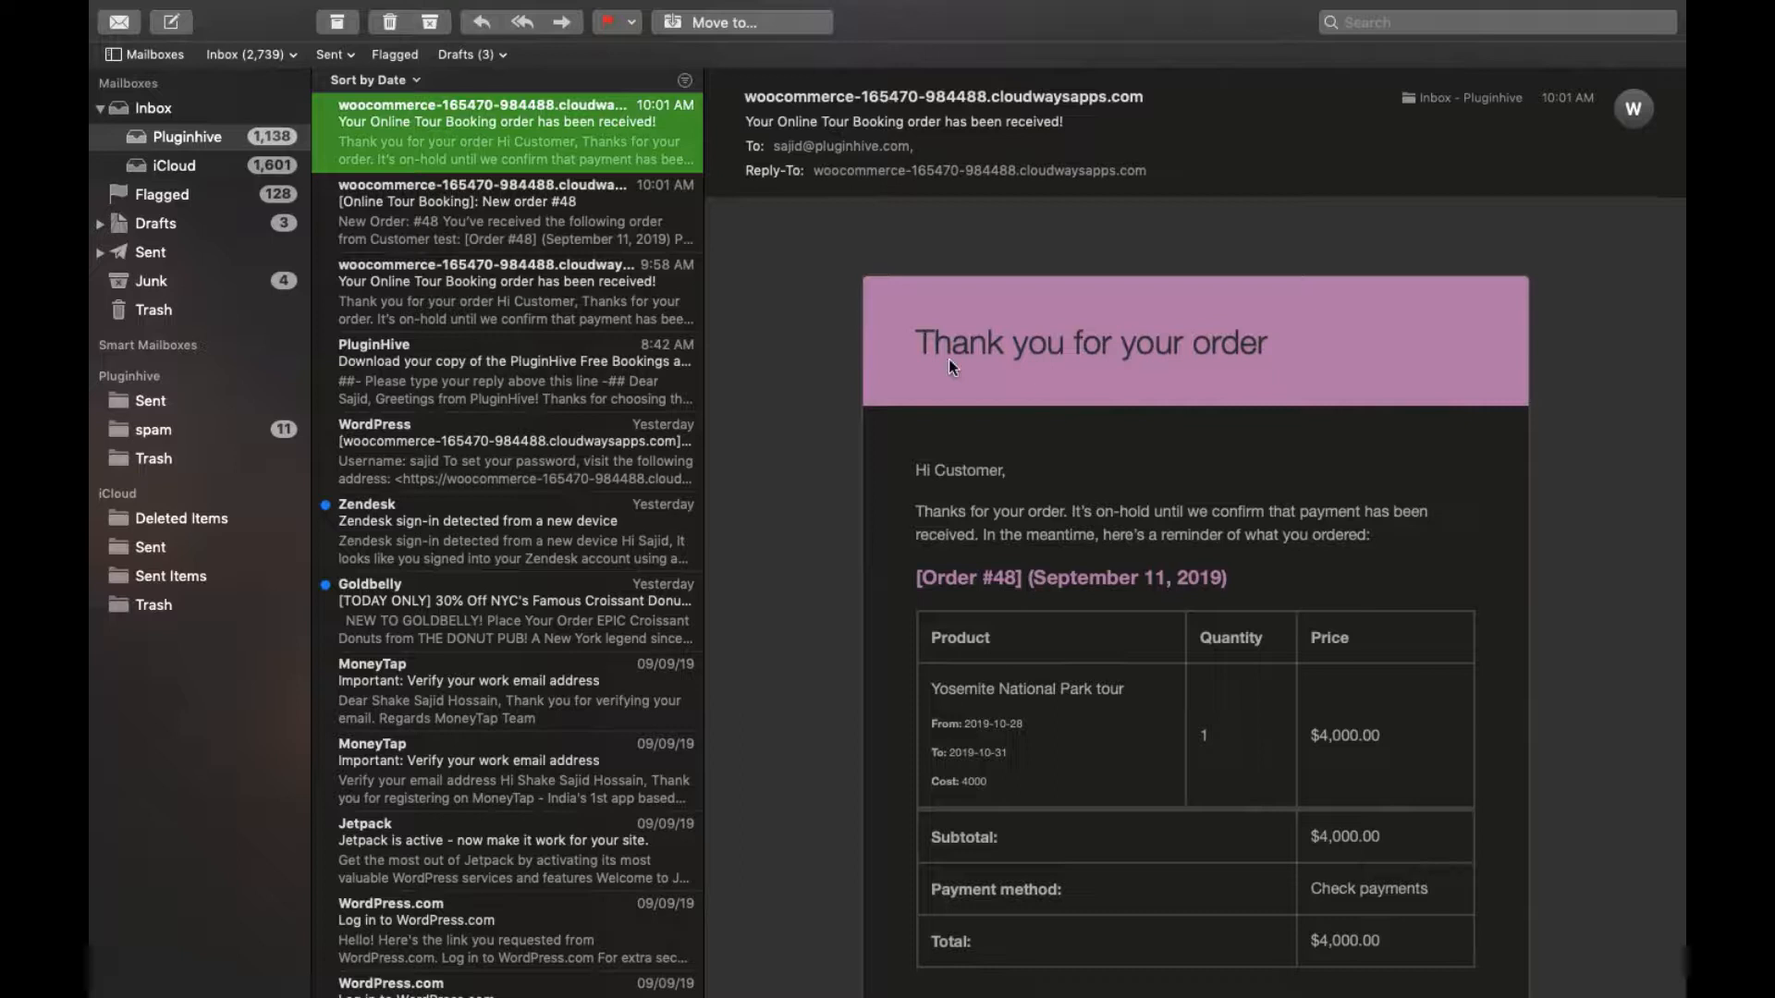
Read the Order #48 received email, then view the store's New Order #48 notification
{"action": "scroll", "scroll_direction": "down", "scroll_amount": 3}
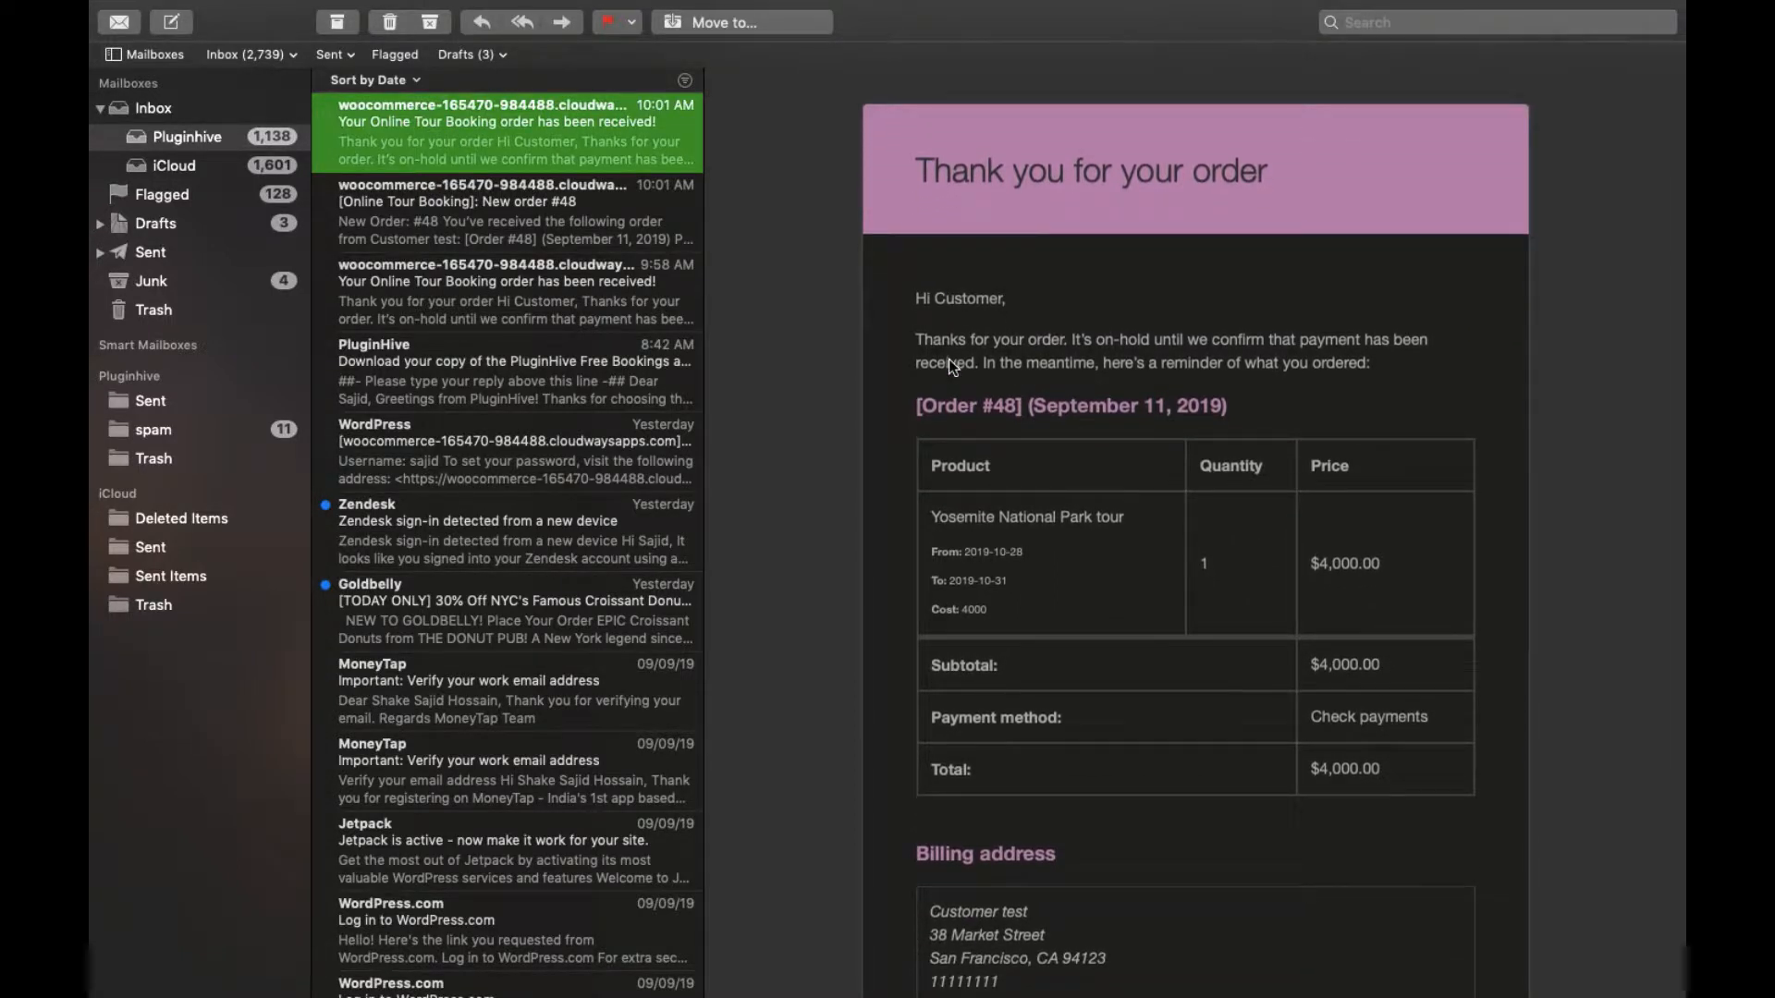
{"action": "mouse_move", "coordinate": [917, 309]}
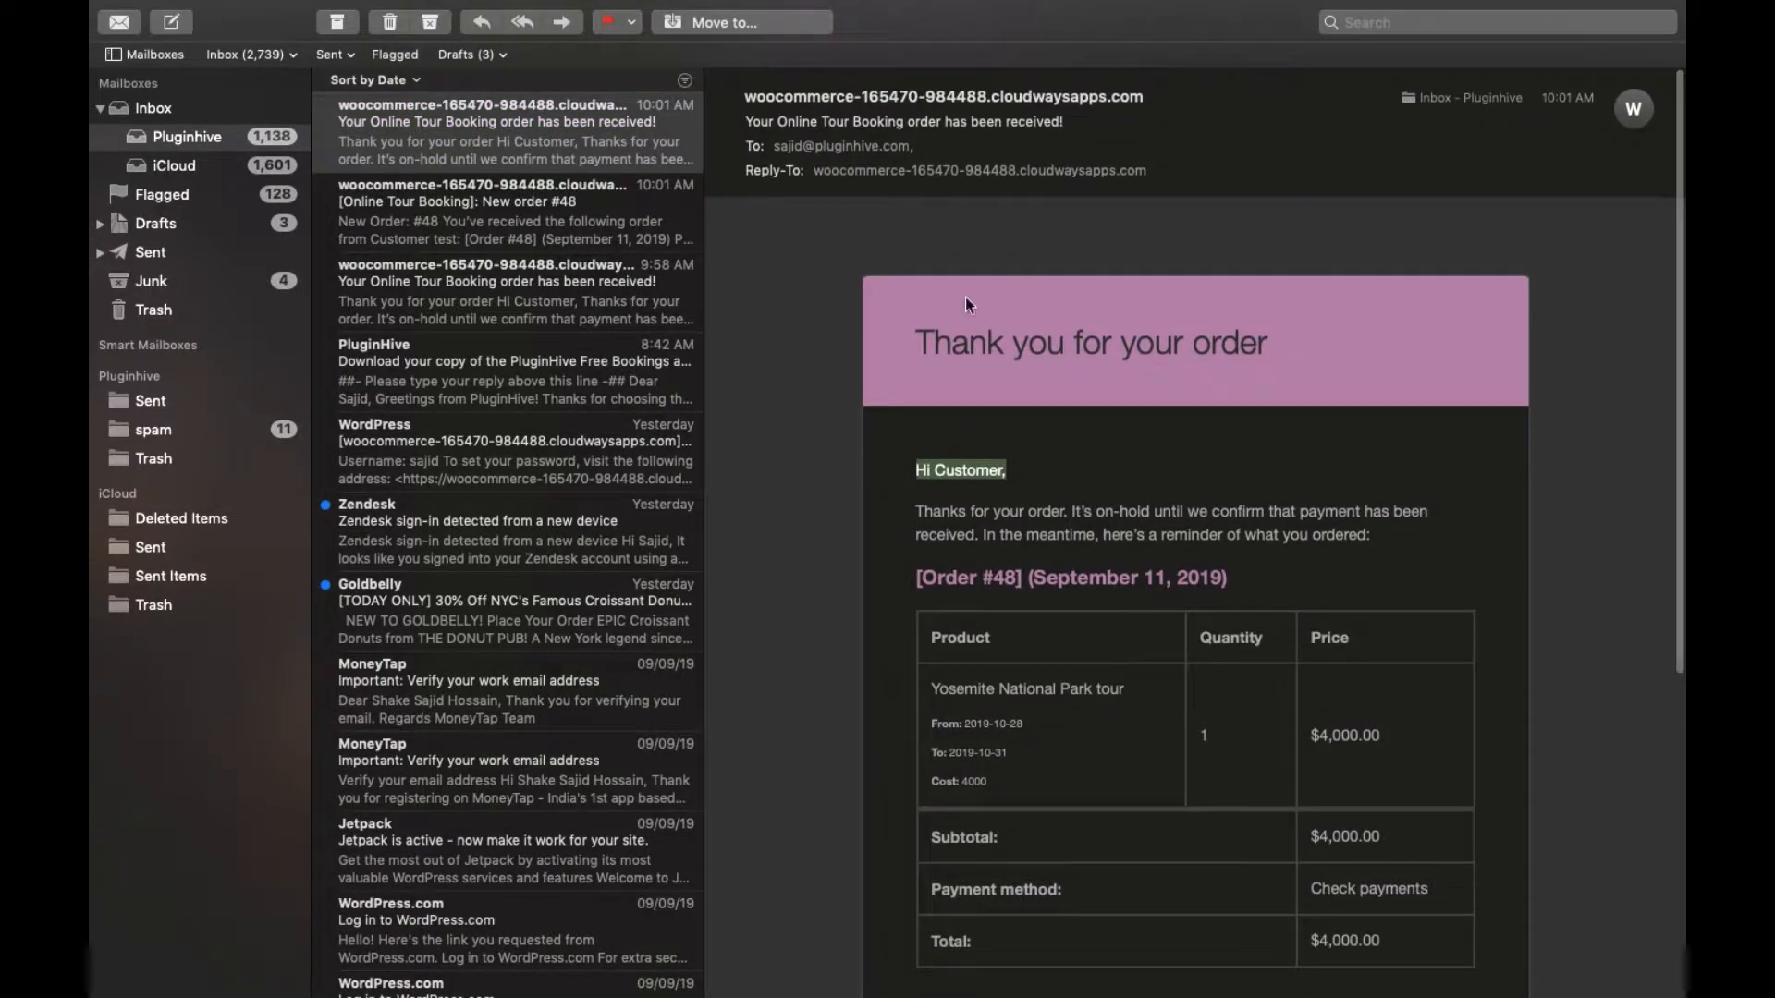
{"action": "left_click", "coordinate": [512, 211]}
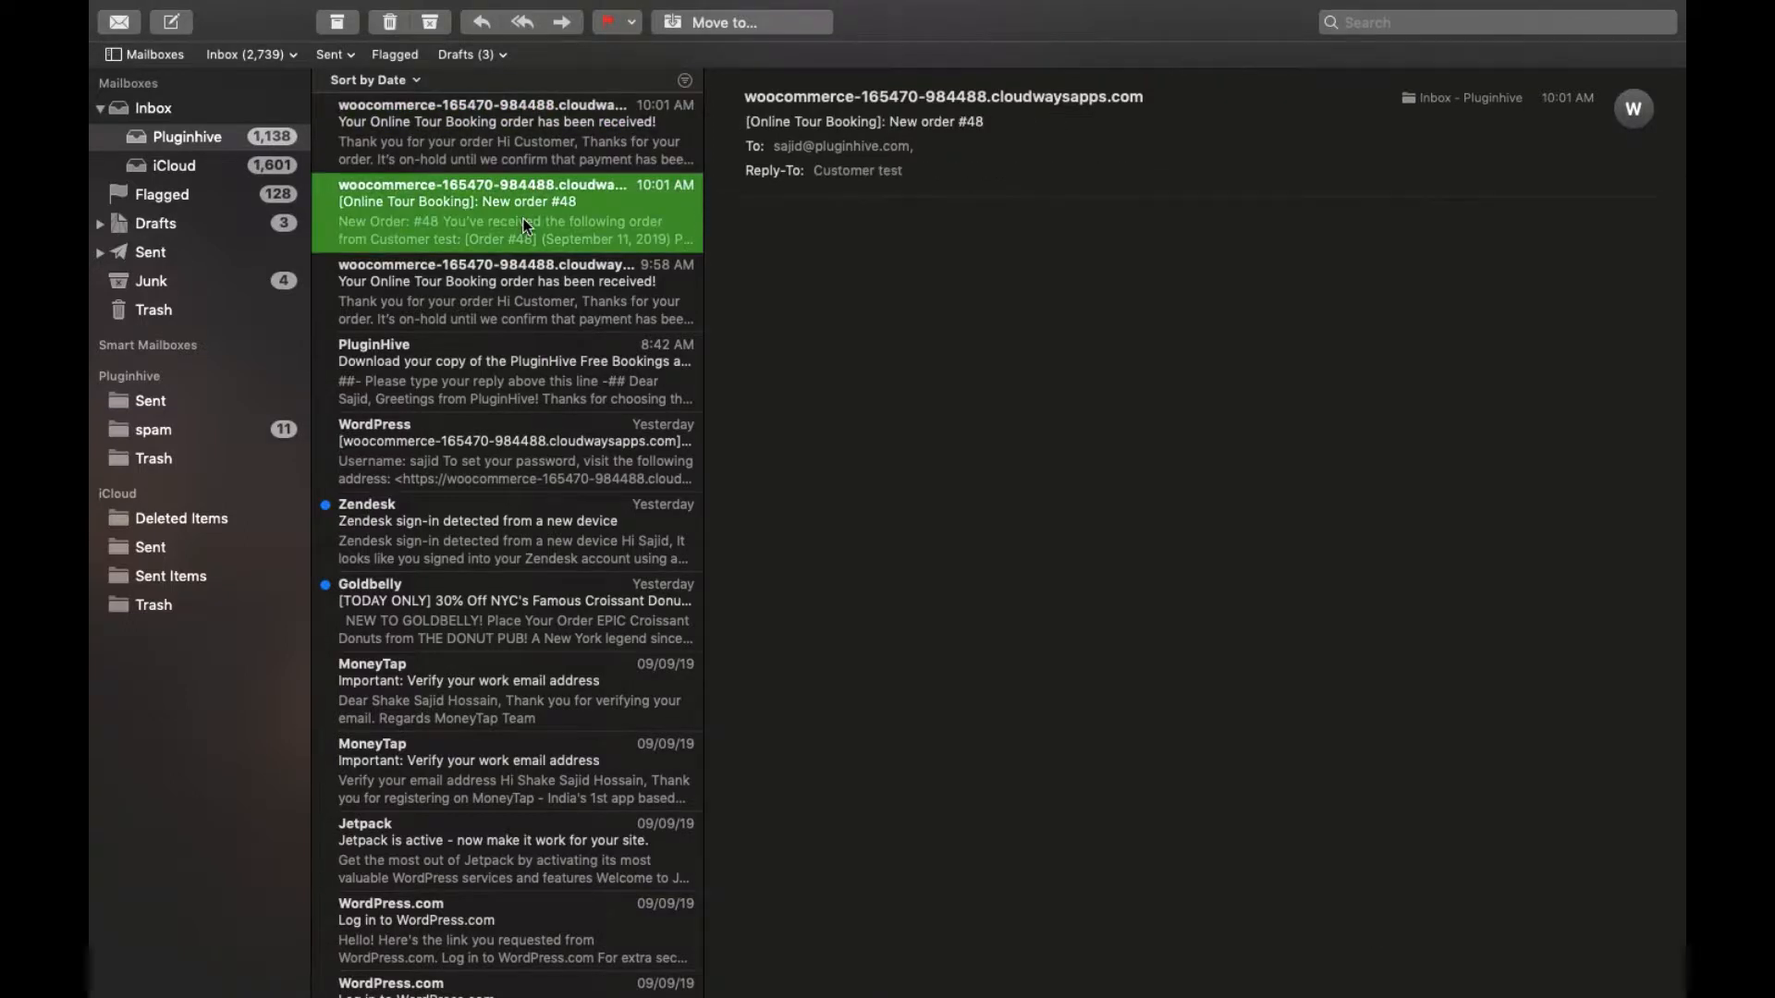
{"action": "left_click", "coordinate": [512, 211]}
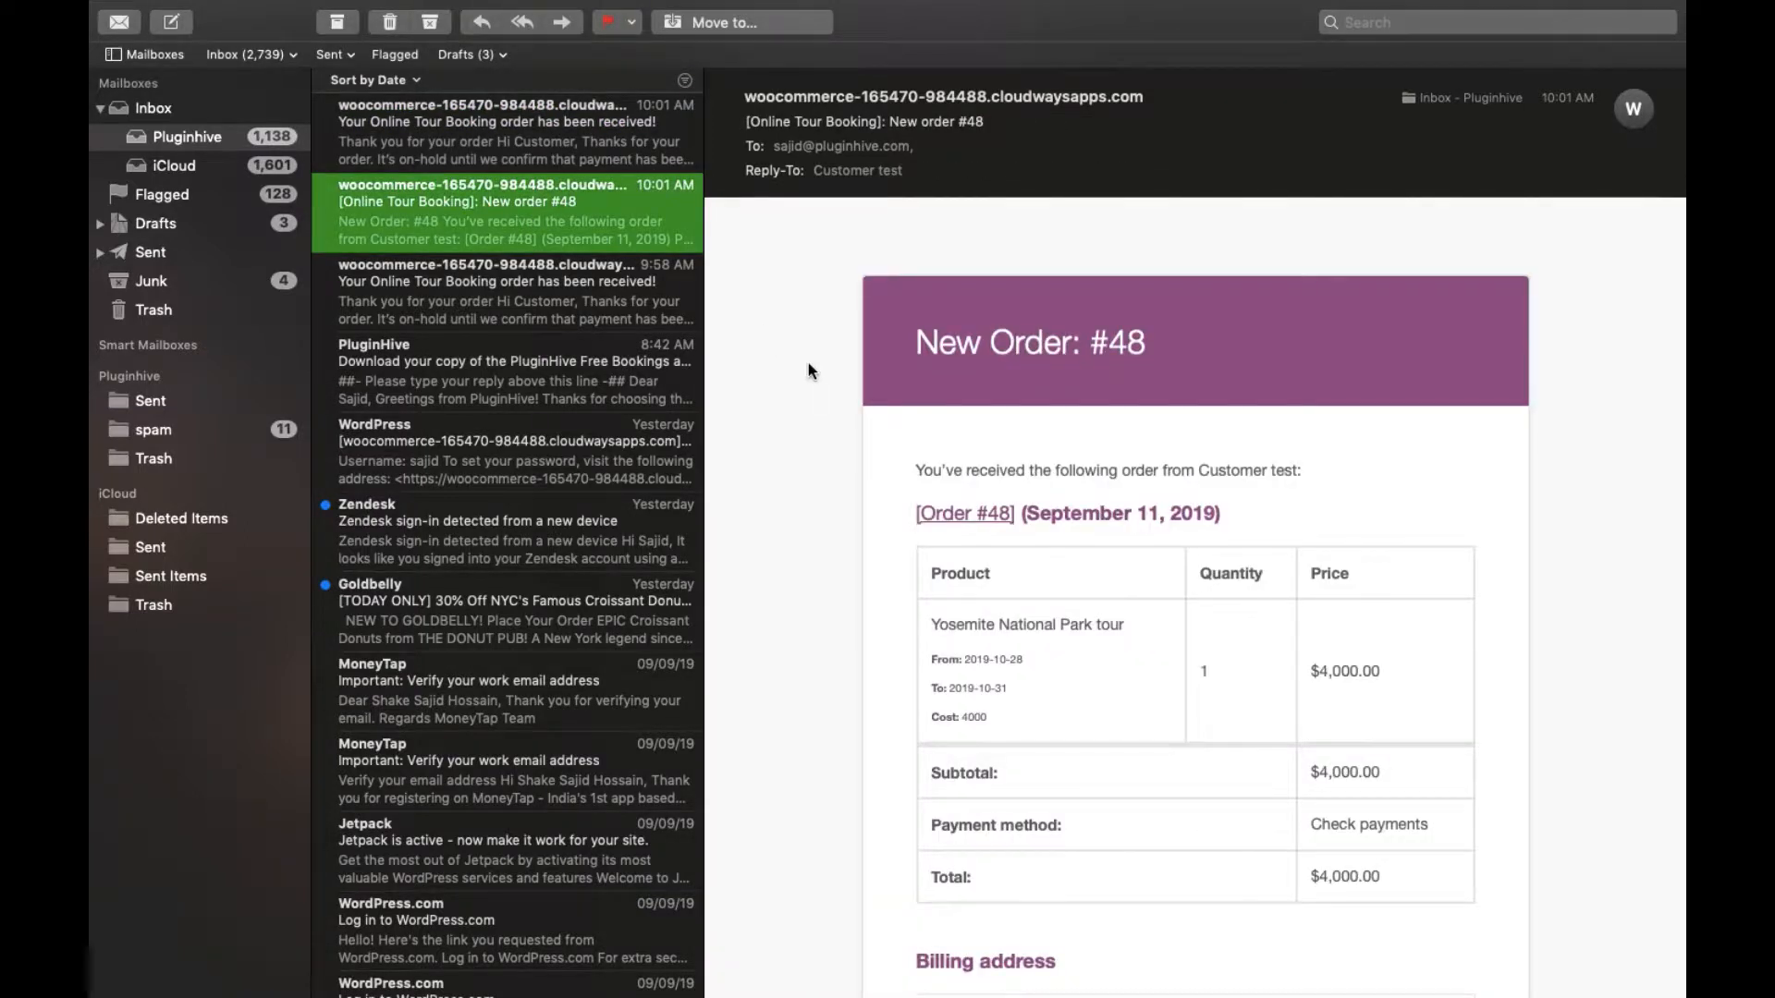
{"action": "mouse_move", "coordinate": [915, 349]}
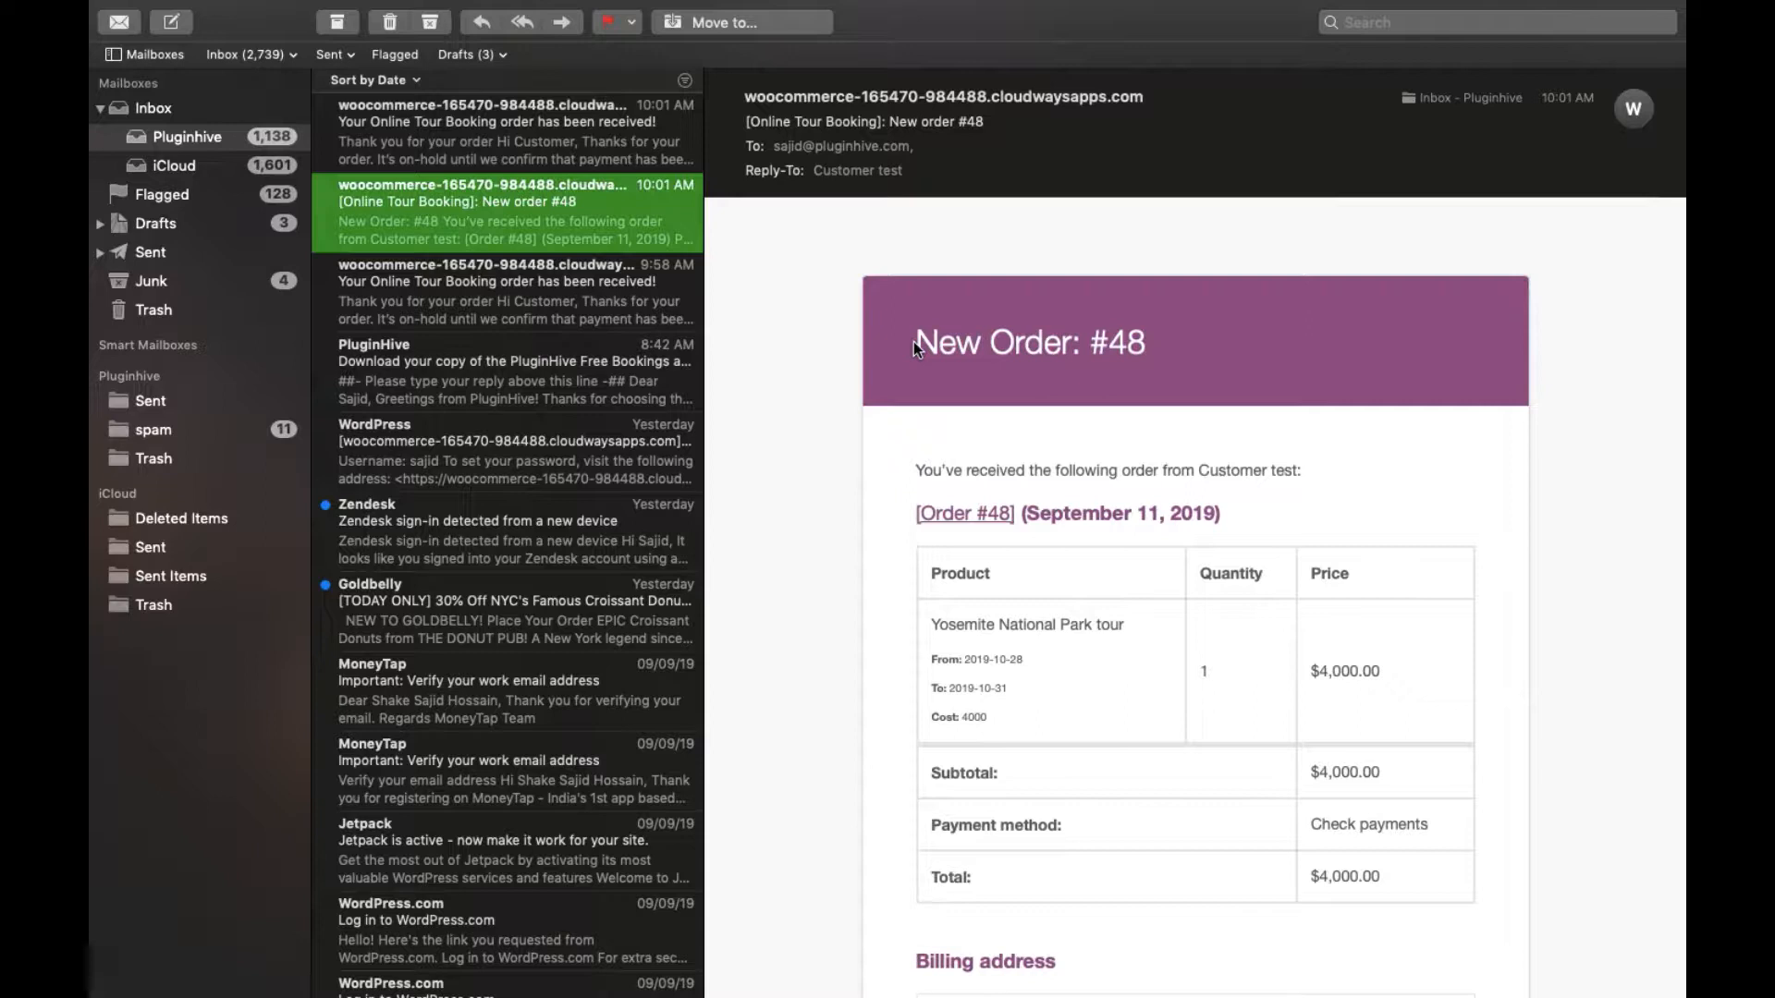
{"action": "mouse_move", "coordinate": [961, 395]}
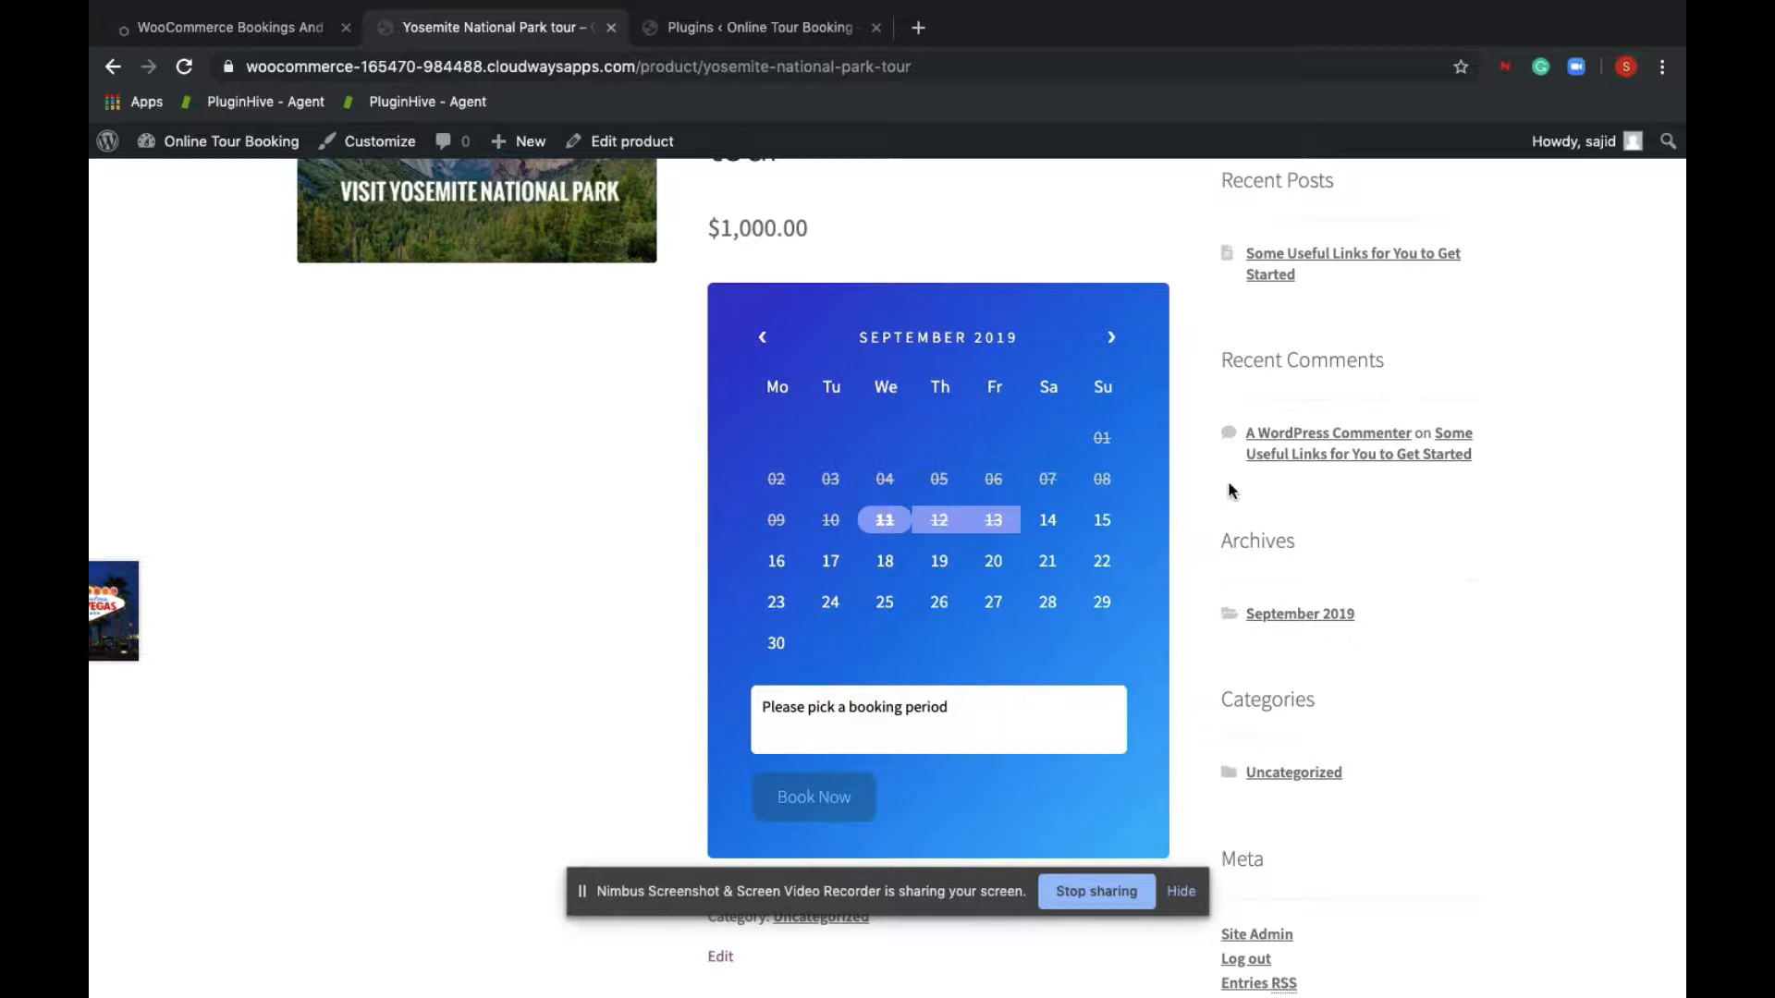
{"action": "mouse_move", "coordinate": [168, 53]}
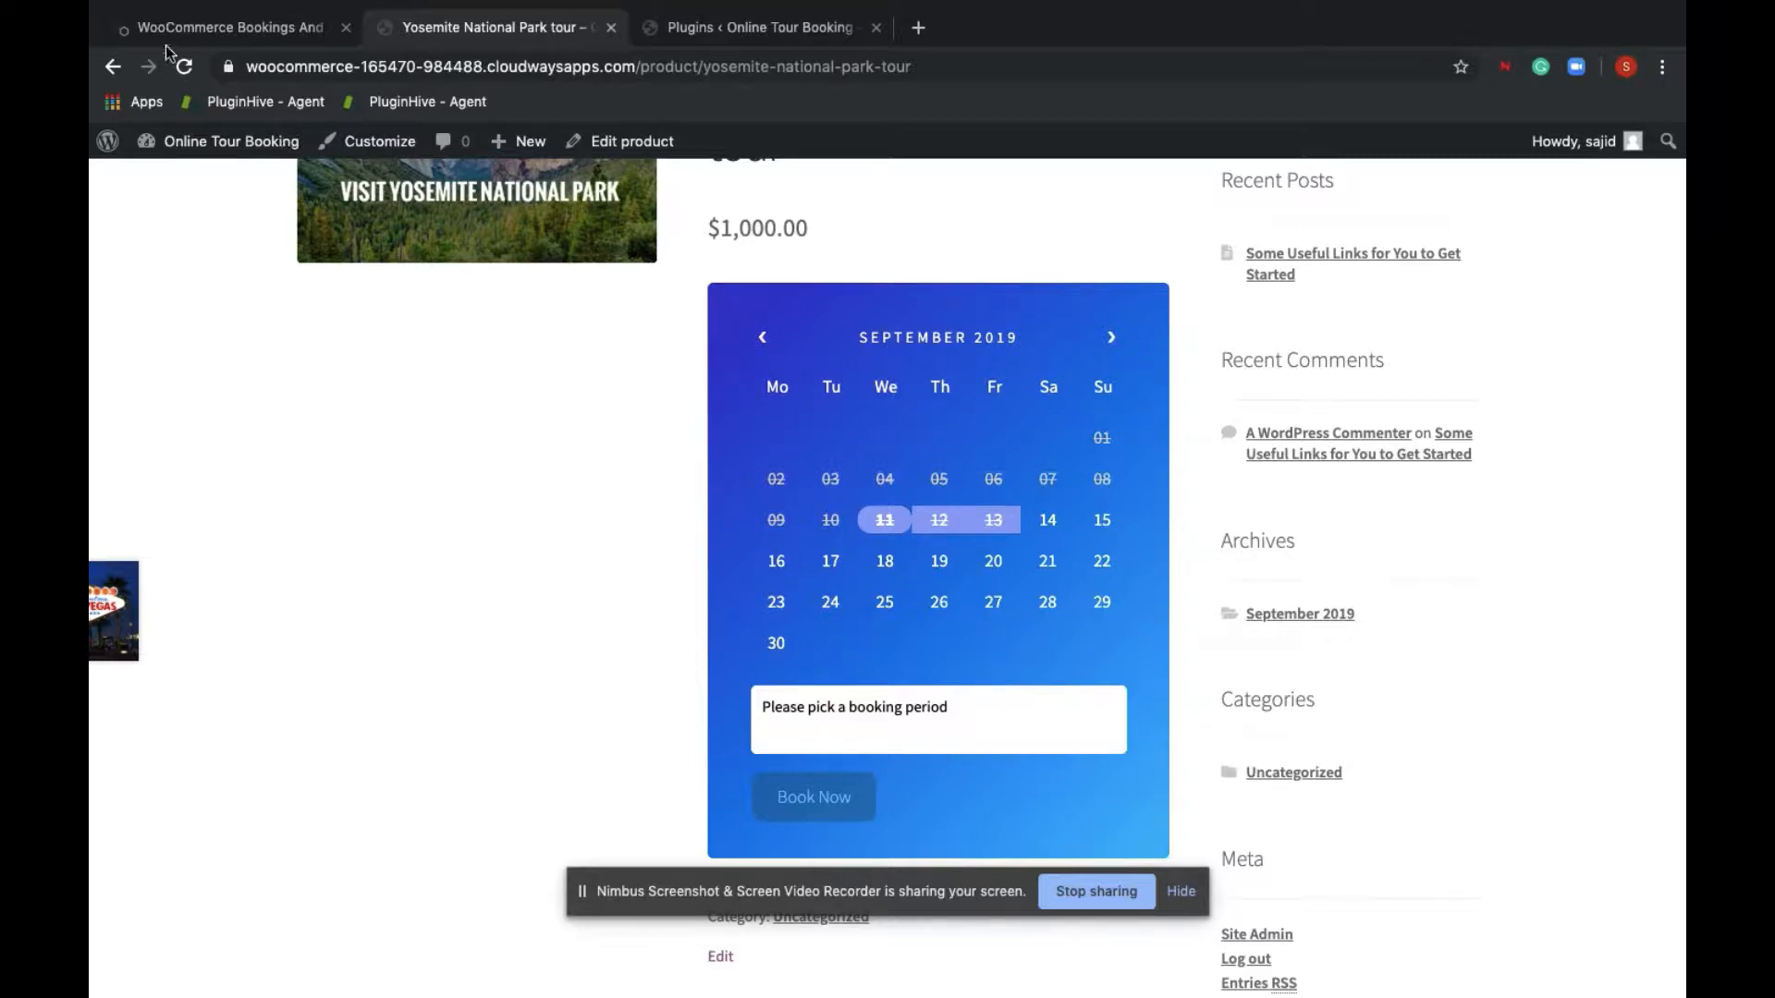
Navigate PluginHive's free plugins to the WooCommerce Bookings and Appointments page
{"action": "left_click", "coordinate": [226, 25]}
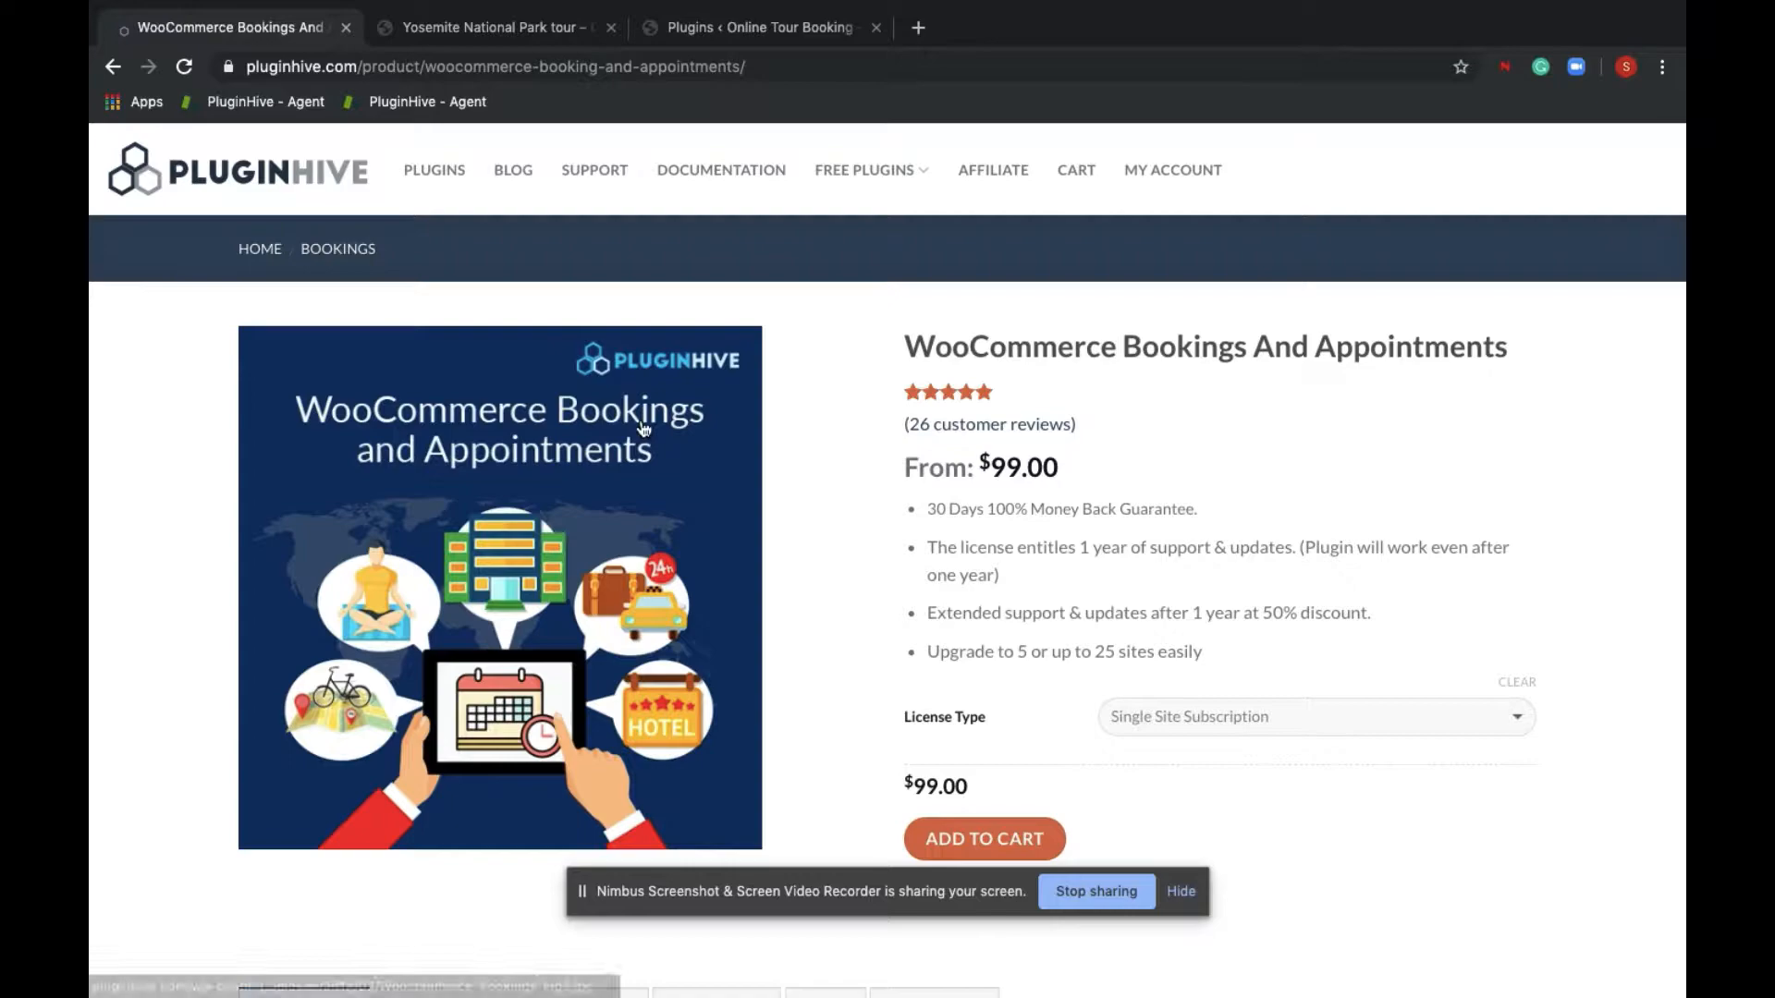
{"action": "left_click", "coordinate": [865, 170]}
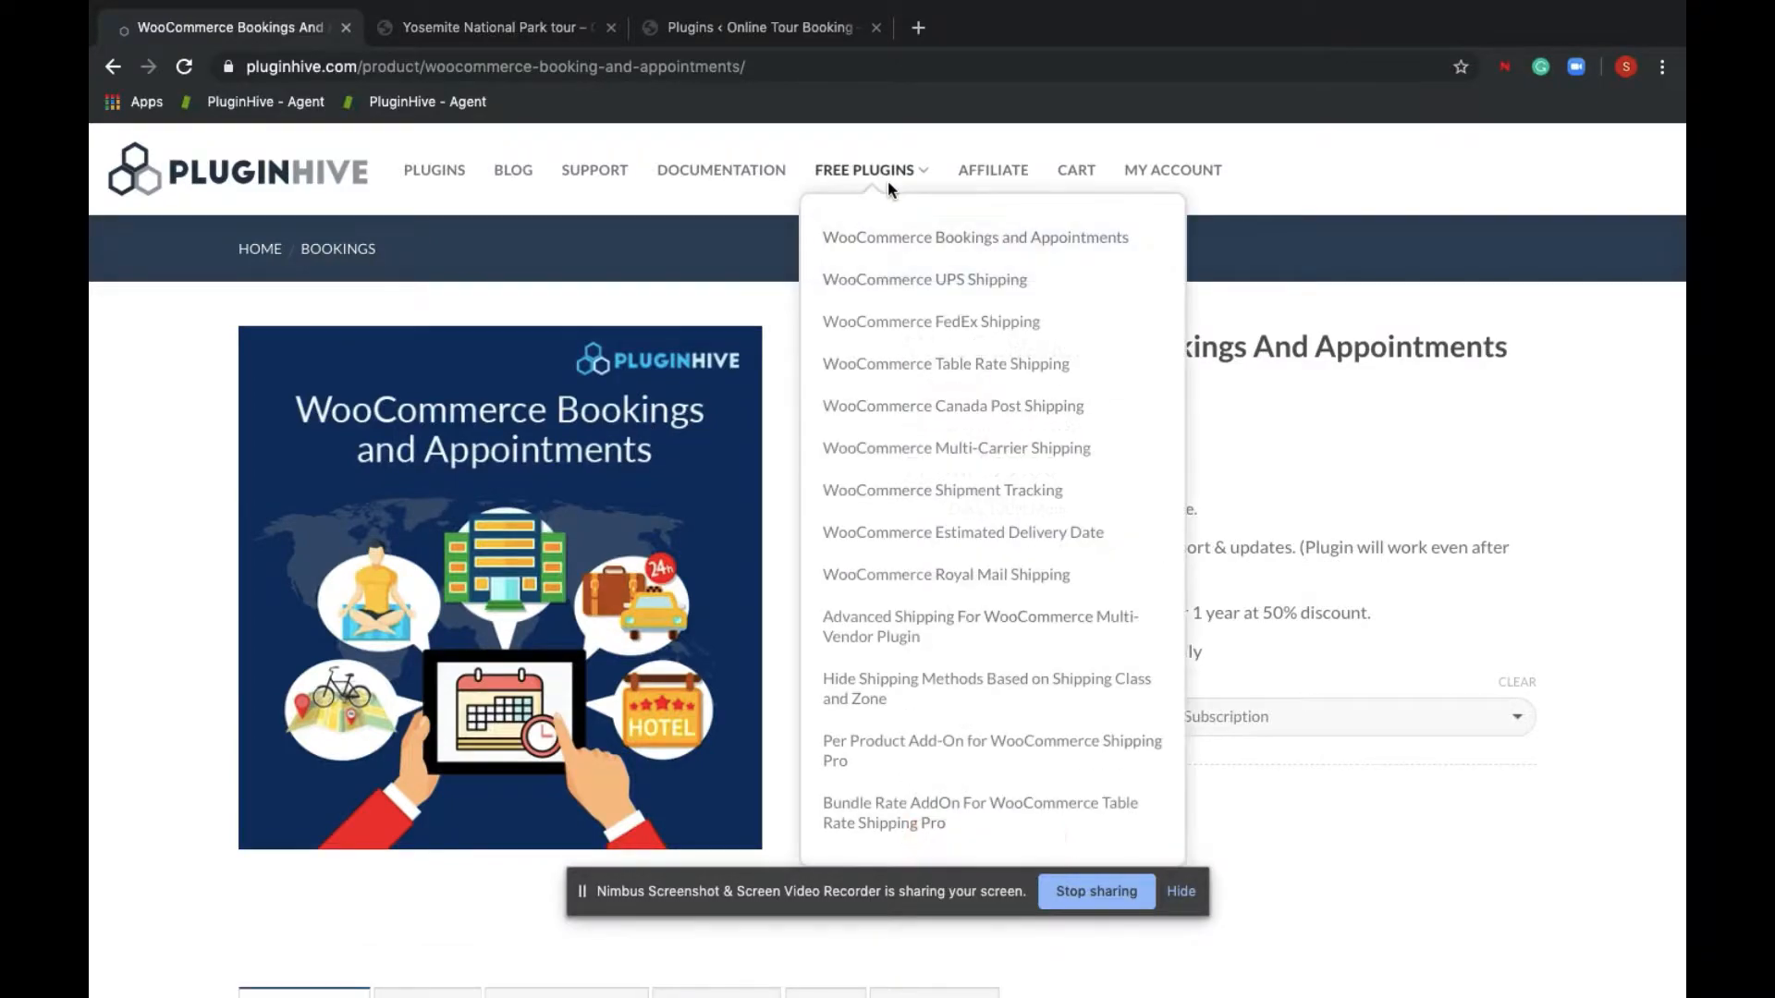
{"action": "left_click", "coordinate": [974, 236]}
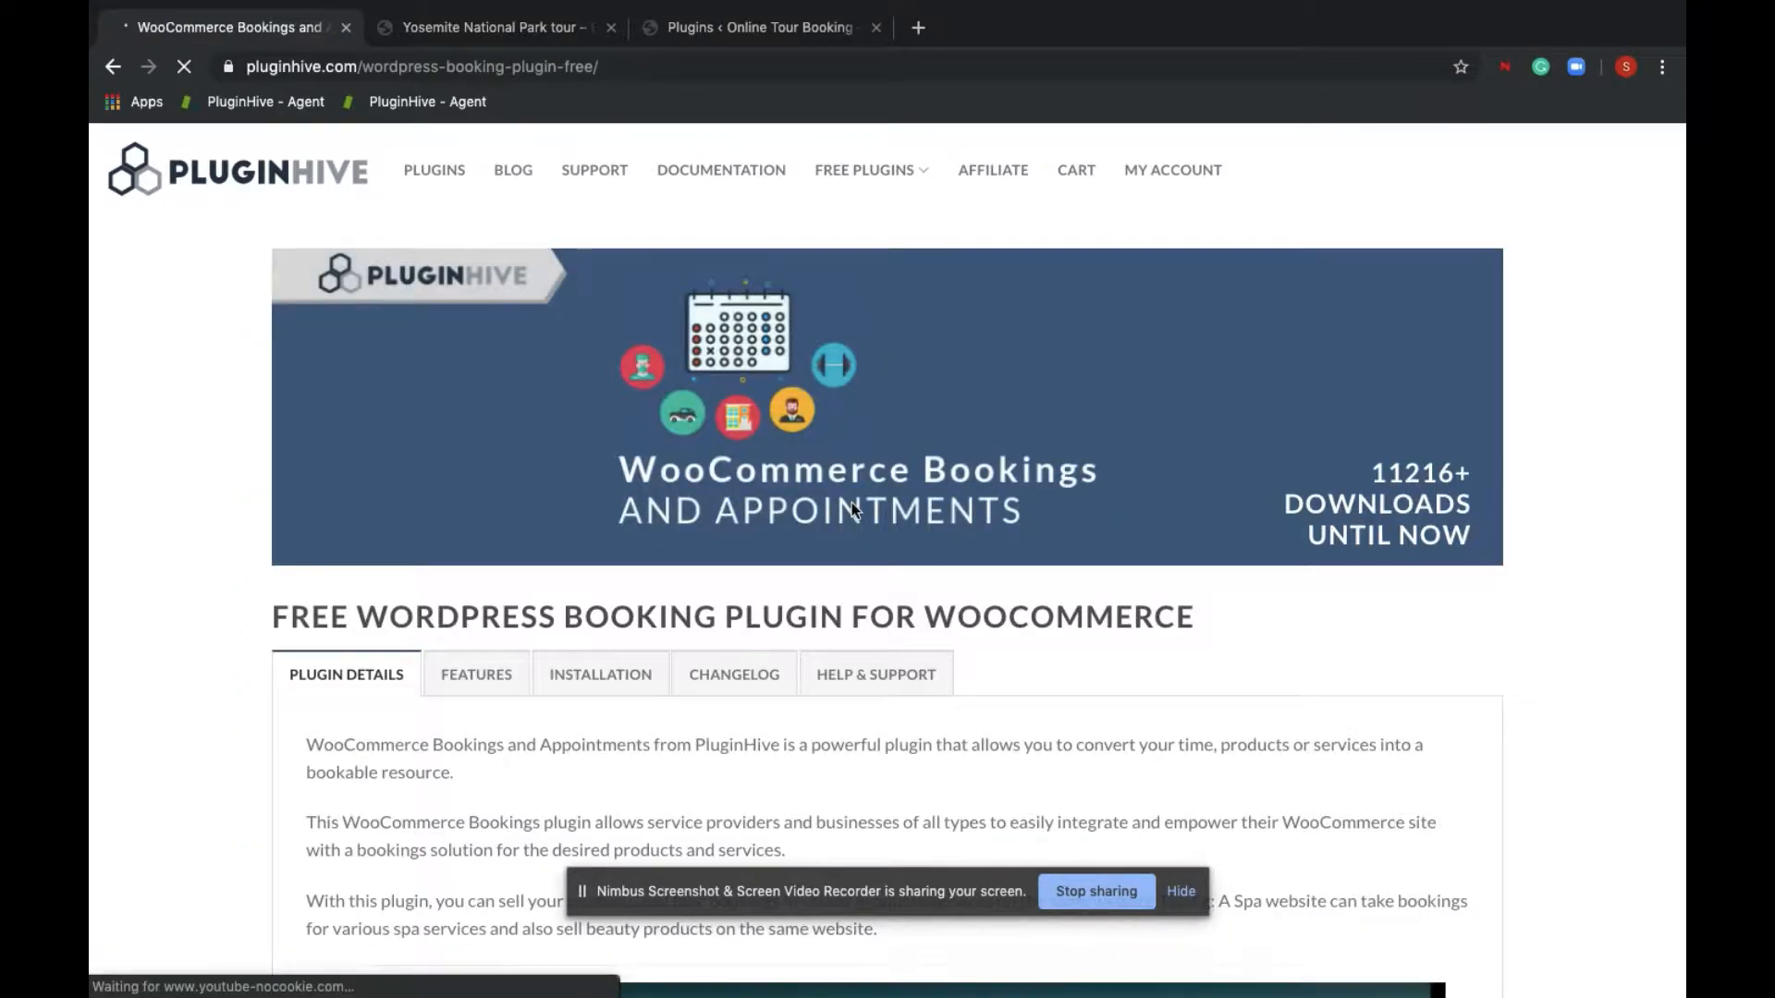
Submit the download form with the name 'Saji' to get the plugin link by email
{"action": "scroll", "scroll_direction": "down", "scroll_amount": 3}
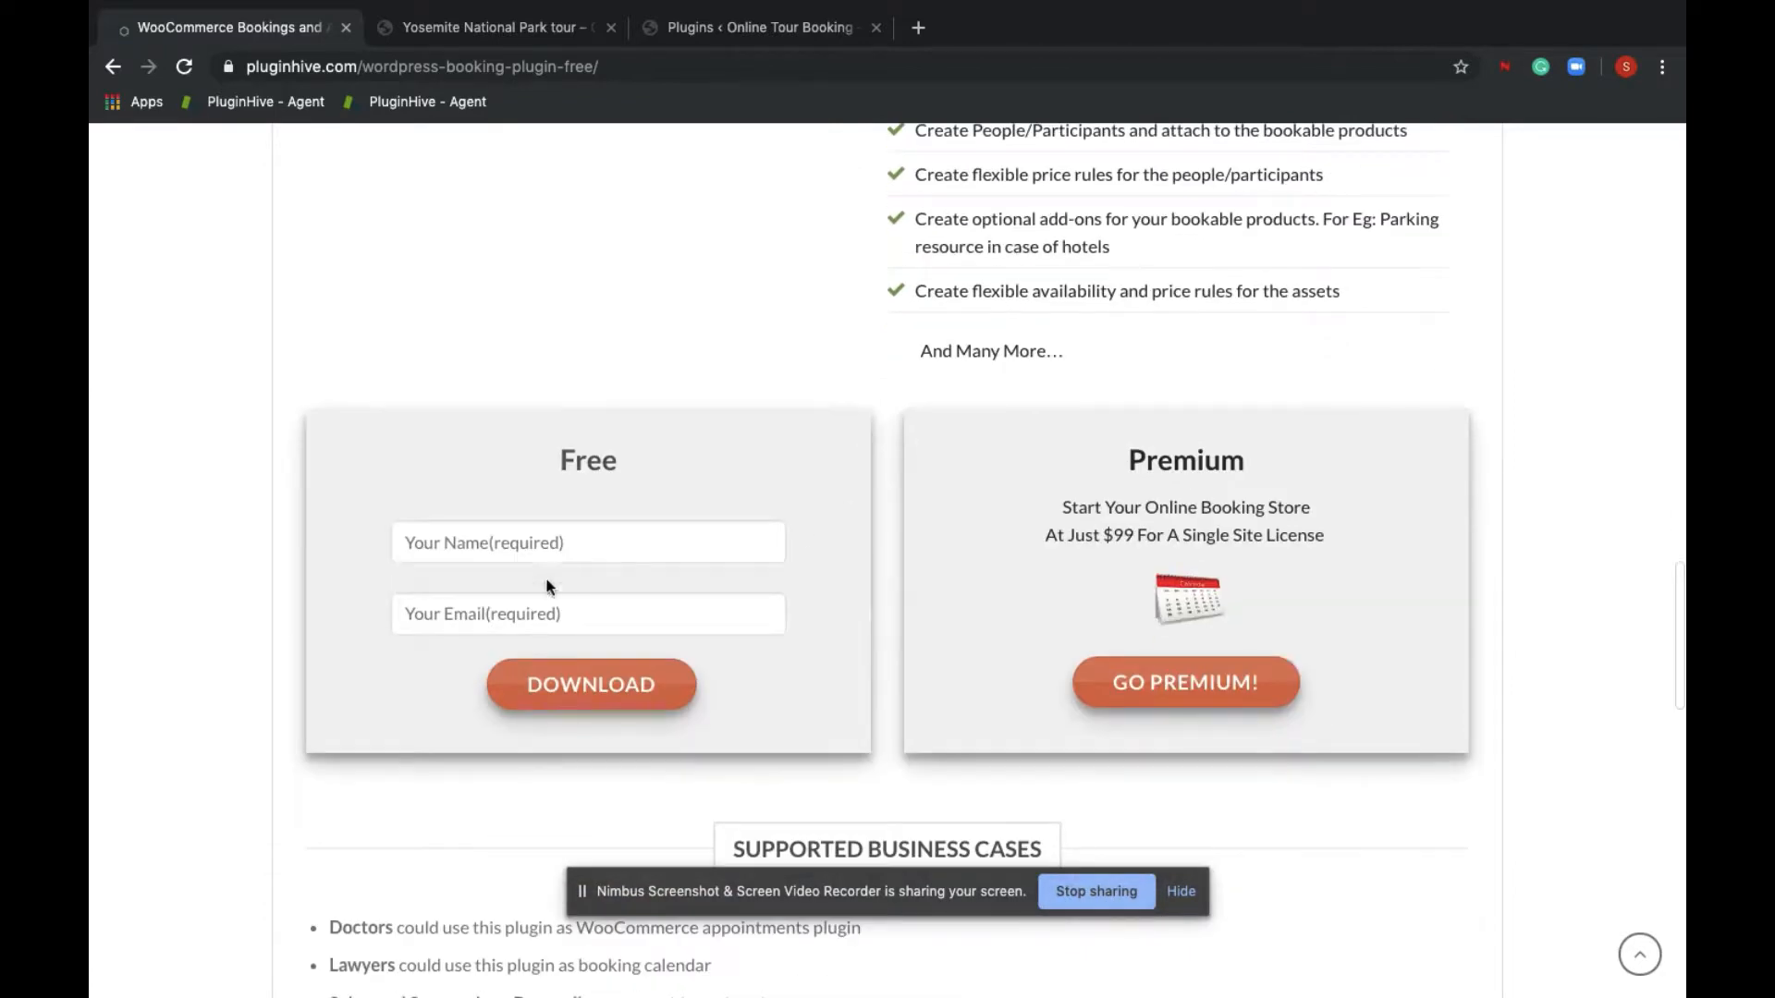
{"action": "type", "text": "Sajid"}
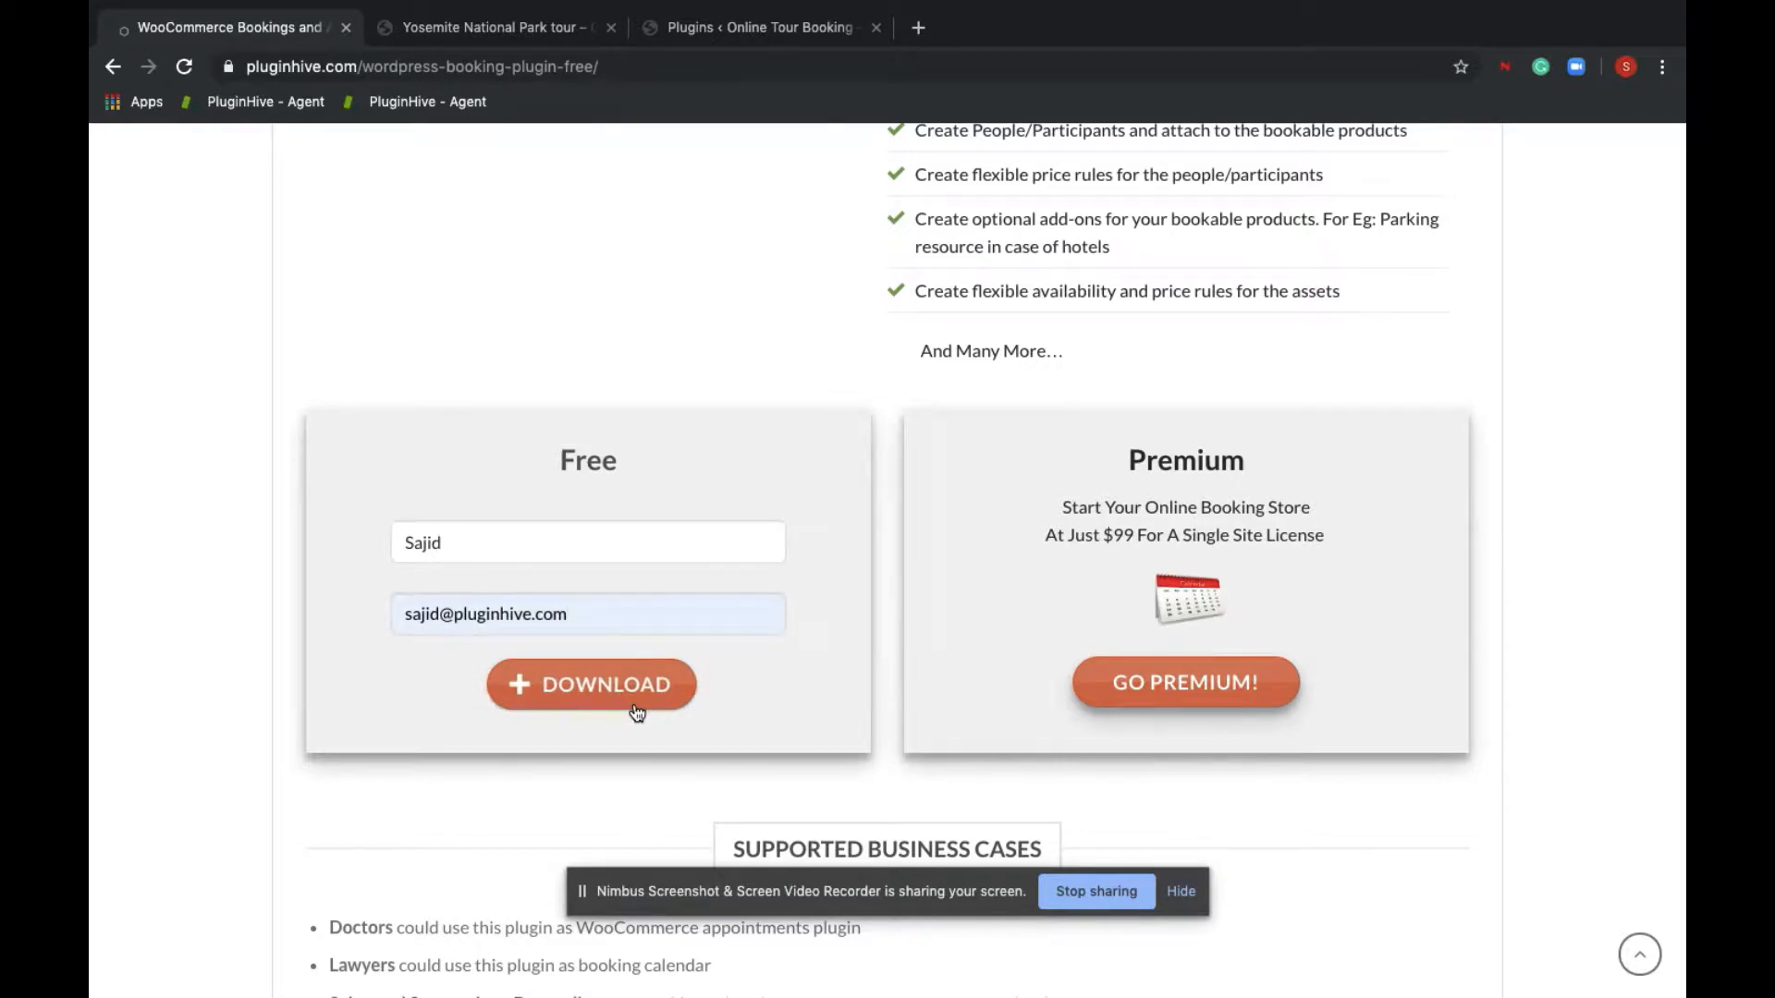
{"action": "left_click", "coordinate": [592, 684]}
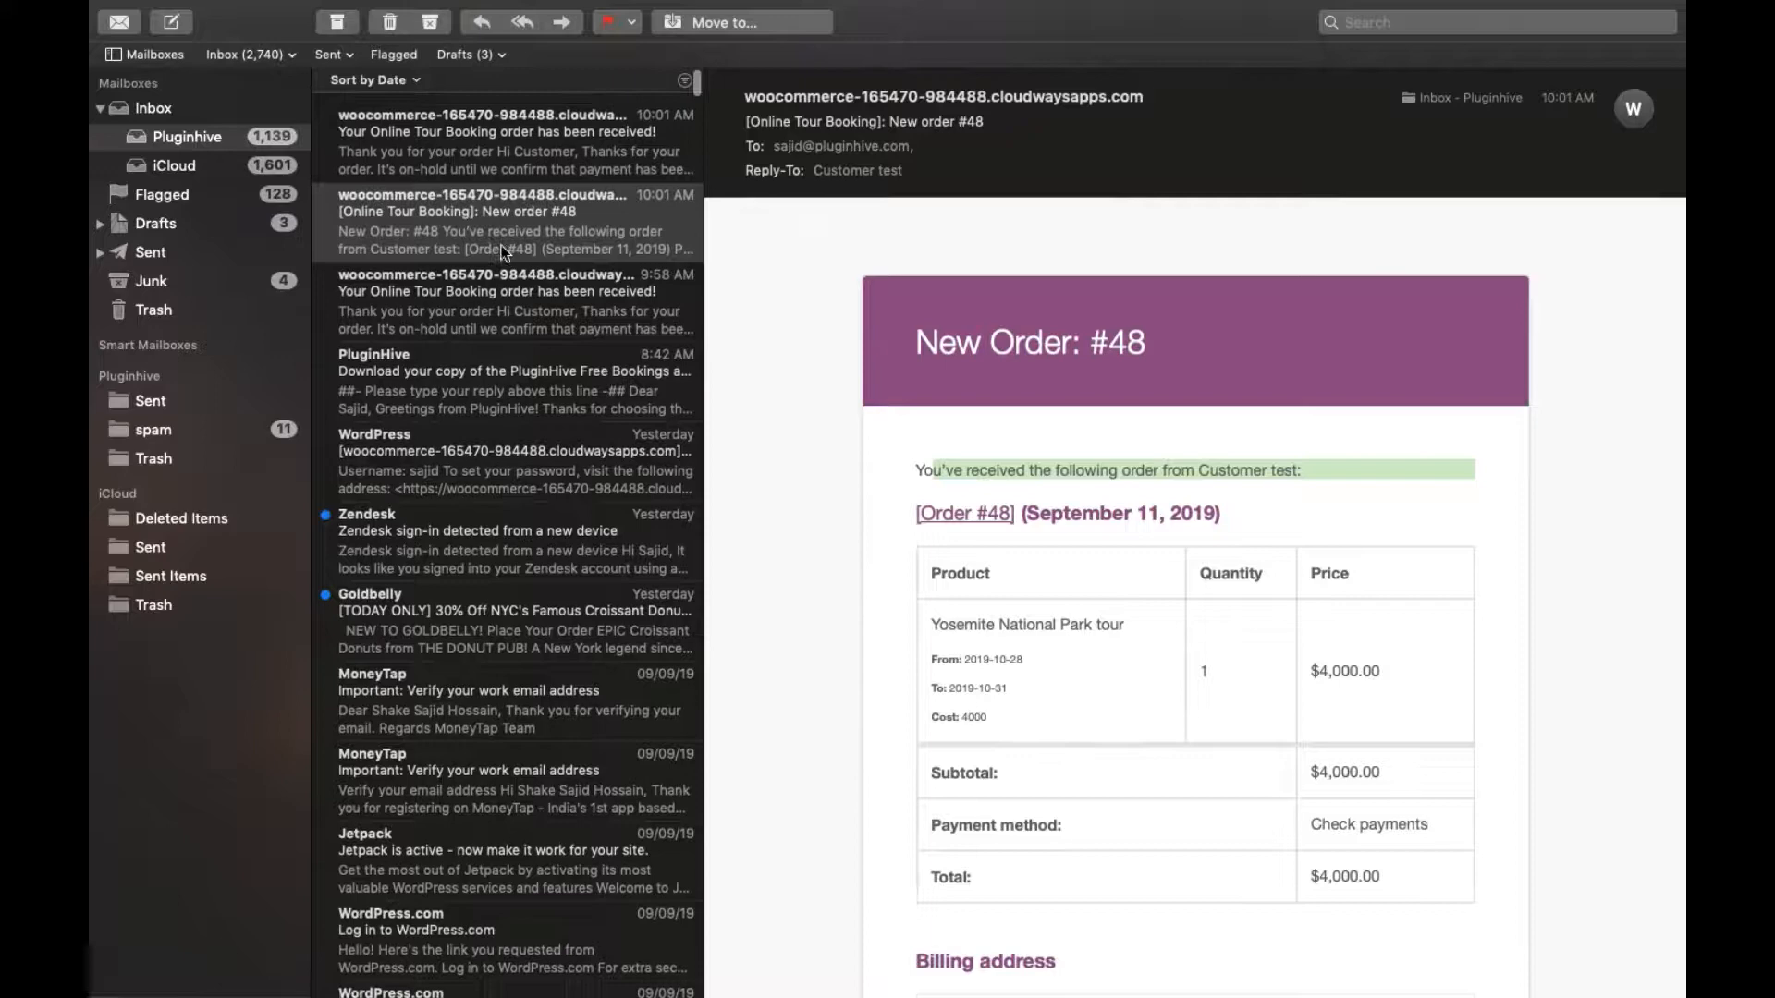
View the PluginHive email containing the free bookings plugin download link
{"action": "left_click", "coordinate": [503, 133]}
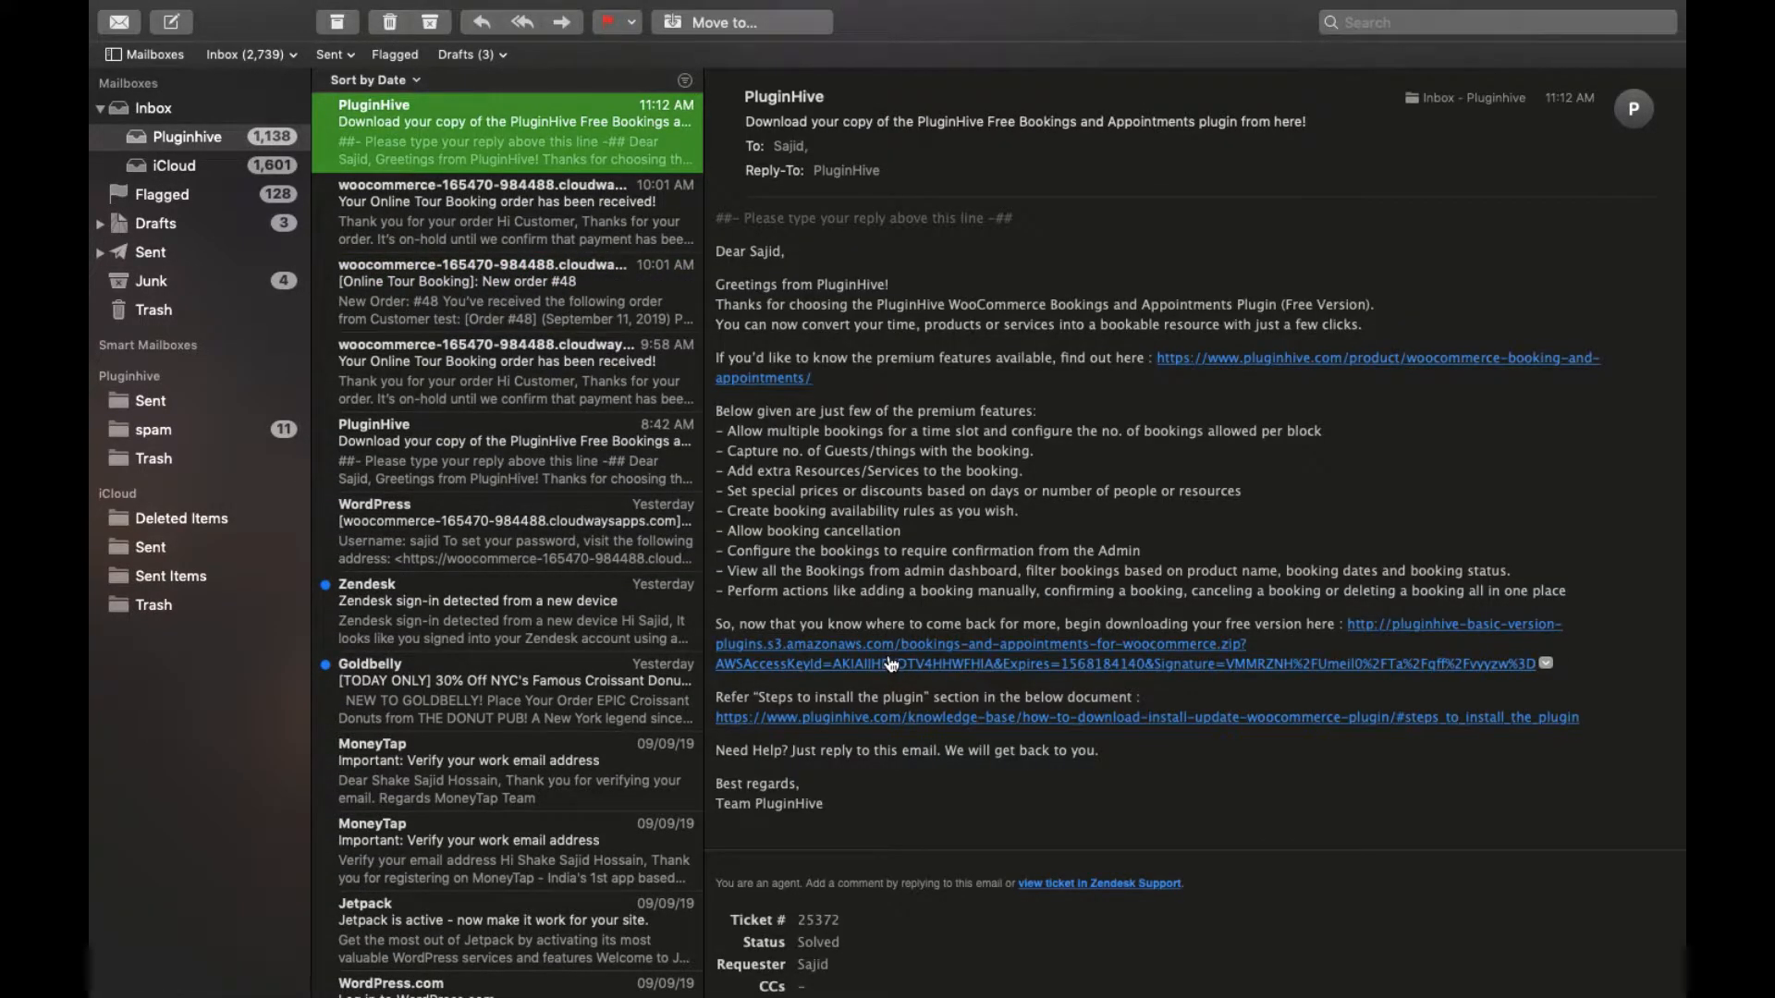
{"action": "mouse_move", "coordinate": [820, 644]}
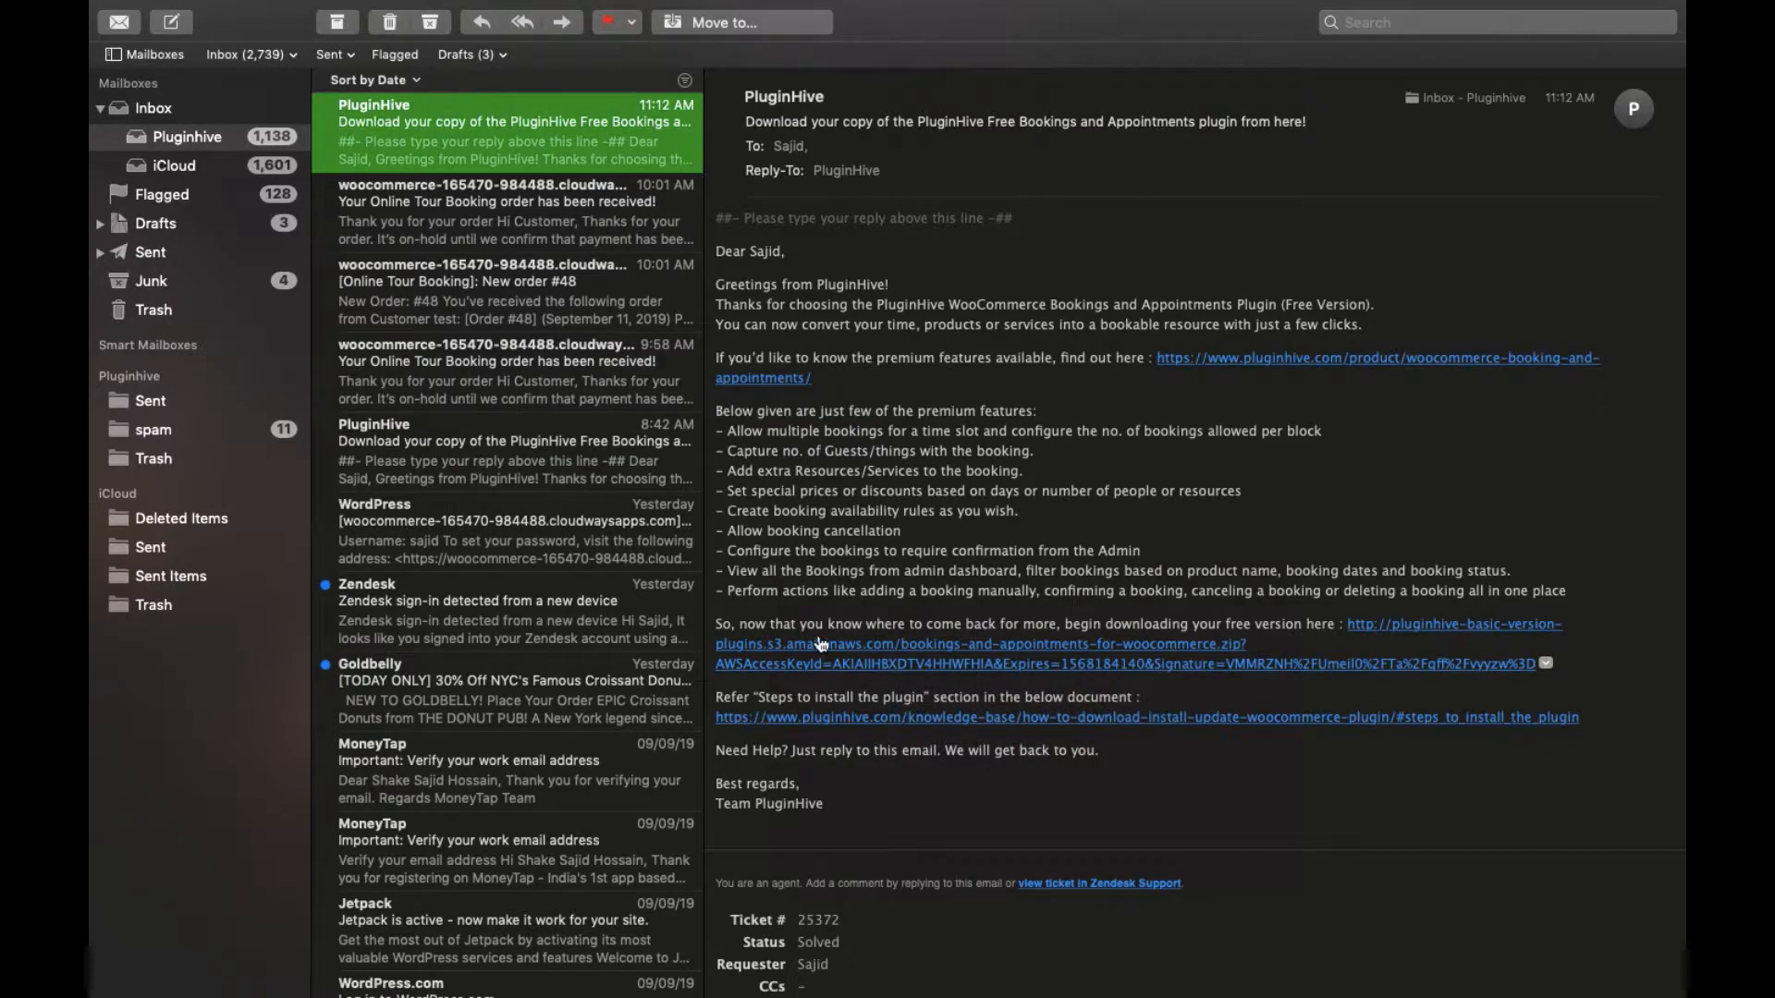
{"action": "mouse_move", "coordinate": [876, 656]}
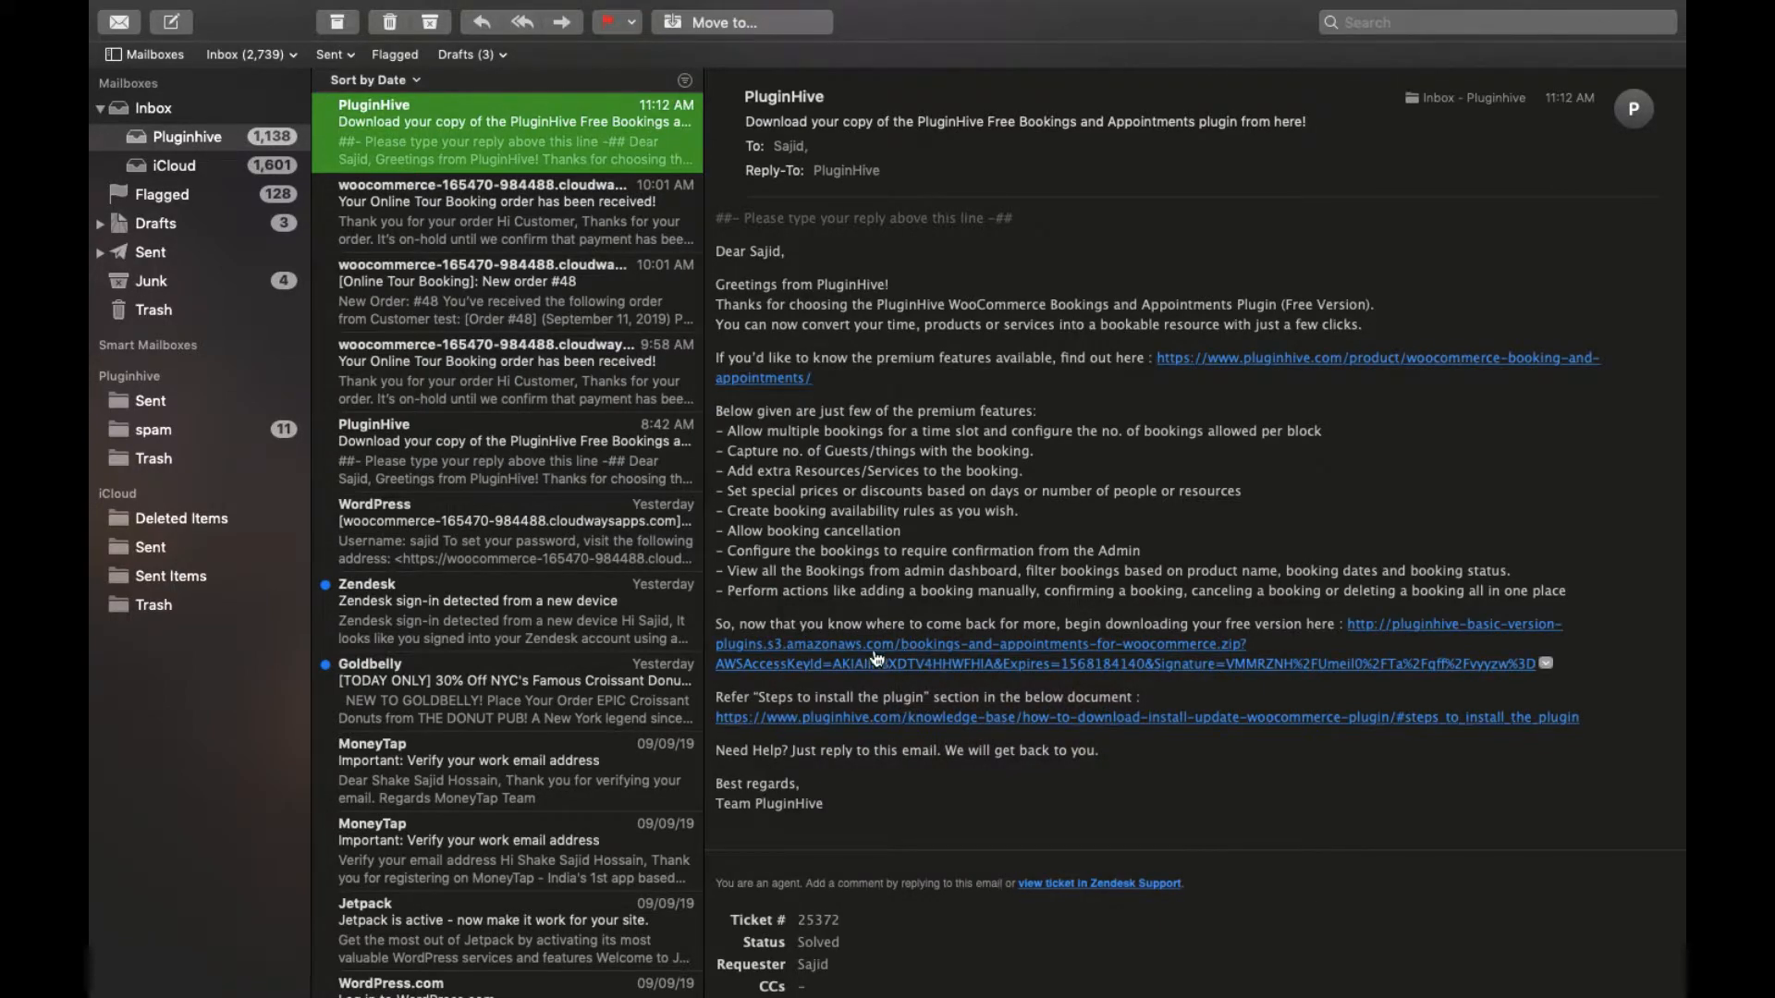
{"action": "mouse_move", "coordinate": [985, 649]}
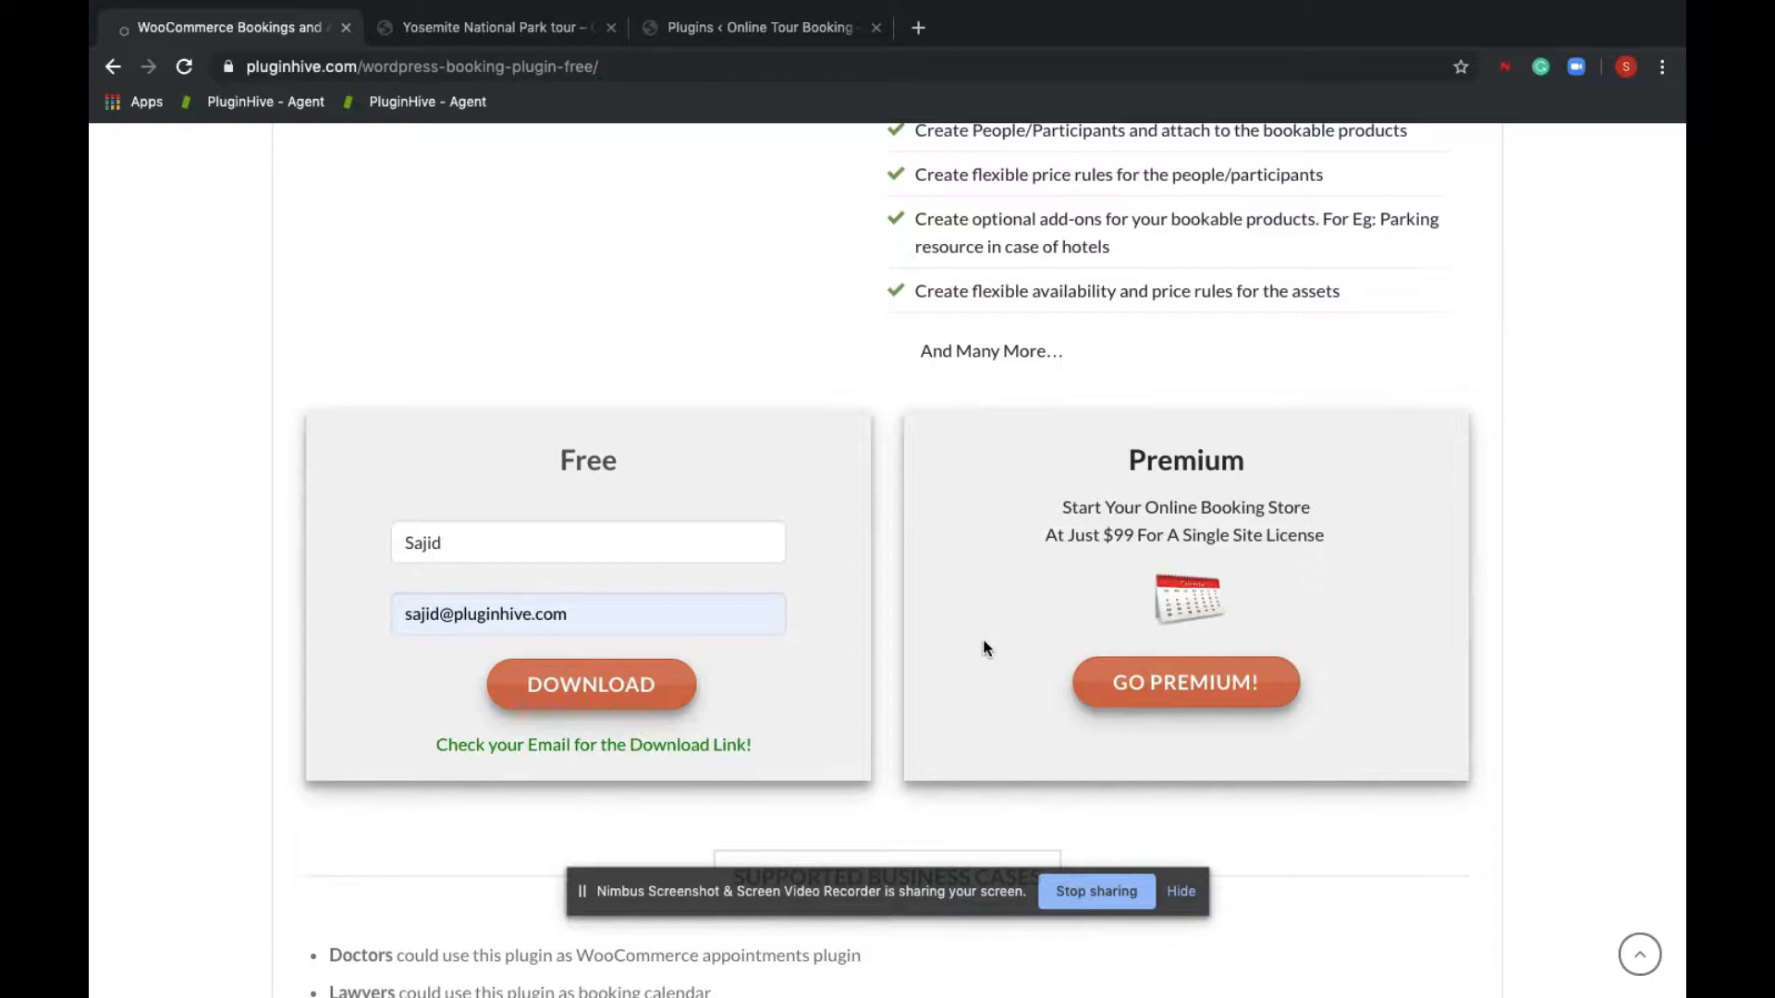
{"action": "mouse_move", "coordinate": [557, 194]}
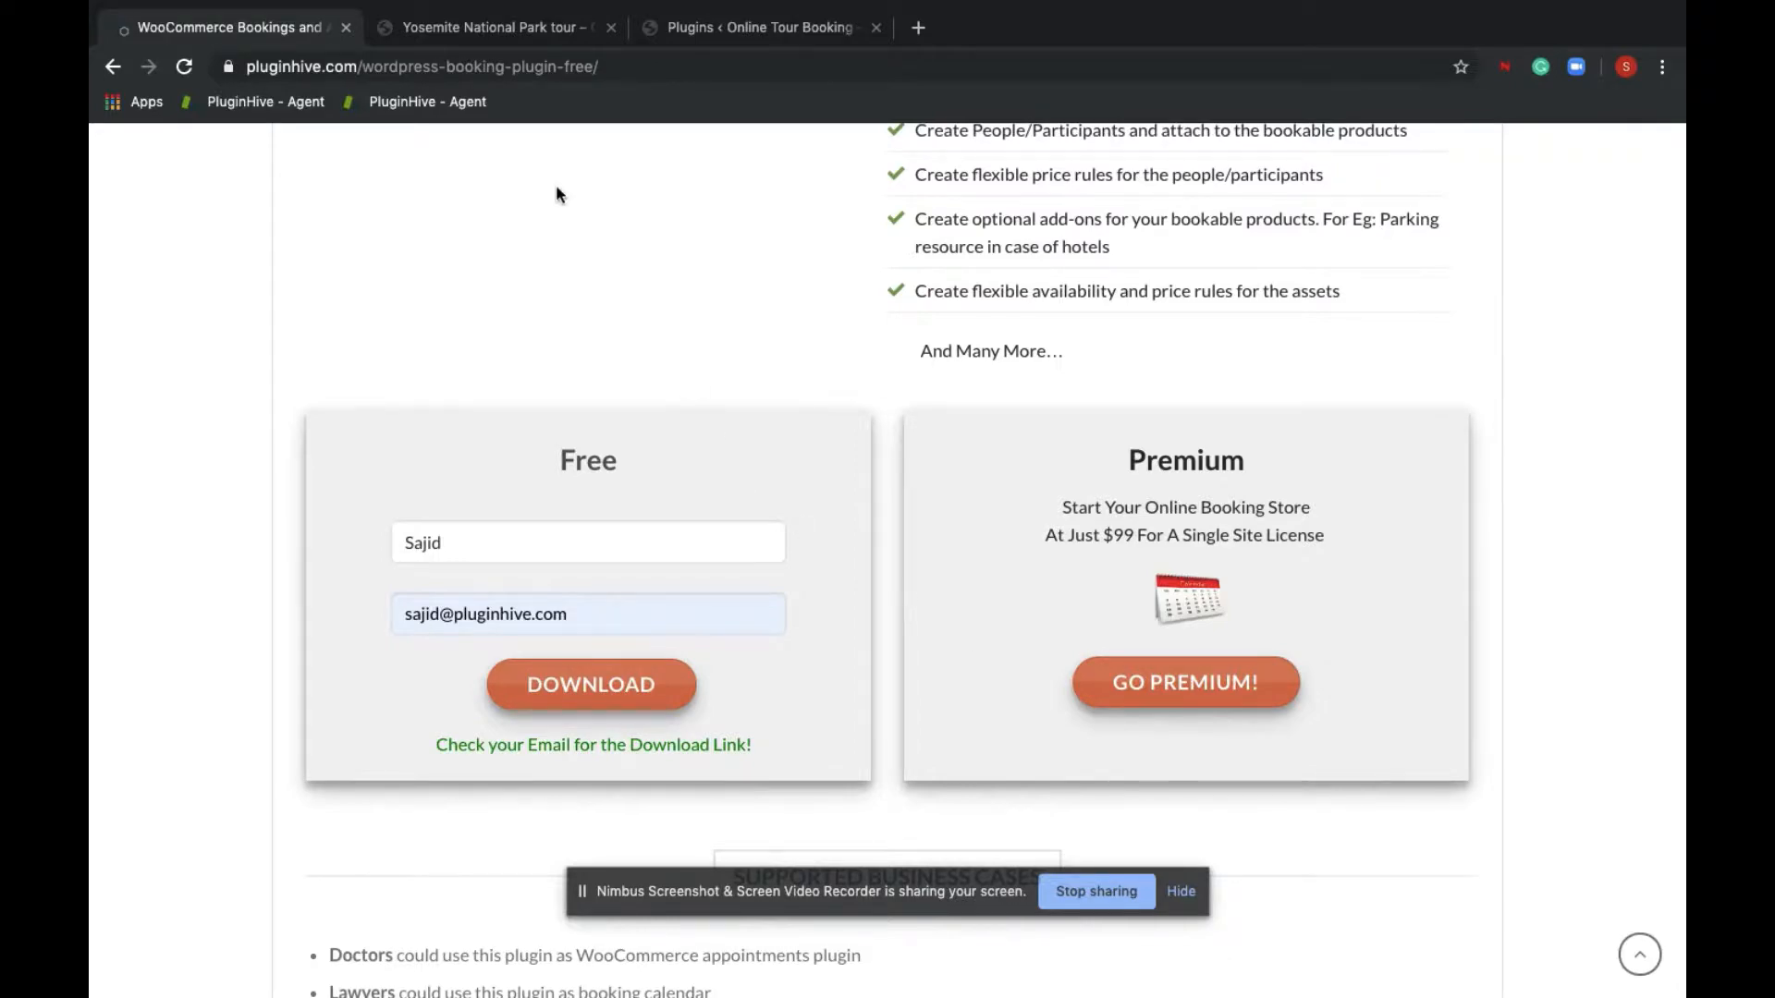
{"action": "left_click", "coordinate": [757, 28]}
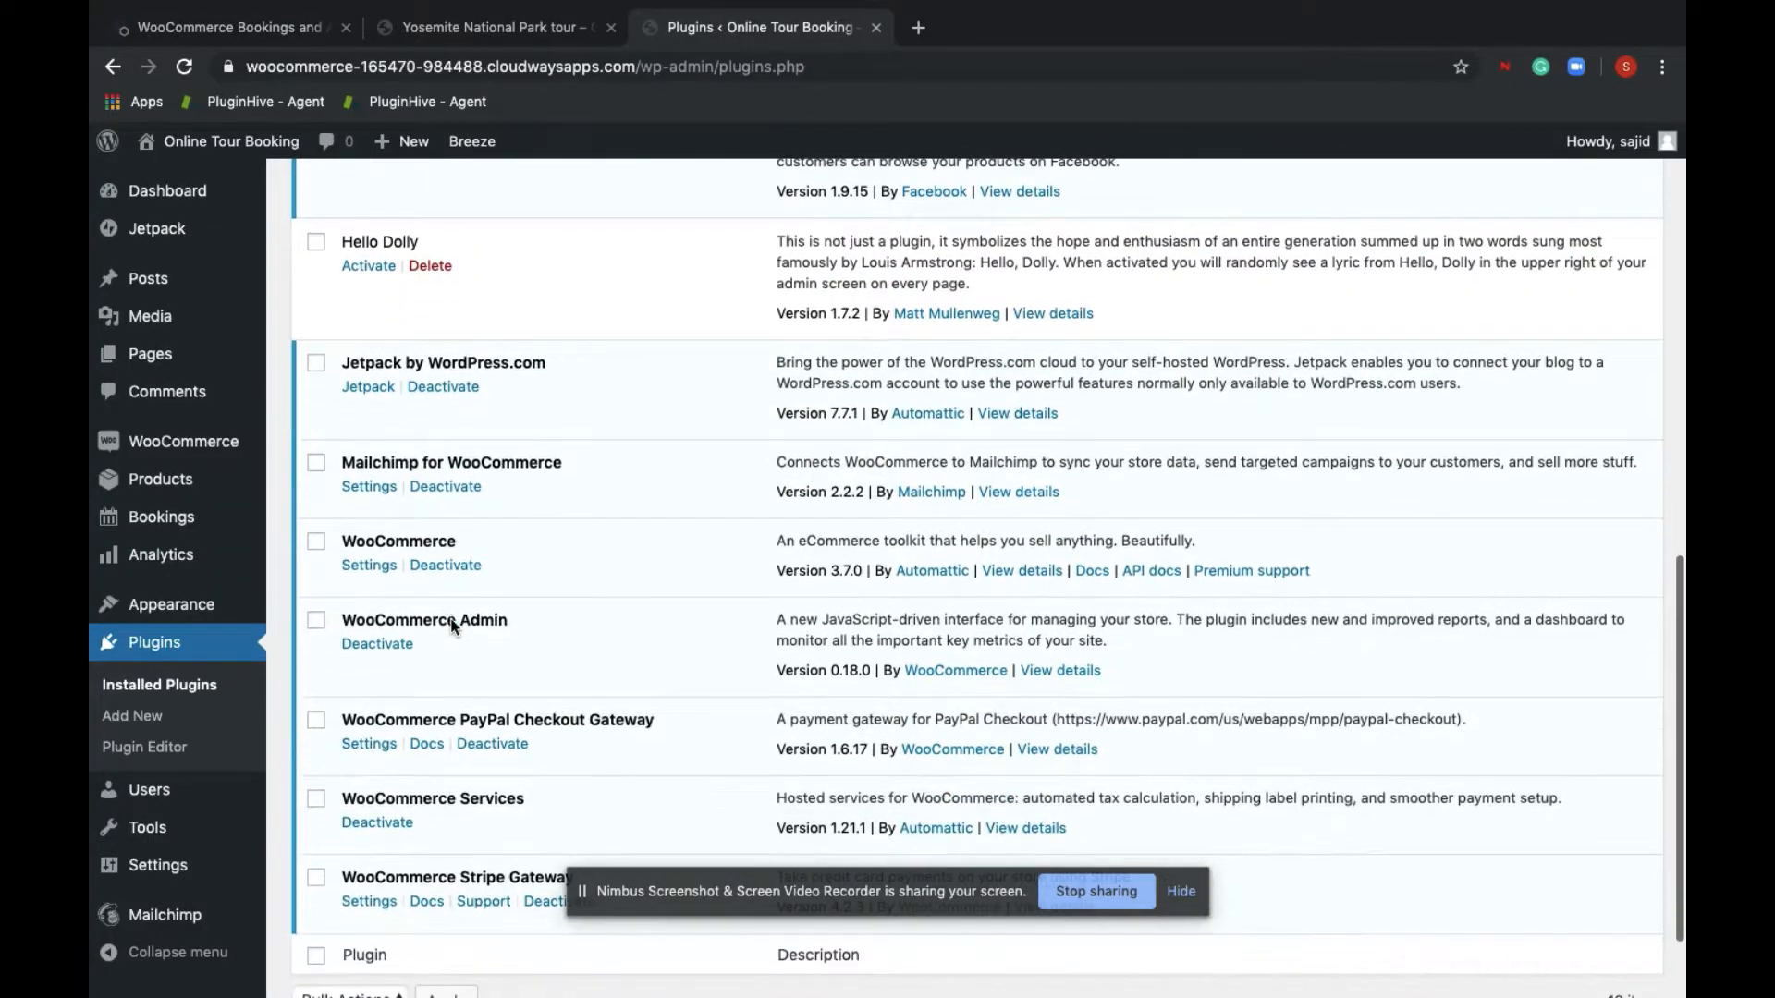
{"action": "mouse_move", "coordinate": [473, 555]}
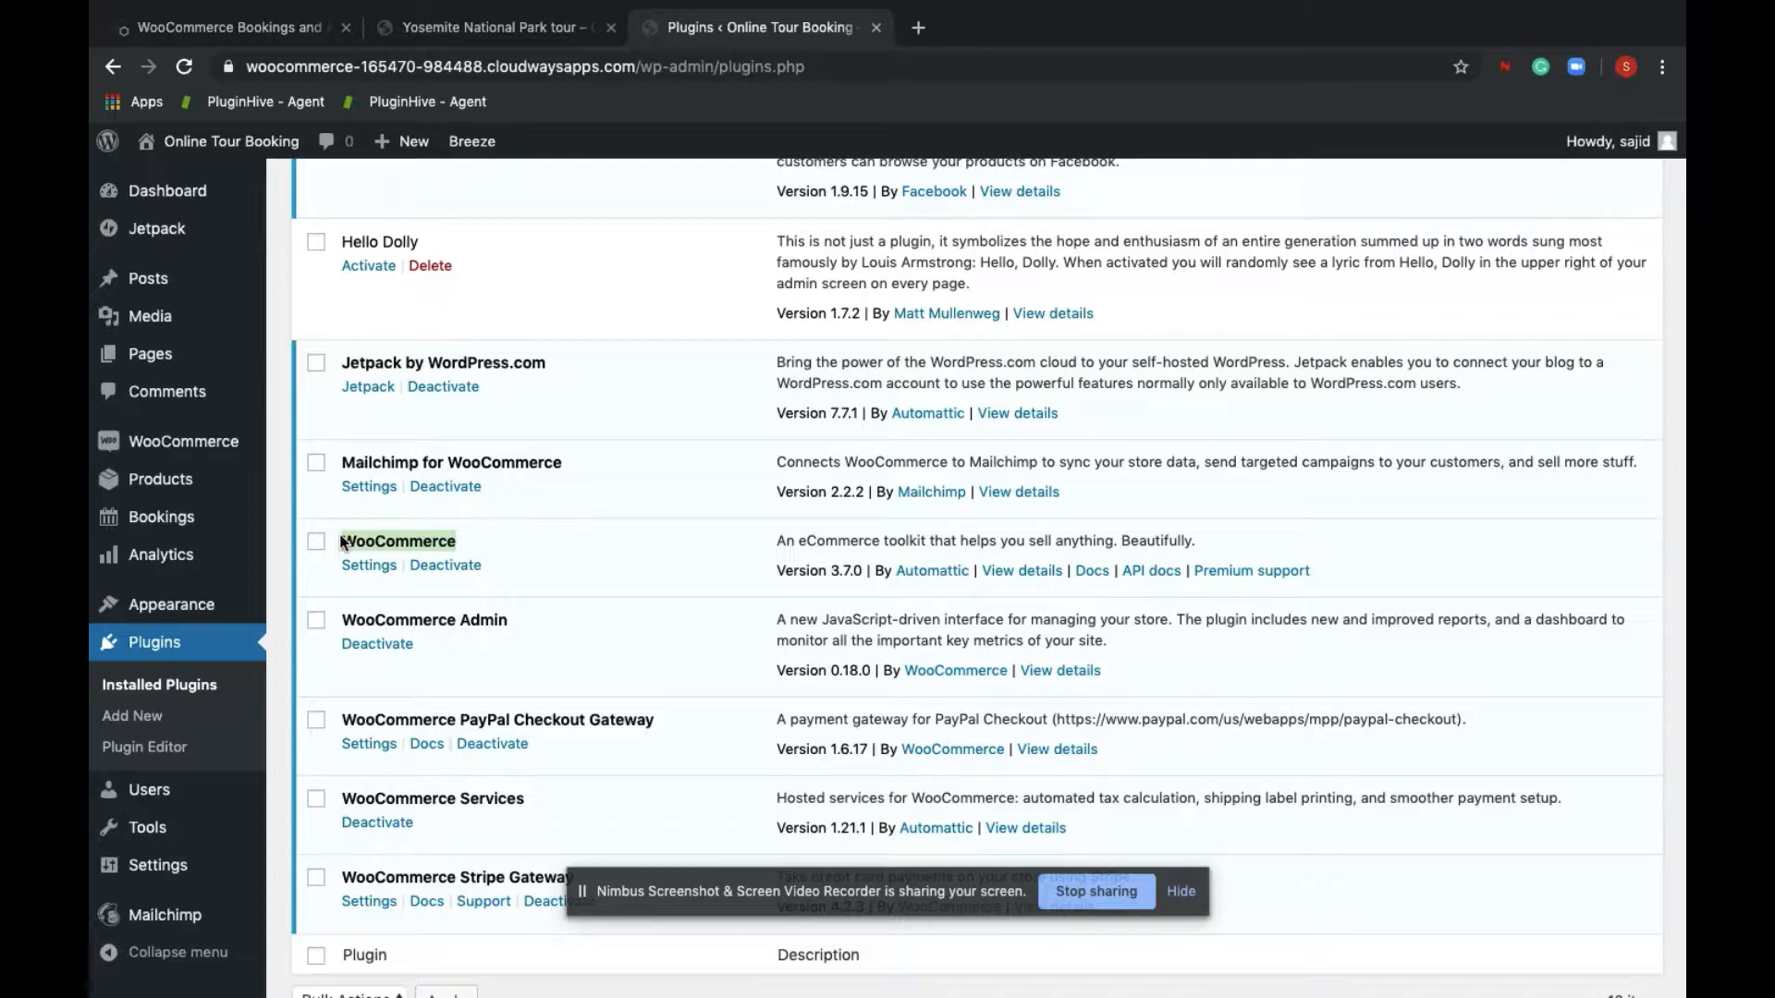
{"action": "scroll", "scroll_direction": "up", "scroll_amount": 3}
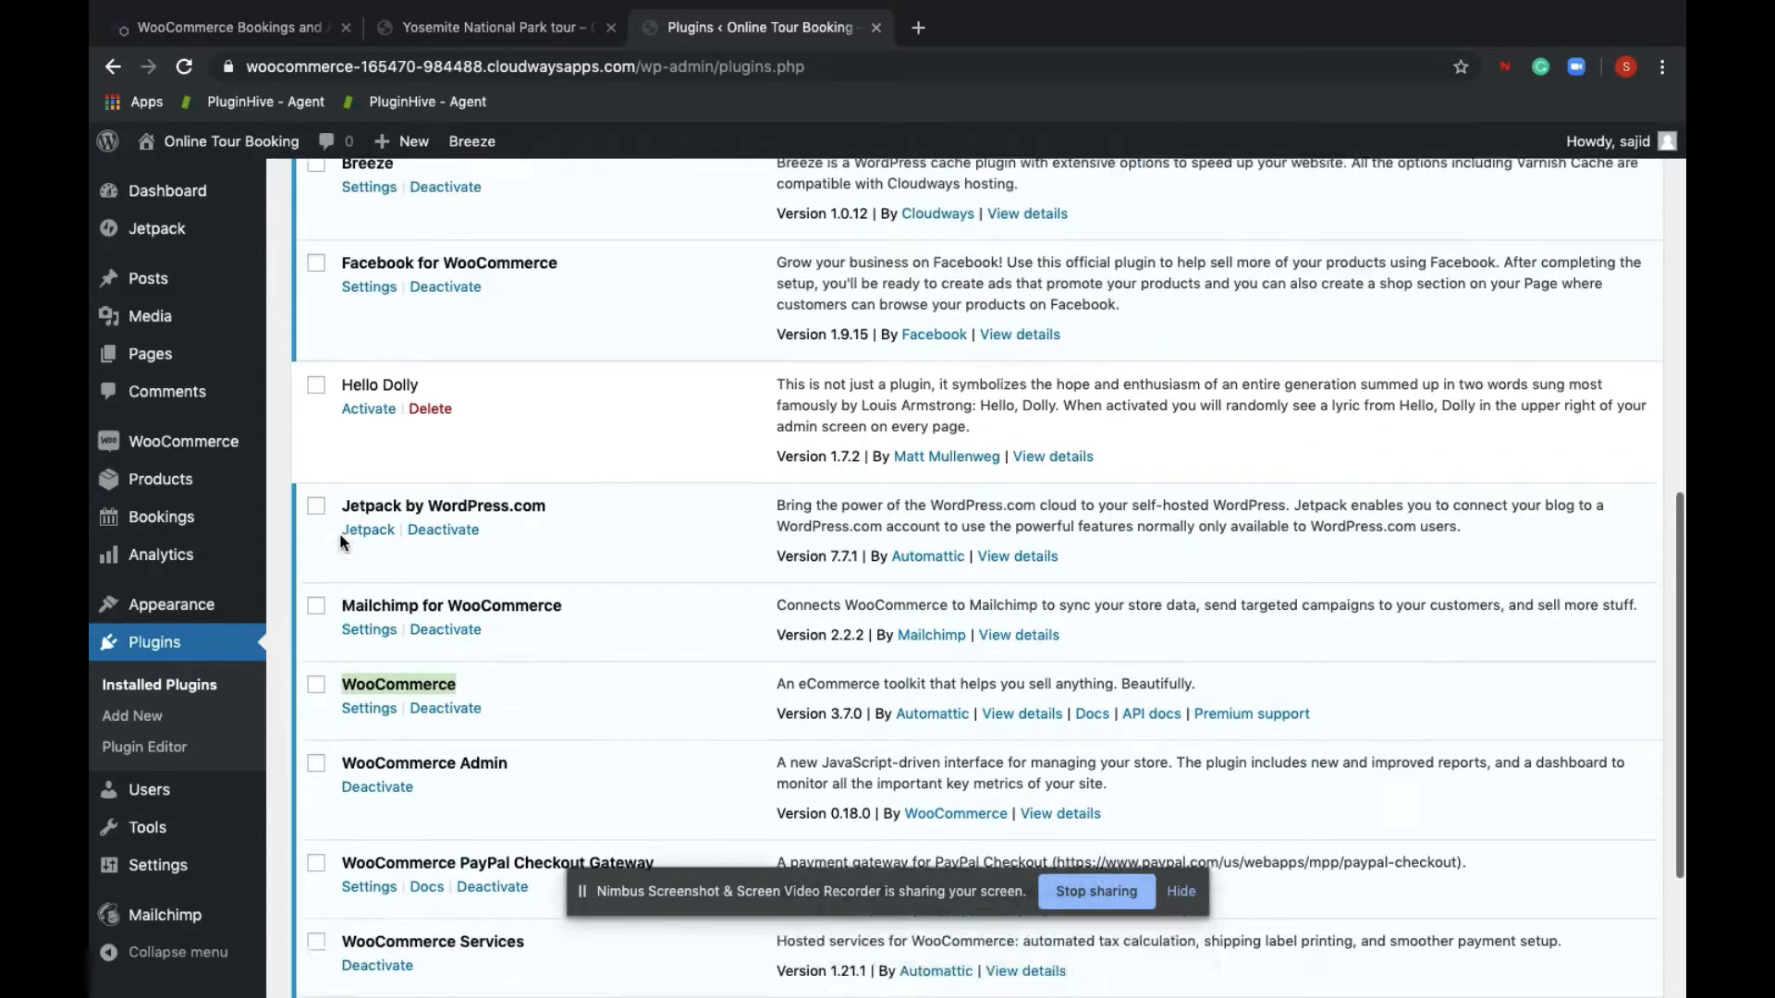
{"action": "scroll", "scroll_direction": "up", "scroll_amount": 3}
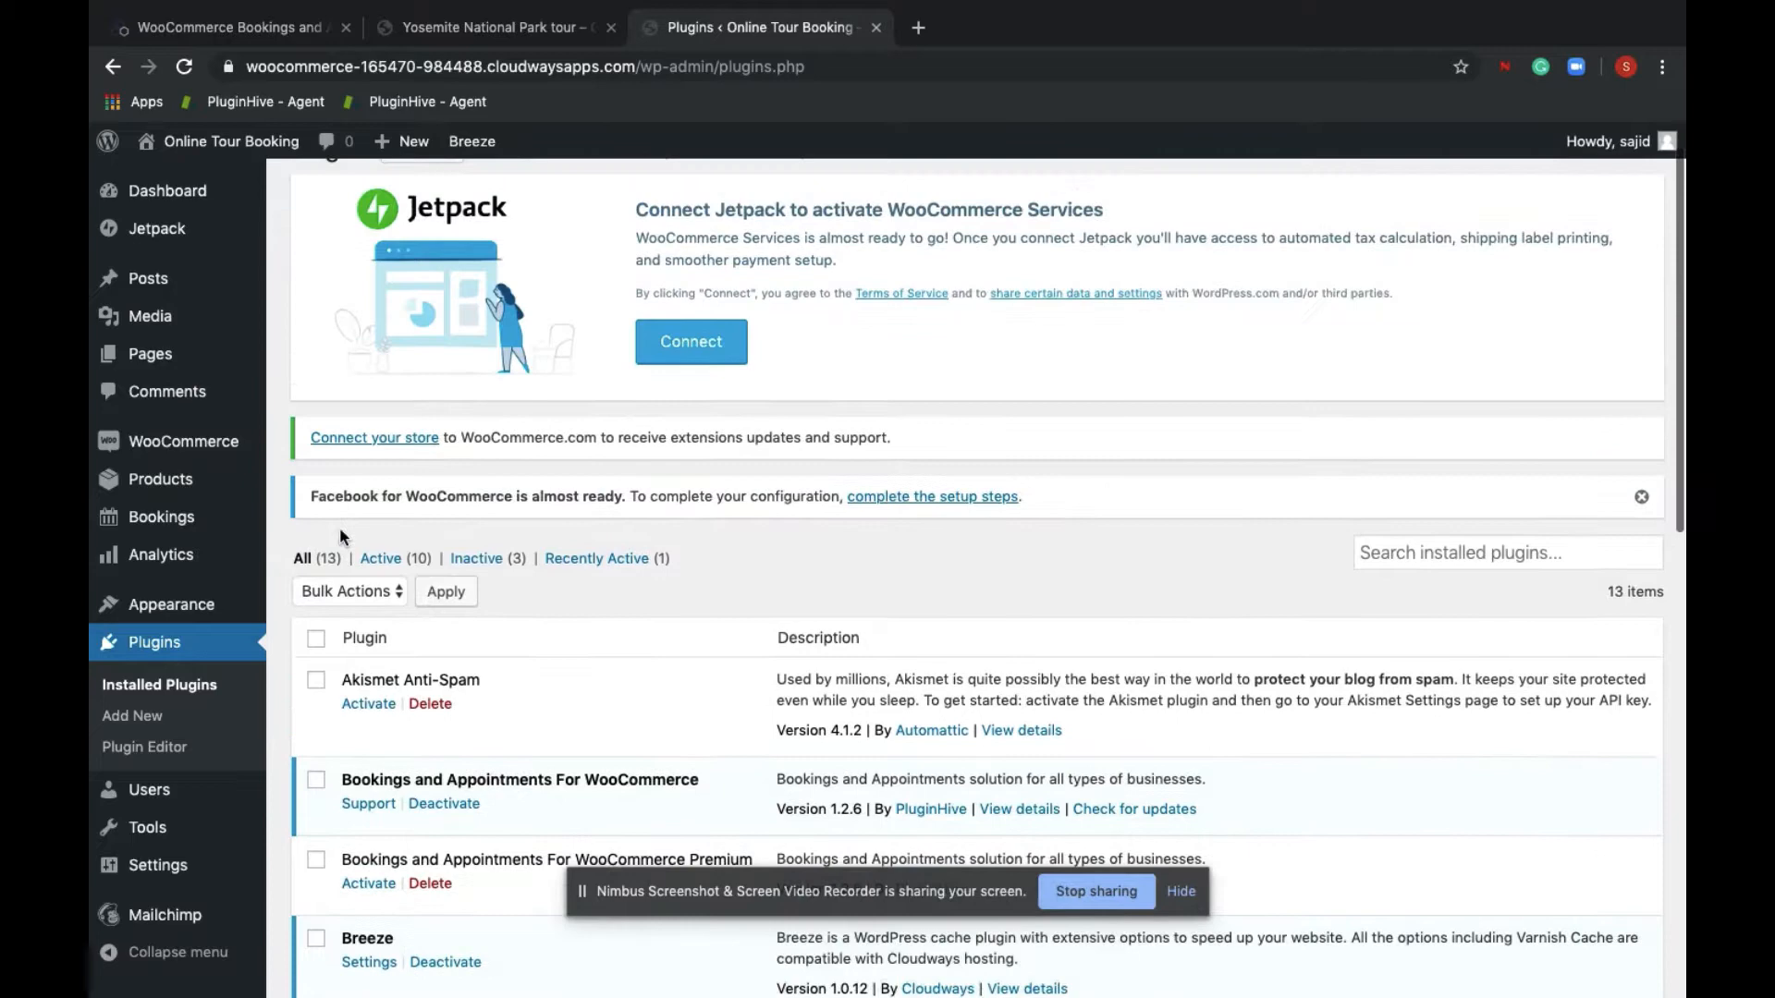
{"action": "scroll", "scroll_direction": "up", "scroll_amount": 3}
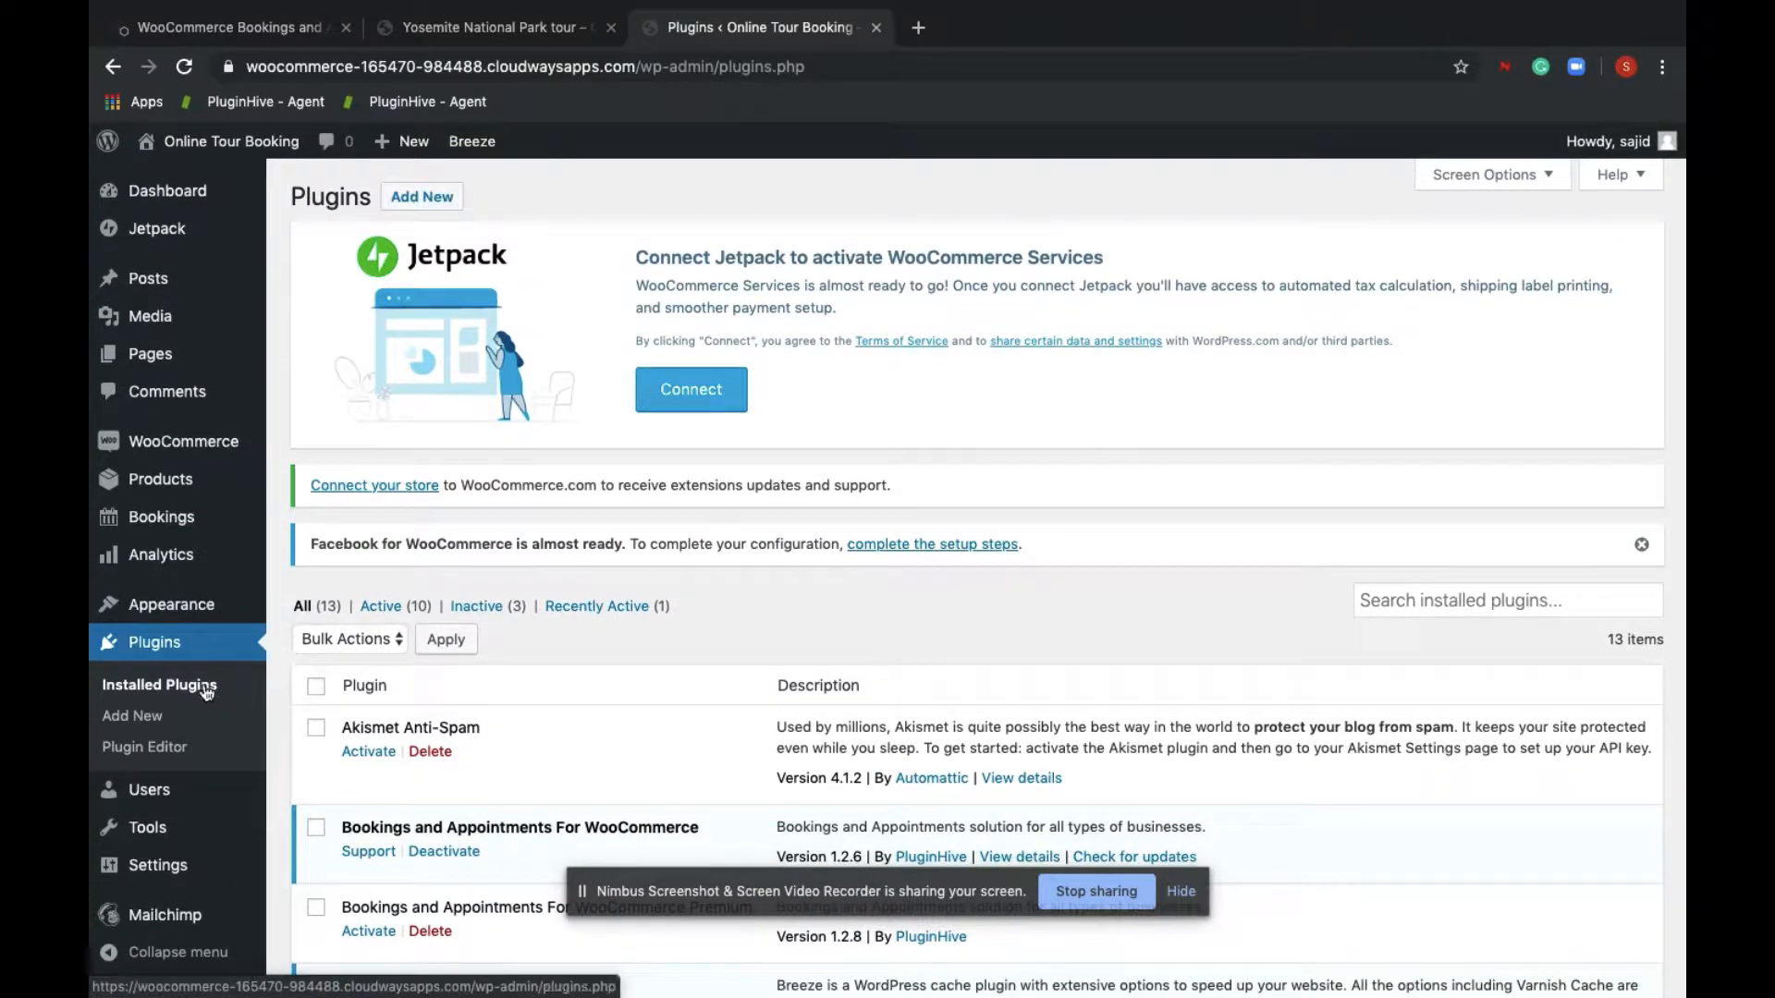
{"action": "left_click", "coordinate": [422, 196]}
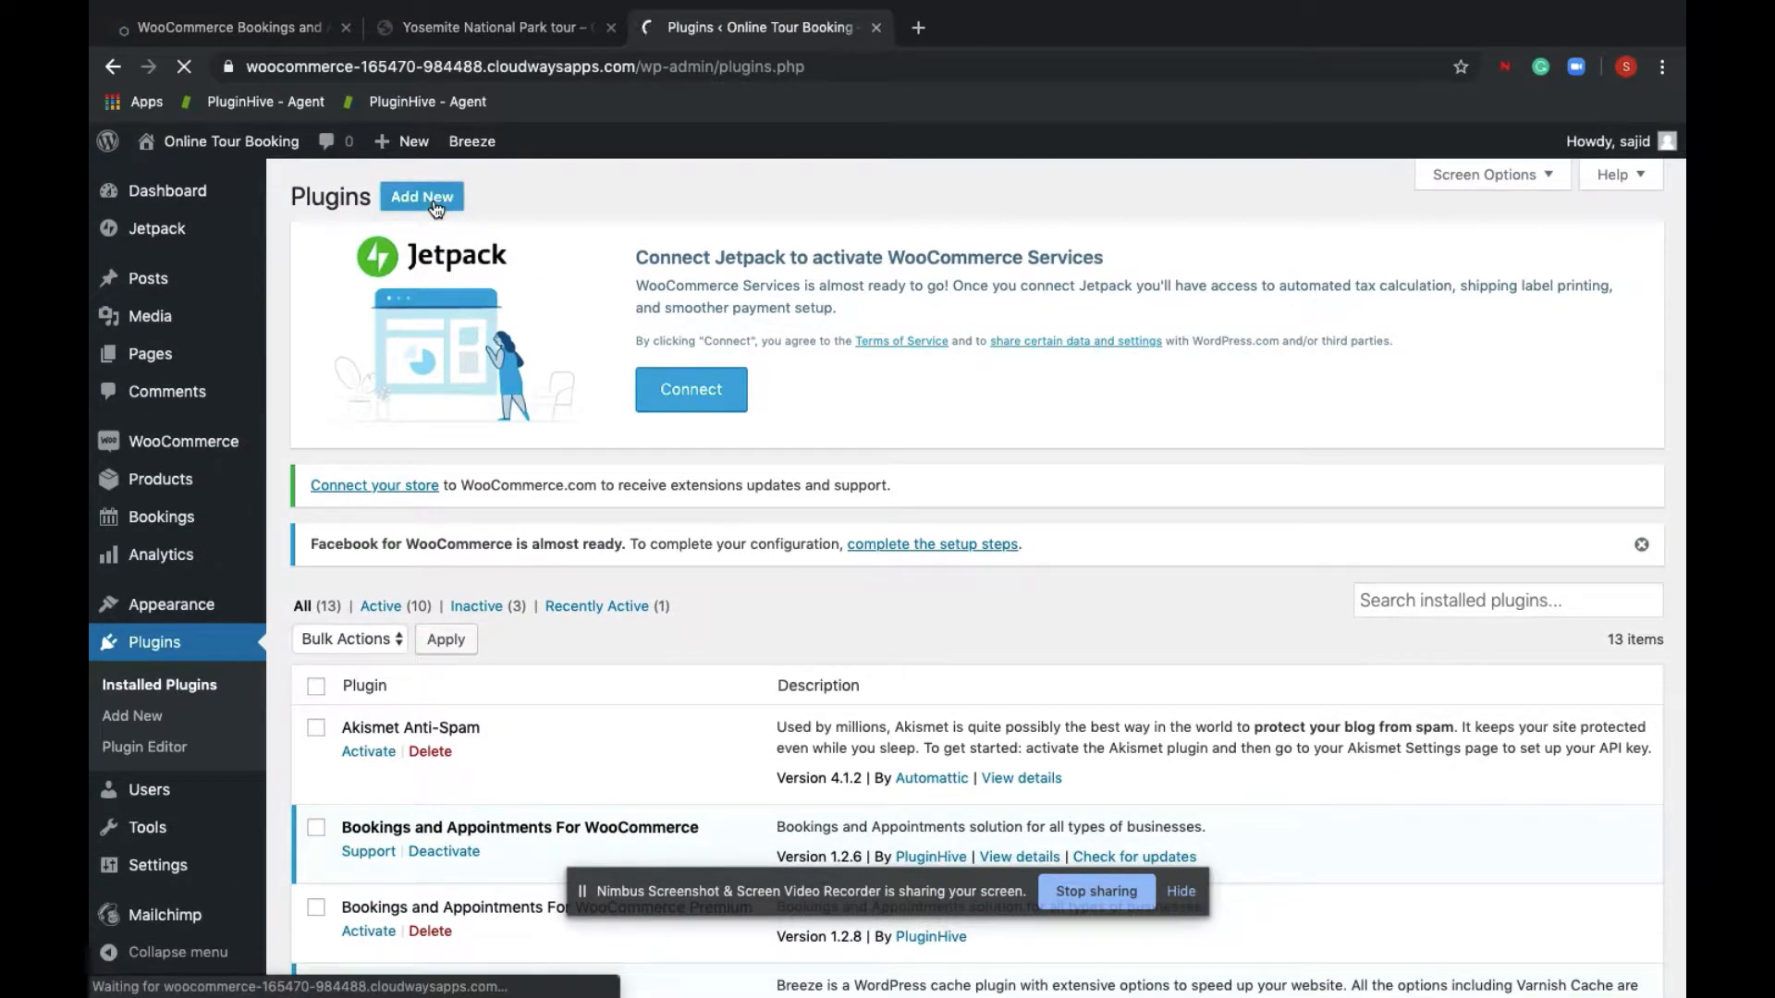
{"action": "left_click", "coordinate": [421, 196]}
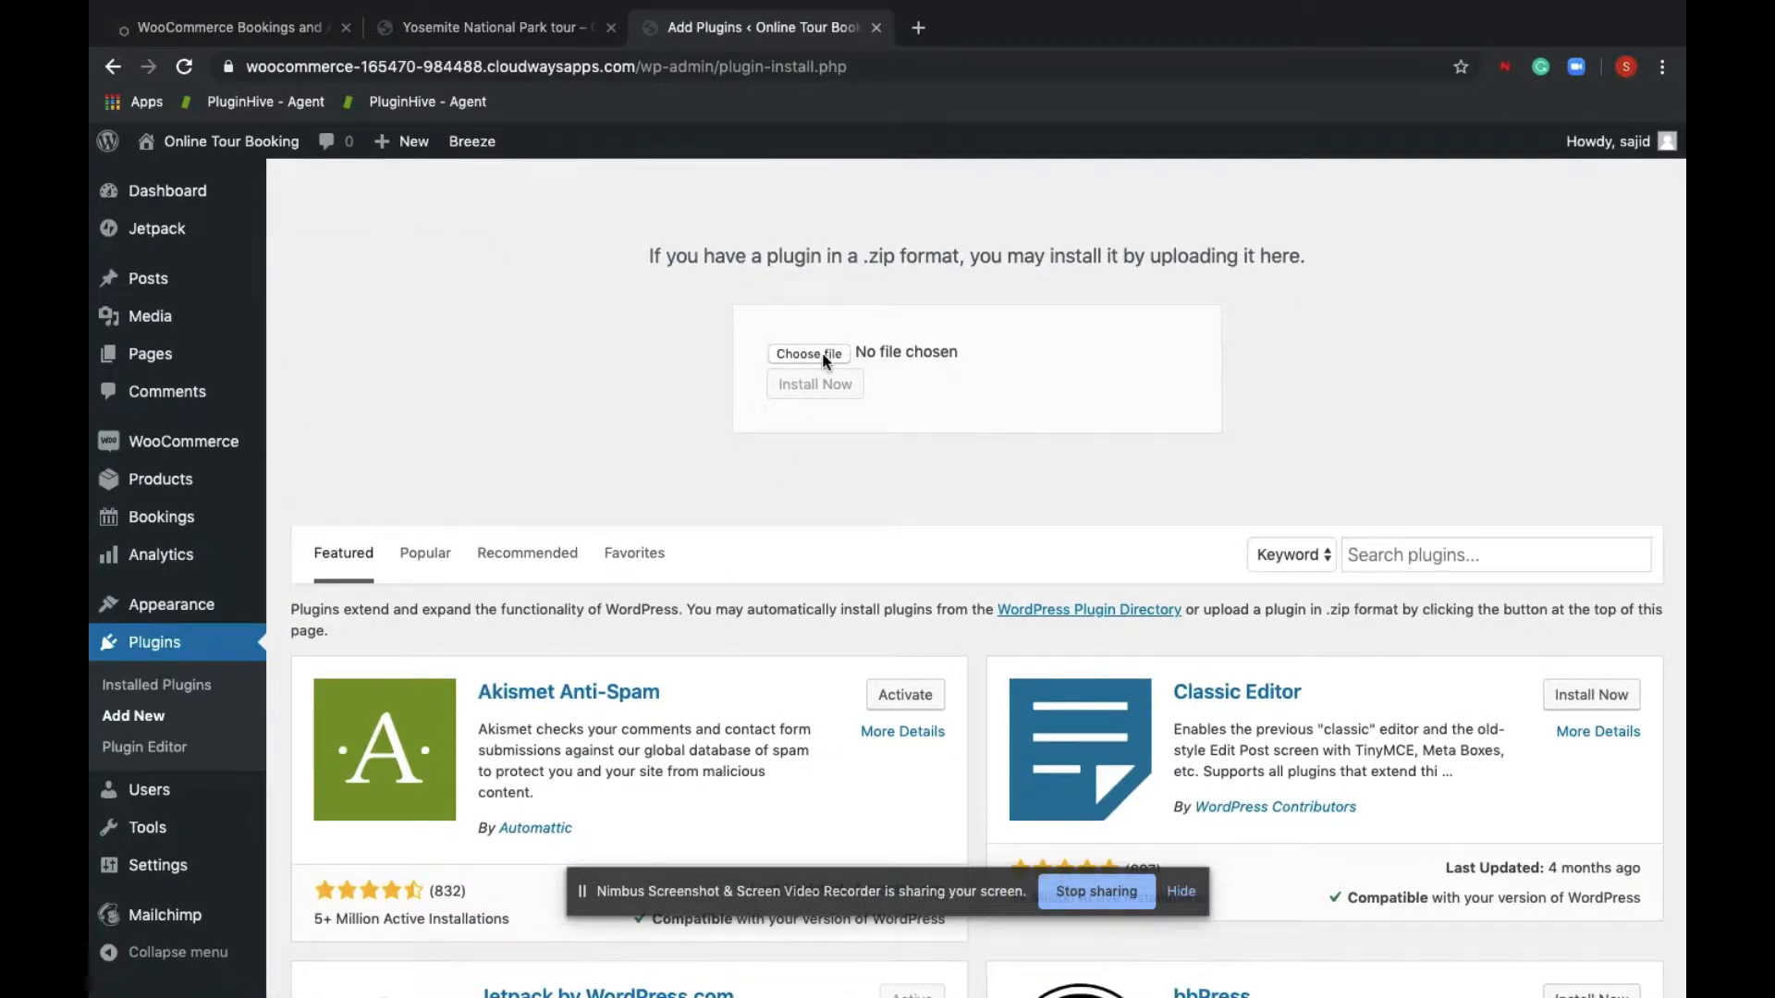
{"action": "left_click", "coordinate": [155, 684]}
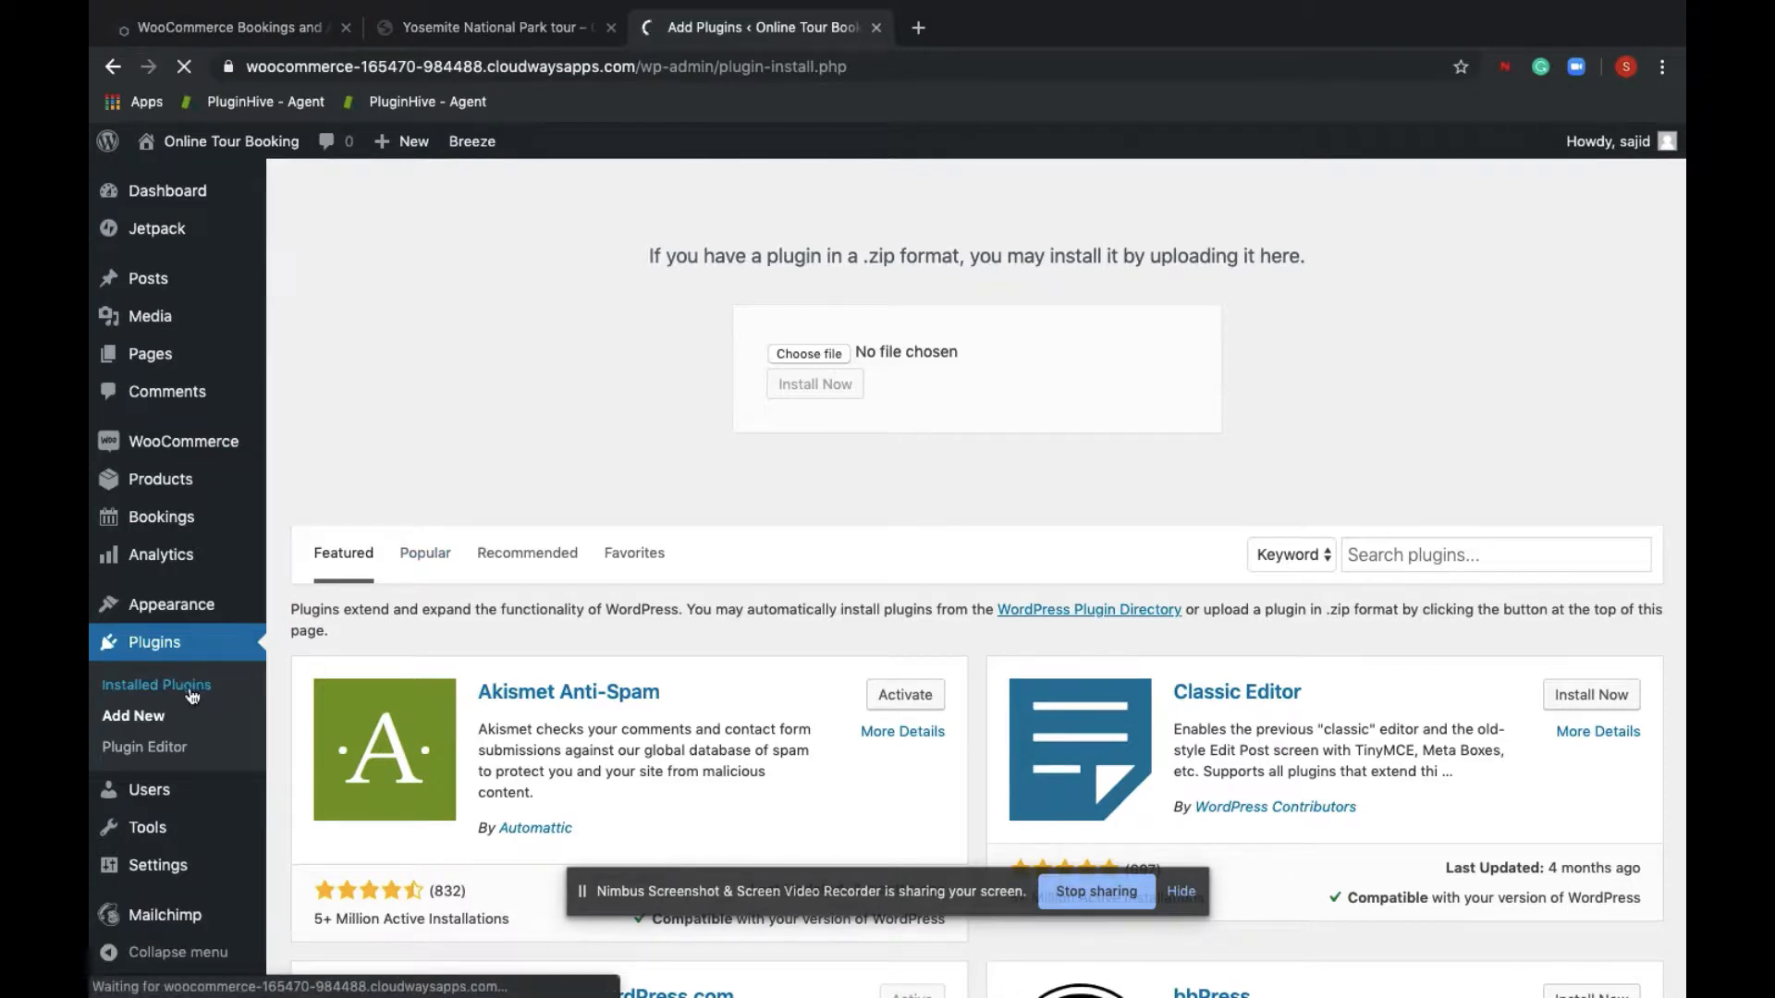
{"action": "left_click", "coordinate": [155, 684]}
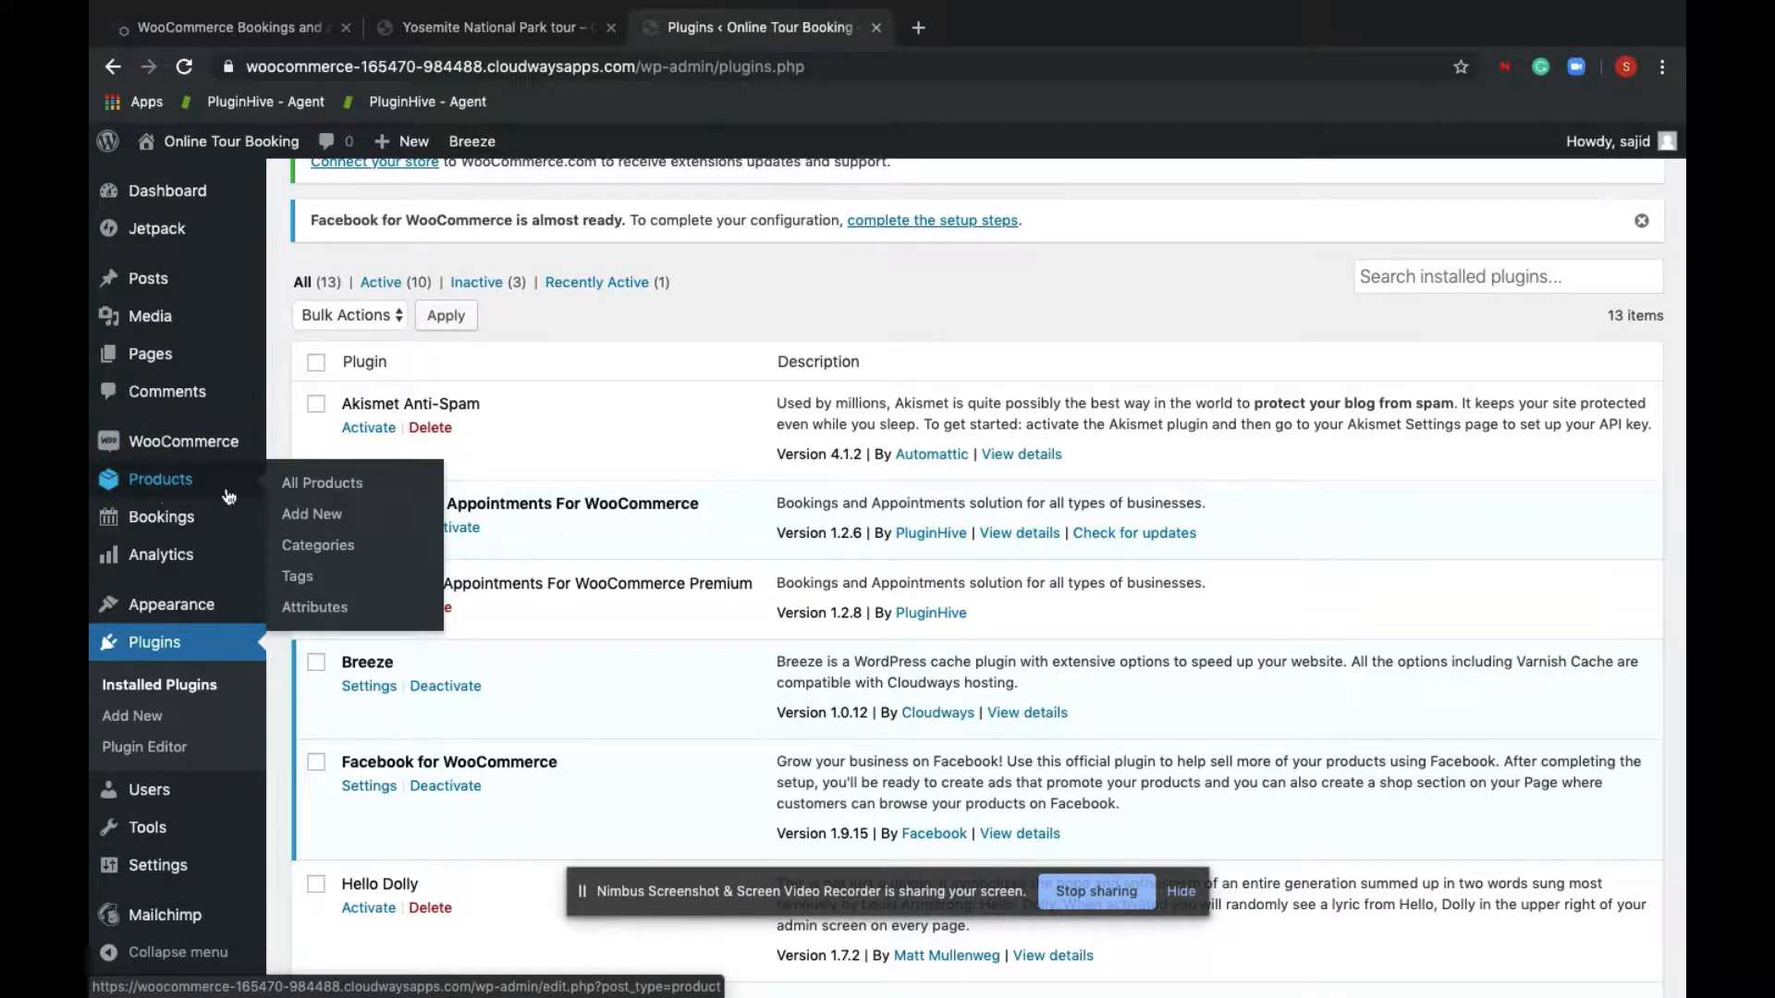
Create a new product draft named 'San Francisco t…' for the tour
{"action": "left_click", "coordinate": [311, 514]}
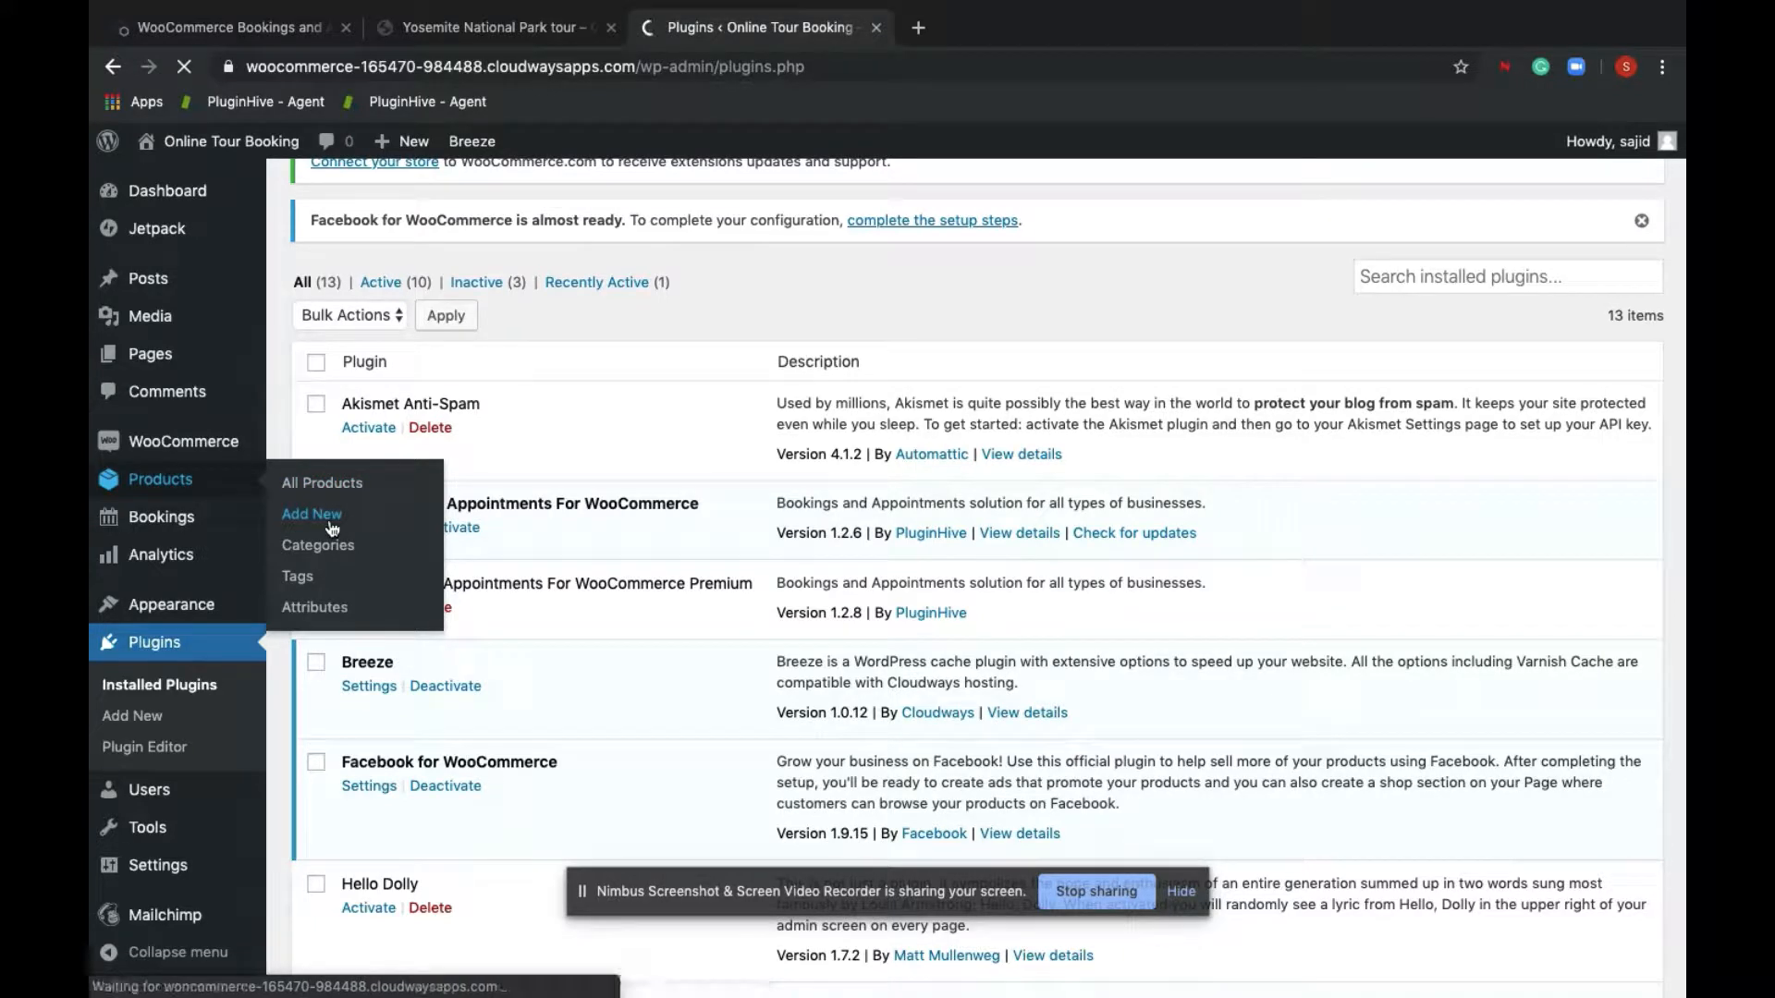
{"action": "left_click", "coordinate": [310, 514]}
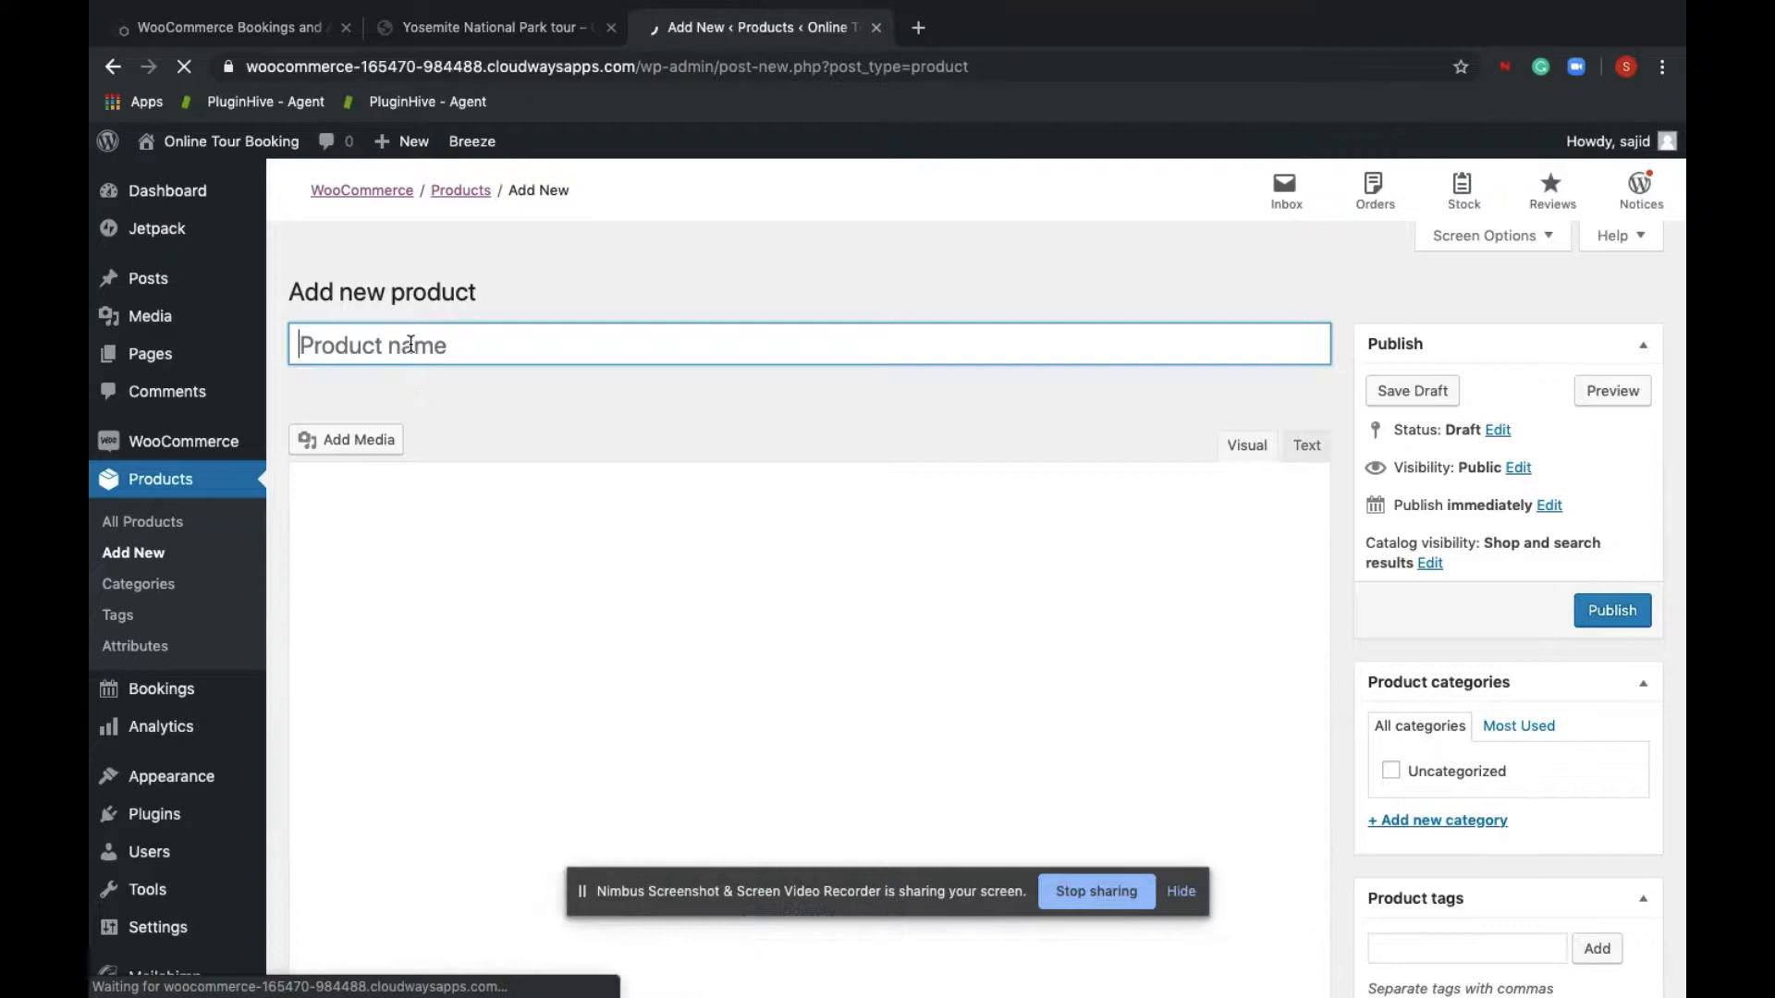
{"action": "type", "text": "S"}
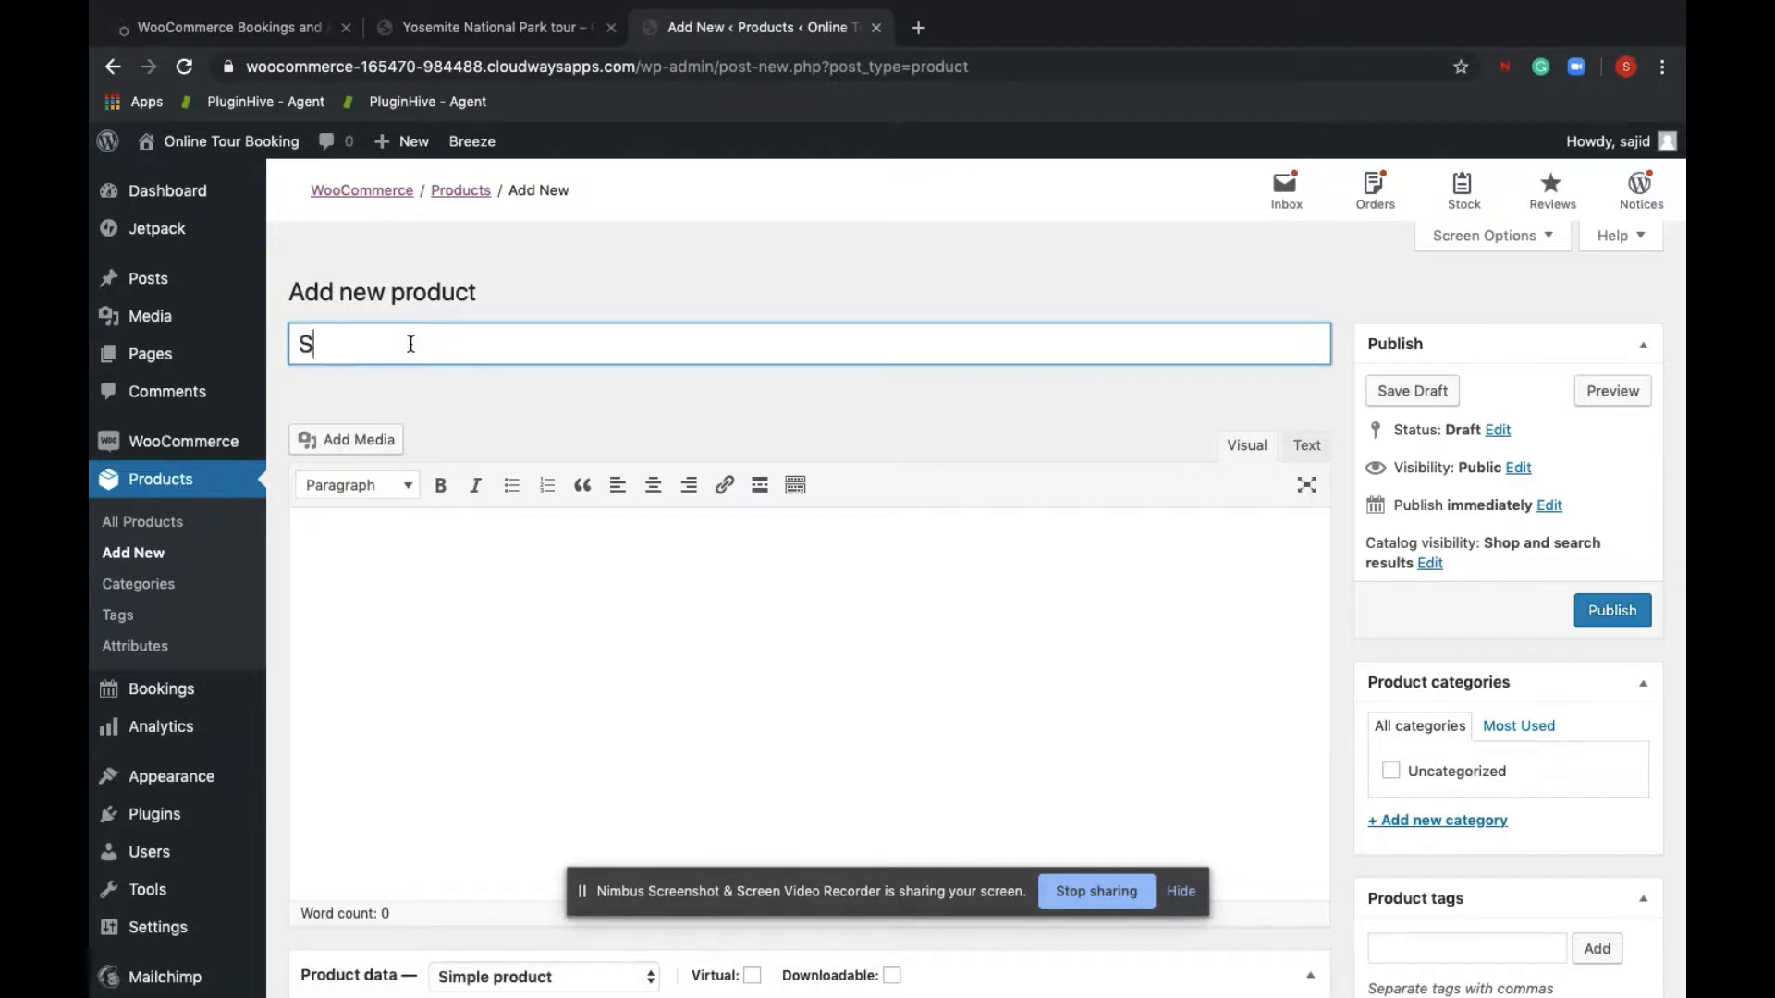
{"action": "type", "text": "an Fra"}
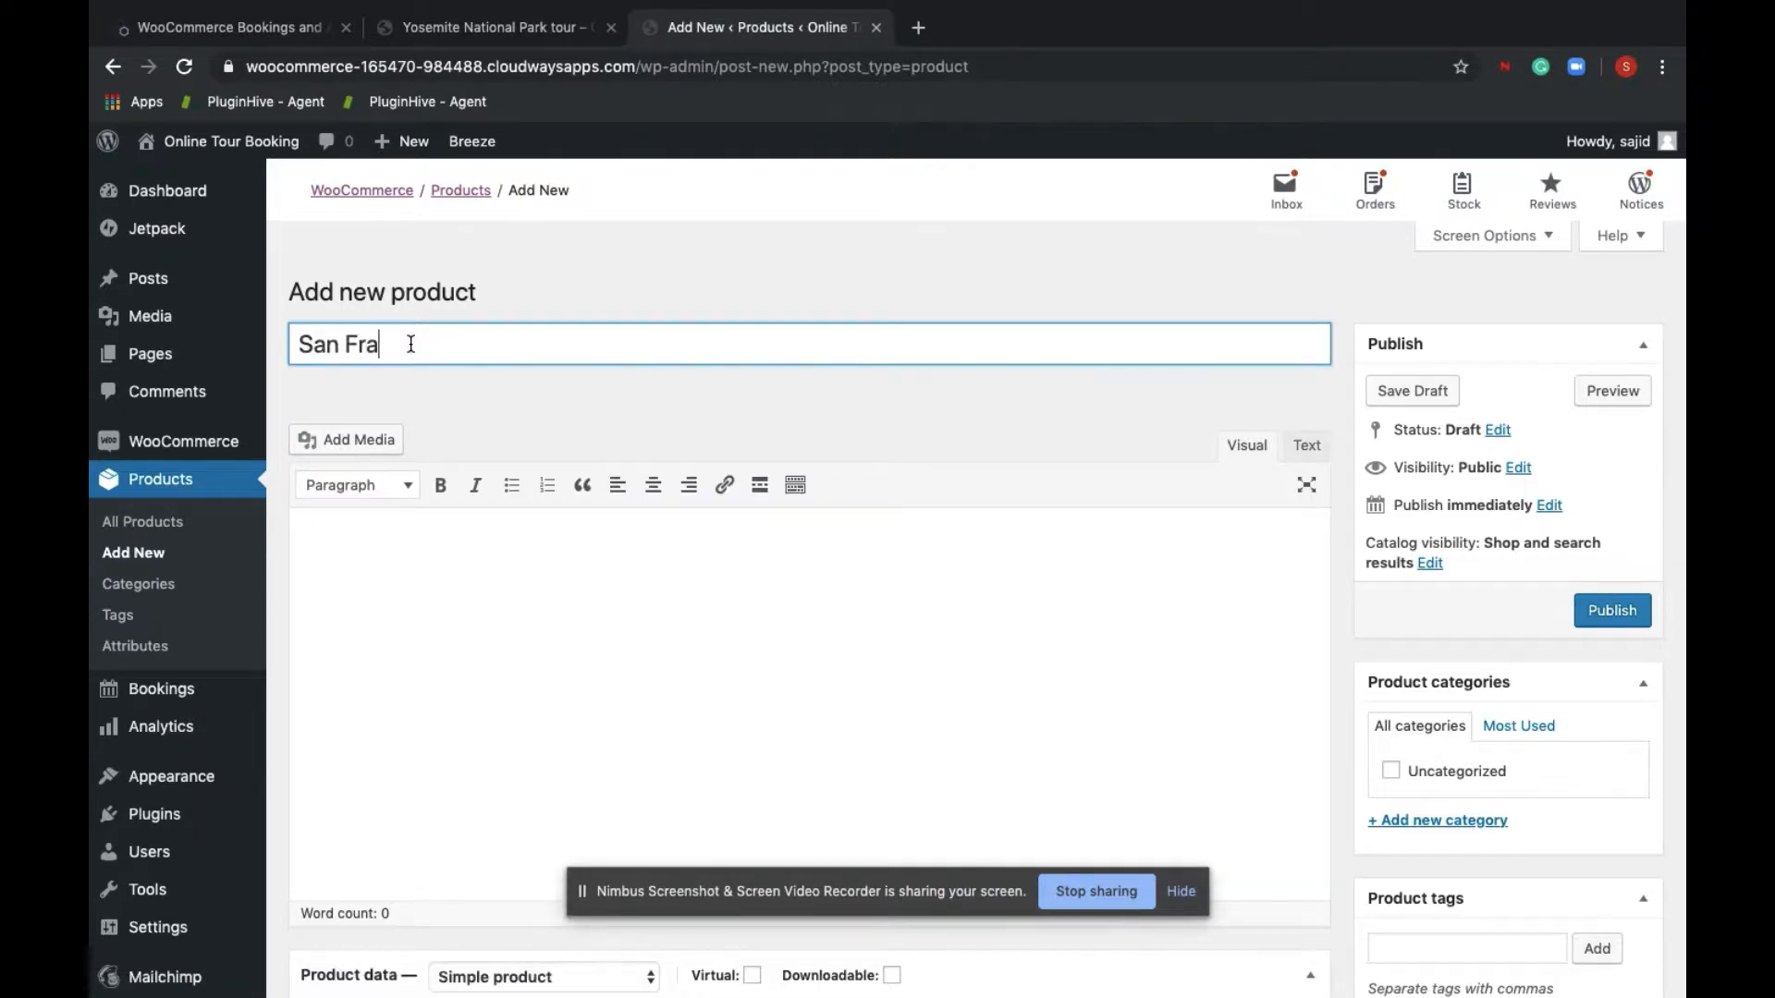
{"action": "type", "text": "ncisco t"}
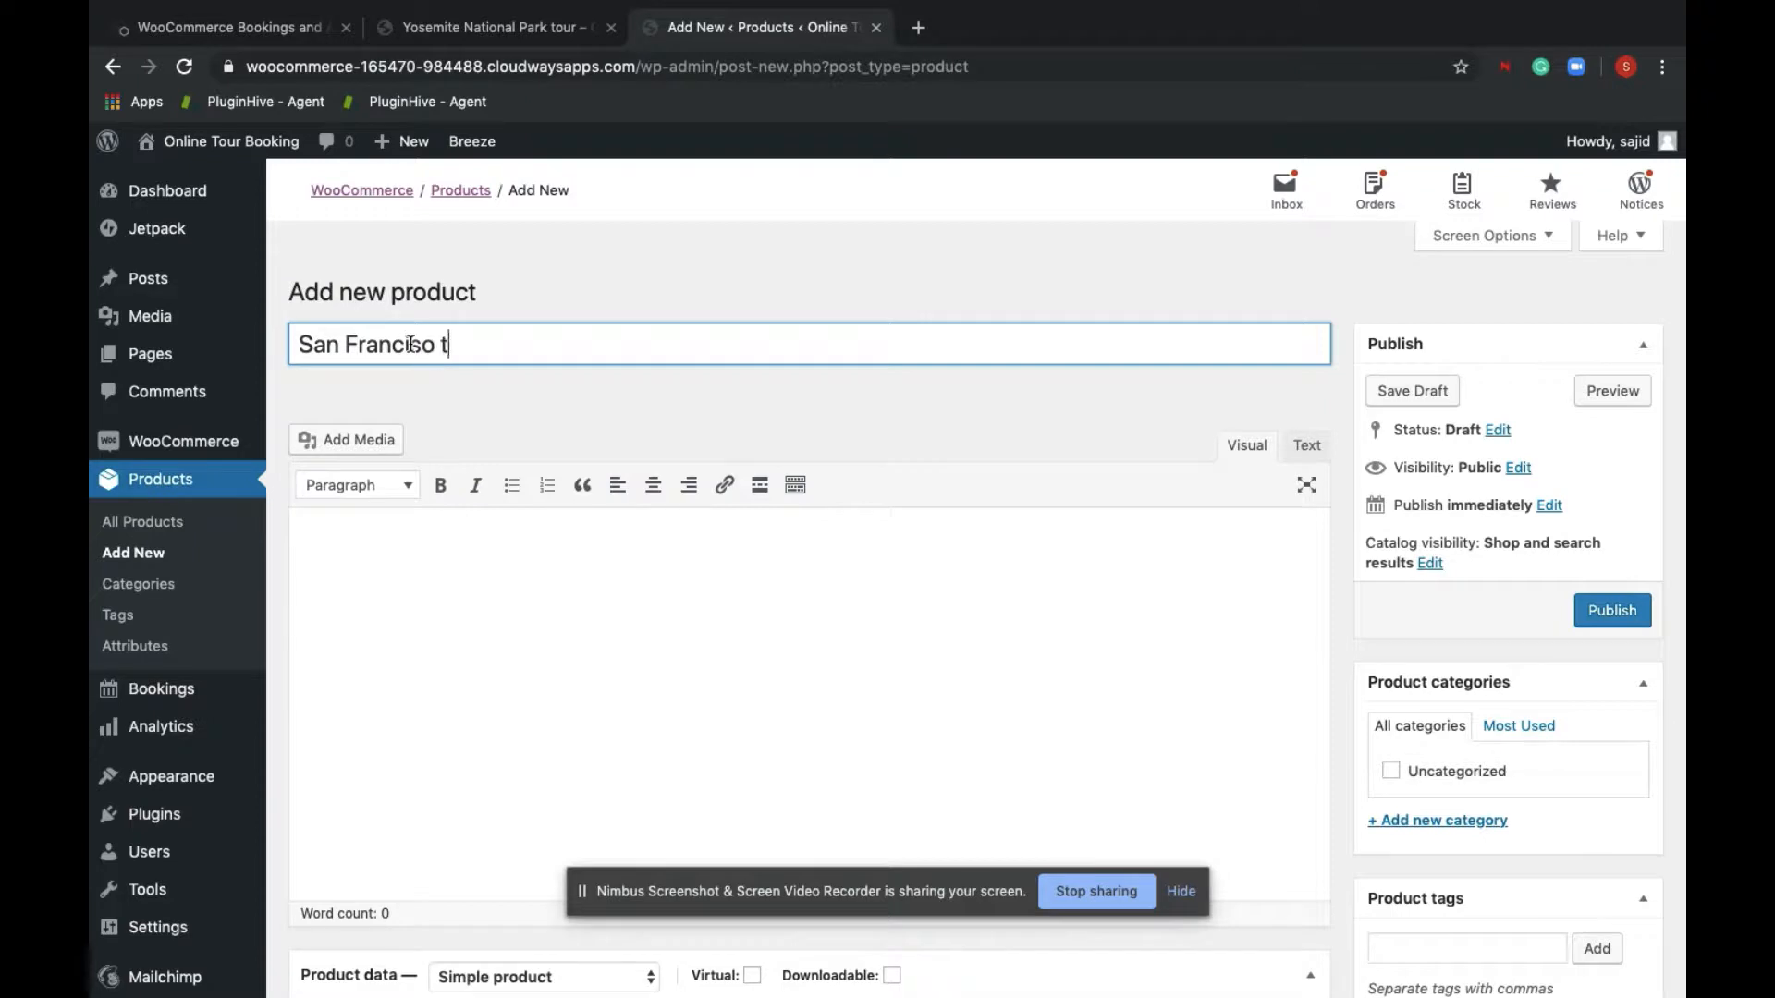
{"action": "scroll", "scroll_direction": "down", "scroll_amount": 3}
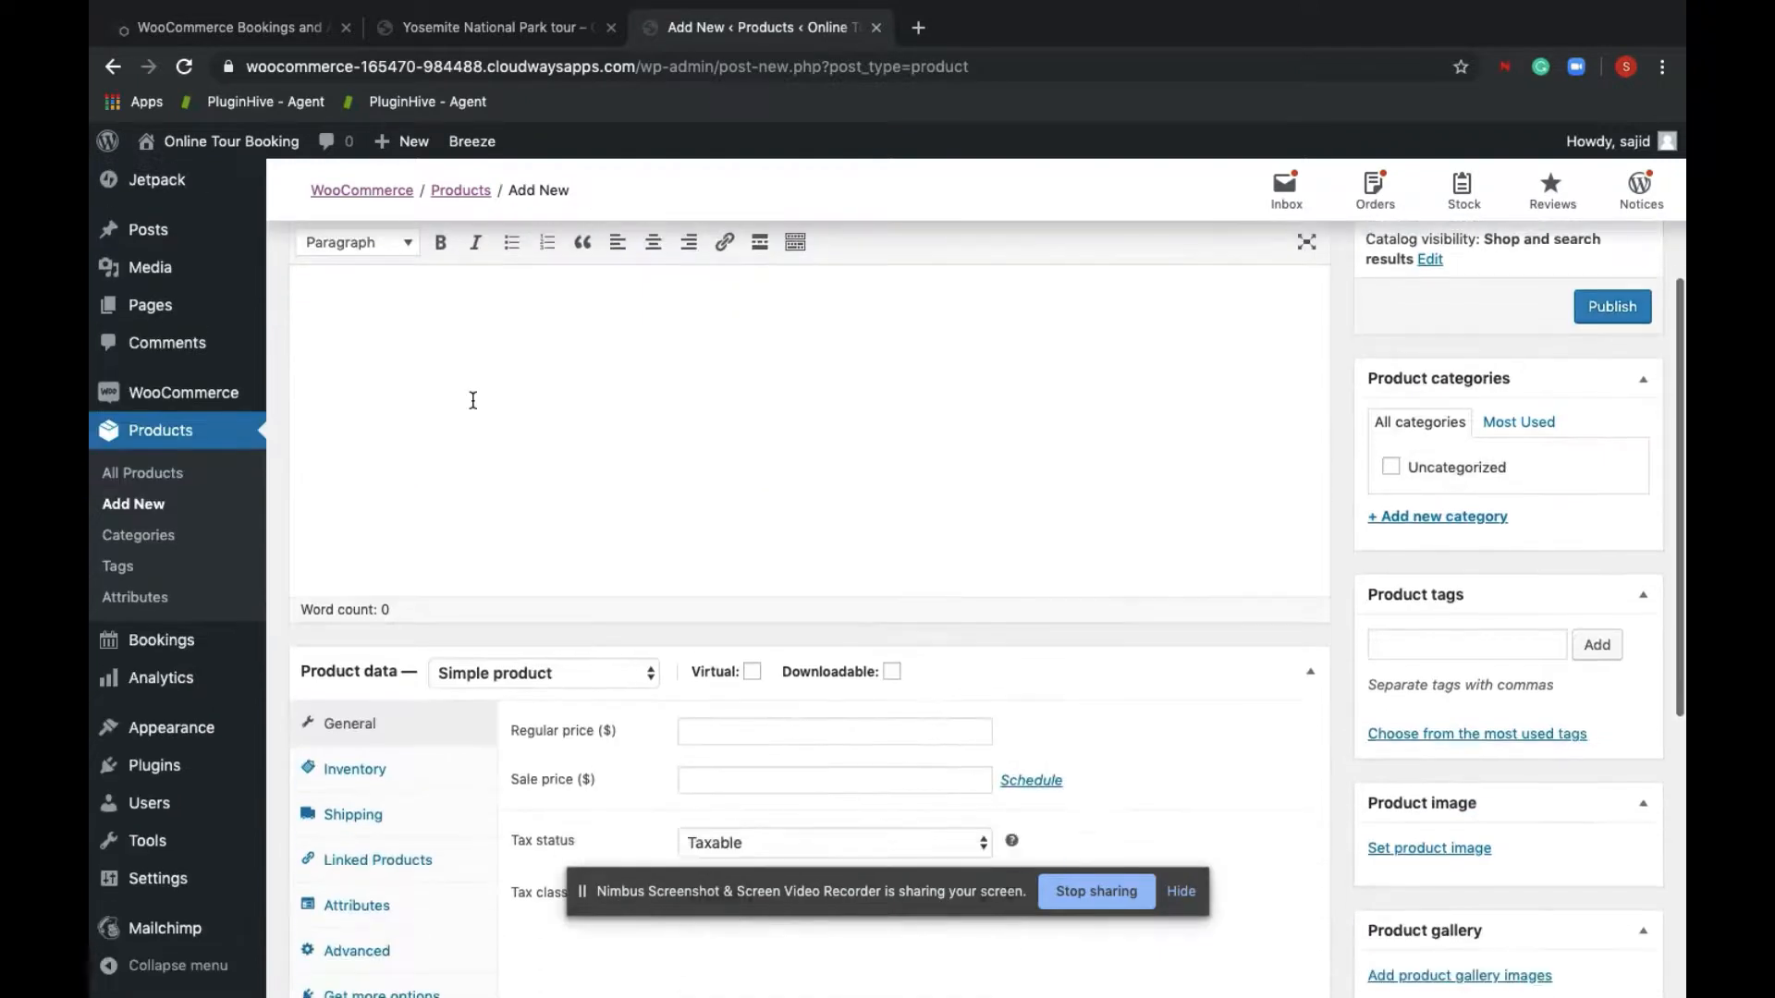
Make it a Bookable product with calendar-range booking periods priced at 50
{"action": "left_click", "coordinate": [541, 673]}
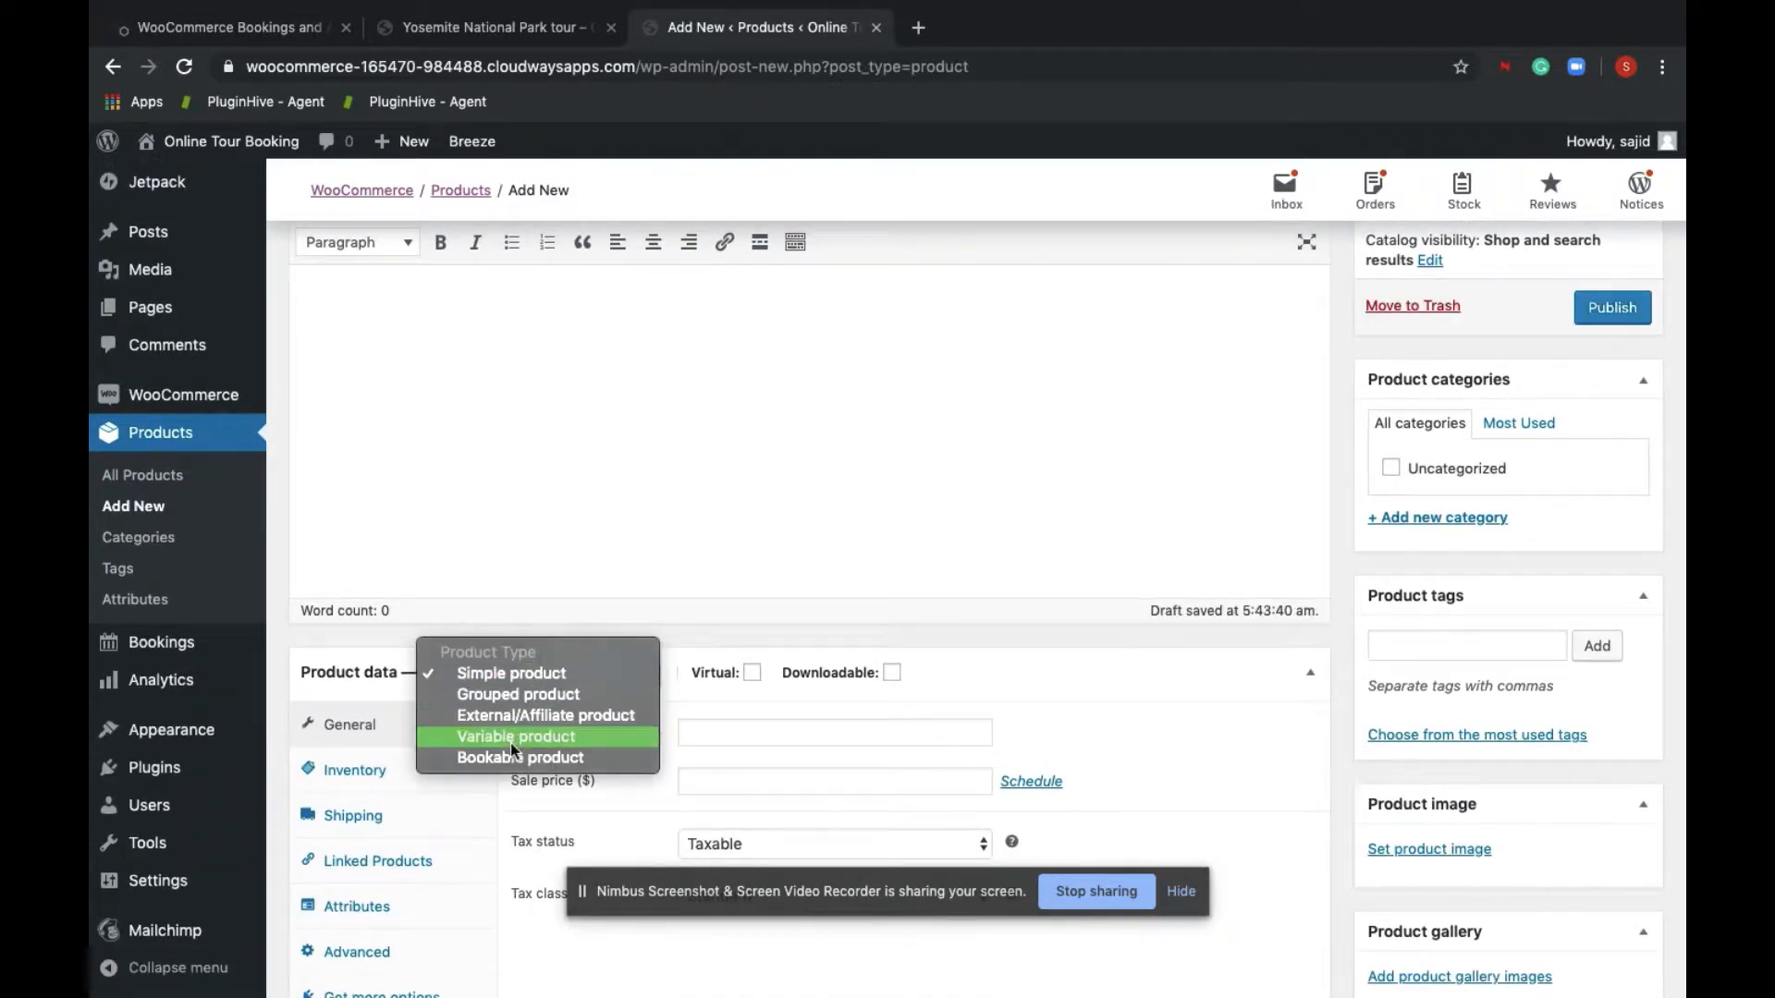
{"action": "left_click", "coordinate": [520, 758]}
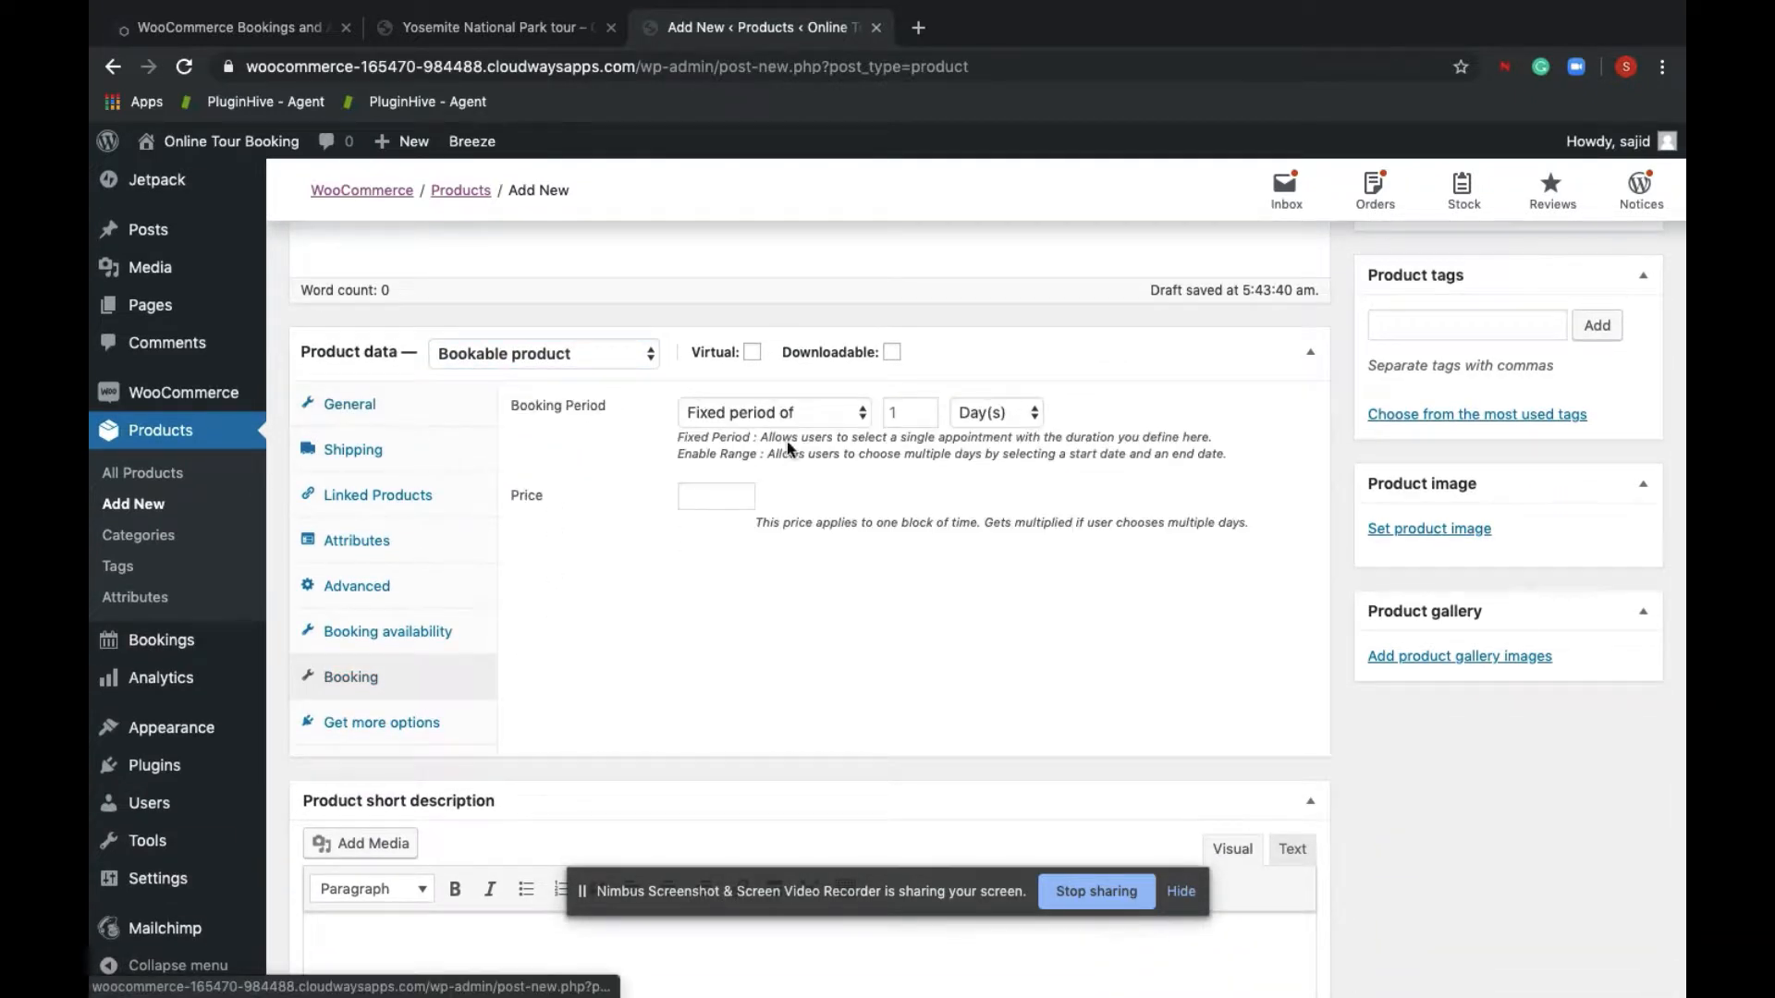
{"action": "left_click", "coordinate": [773, 412]}
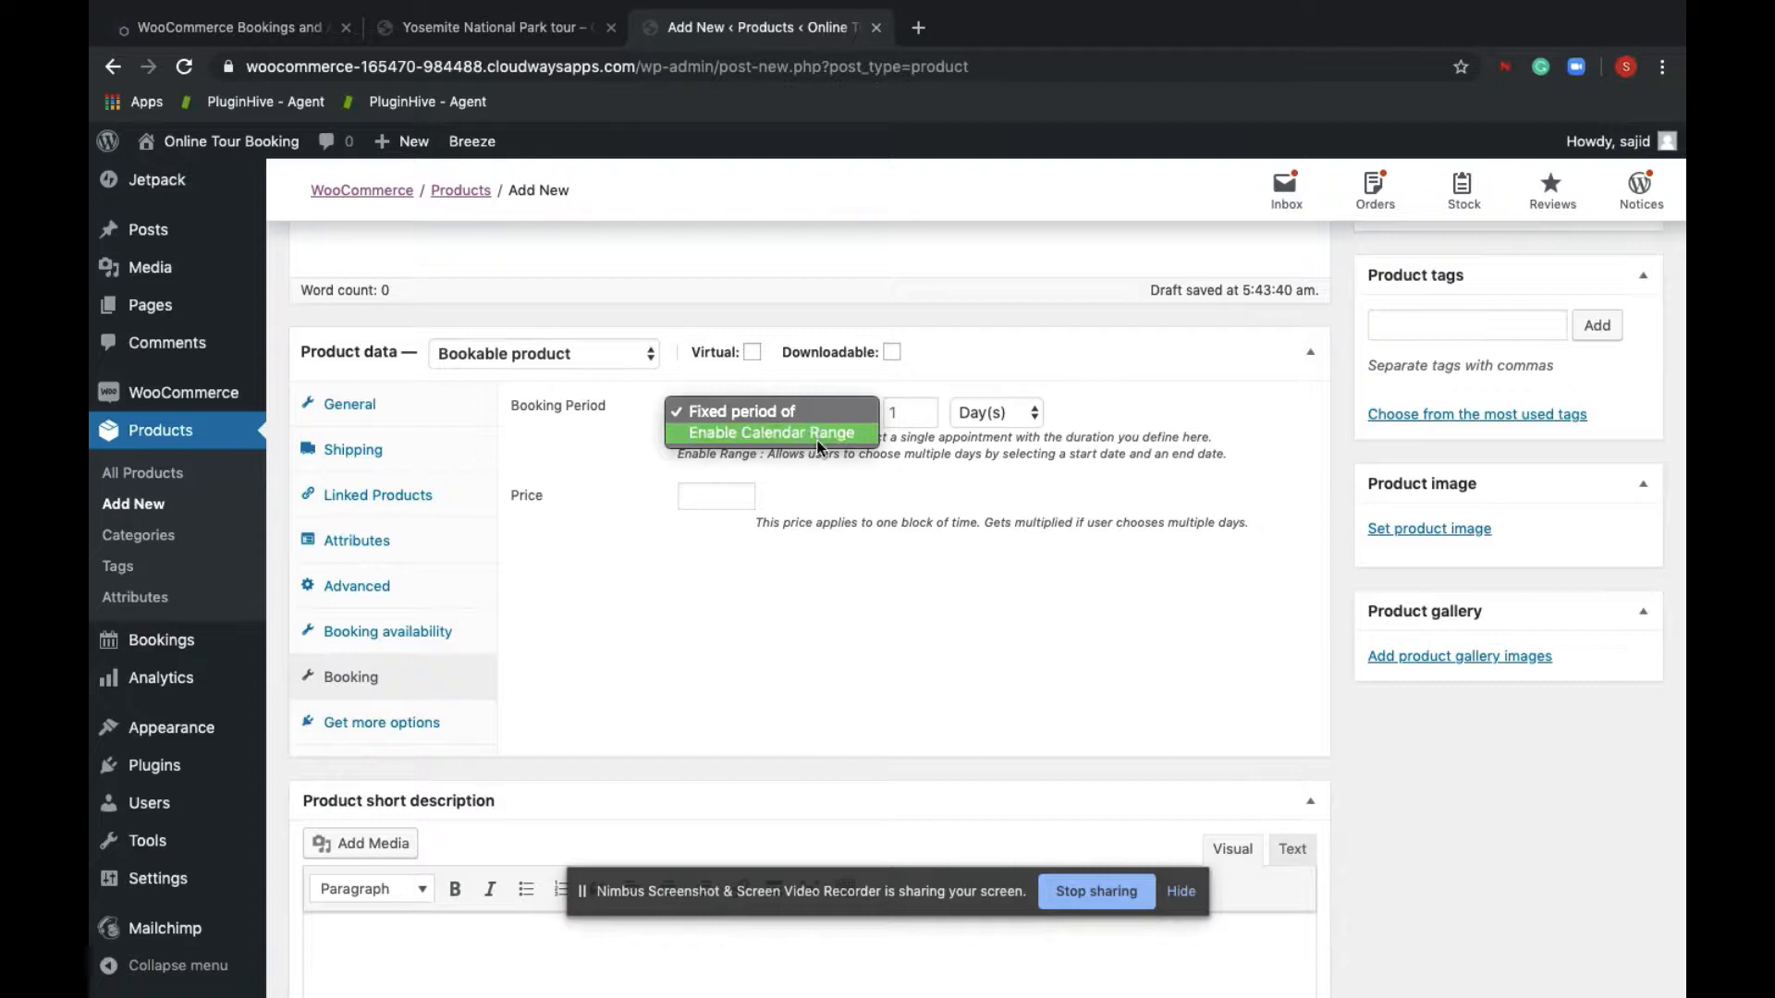
{"action": "left_click", "coordinate": [767, 432]}
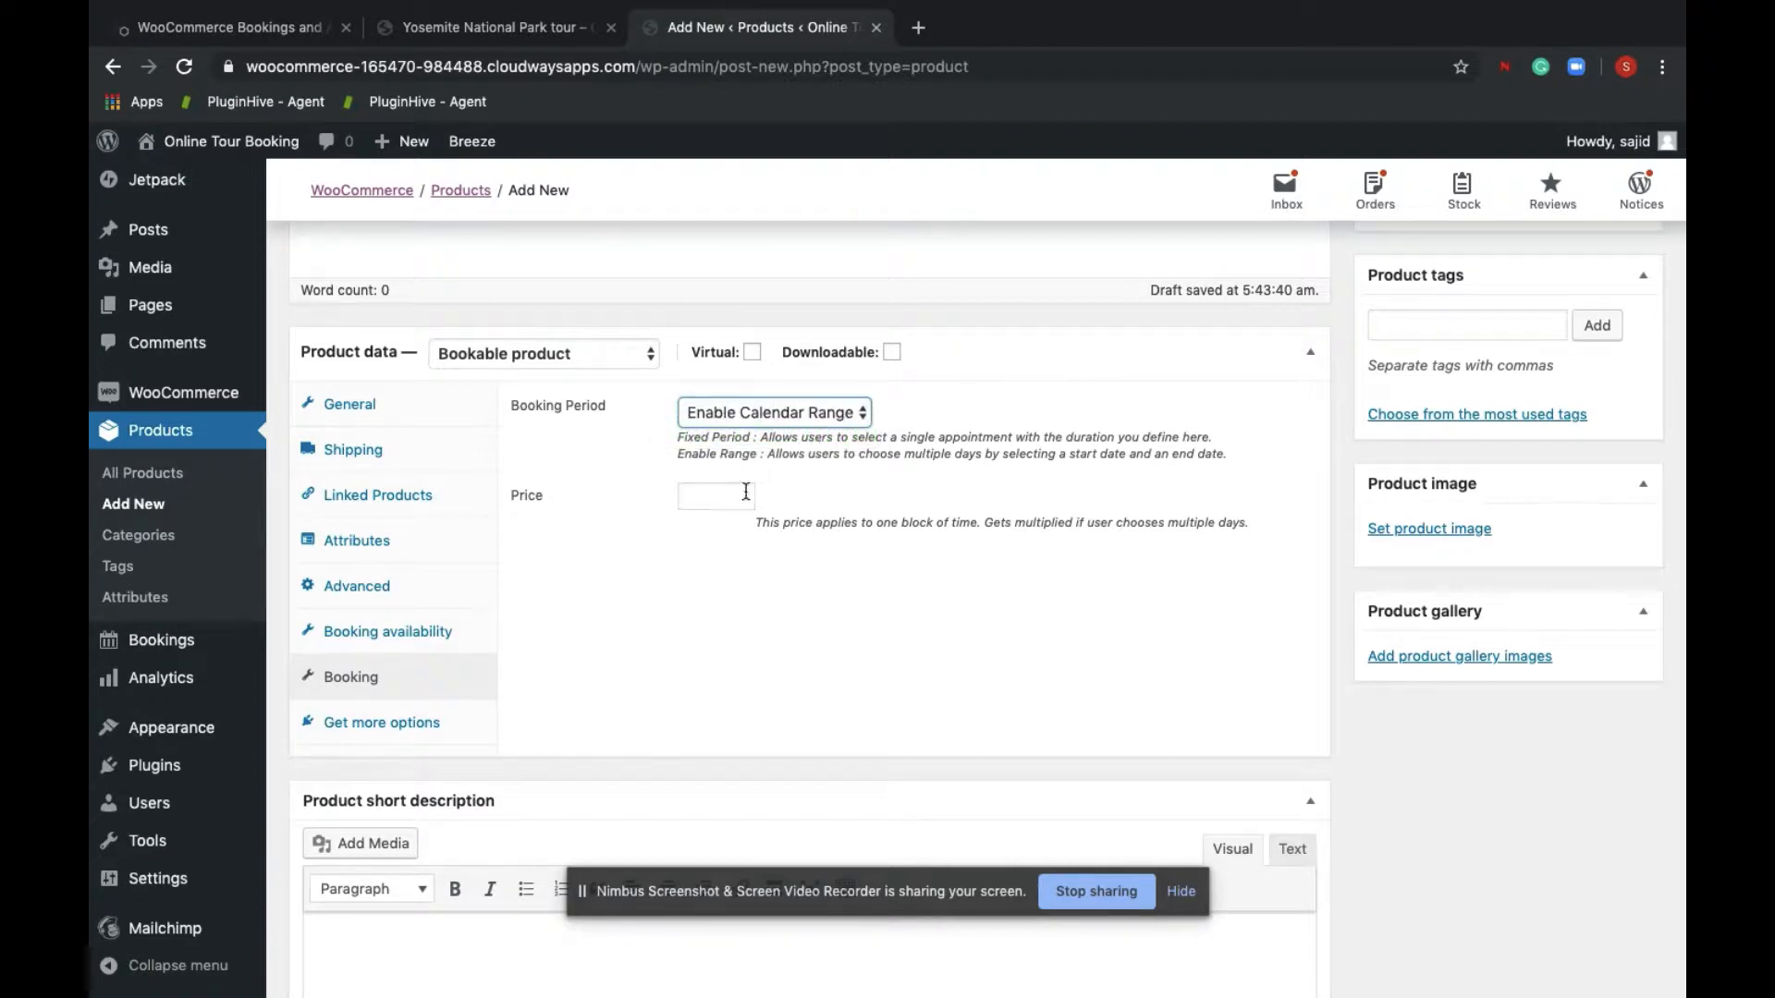
{"action": "type", "text": "50"}
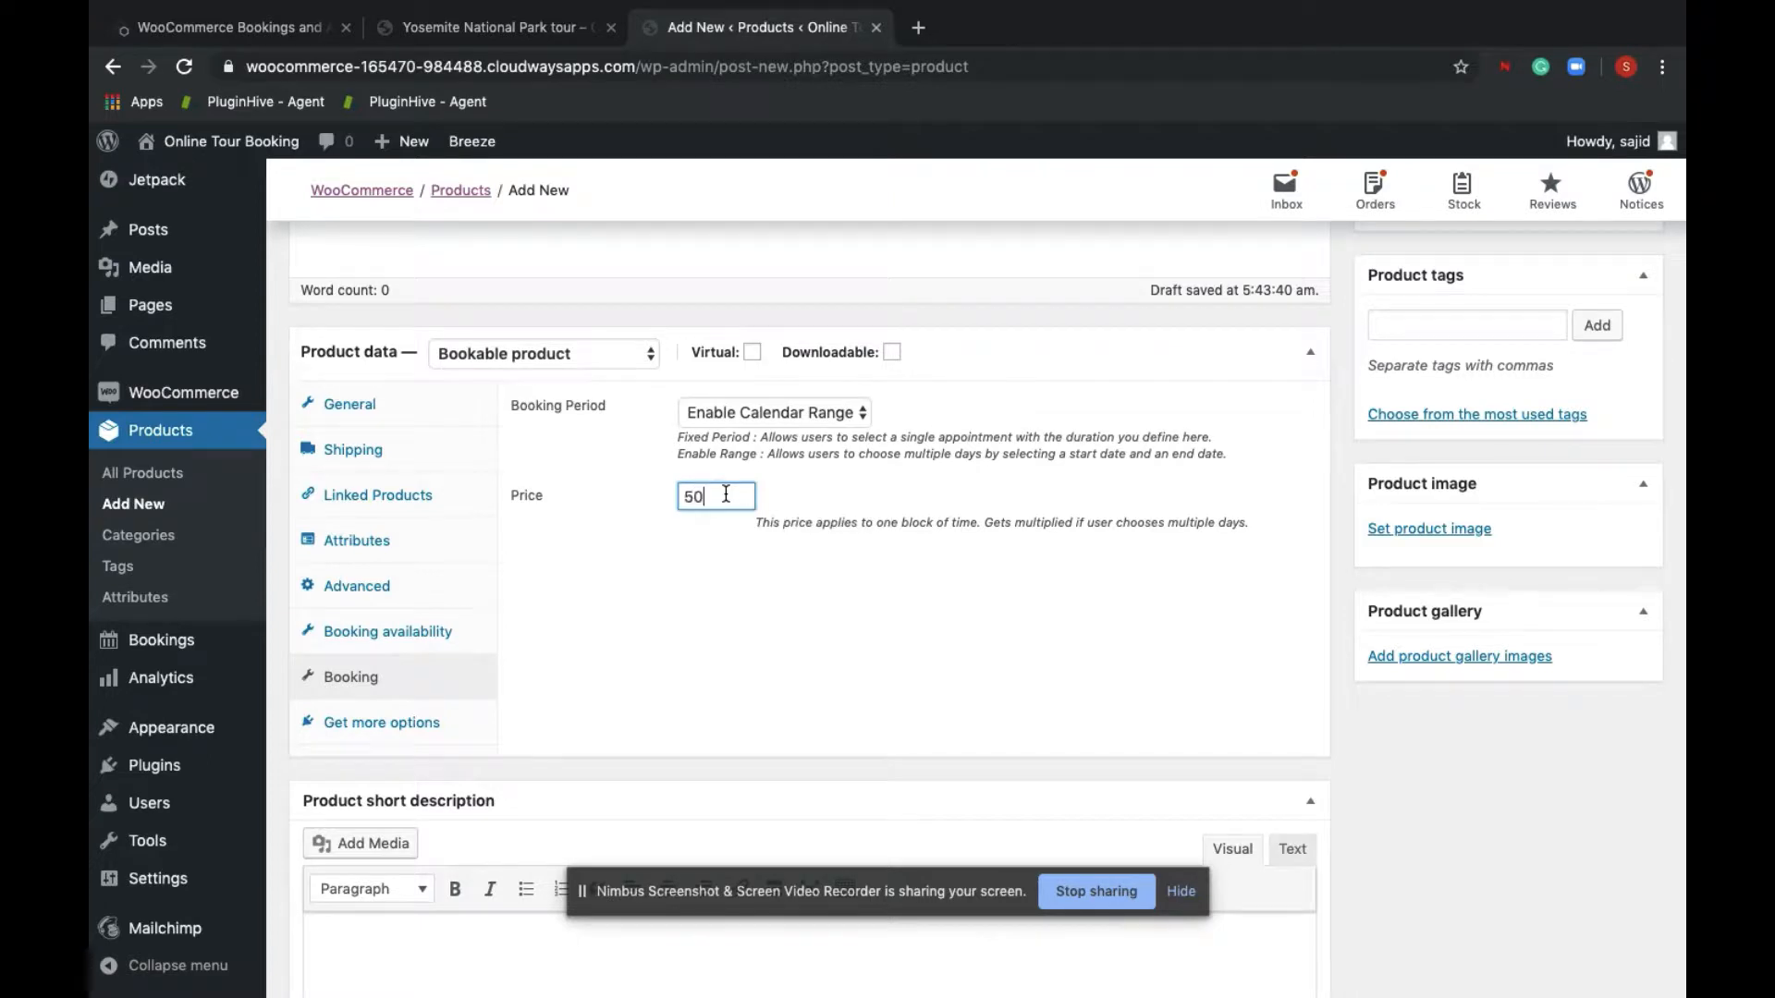
Block Saturdays and Sundays under Booking availability
{"action": "left_click", "coordinate": [387, 632]}
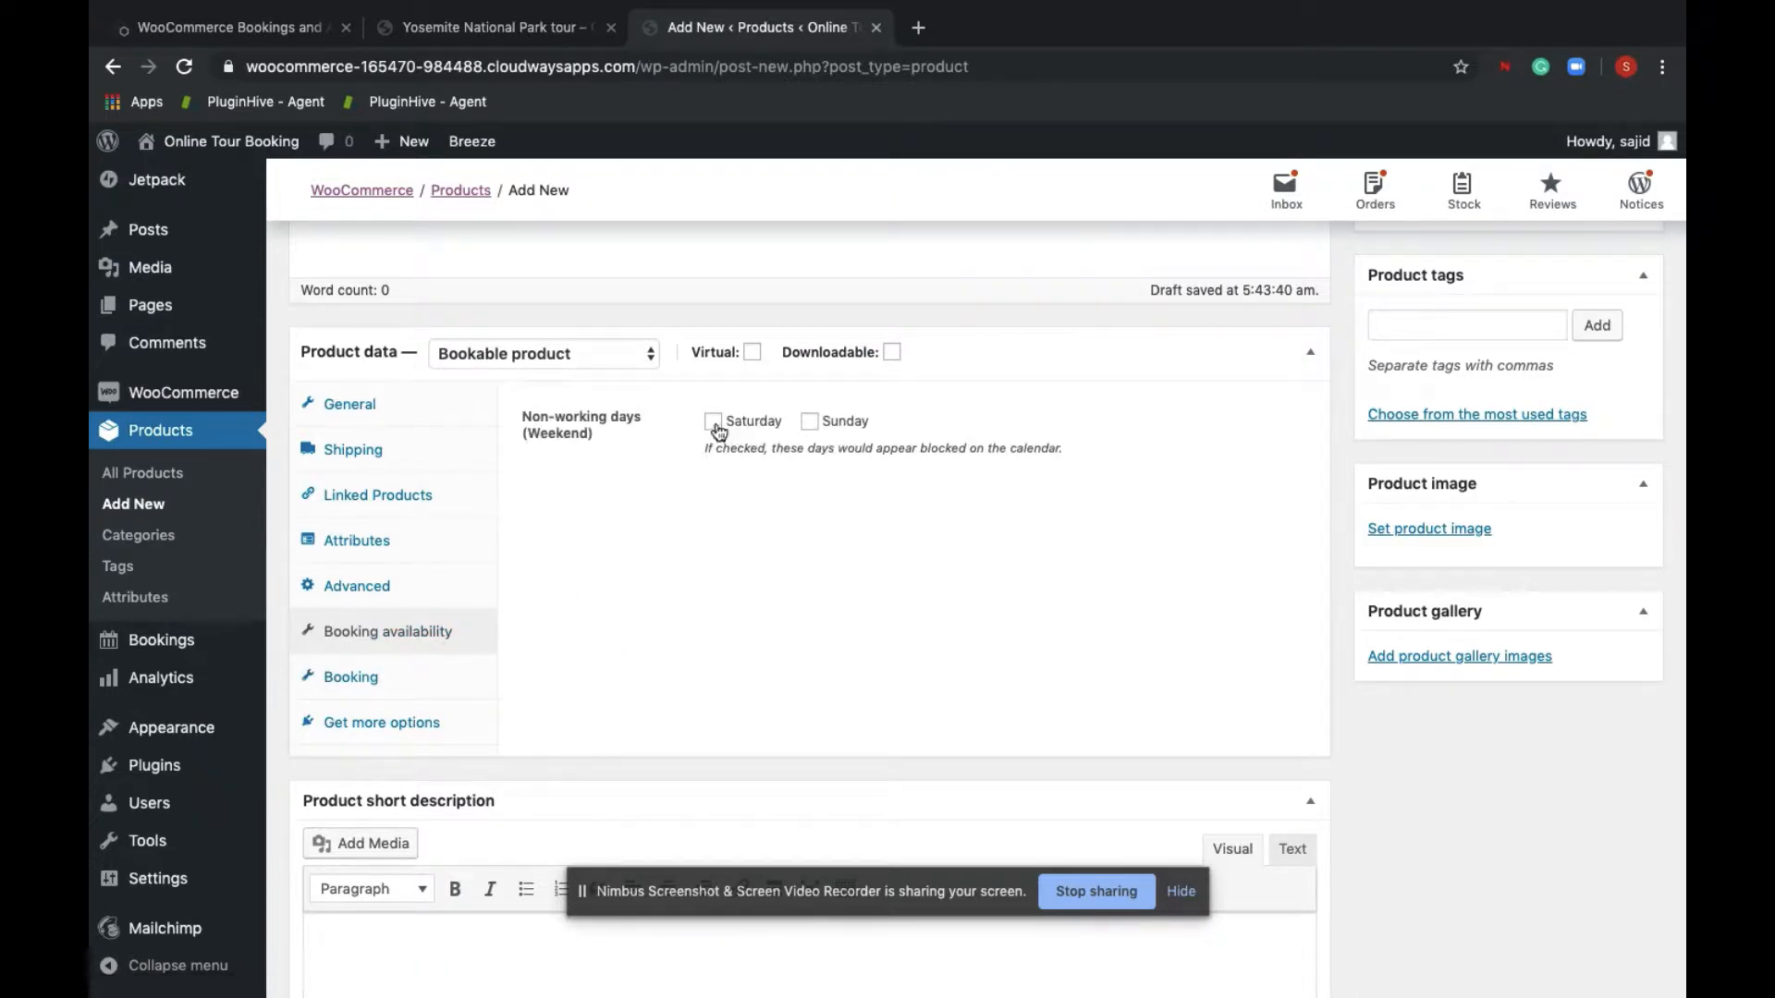
{"action": "left_click", "coordinate": [714, 422]}
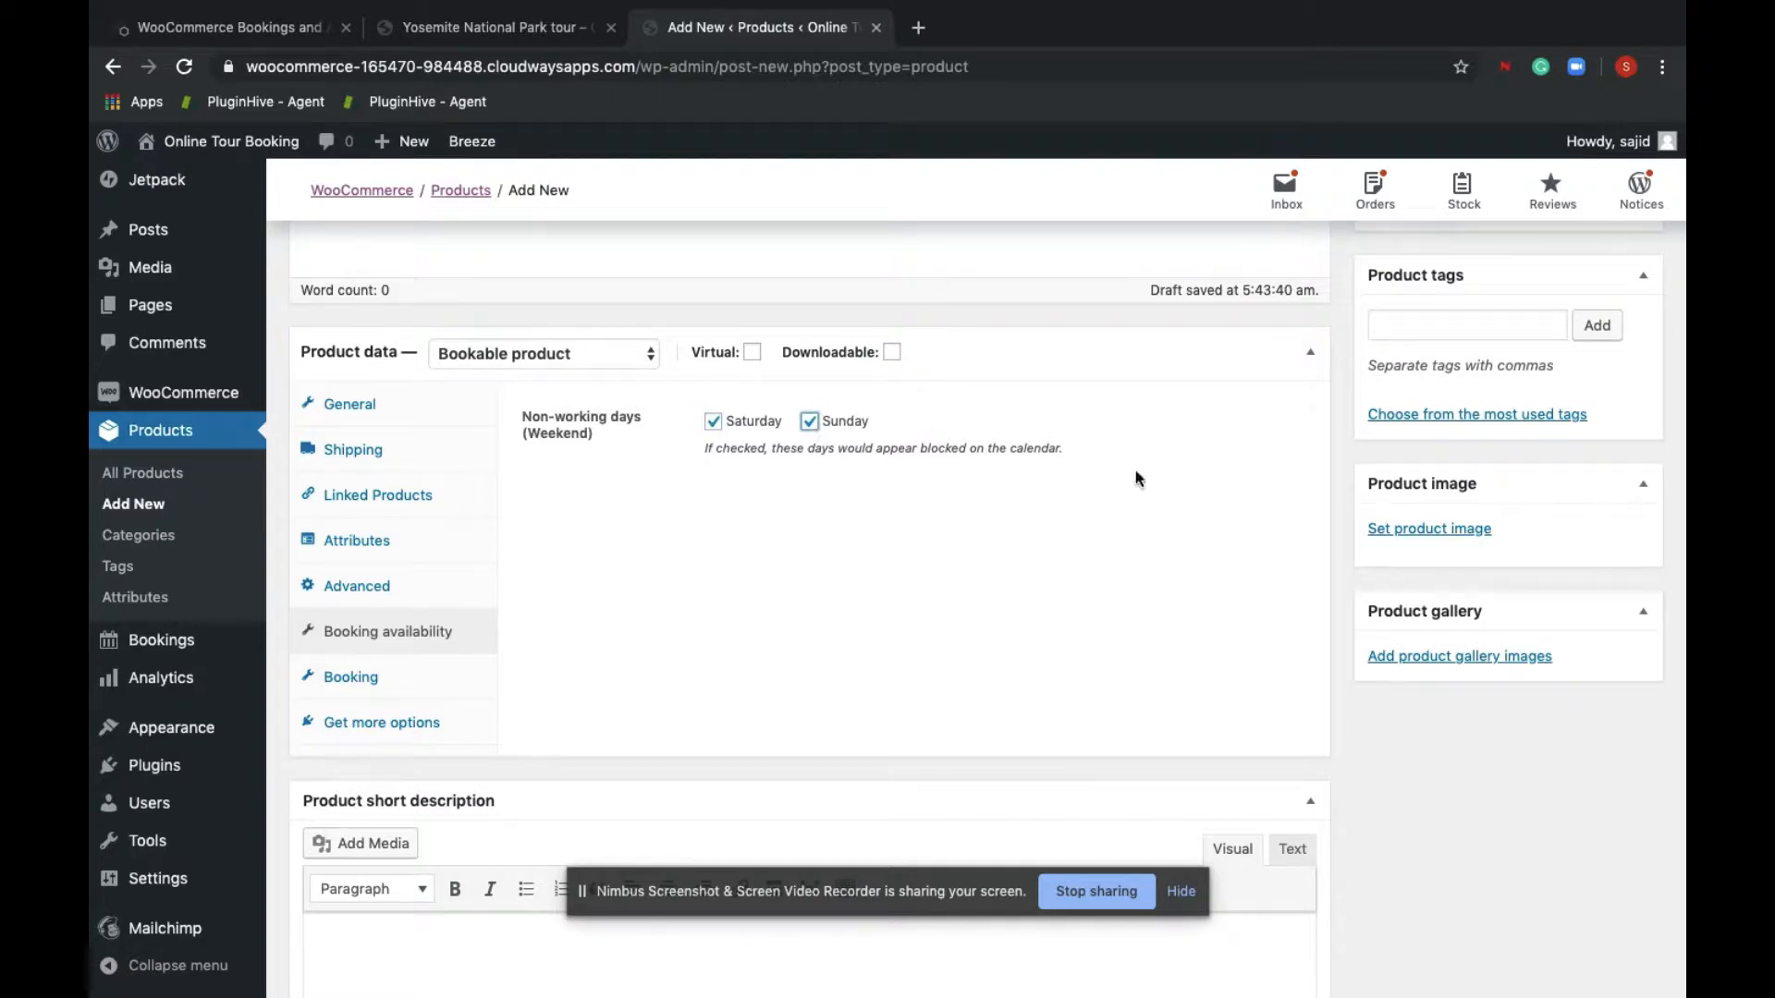
{"action": "left_click", "coordinate": [1429, 527]}
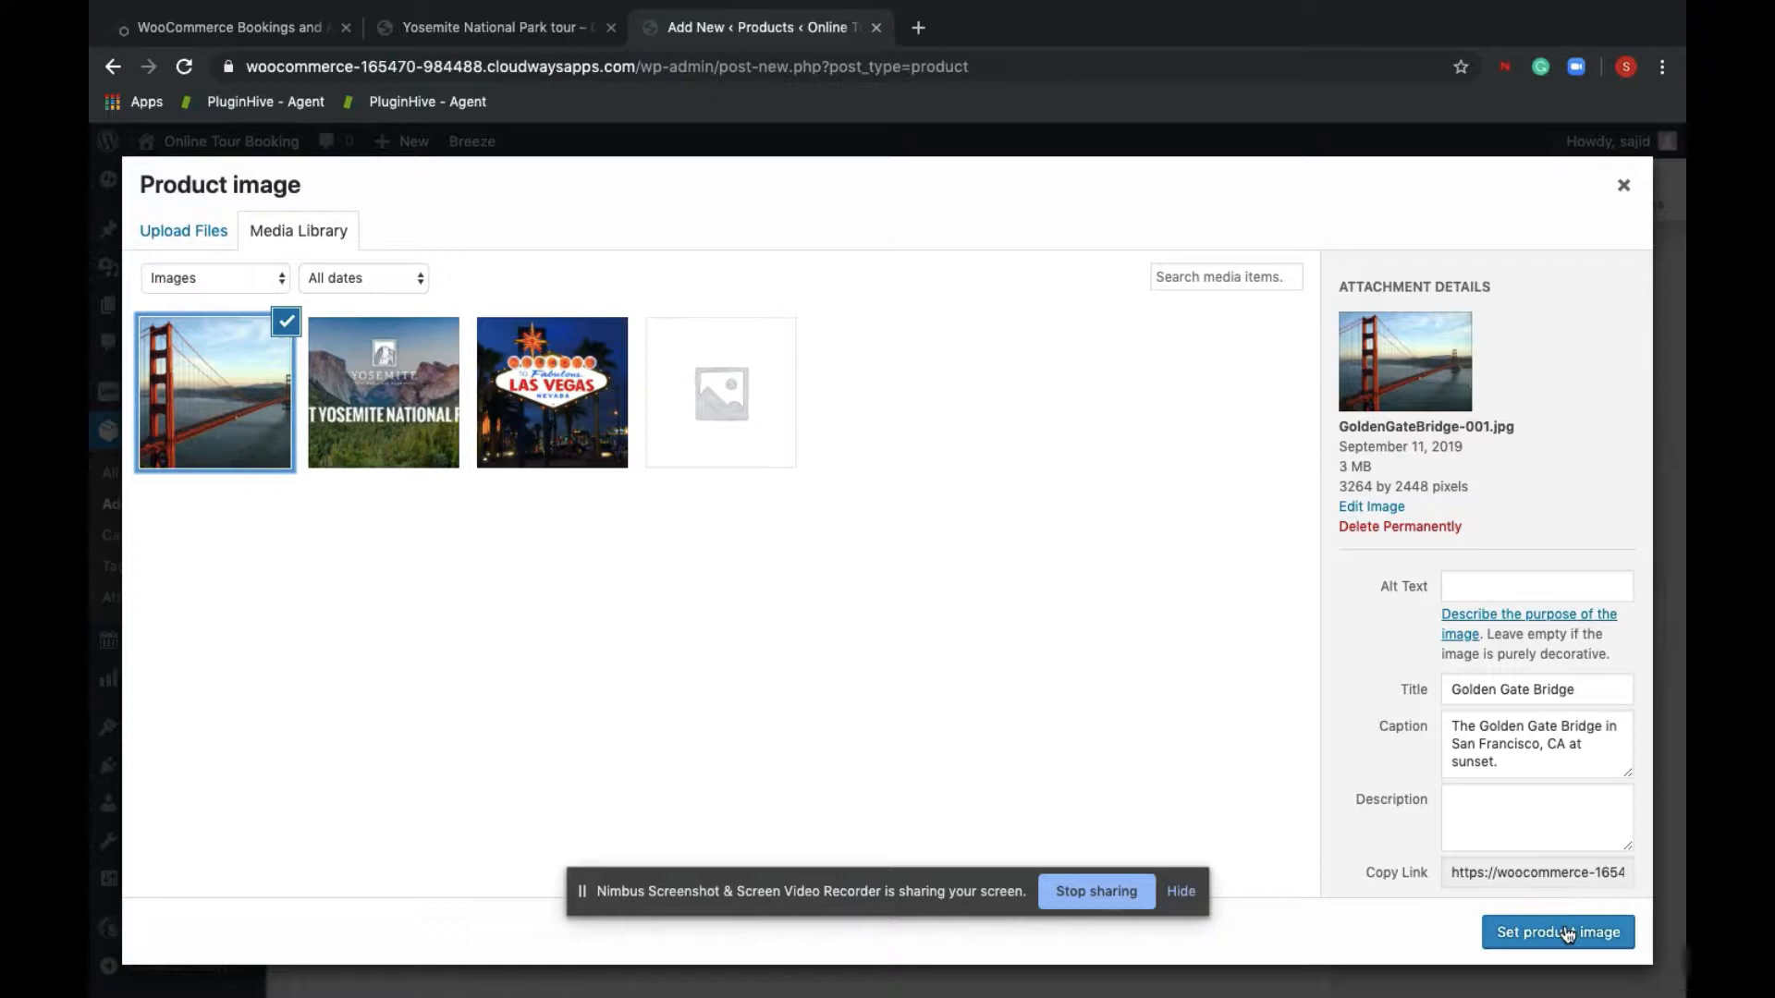
Set the Golden Gate Bridge photo as product image and publish the tour
{"action": "left_click", "coordinate": [1557, 932]}
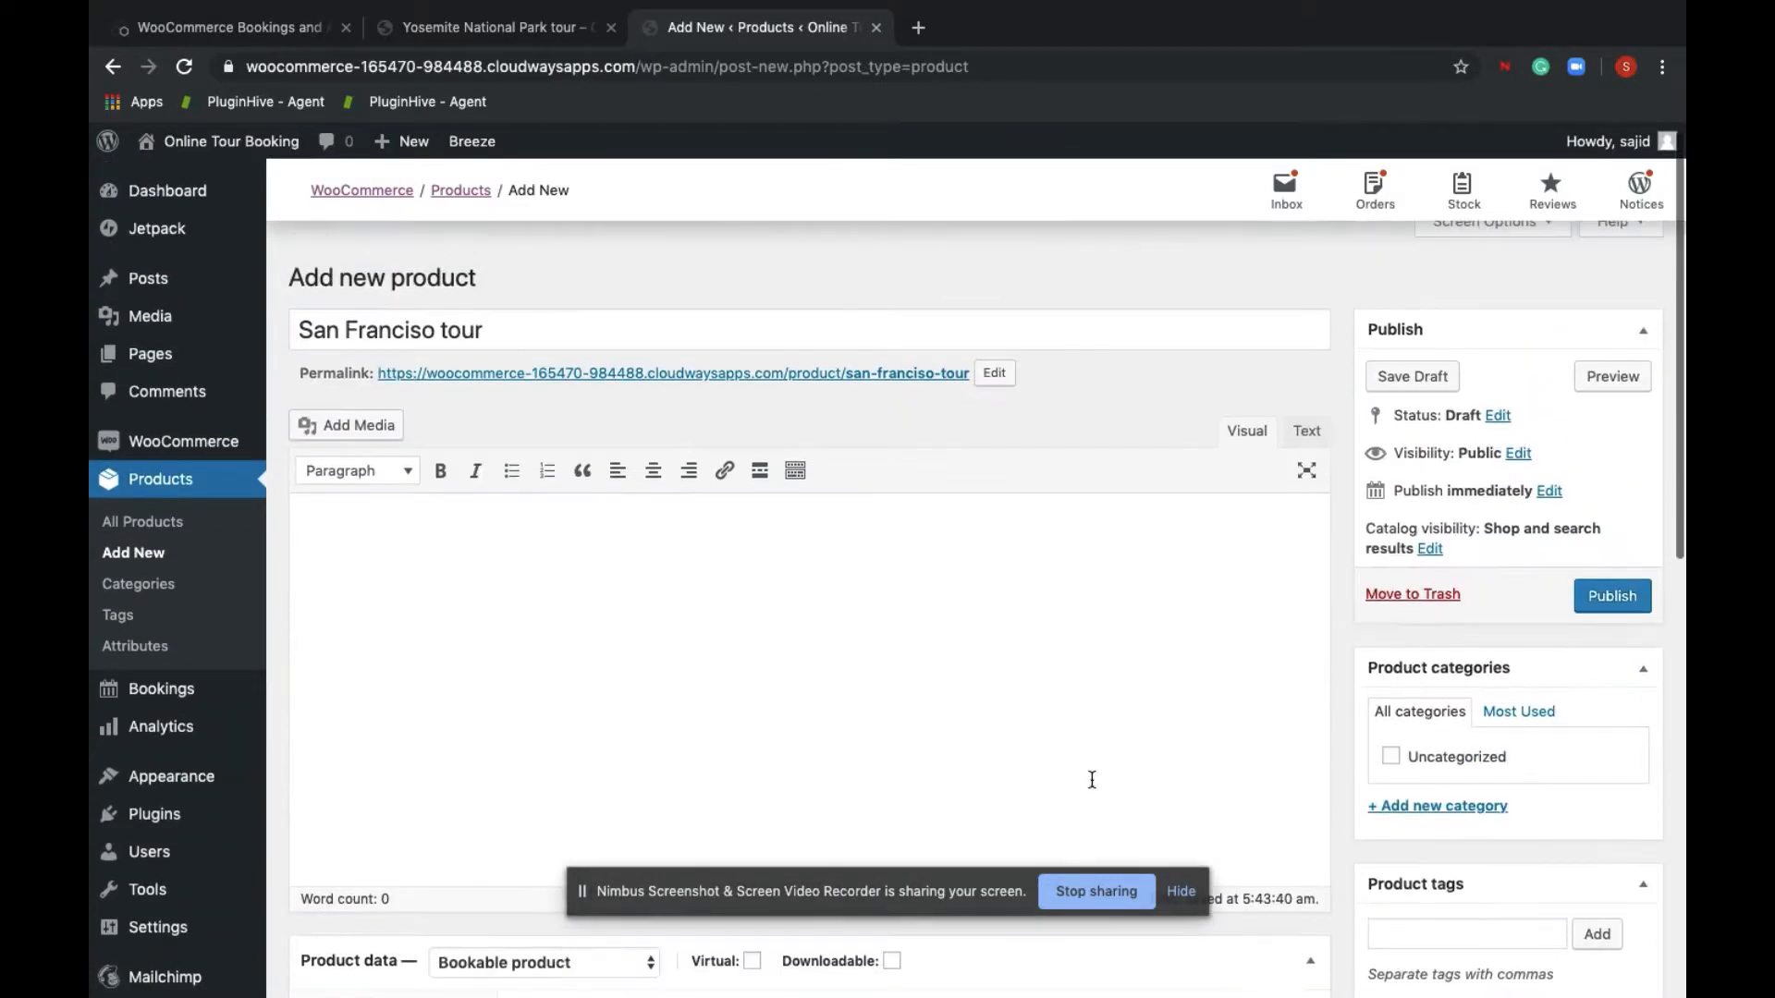
{"action": "left_click", "coordinate": [1612, 595]}
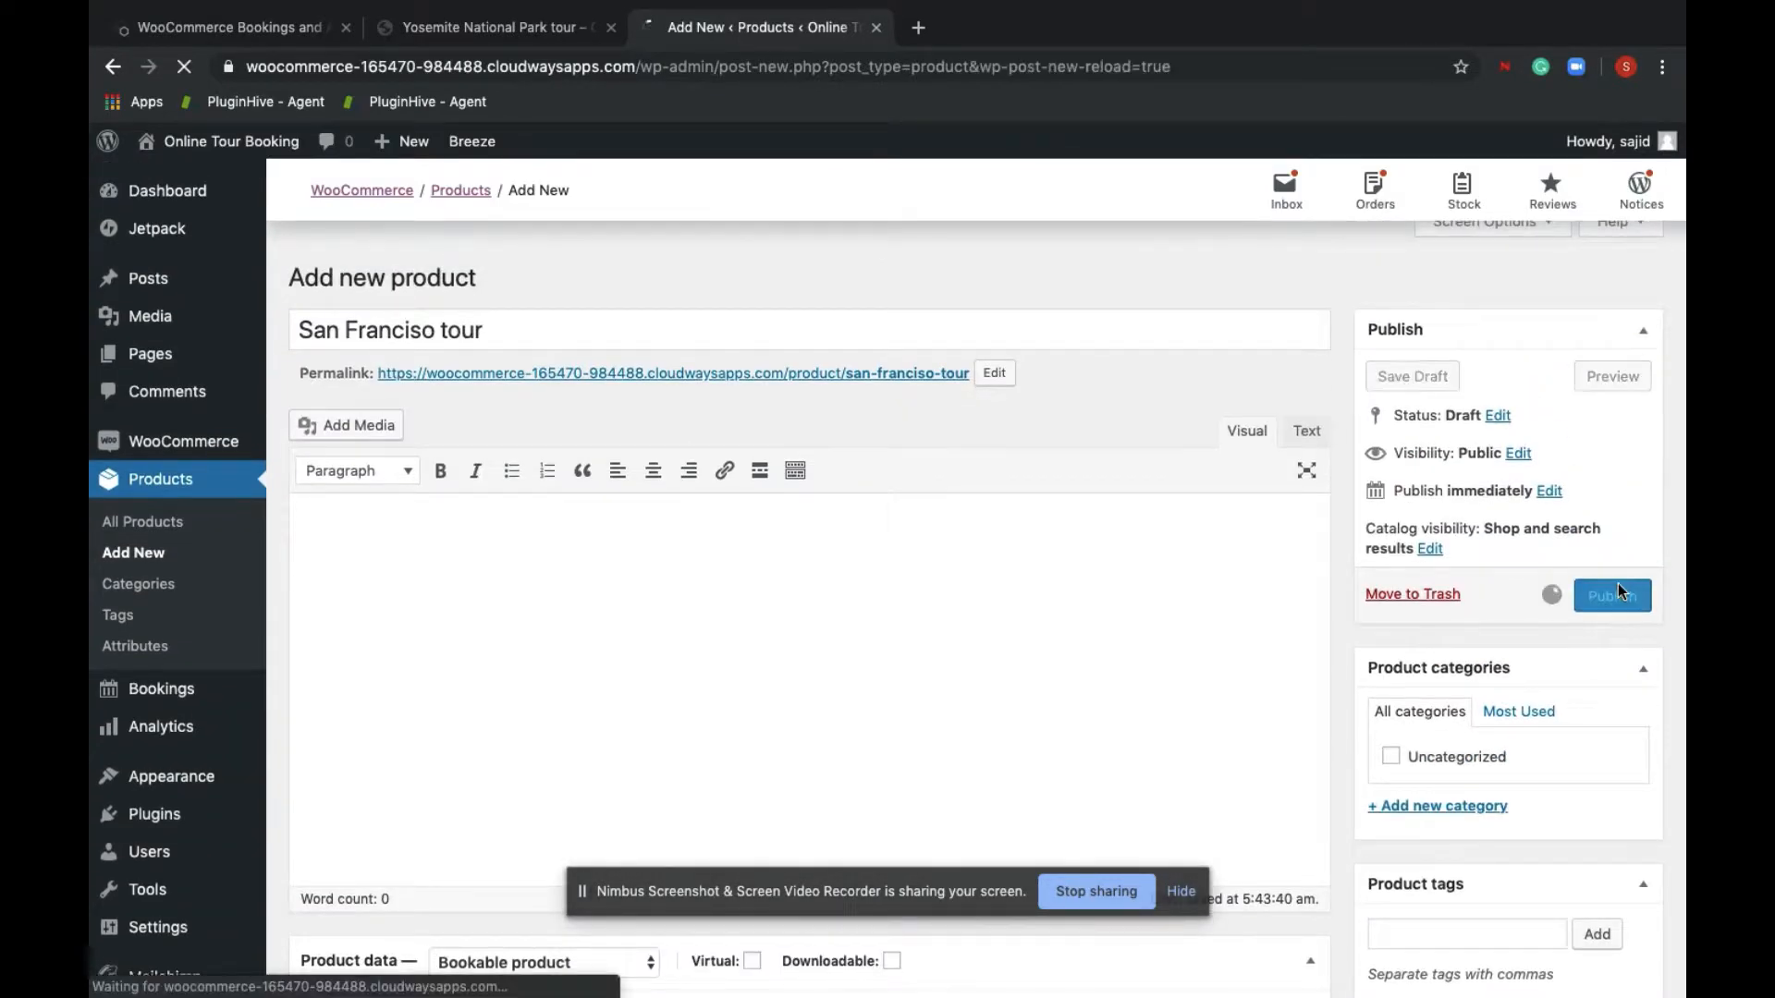
{"action": "left_click", "coordinate": [1610, 593]}
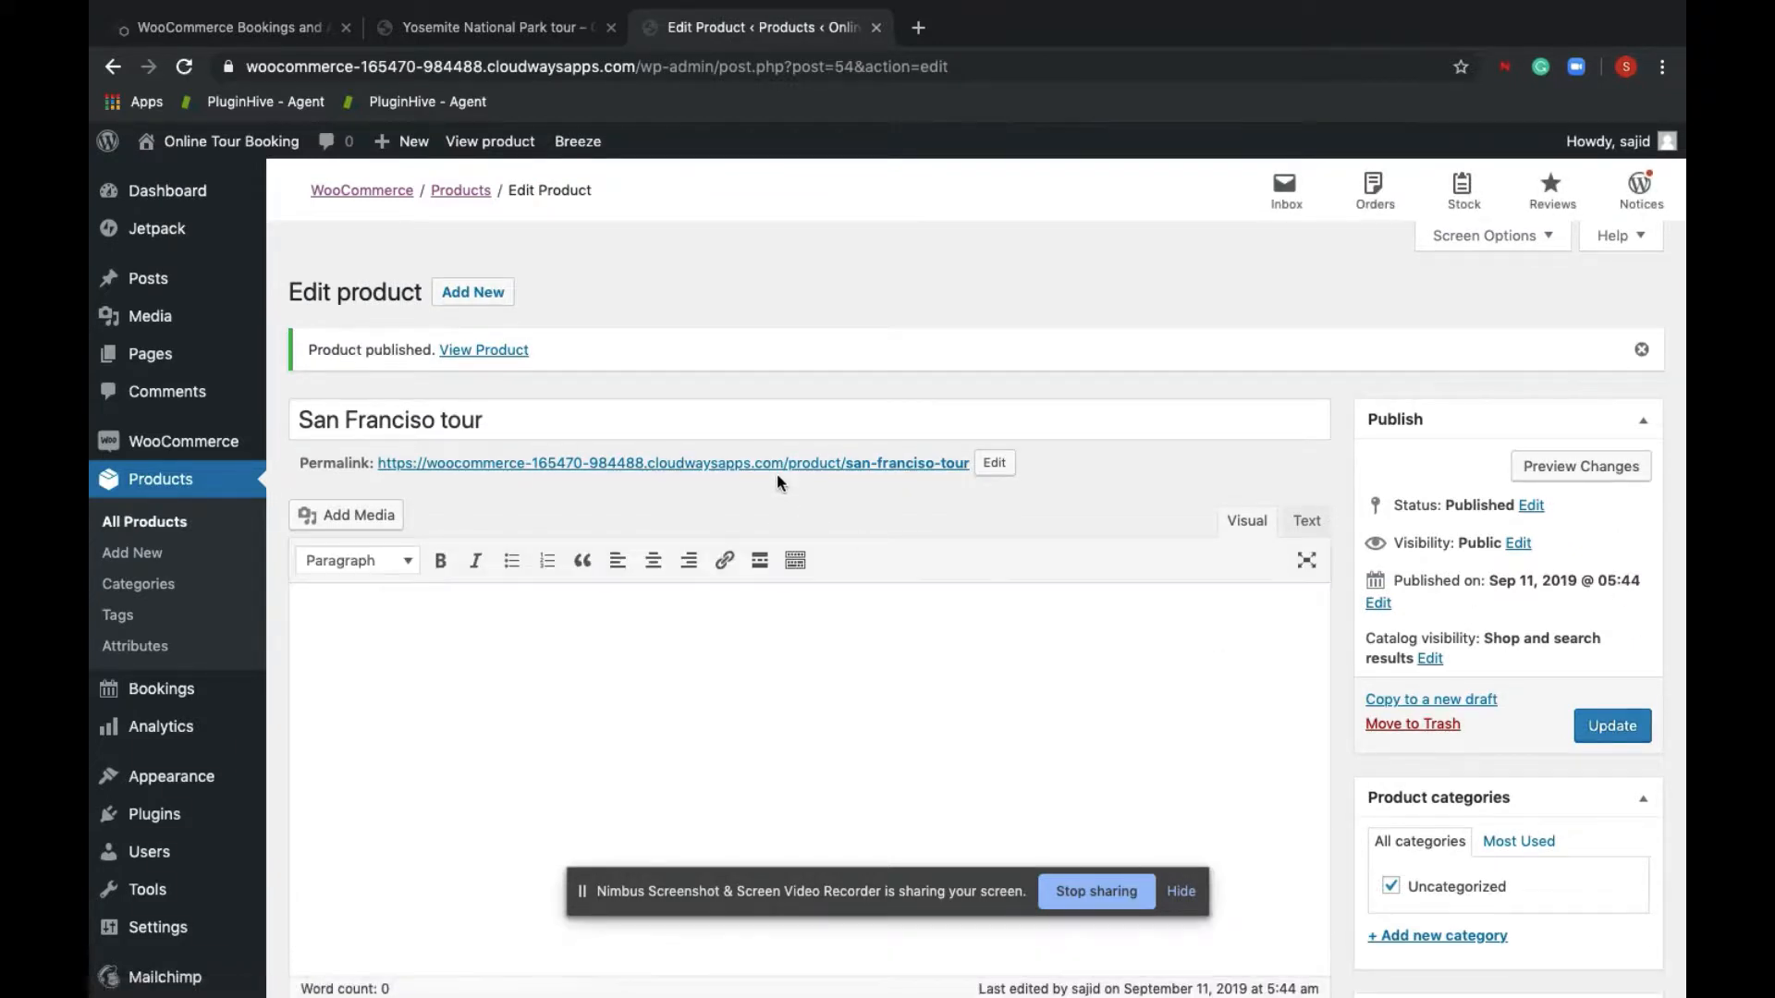
View the live San Franciso tour page from its permalink in a new tab
{"action": "right_click", "coordinate": [673, 462]}
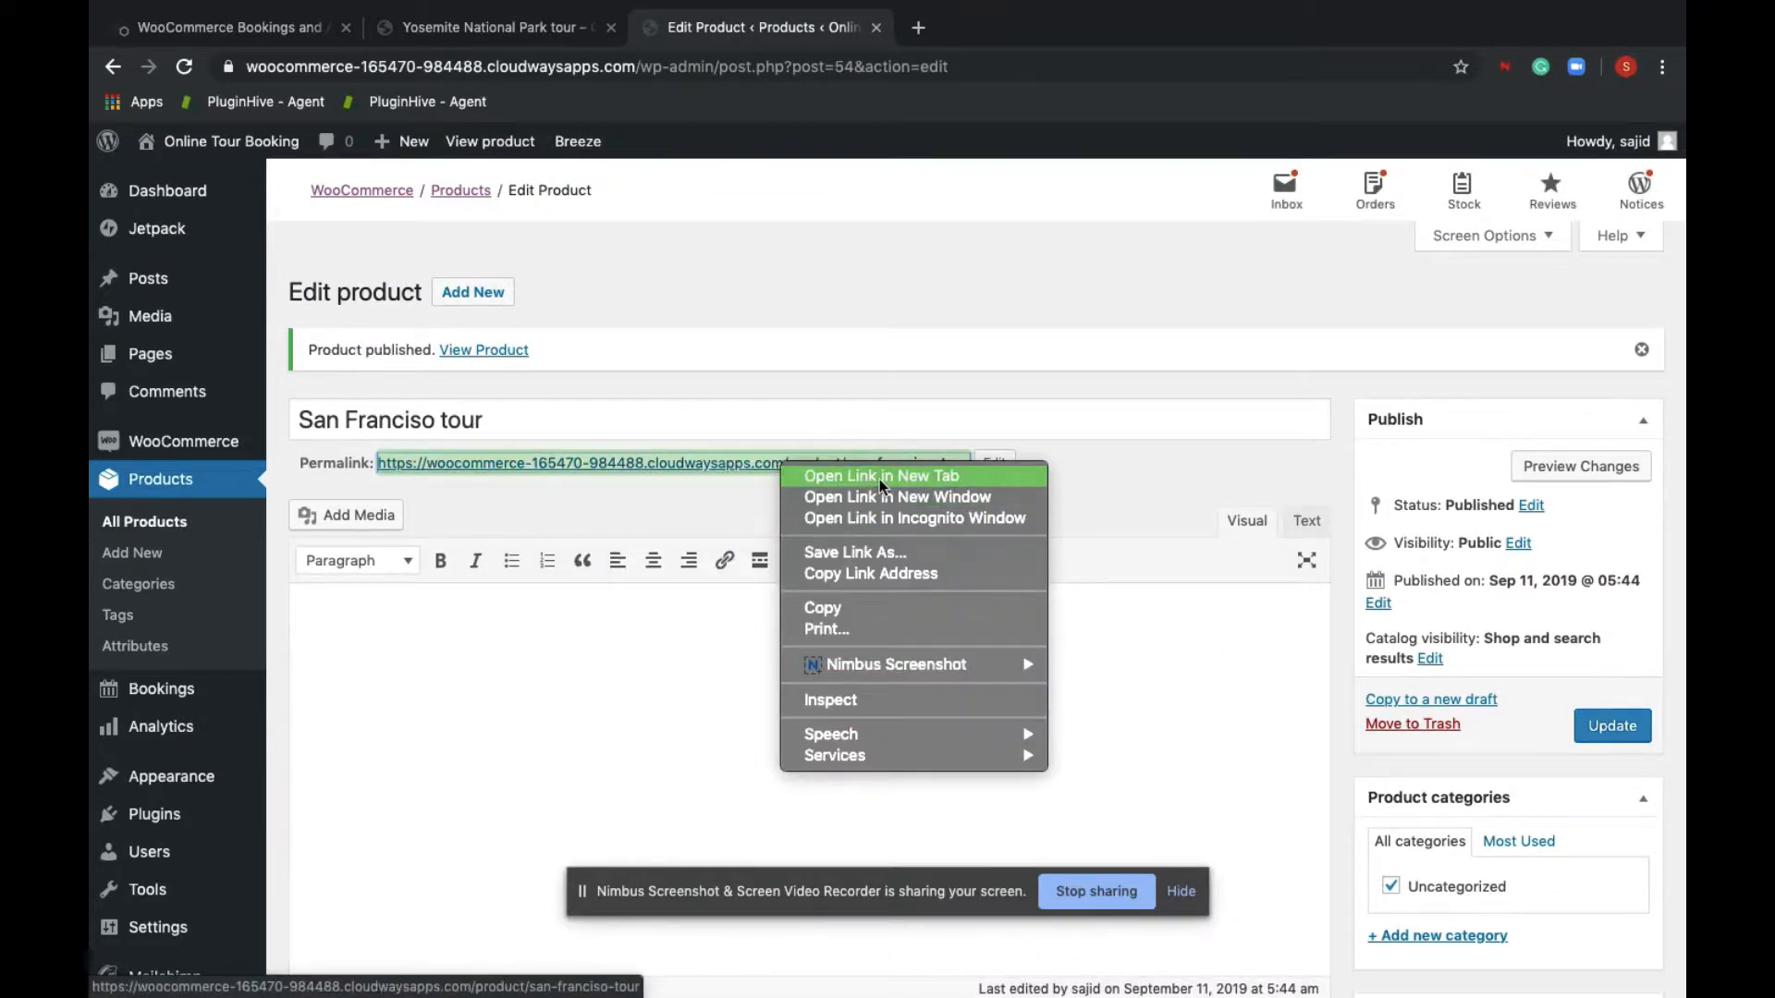
{"action": "left_click", "coordinate": [879, 475]}
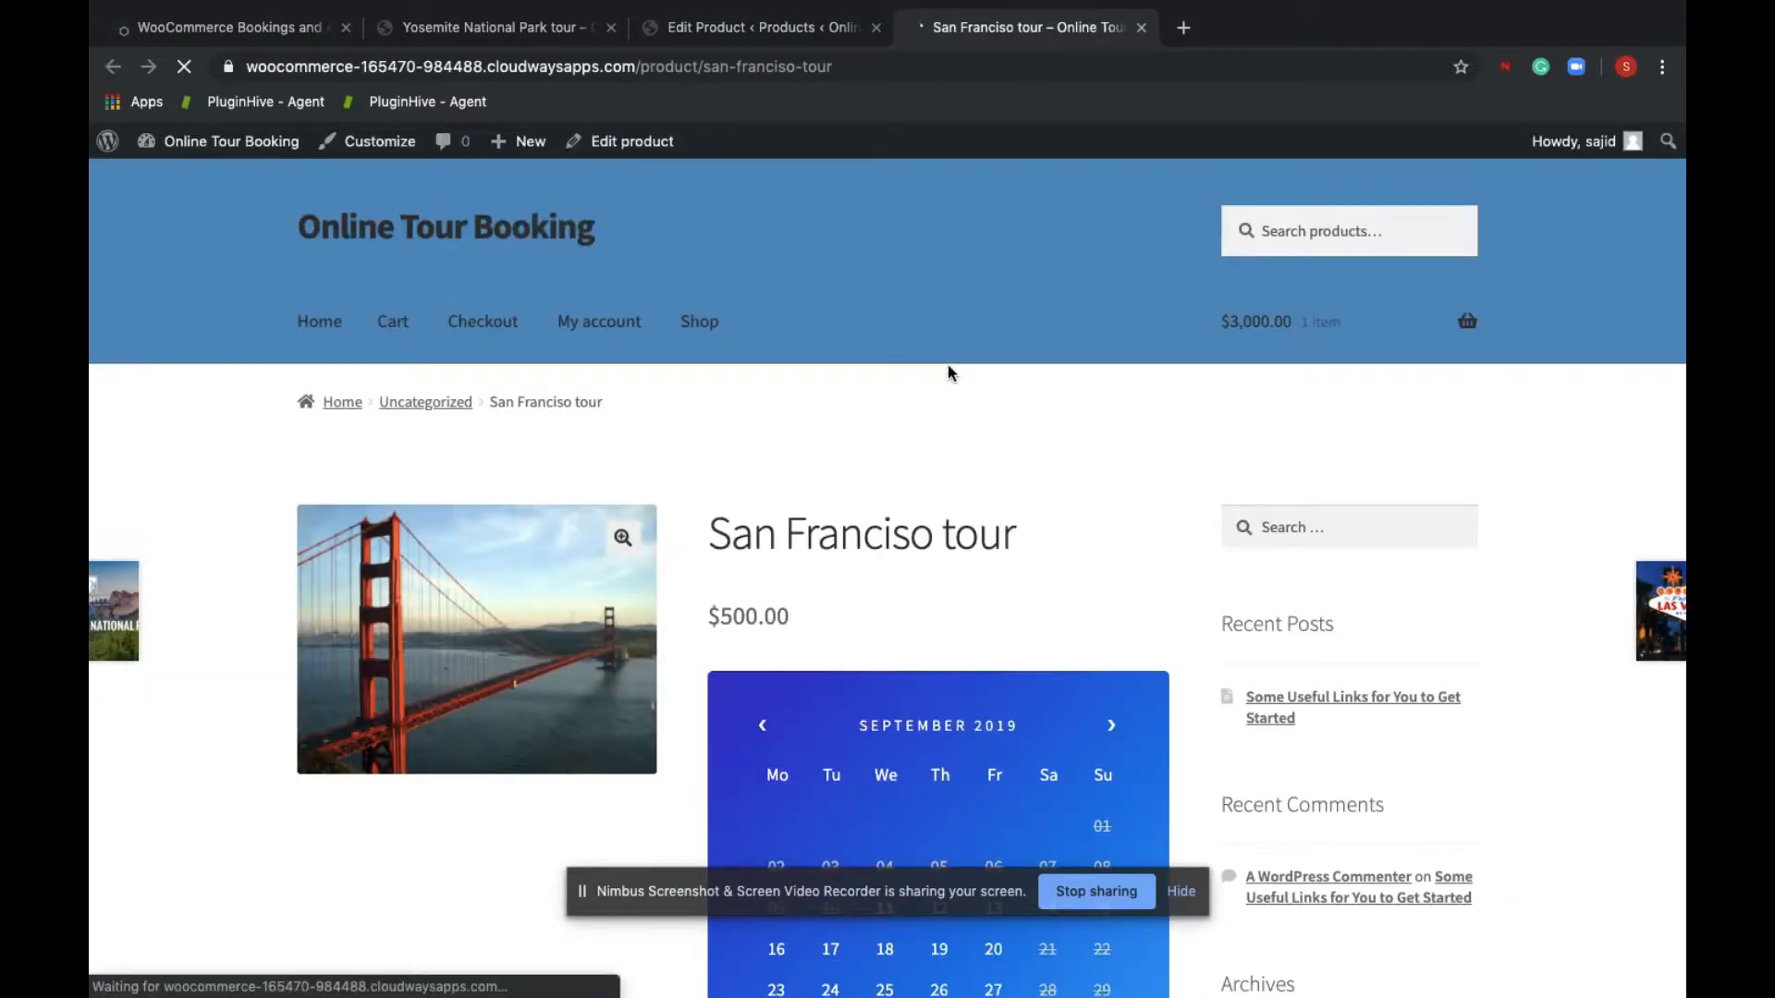
{"action": "scroll", "scroll_direction": "down", "scroll_amount": 3}
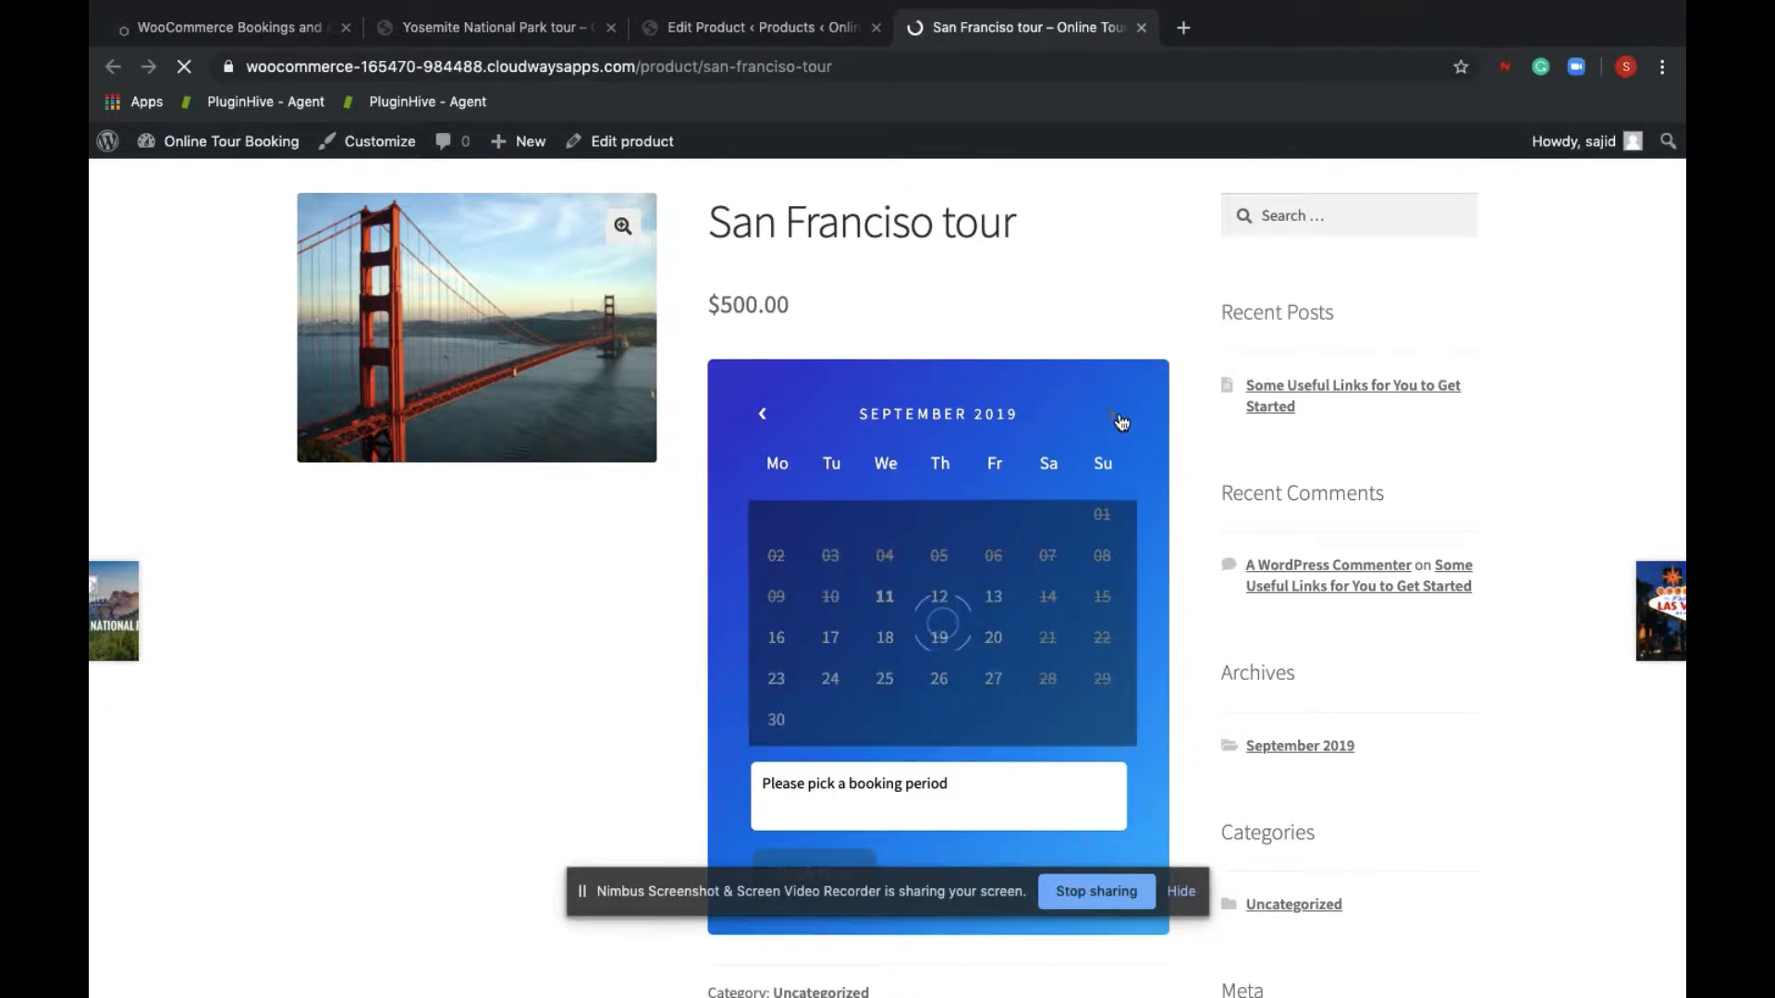
Quote an October 28–31, 2019 booking at $2,000, then go back to the editor
{"action": "left_click", "coordinate": [1114, 412]}
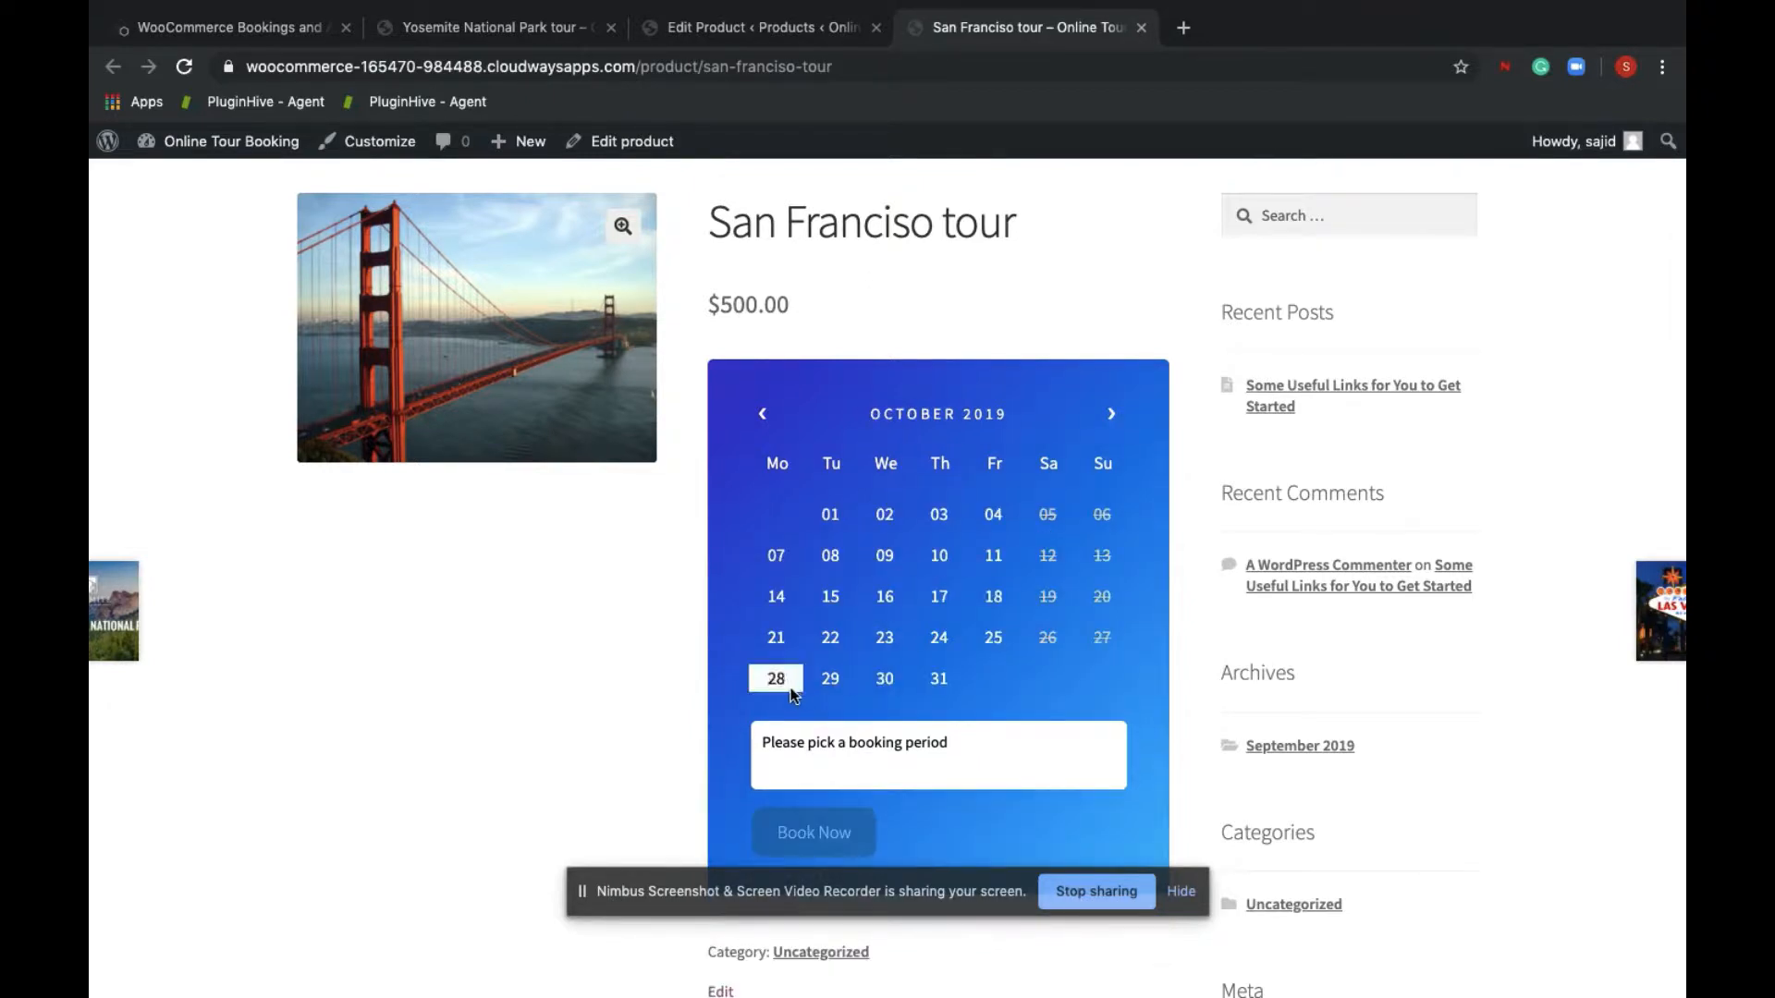
{"action": "left_click", "coordinate": [775, 678]}
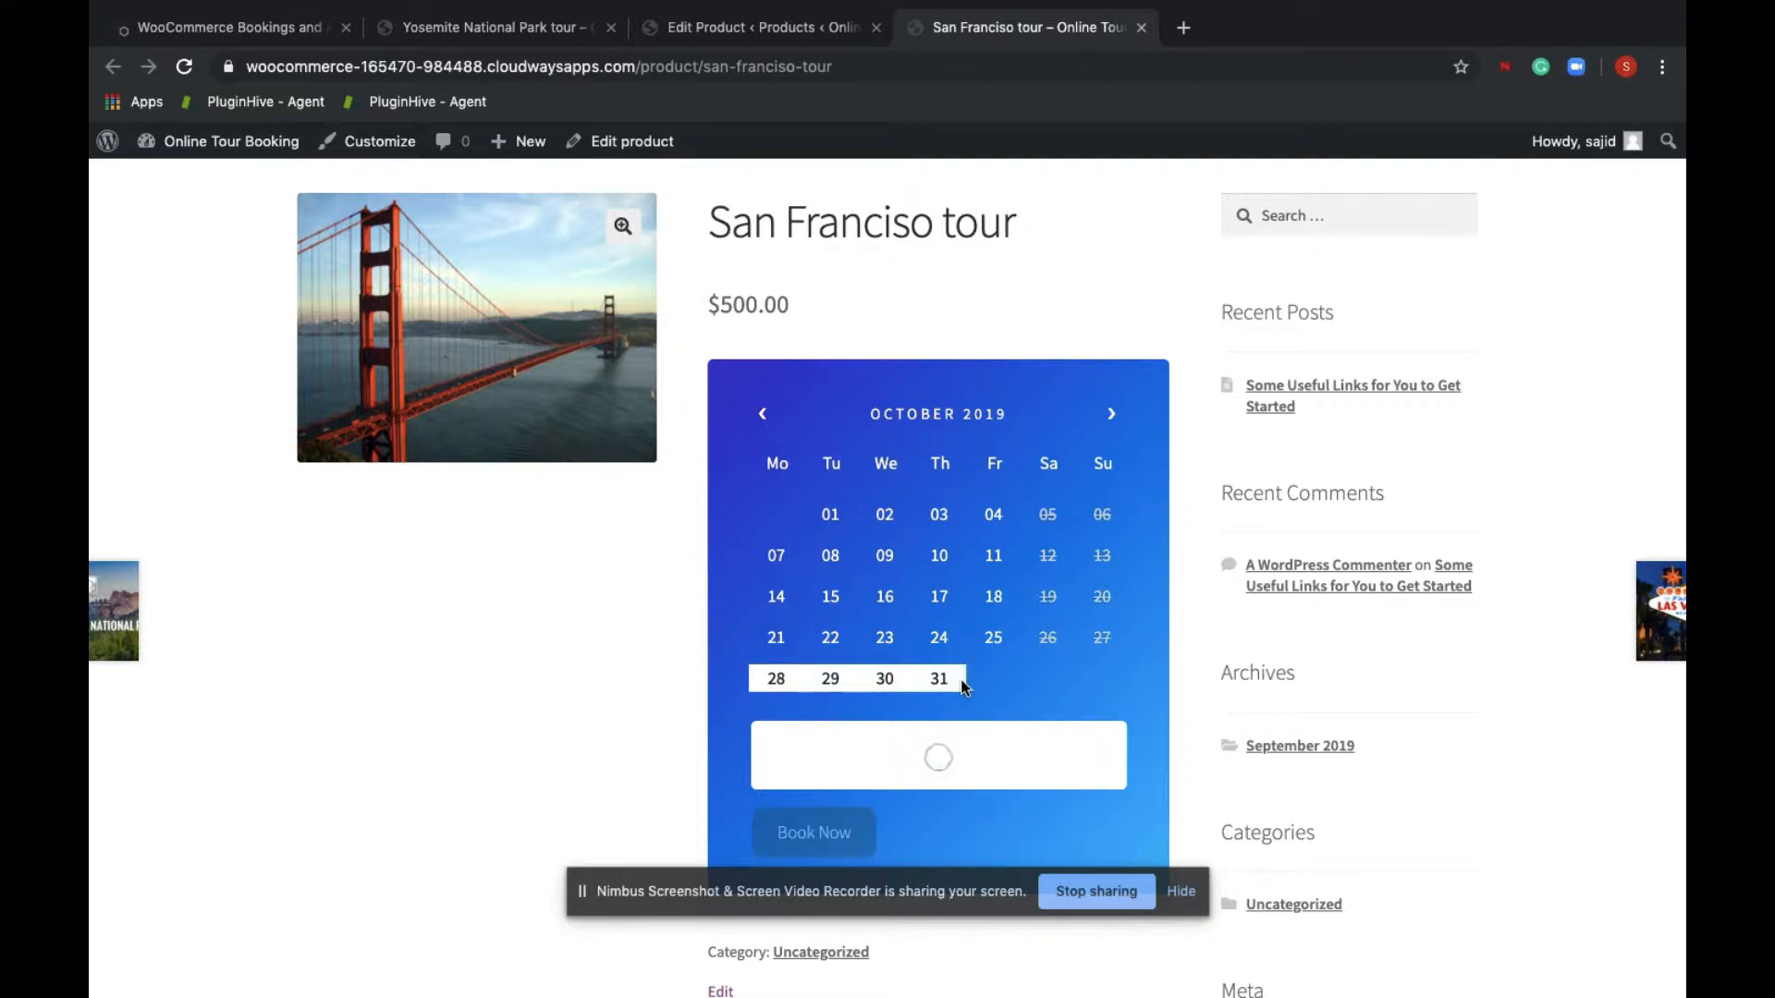
{"action": "left_click", "coordinate": [937, 679]}
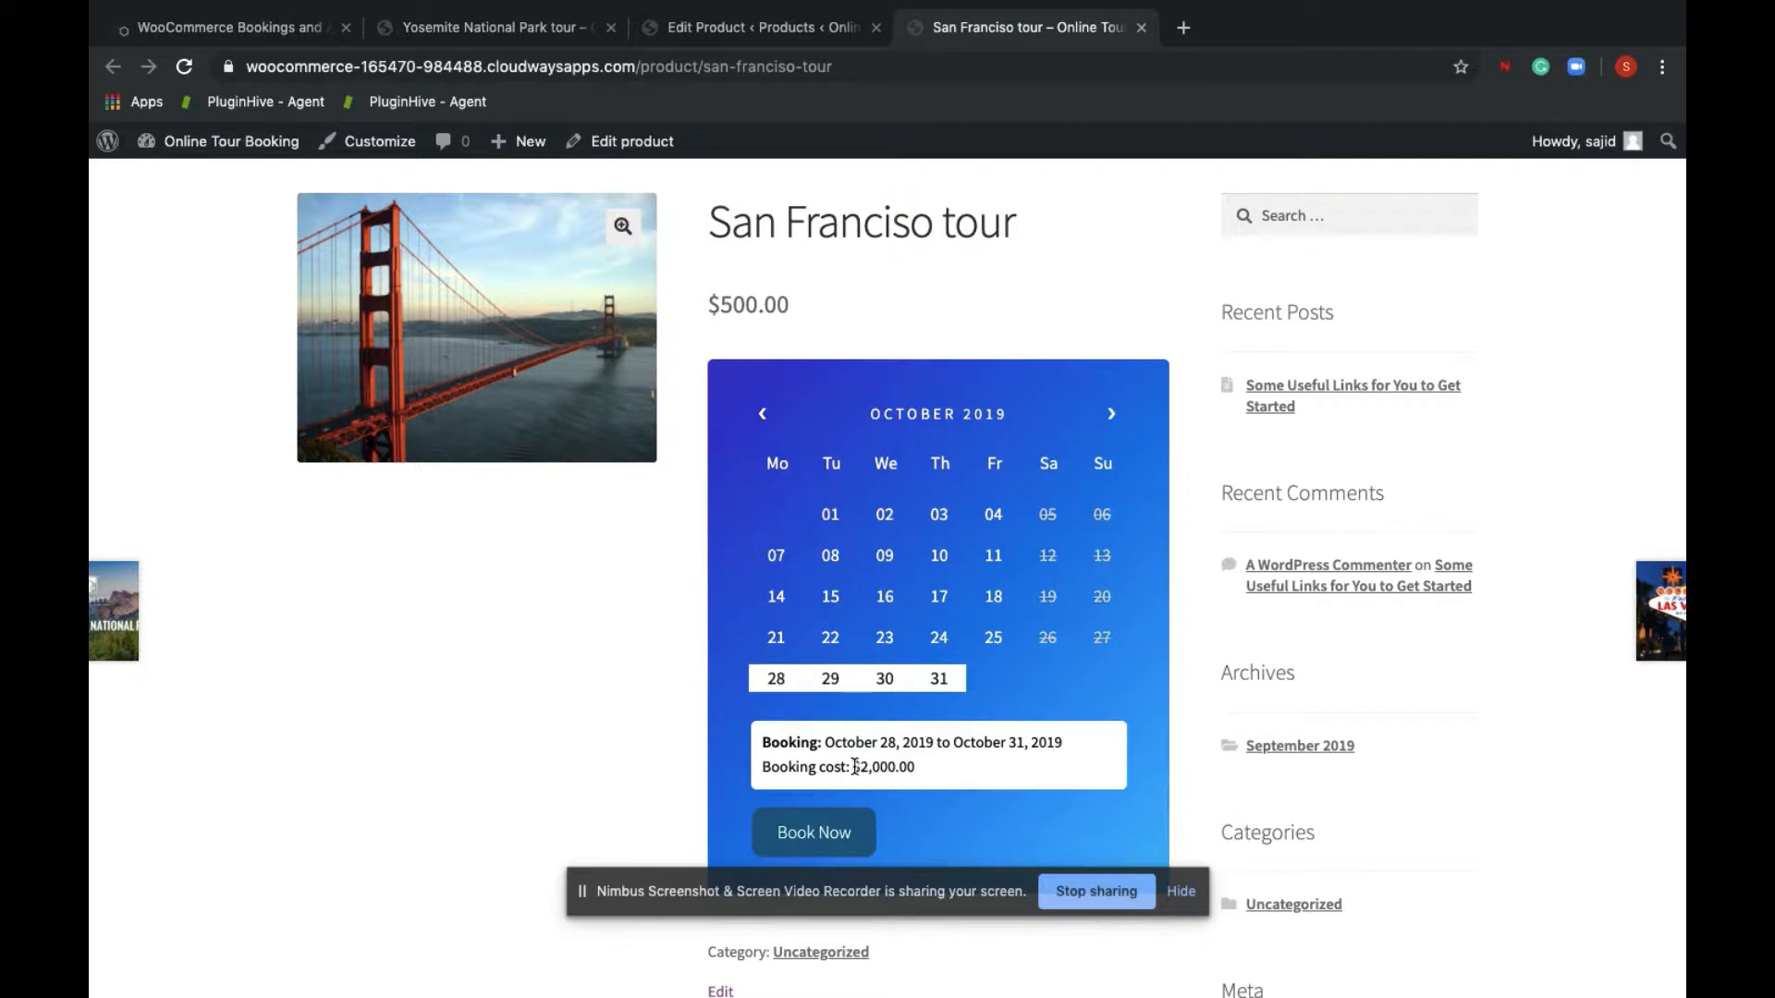
{"action": "mouse_move", "coordinate": [1047, 514]}
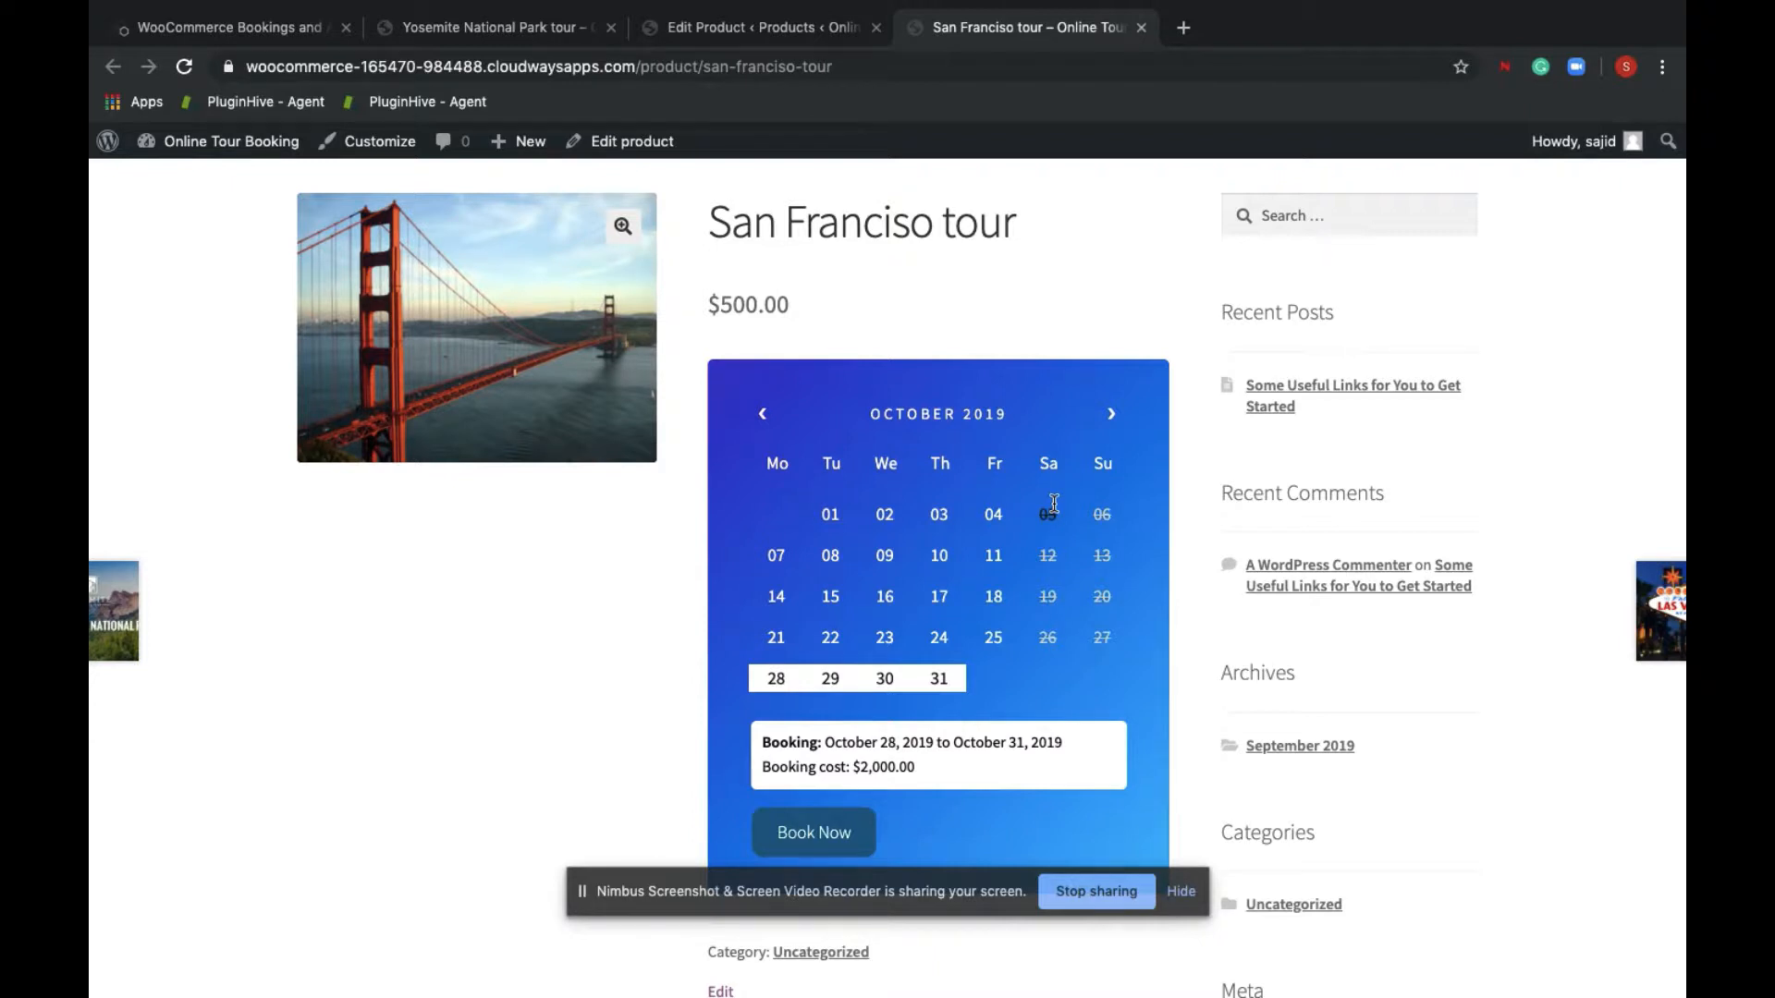
{"action": "left_click", "coordinate": [757, 28]}
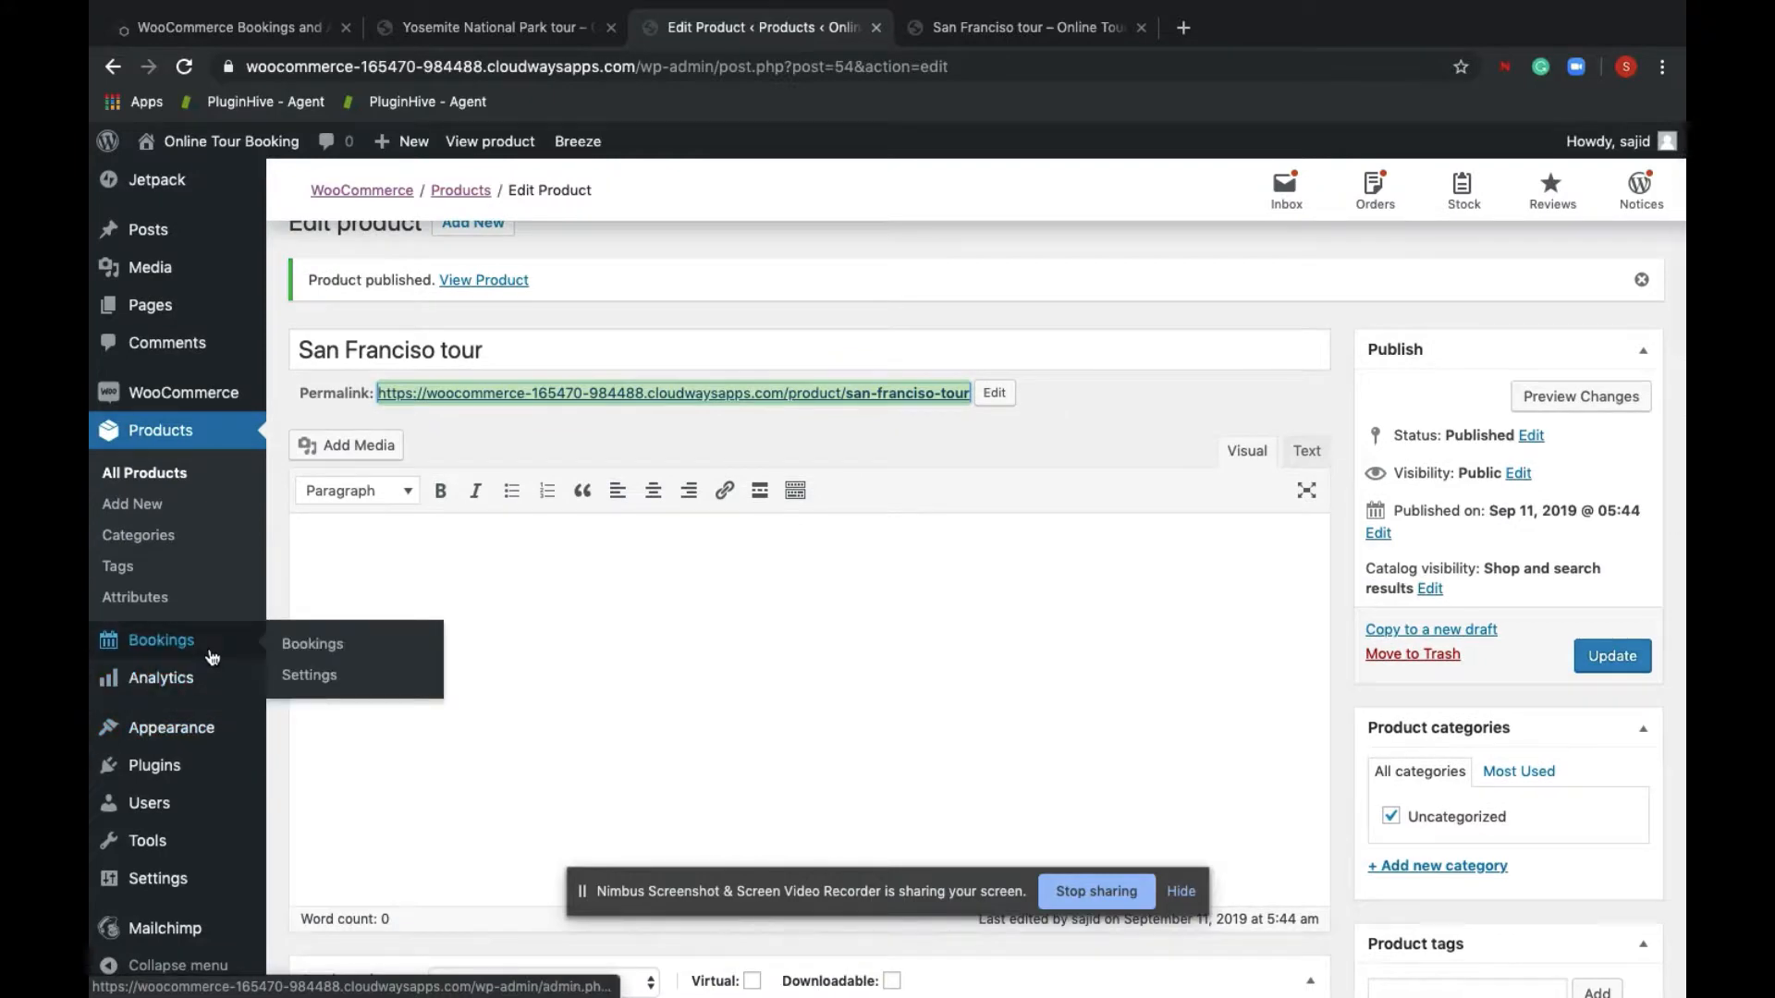
Save Bookings settings with Calendar Design 5 and revisit the live tour page
{"action": "left_click", "coordinate": [308, 675]}
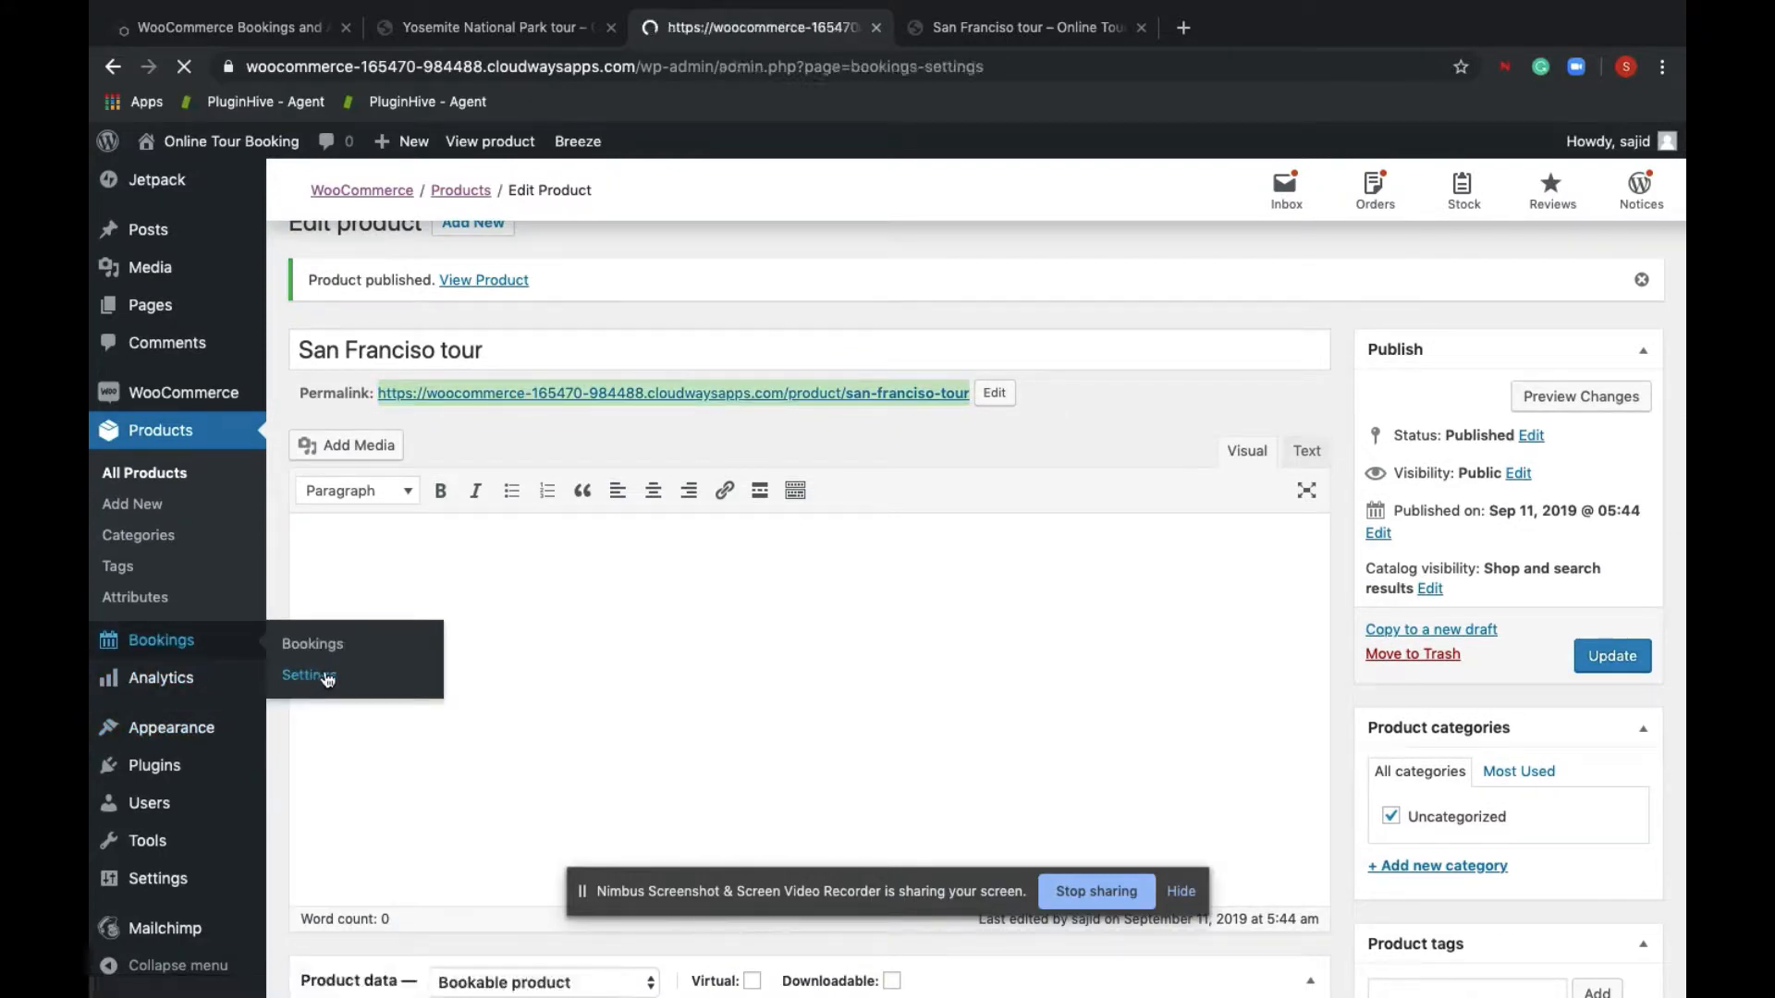
{"action": "left_click", "coordinate": [305, 677]}
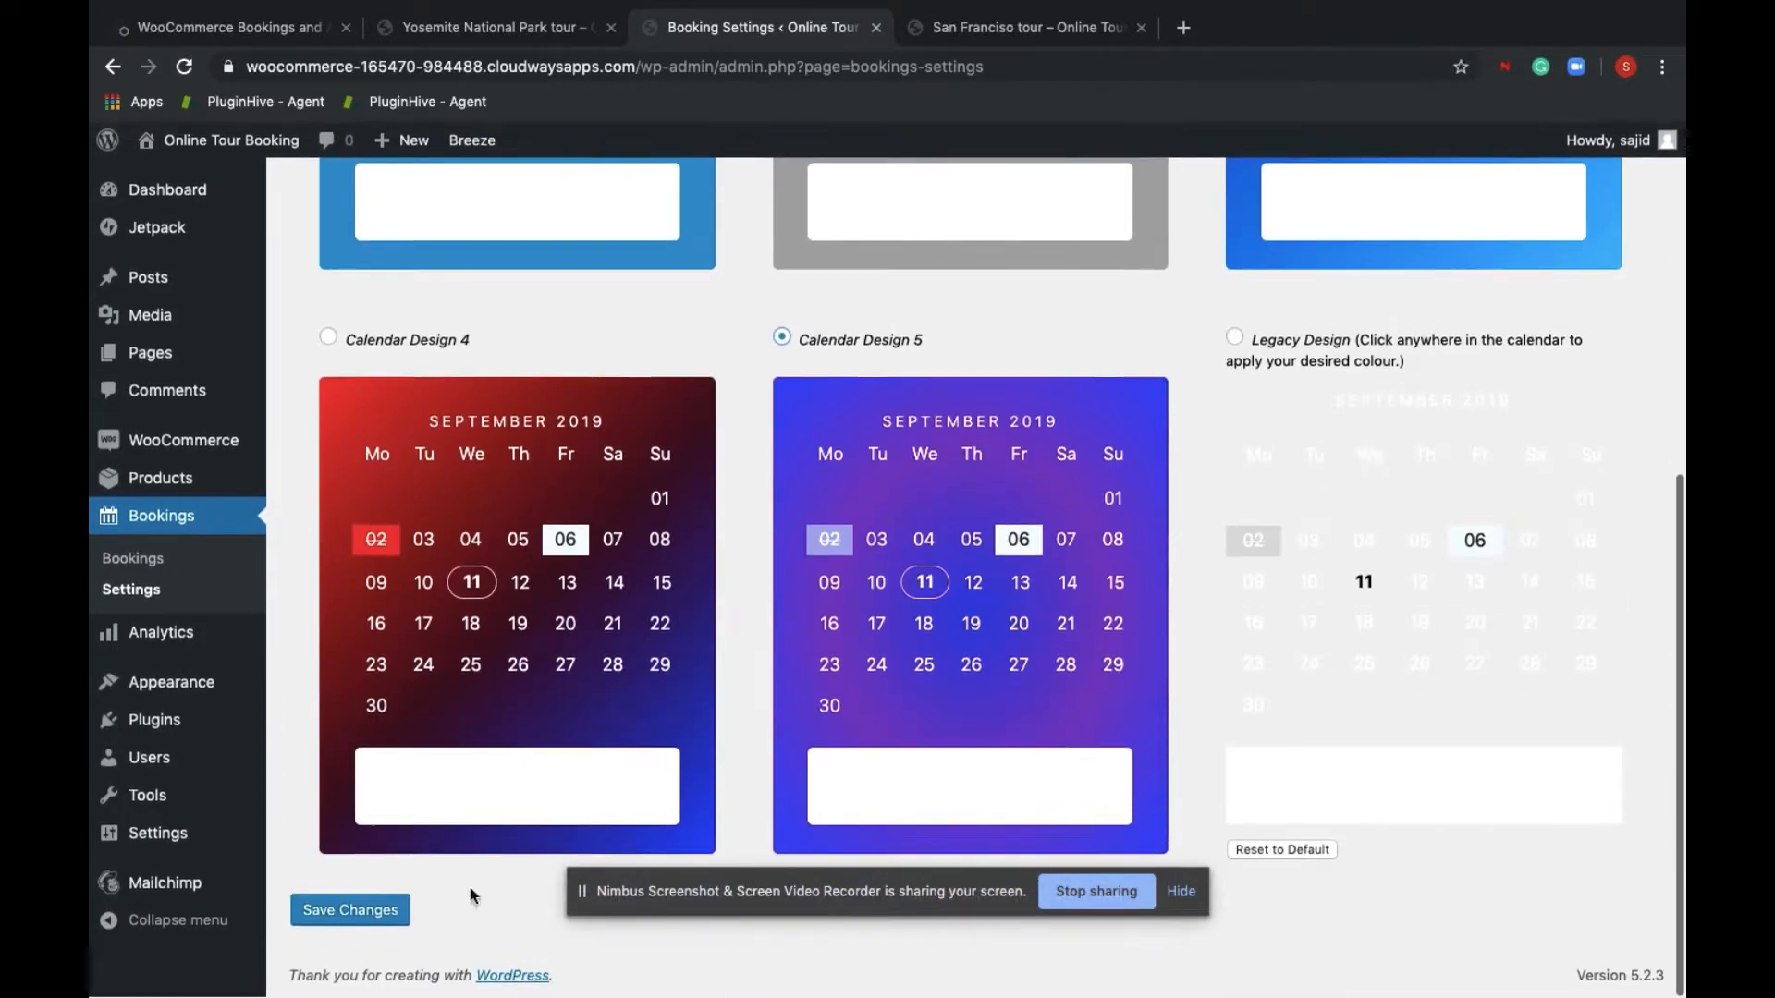
{"action": "left_click", "coordinate": [349, 909]}
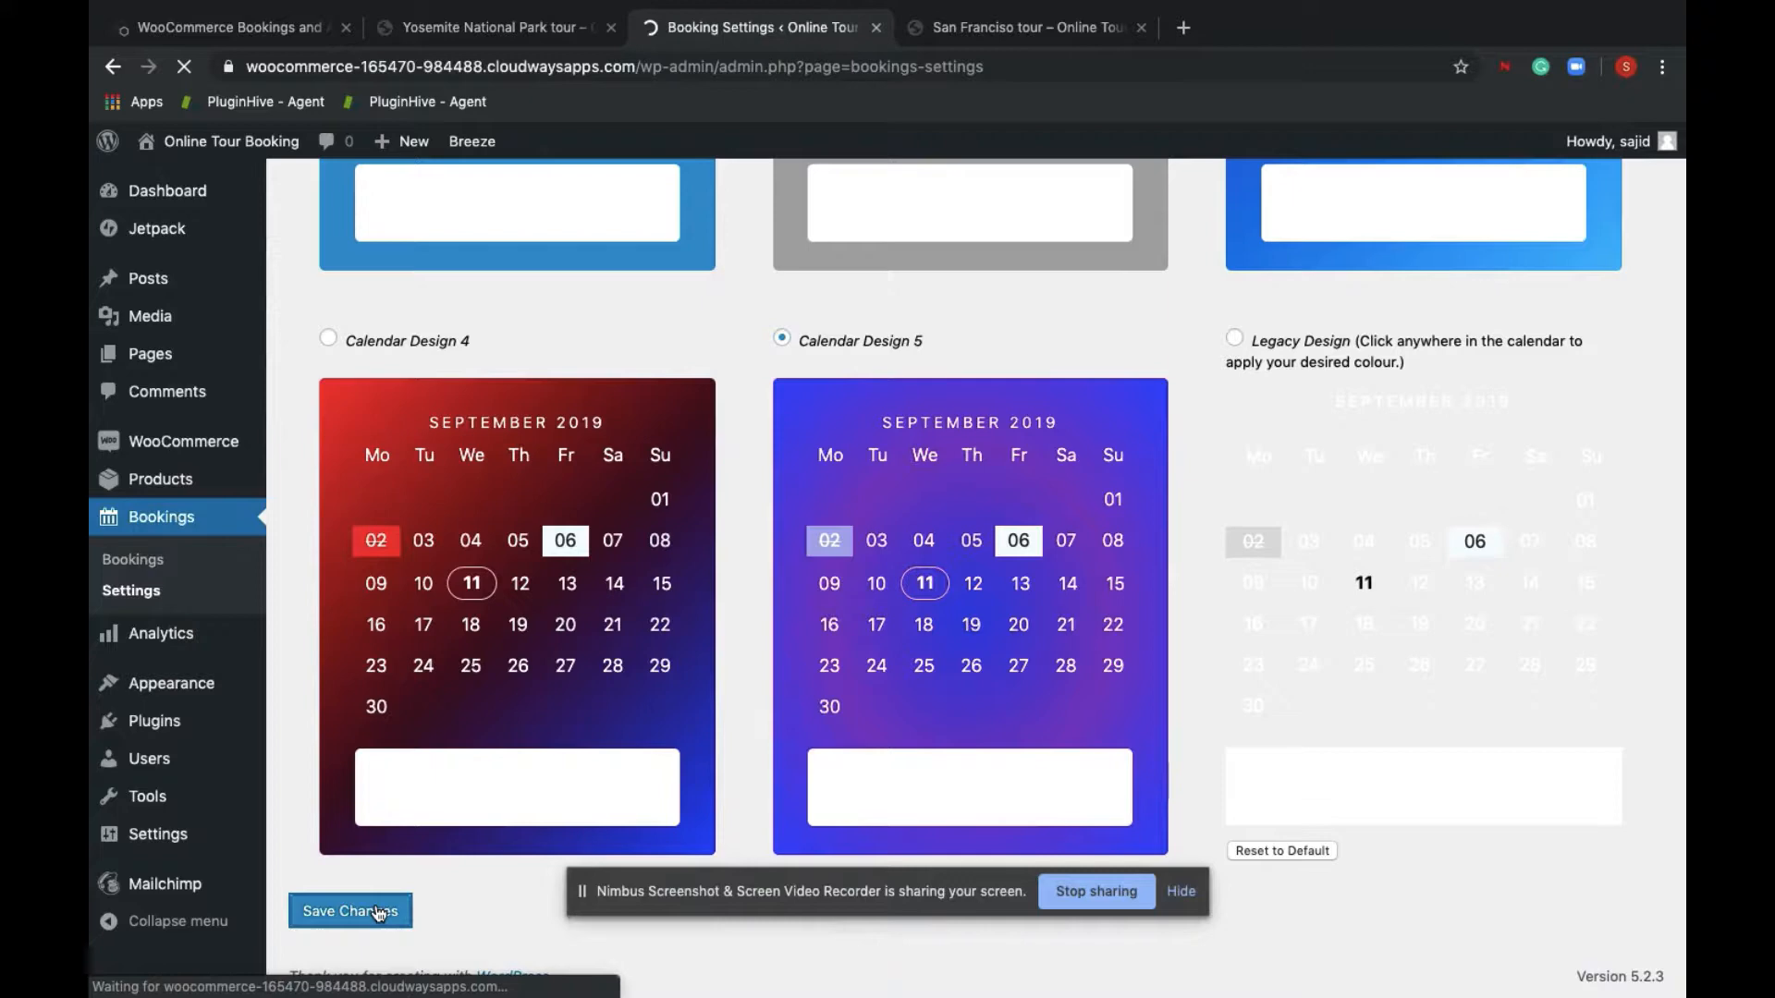
{"action": "left_click", "coordinate": [1019, 28]}
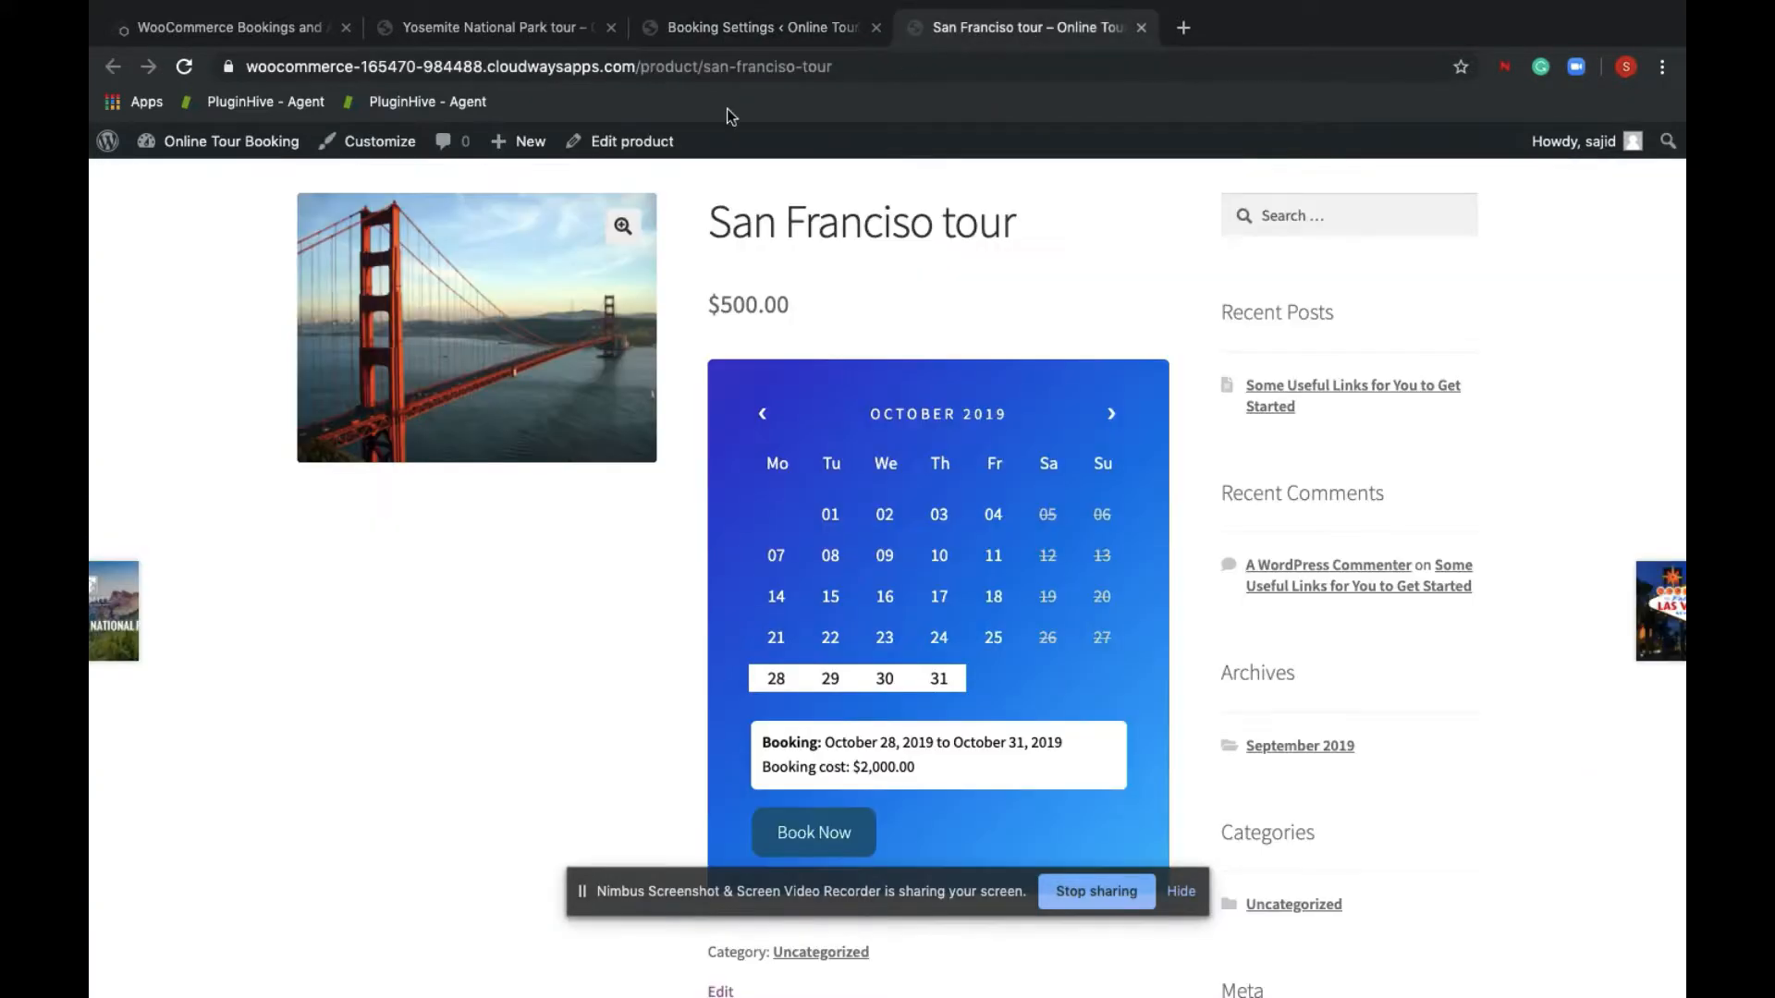
Reload the tour page and book the San Francisco tour for September 25, 2019 at $500
{"action": "left_click", "coordinate": [185, 66]}
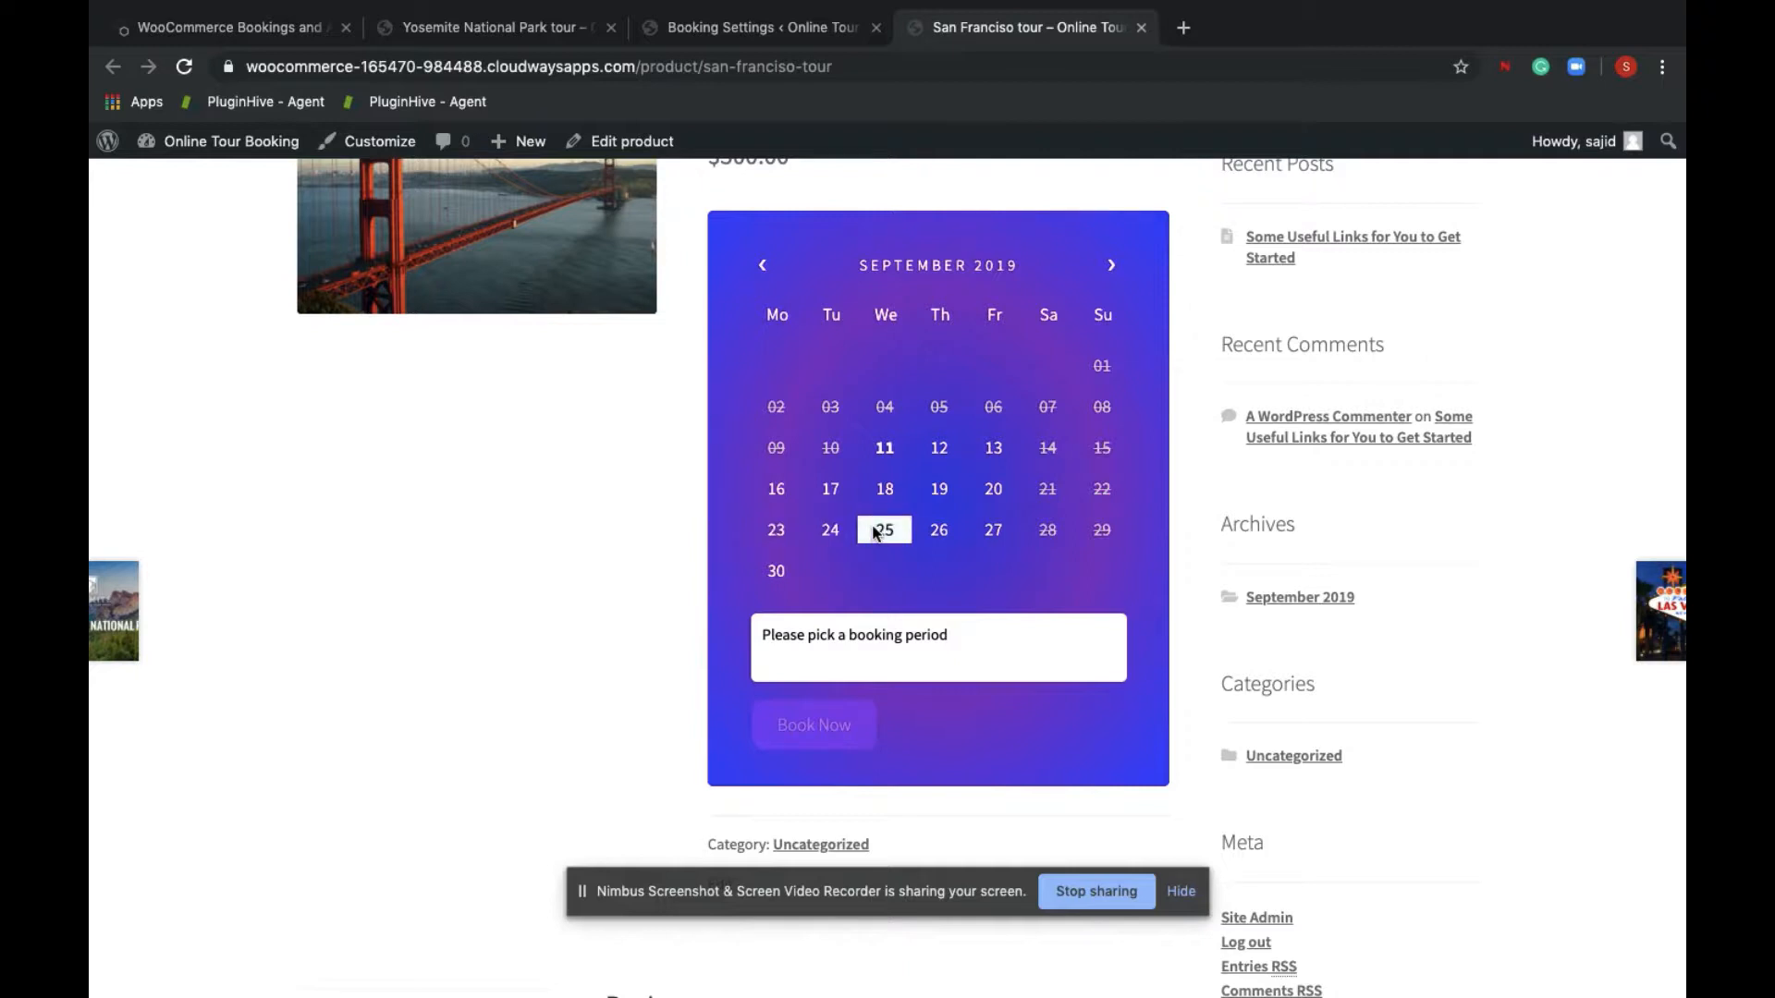
{"action": "left_click", "coordinate": [884, 530]}
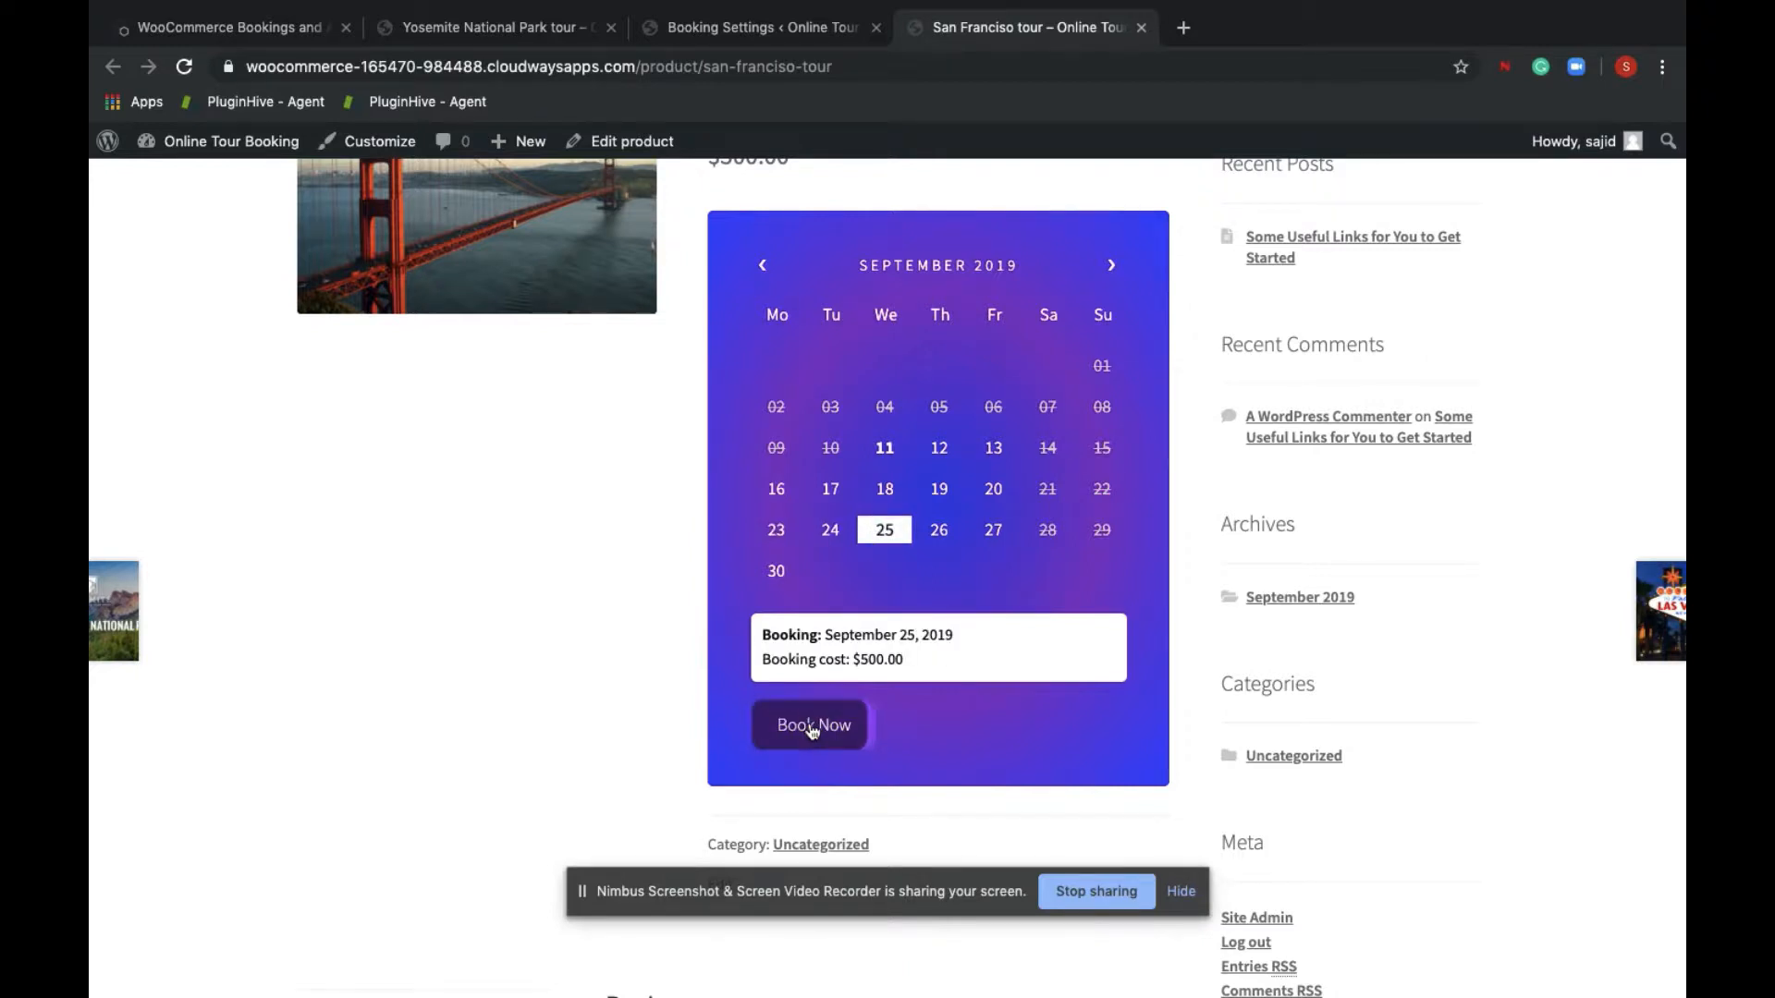
{"action": "left_click", "coordinate": [813, 725]}
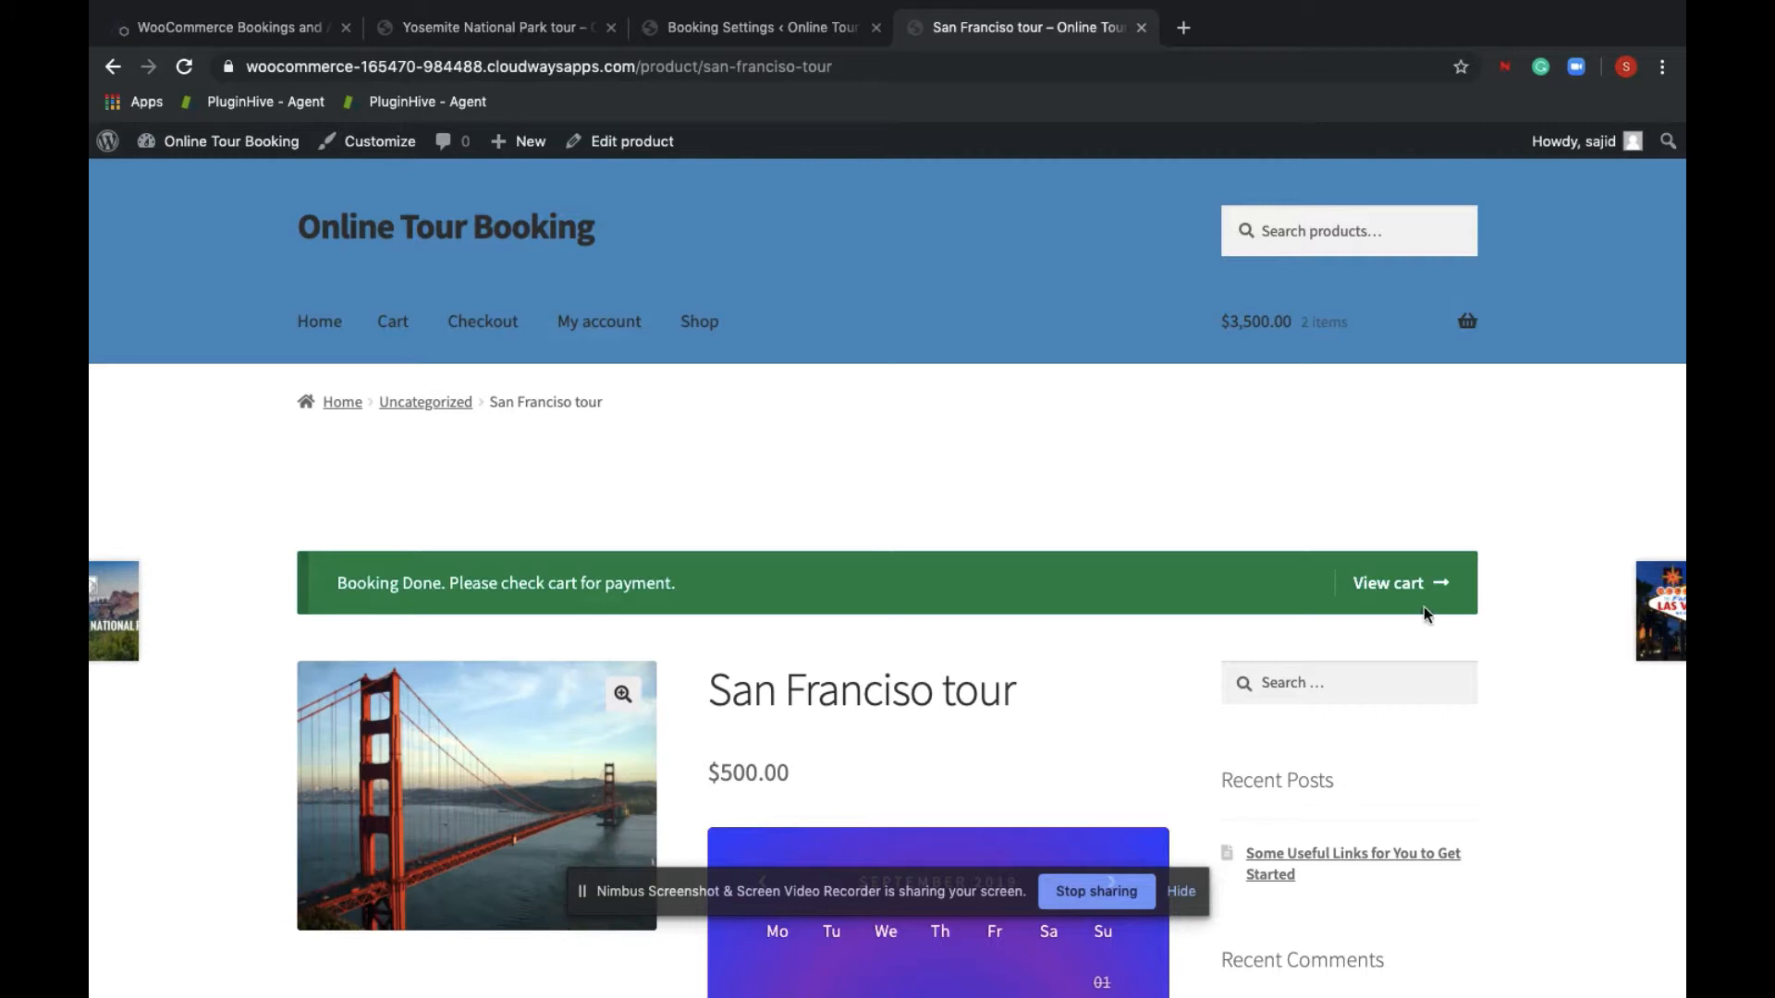
Review the cart, go through checkout and place order #56 for the $500 tour paying by check
{"action": "left_click", "coordinate": [1397, 582]}
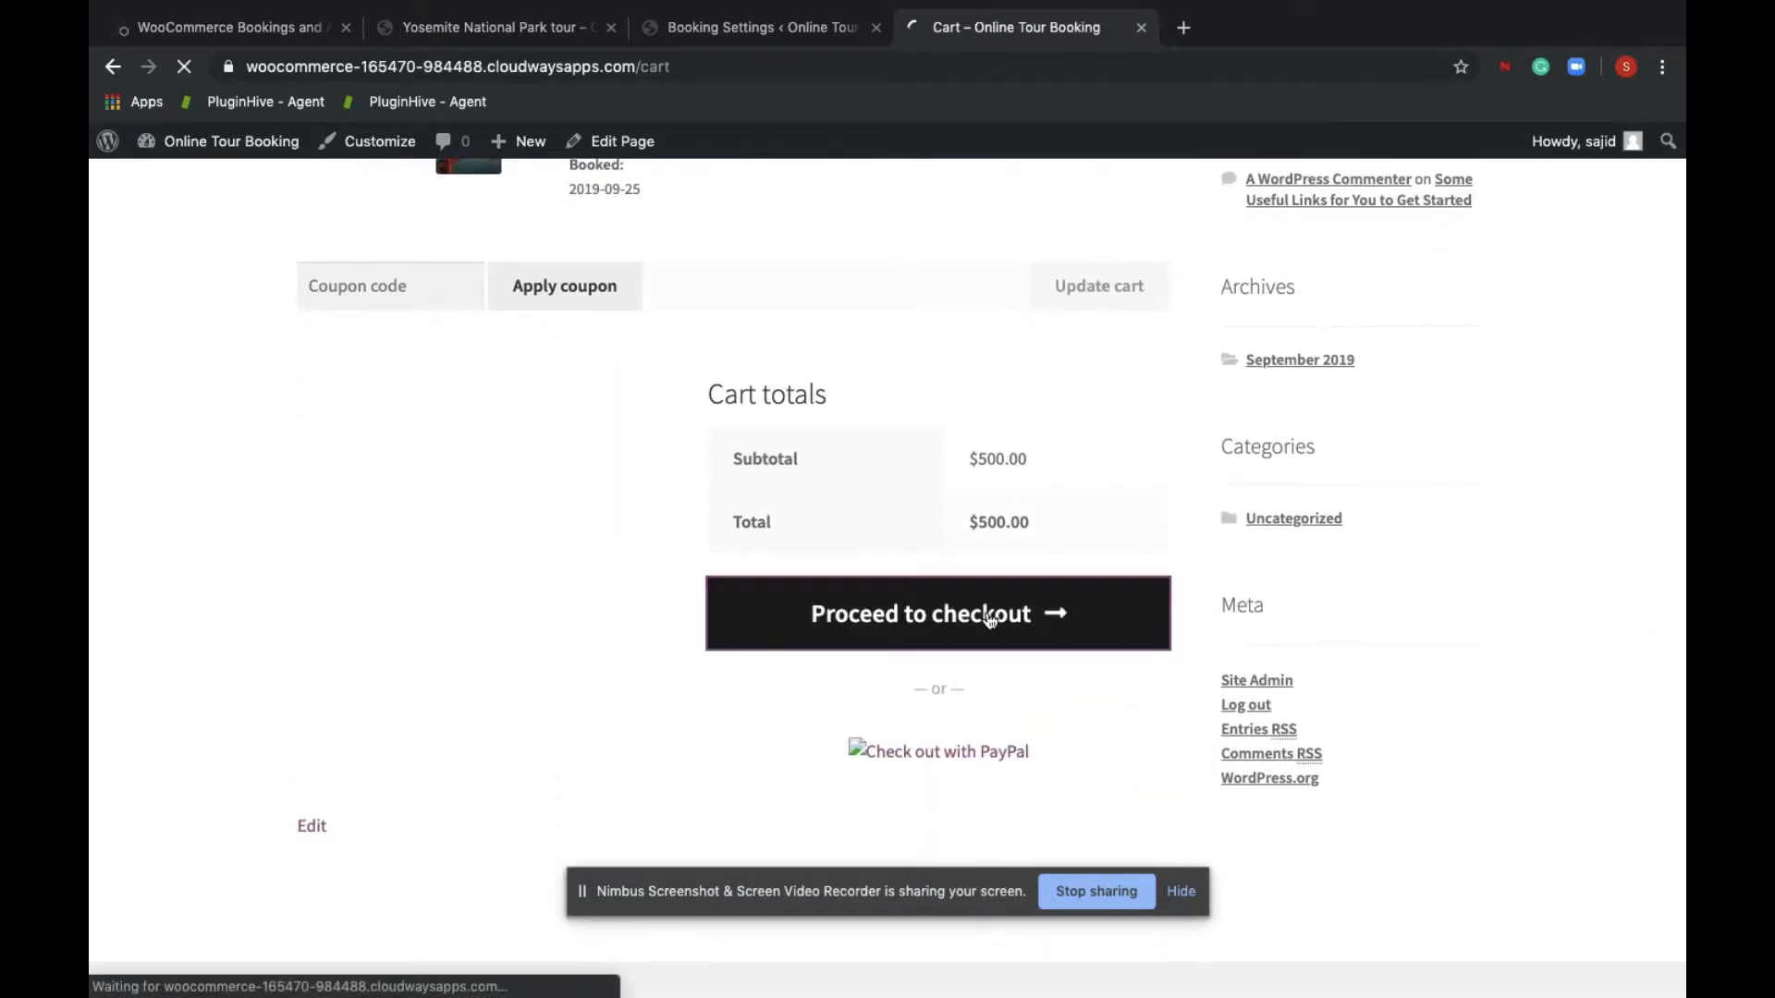
{"action": "left_click", "coordinate": [937, 612]}
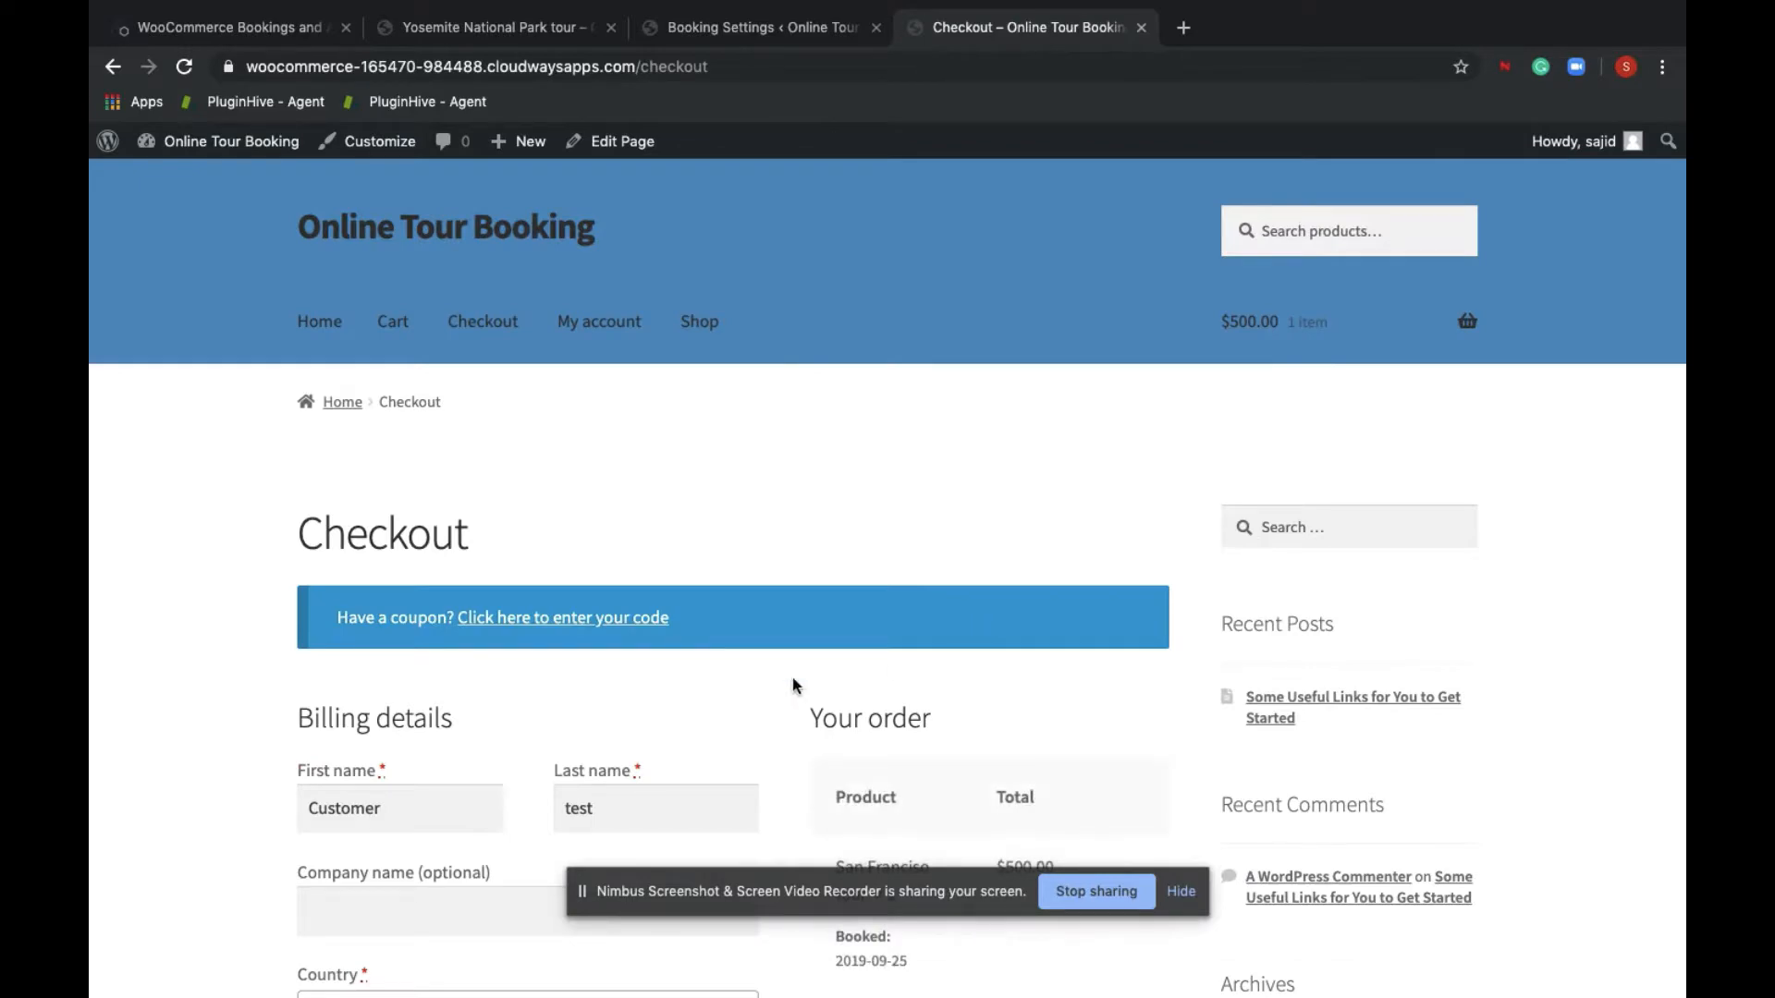
{"action": "scroll", "scroll_direction": "down", "scroll_amount": 3}
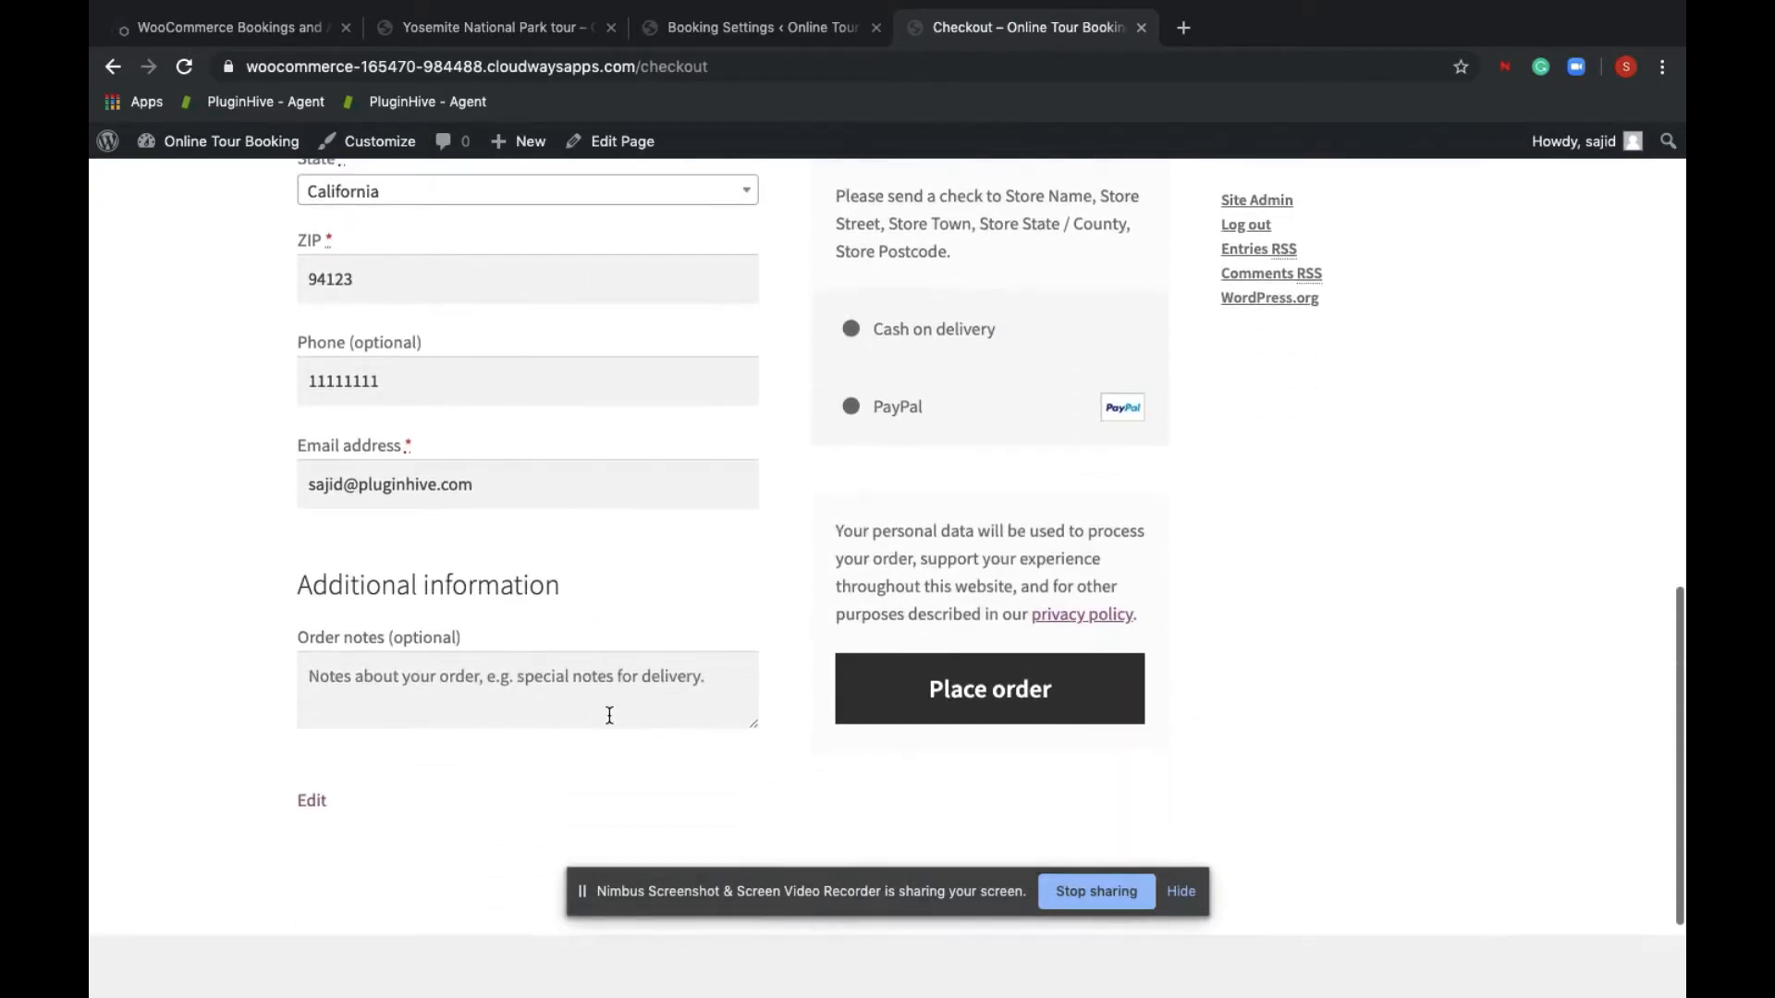
{"action": "left_click", "coordinate": [989, 688]}
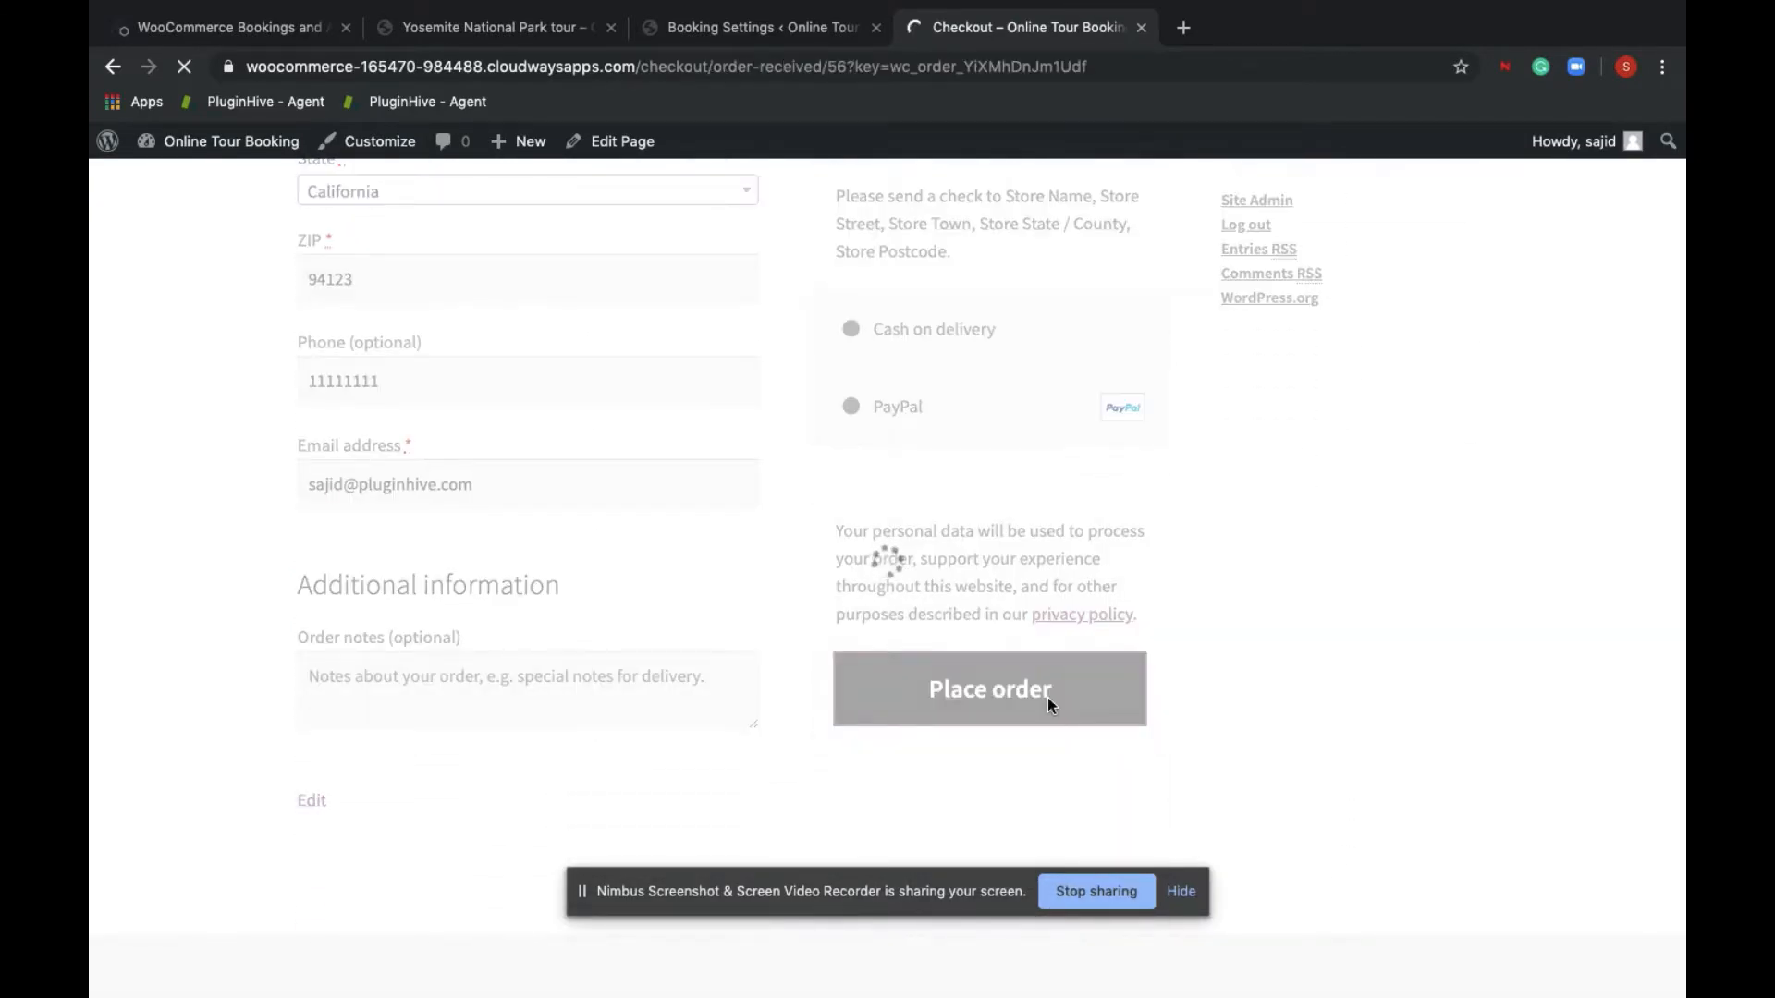
{"action": "left_click", "coordinate": [989, 687]}
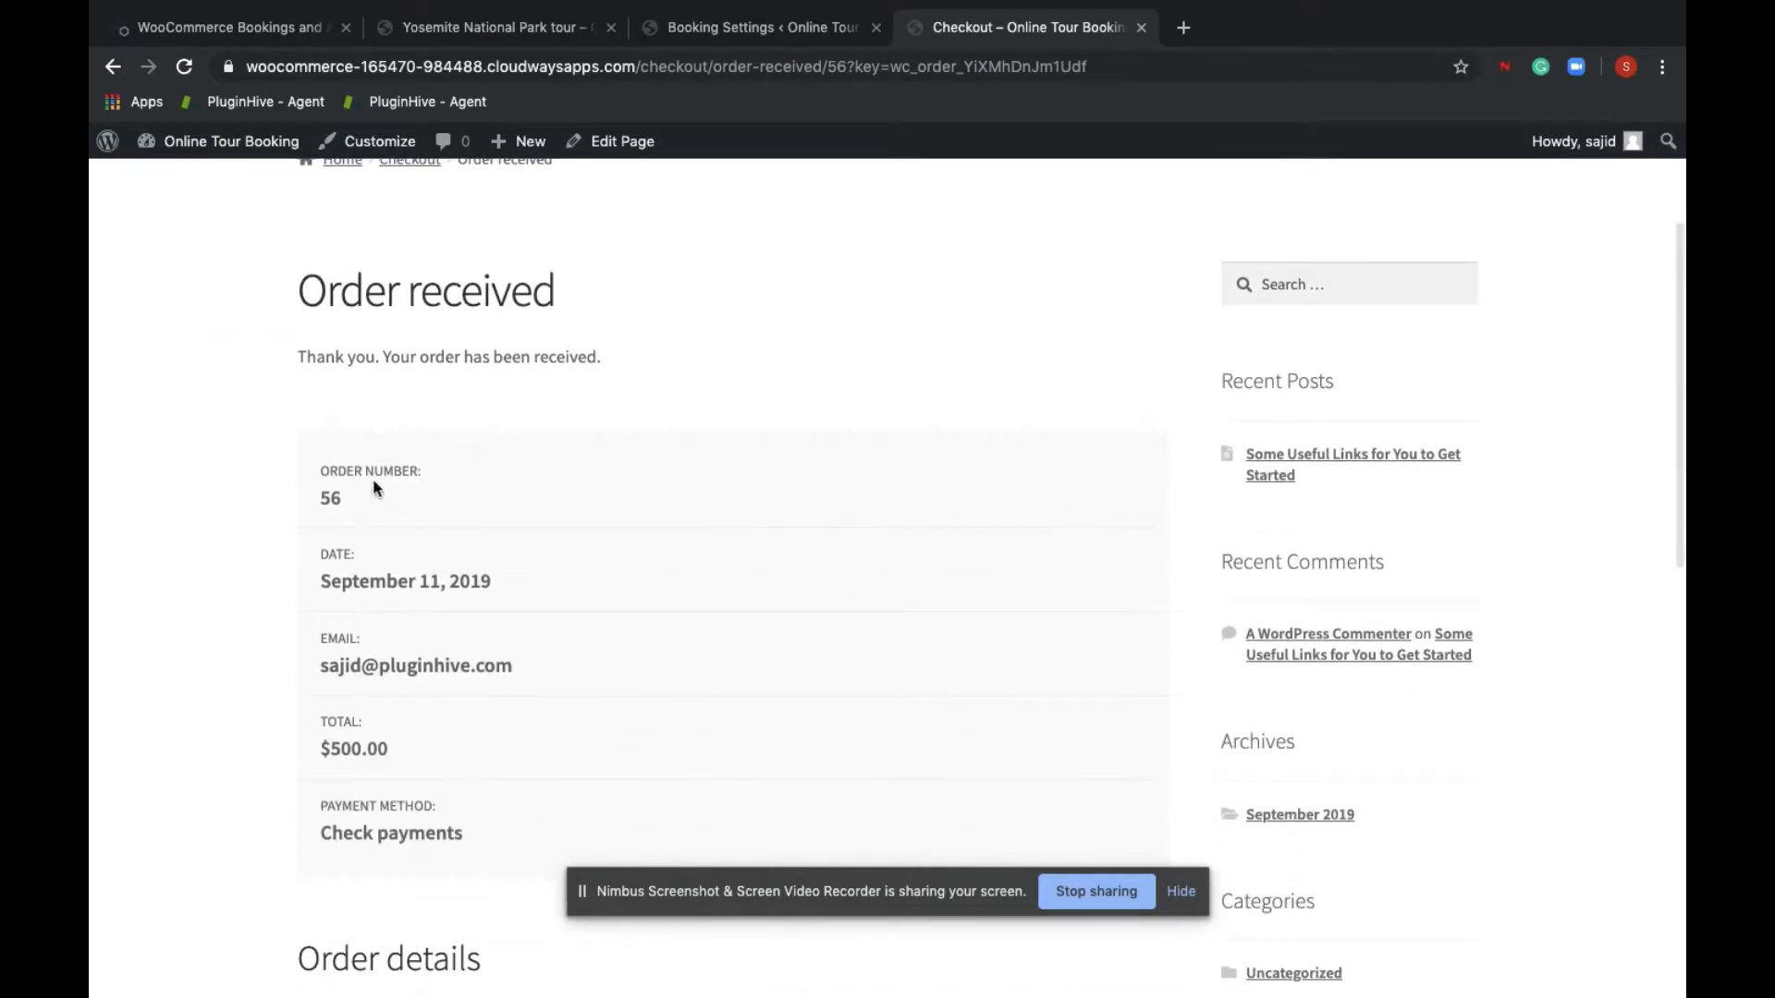
{"action": "scroll", "scroll_direction": "down", "scroll_amount": 3}
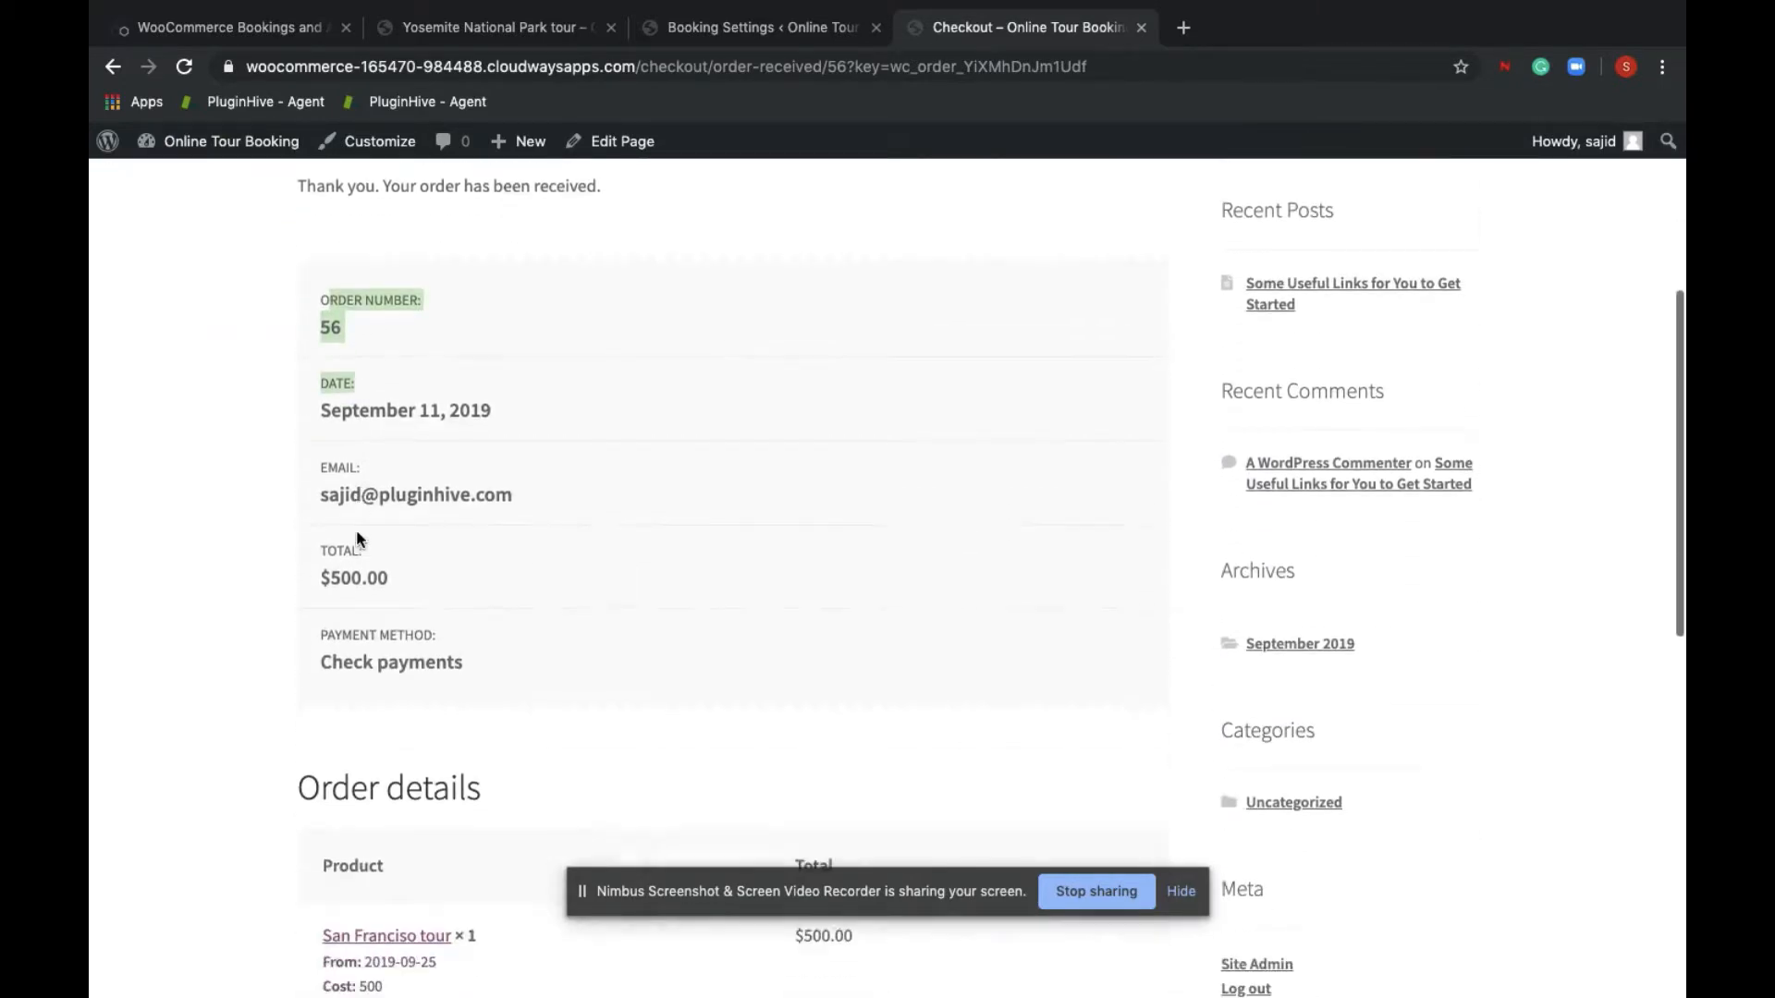
{"action": "scroll", "scroll_direction": "down", "scroll_amount": 3}
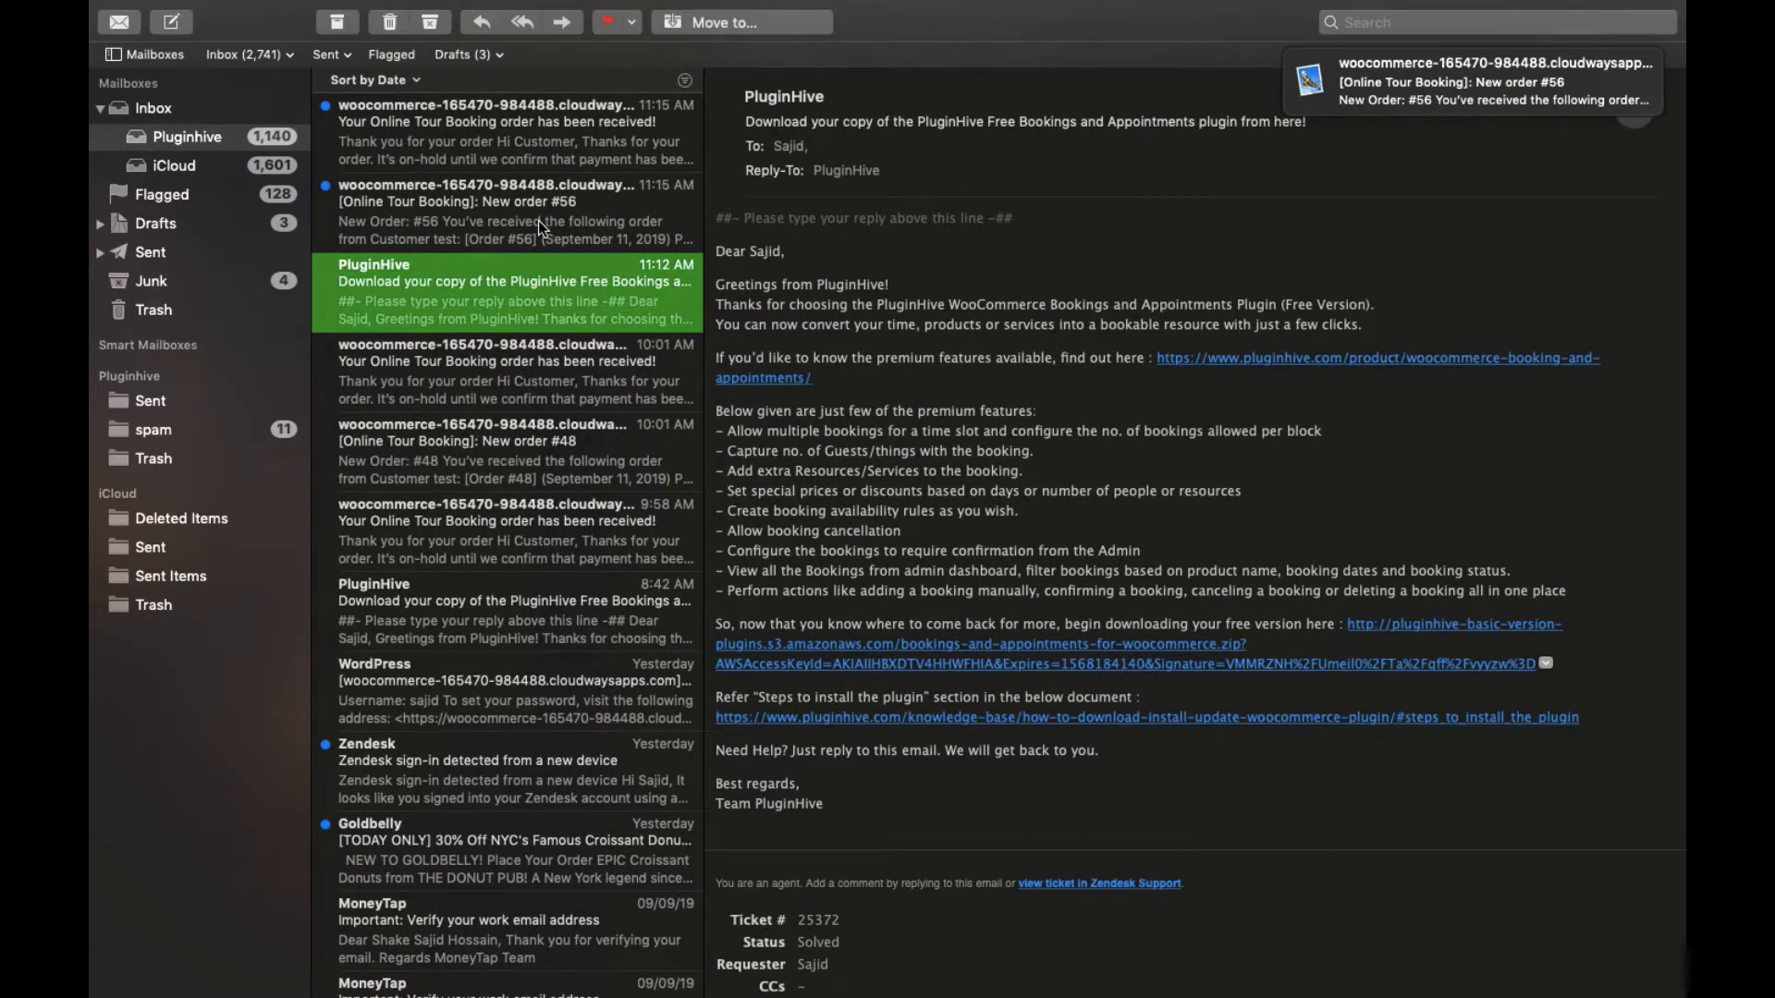
Read the customer confirmation and New Order #56 emails, checking the San Francisco tour line and billing address
{"action": "left_click", "coordinate": [510, 113]}
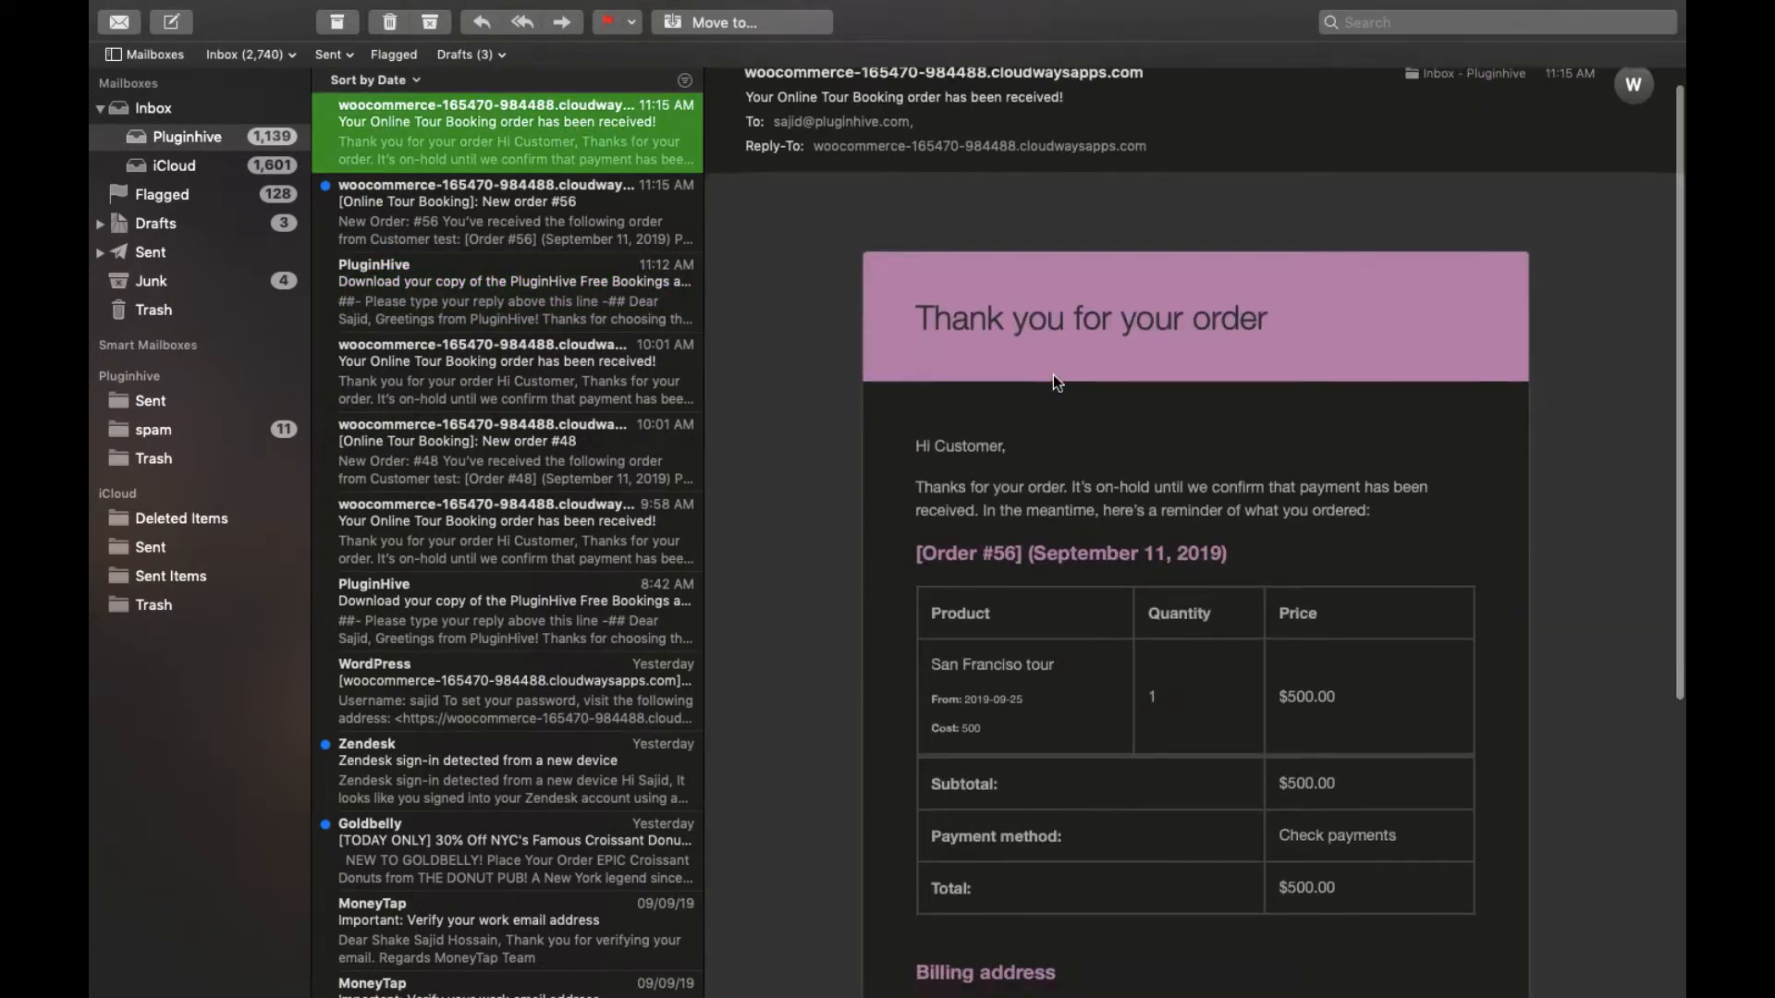
{"action": "scroll", "scroll_direction": "down", "scroll_amount": 3}
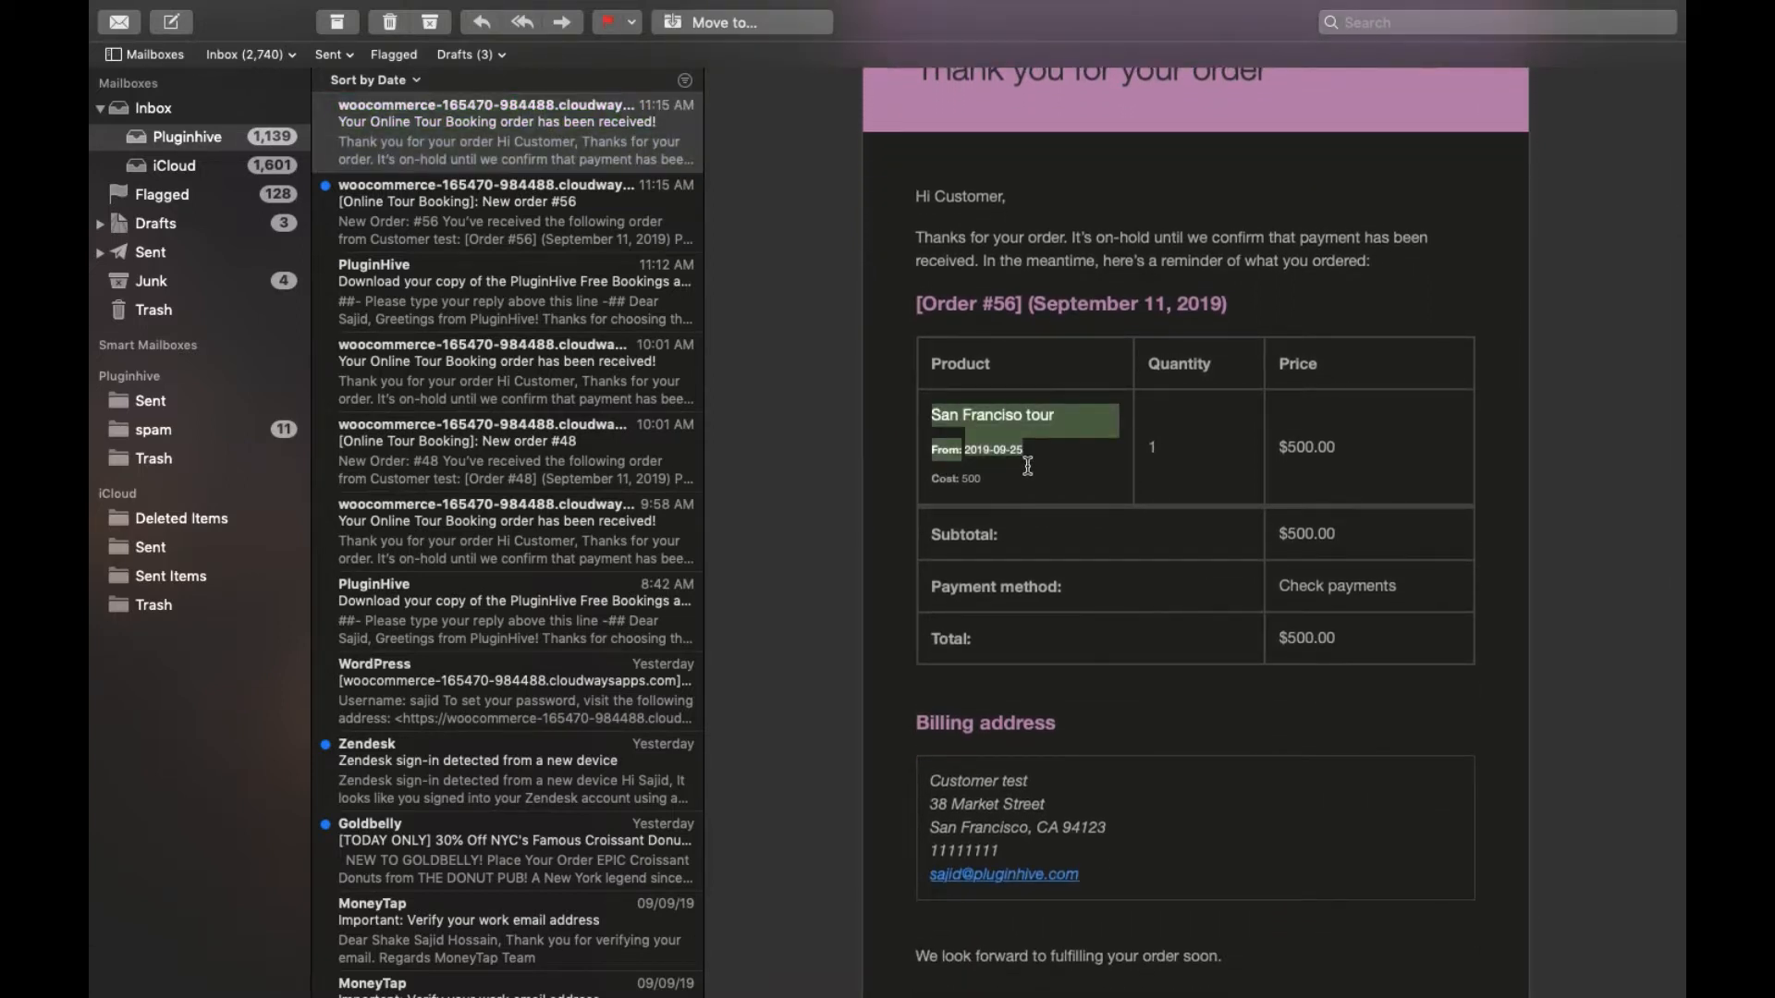
{"action": "left_click", "coordinate": [512, 202]}
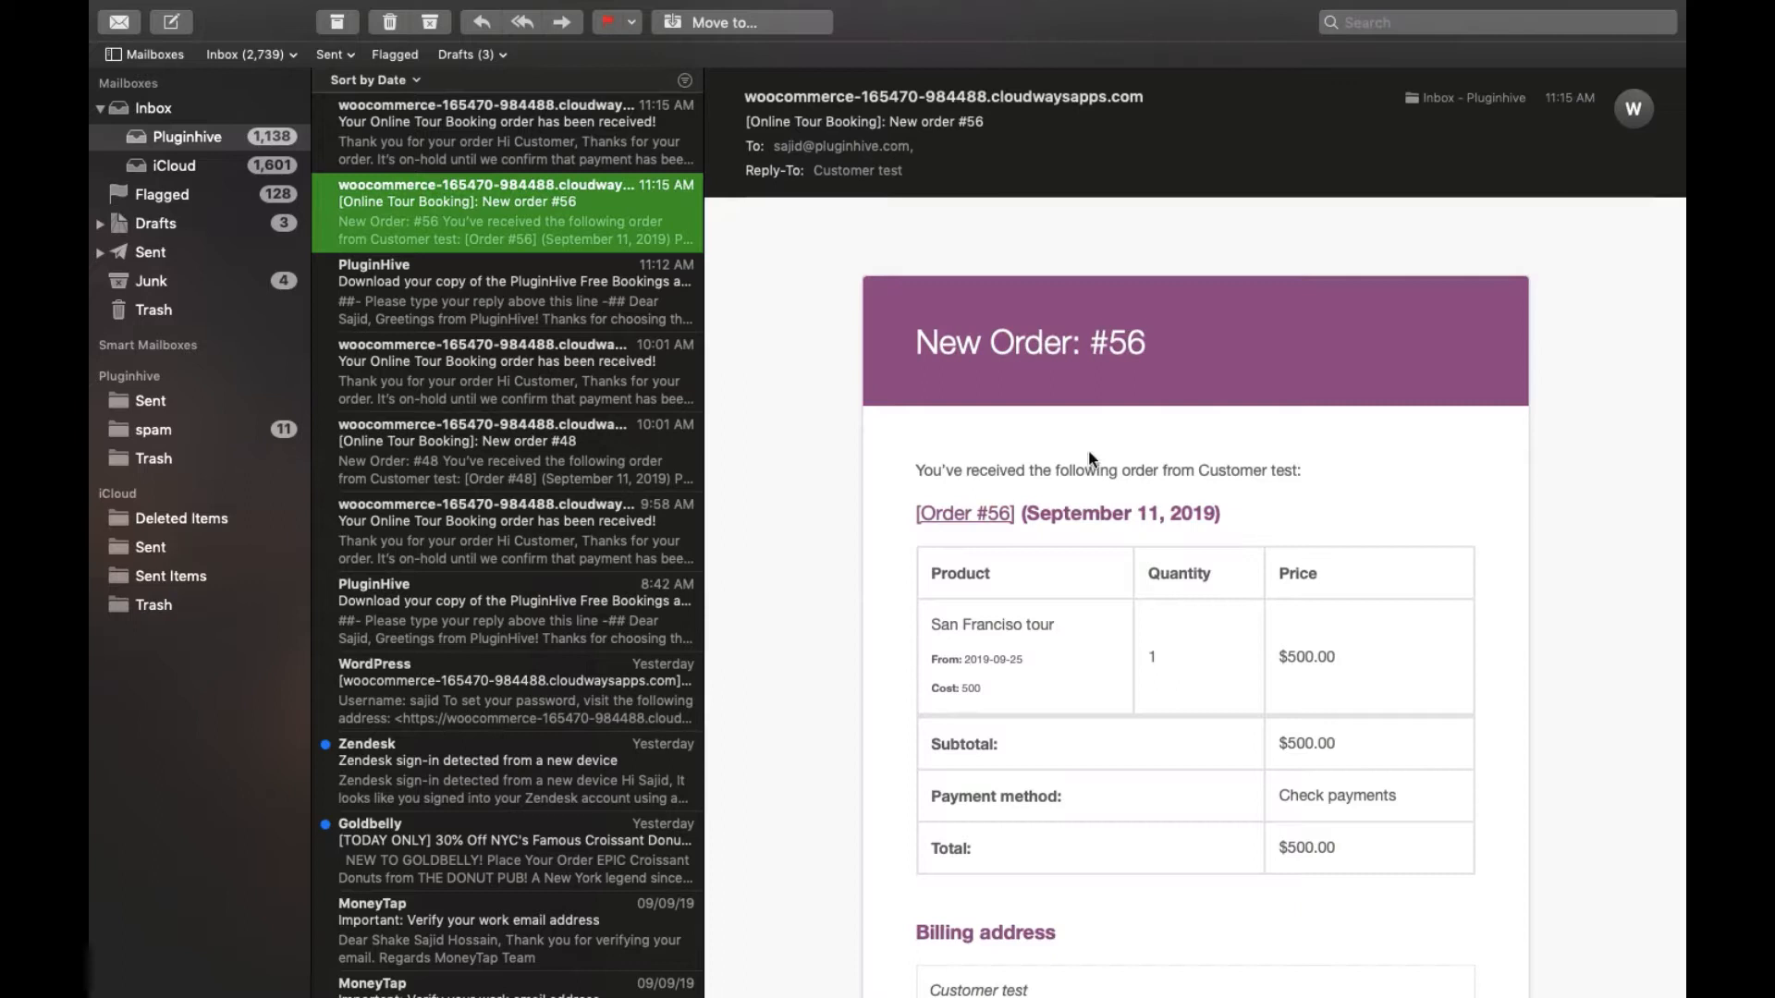
{"action": "scroll", "scroll_direction": "down", "scroll_amount": 3}
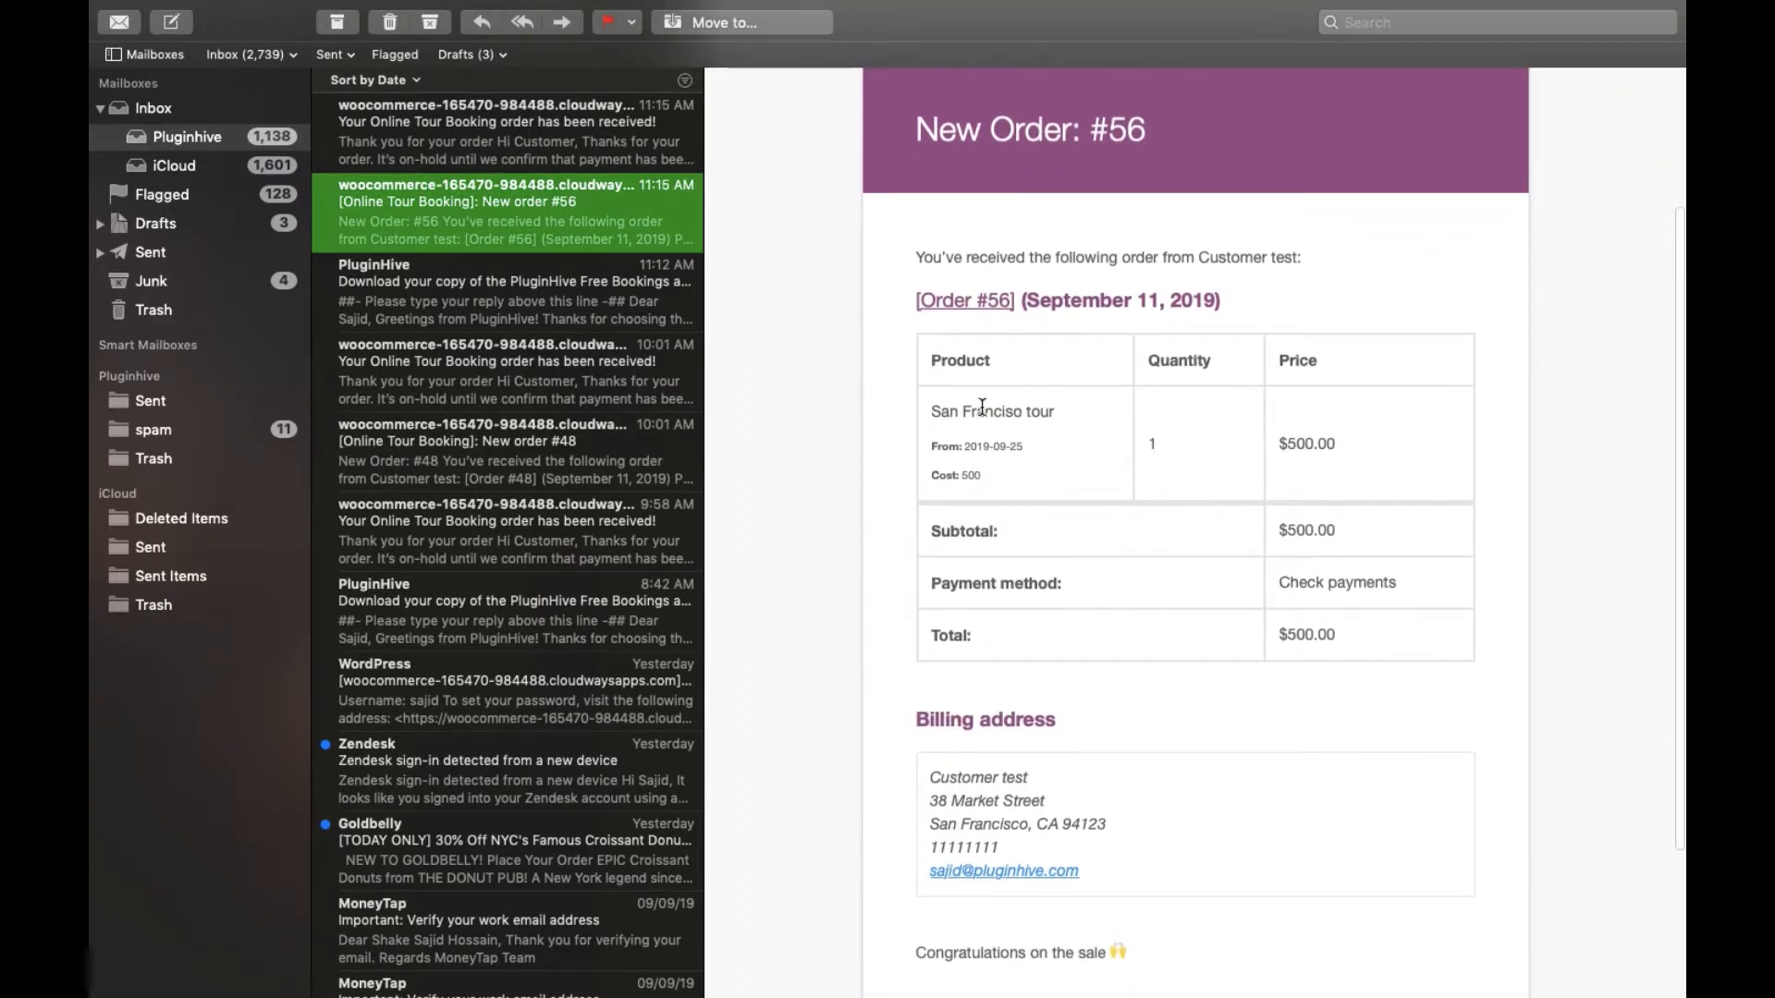
{"action": "double_click", "coordinate": [991, 411]}
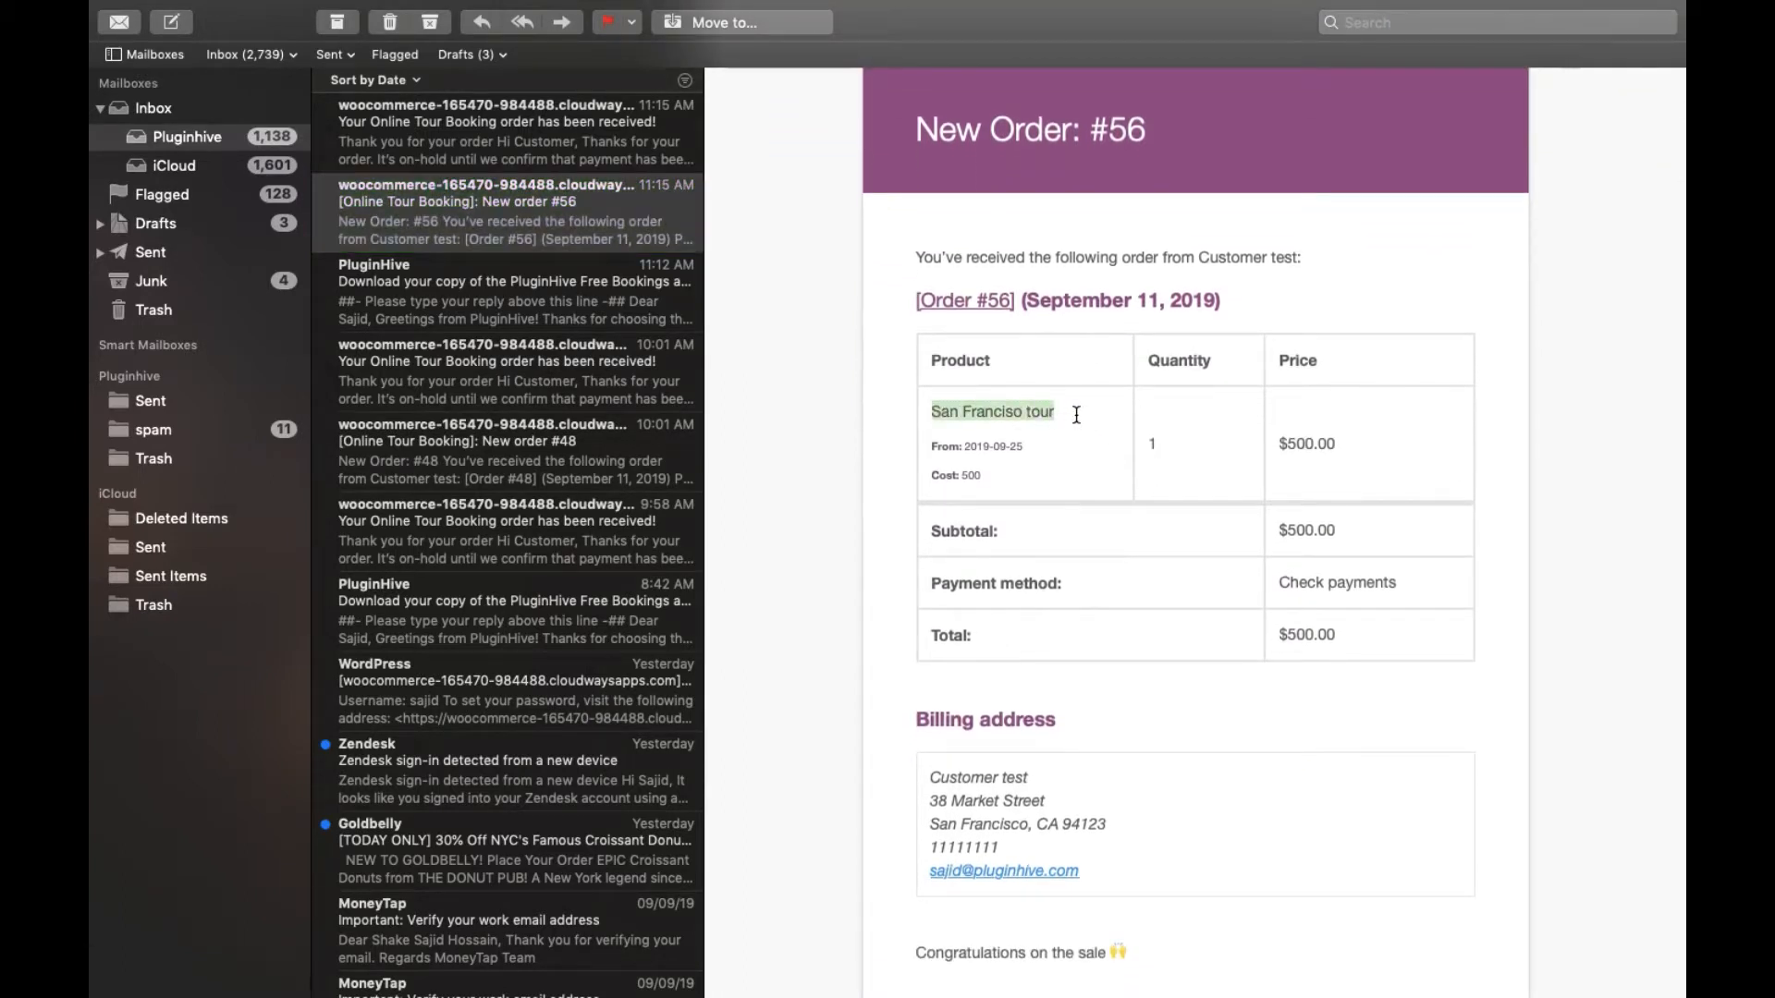
{"action": "mouse_move", "coordinate": [1028, 638]}
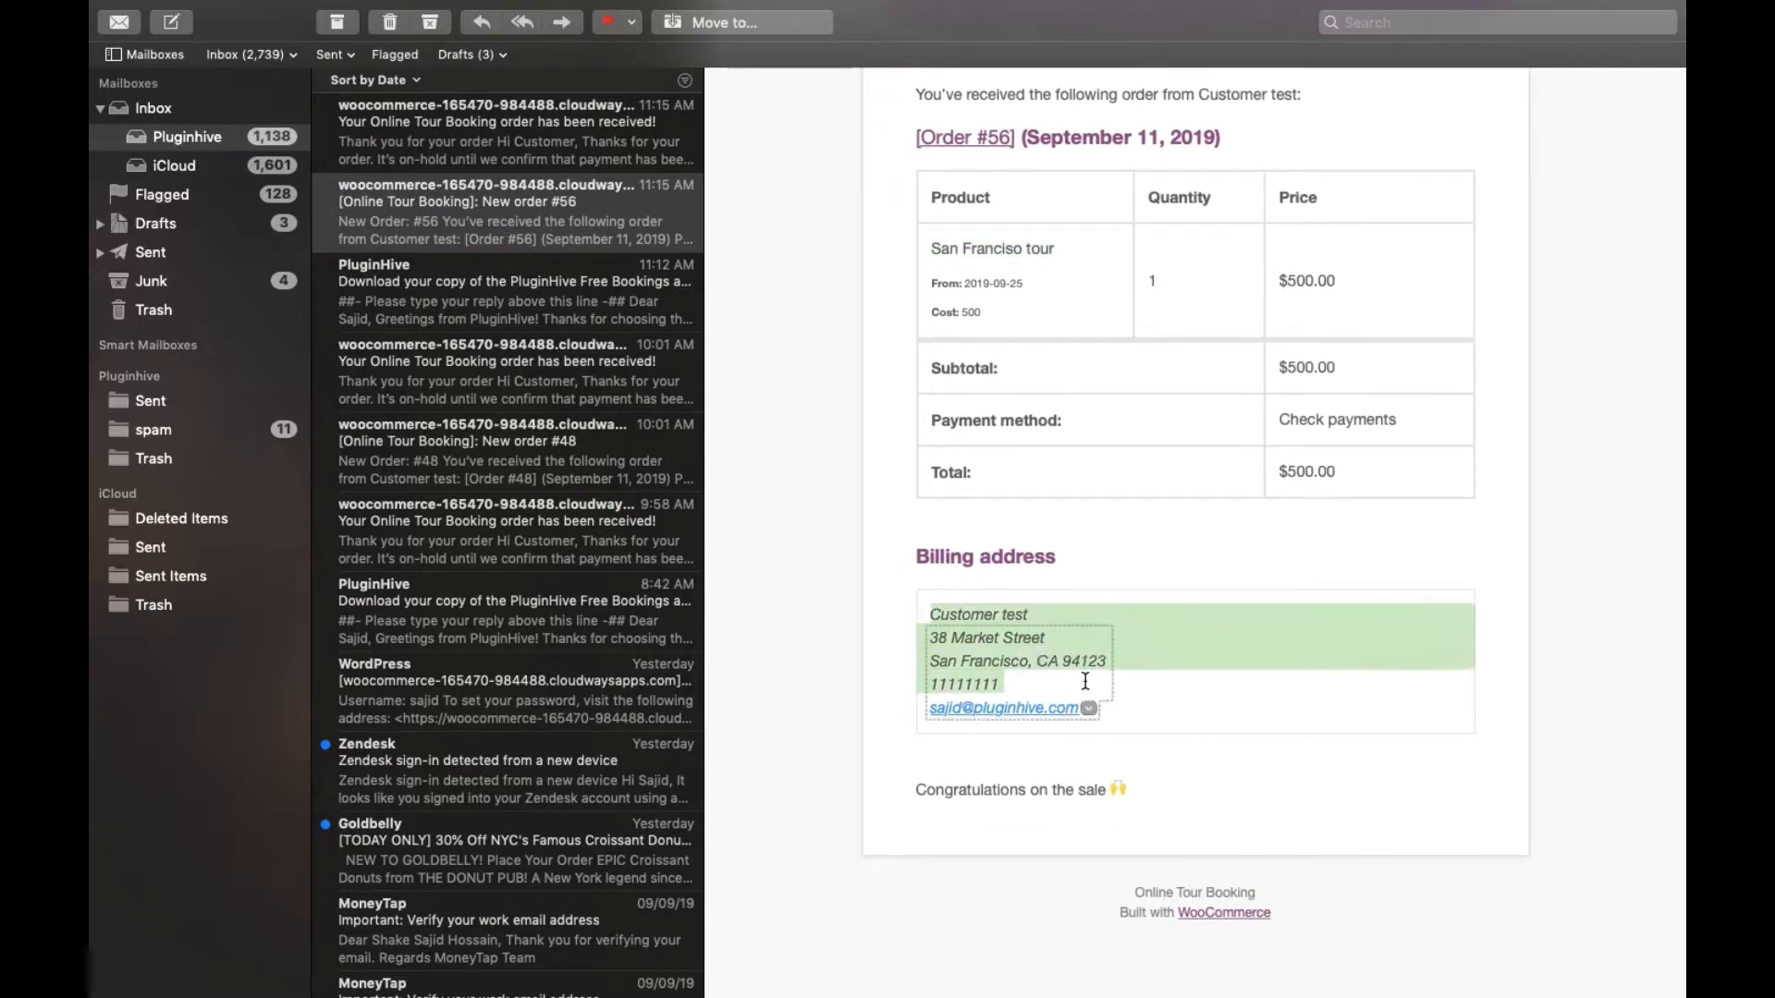
{"action": "scroll", "scroll_direction": "up", "scroll_amount": 3}
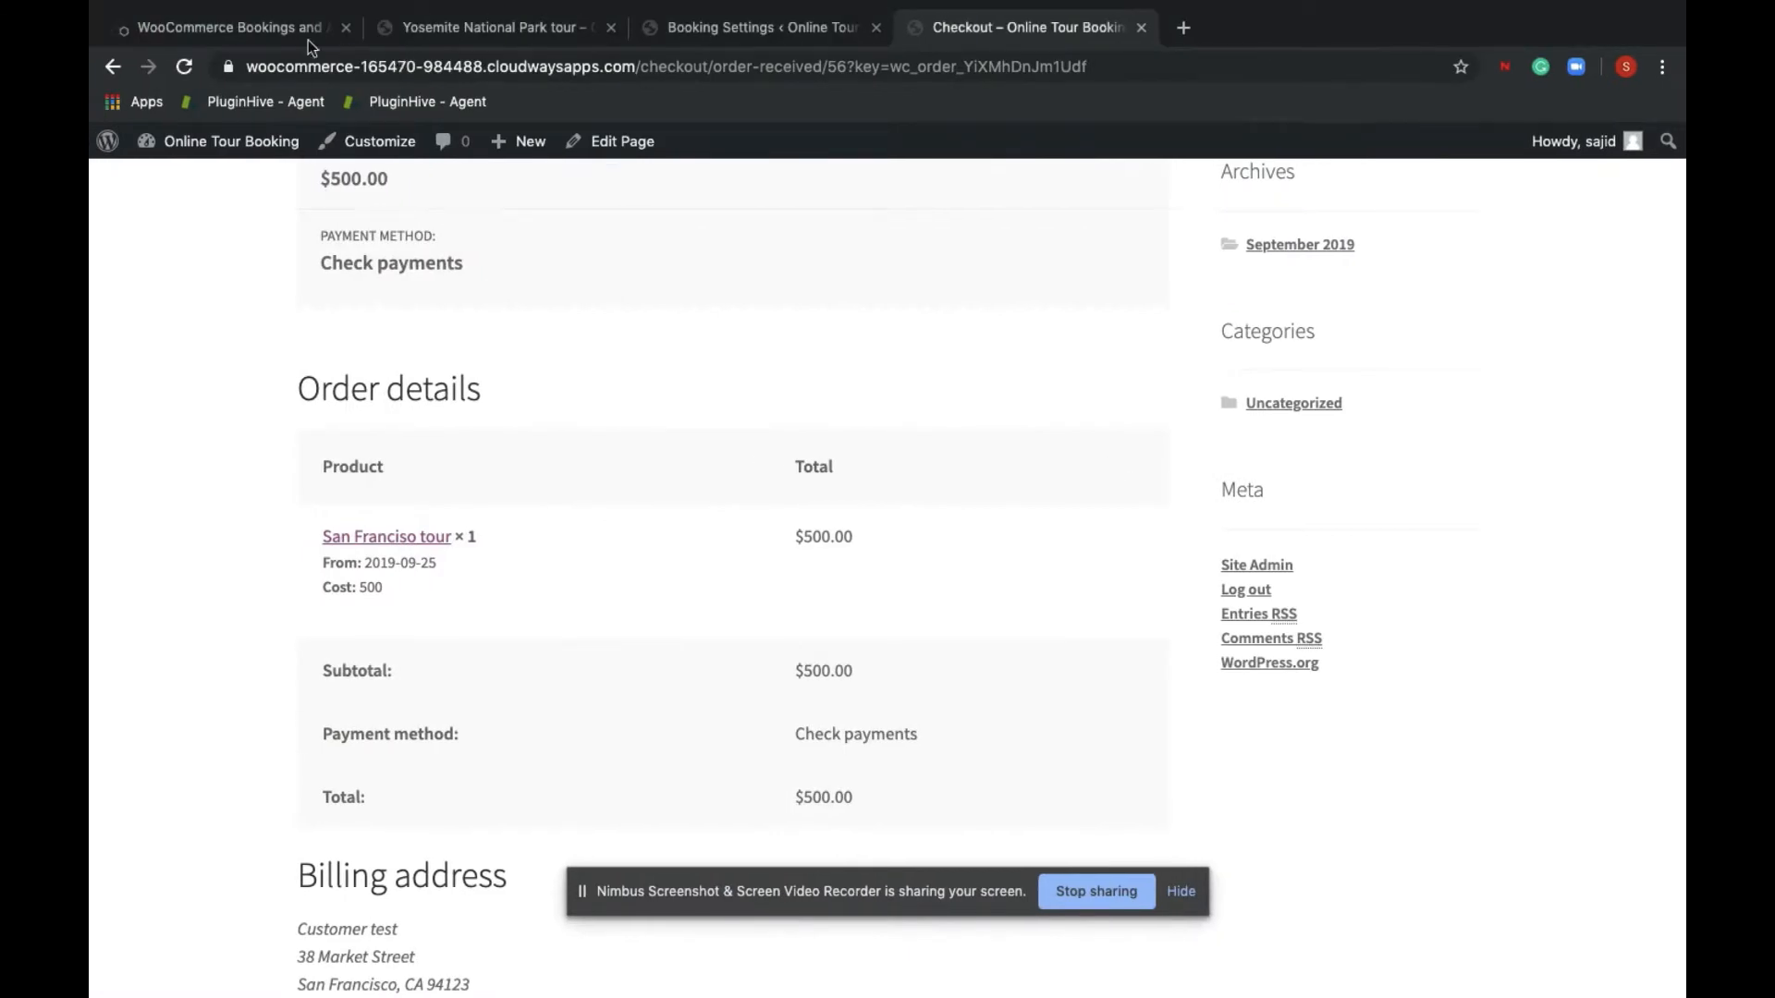
{"action": "mouse_move", "coordinate": [233, 26]}
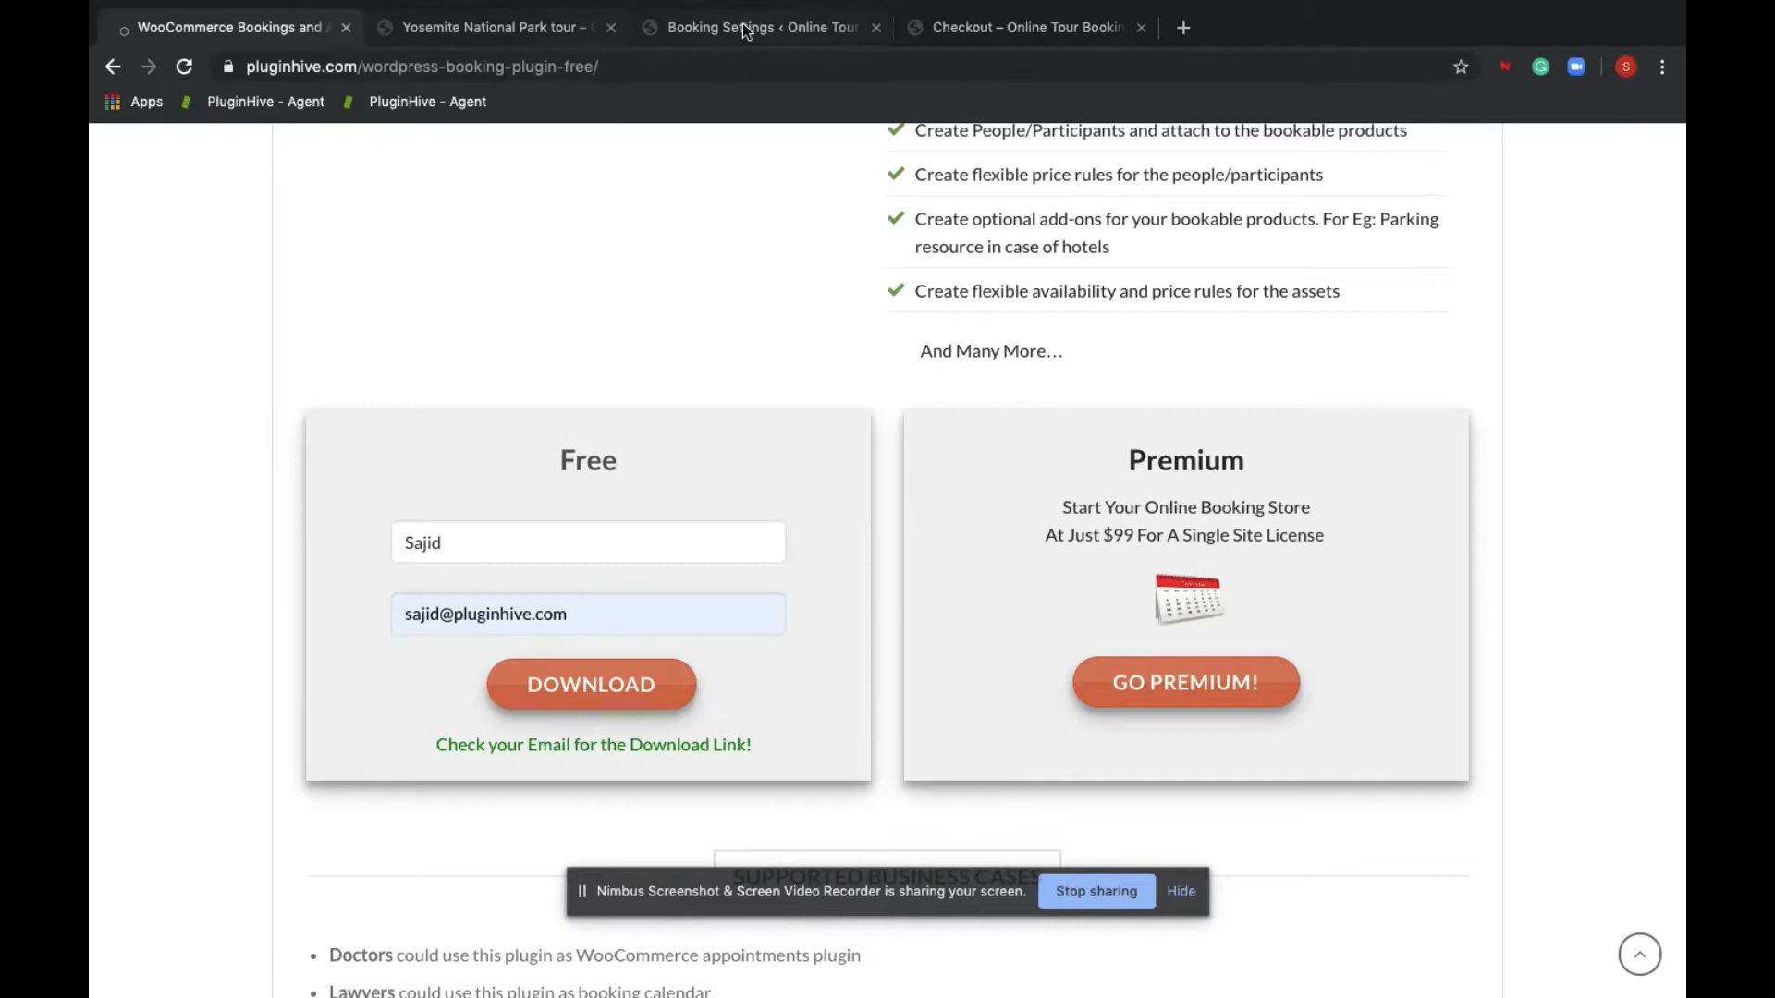
From the admin Bookings list, open the on-hold $500 order #56 for the September 25 tour
{"action": "left_click", "coordinate": [758, 28]}
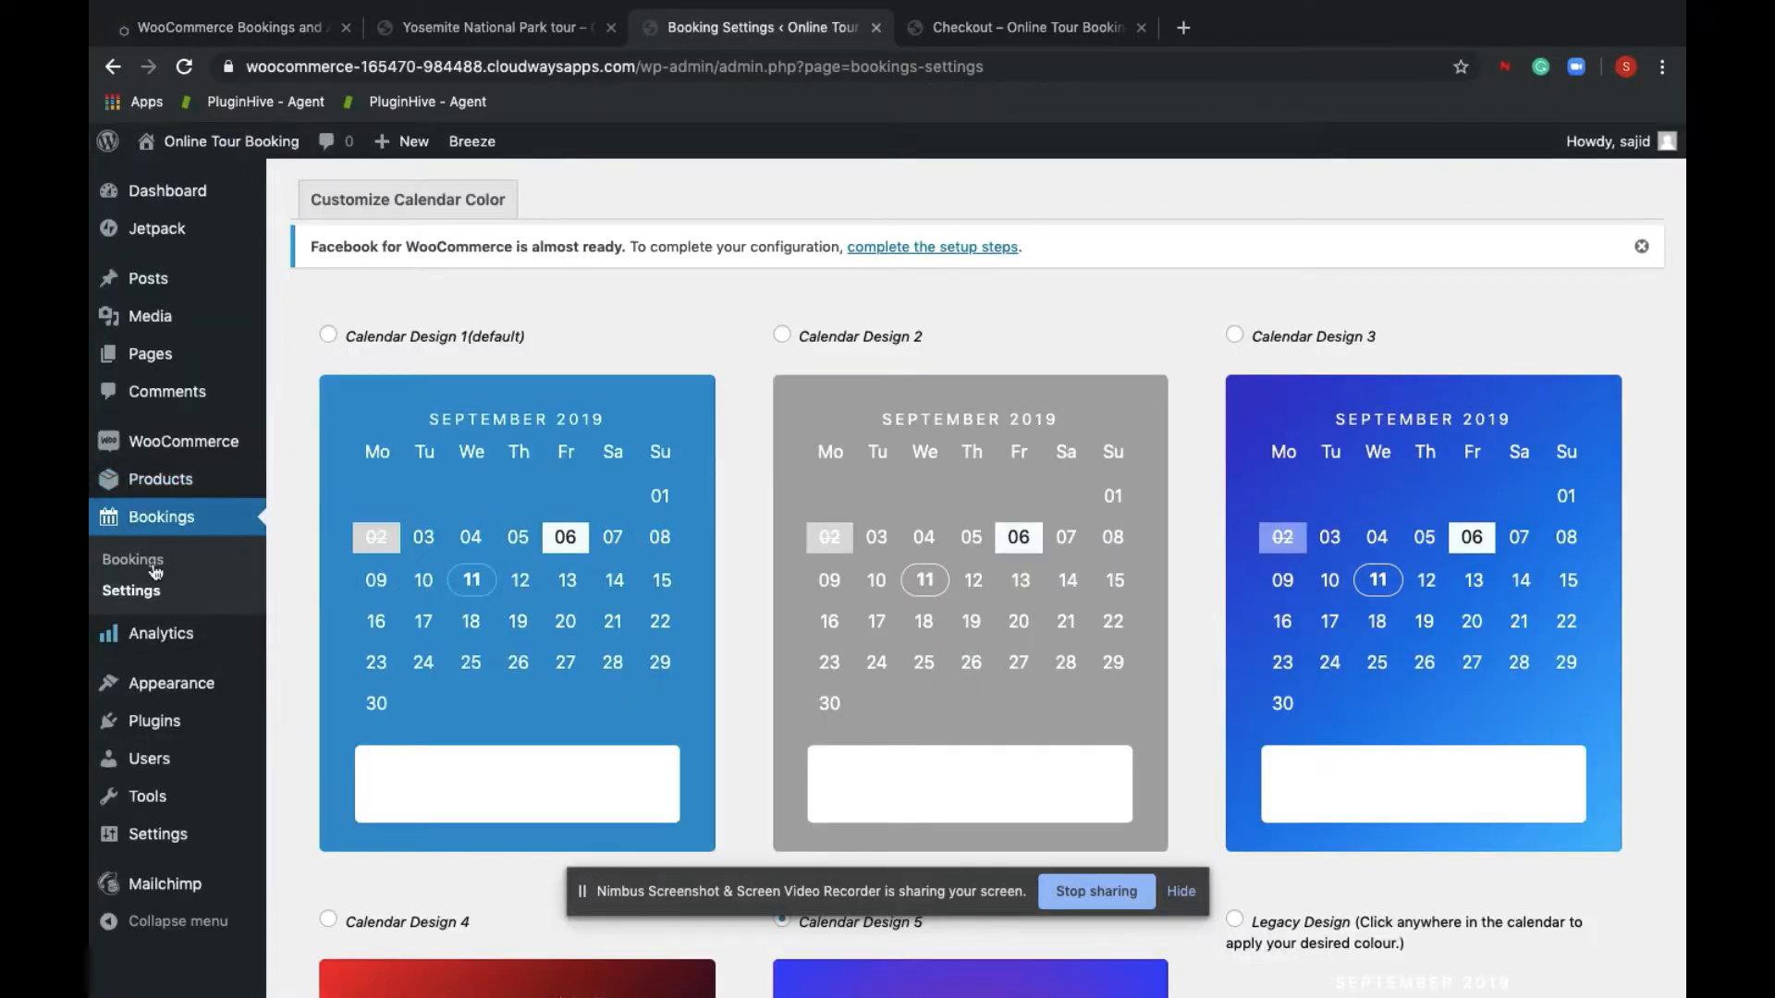
{"action": "left_click", "coordinate": [133, 559]}
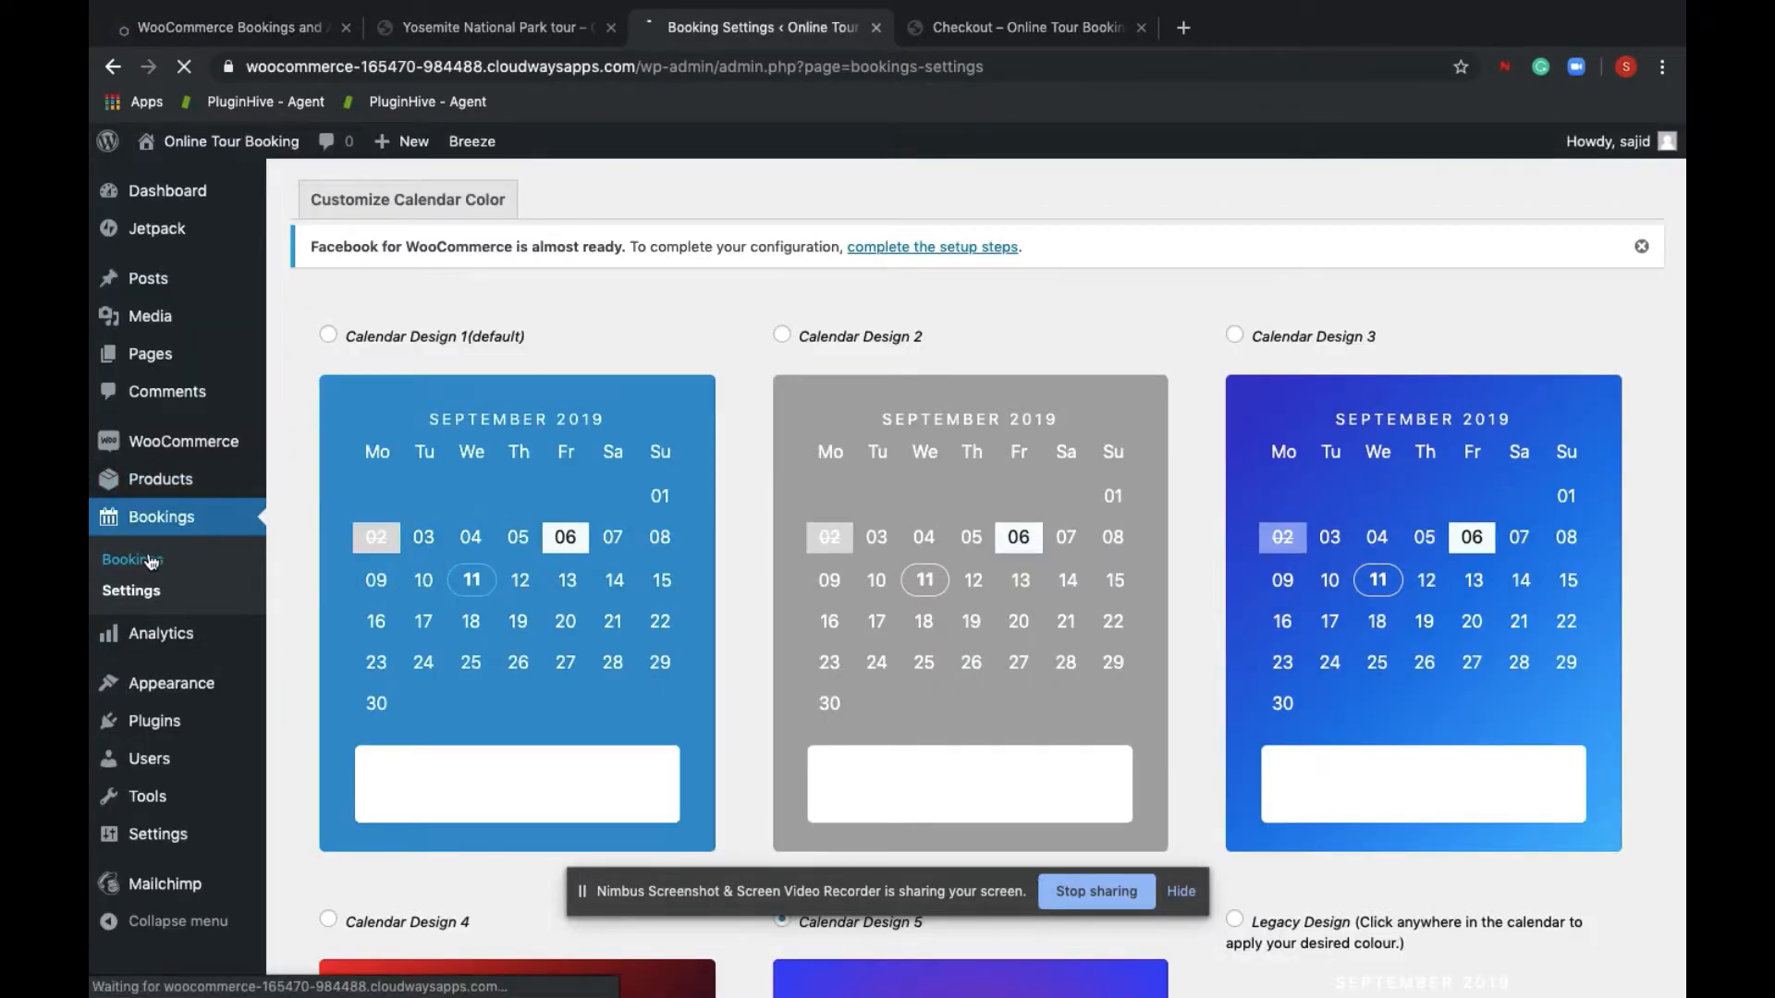
{"action": "left_click", "coordinate": [133, 558]}
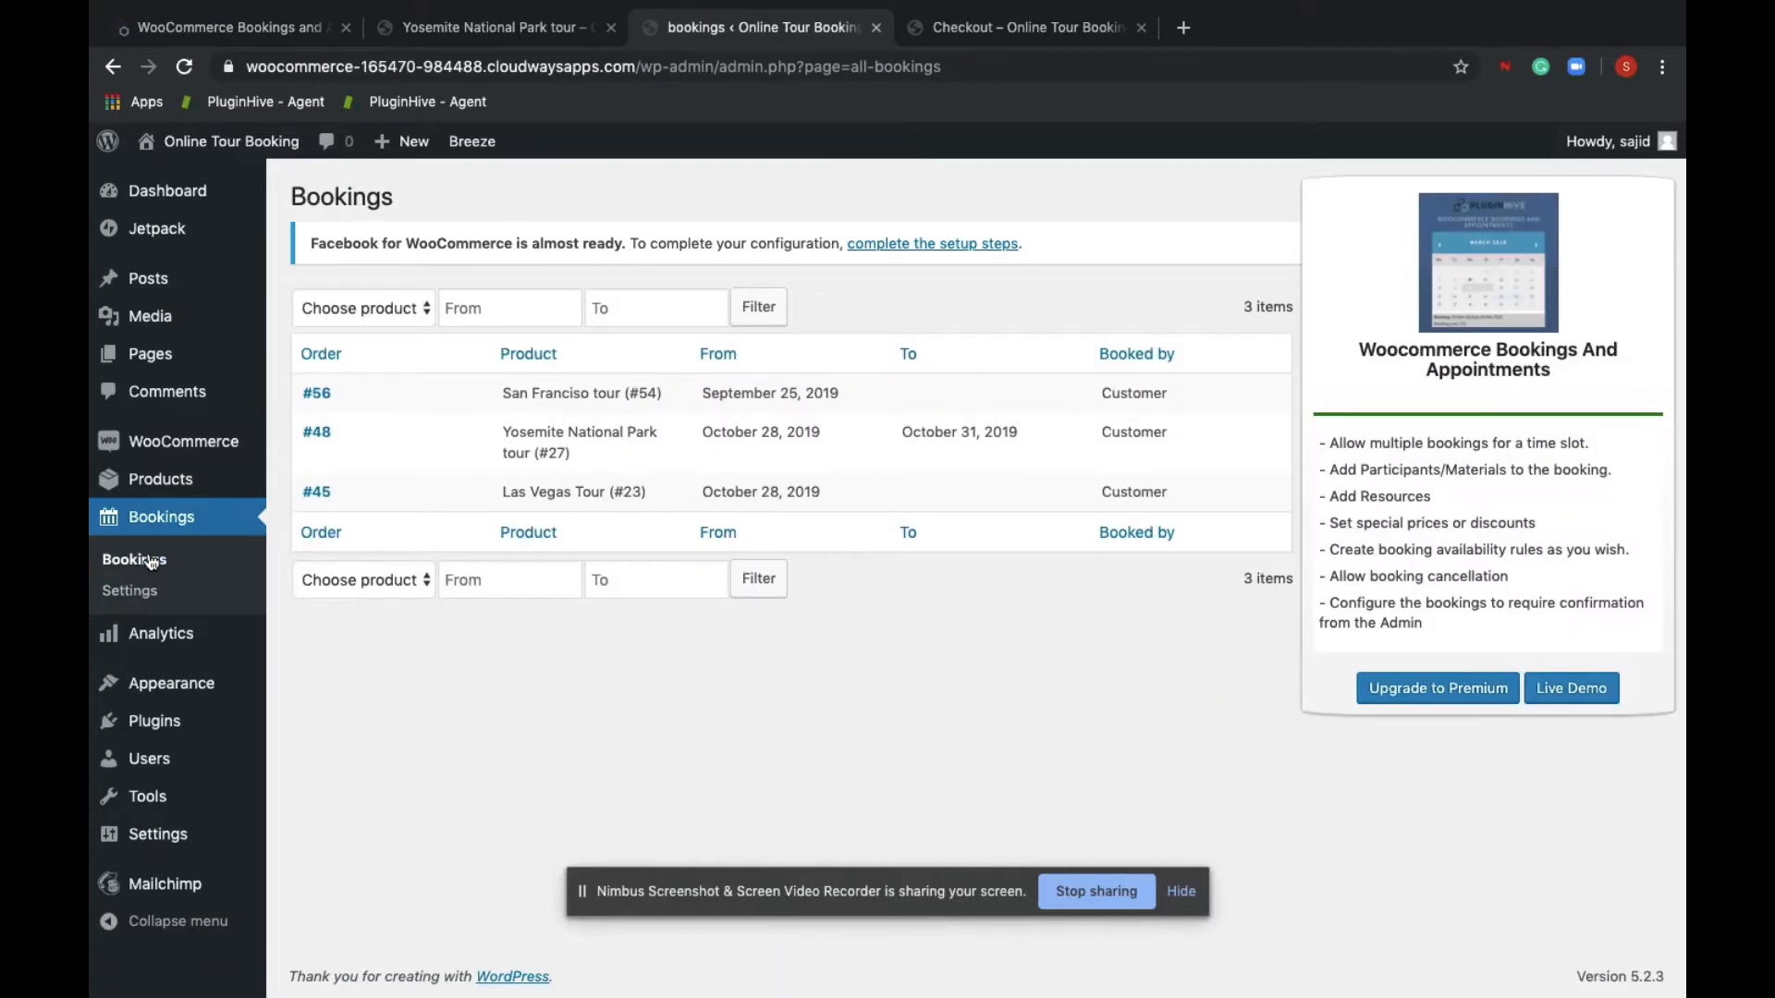
{"action": "left_click", "coordinate": [317, 392]}
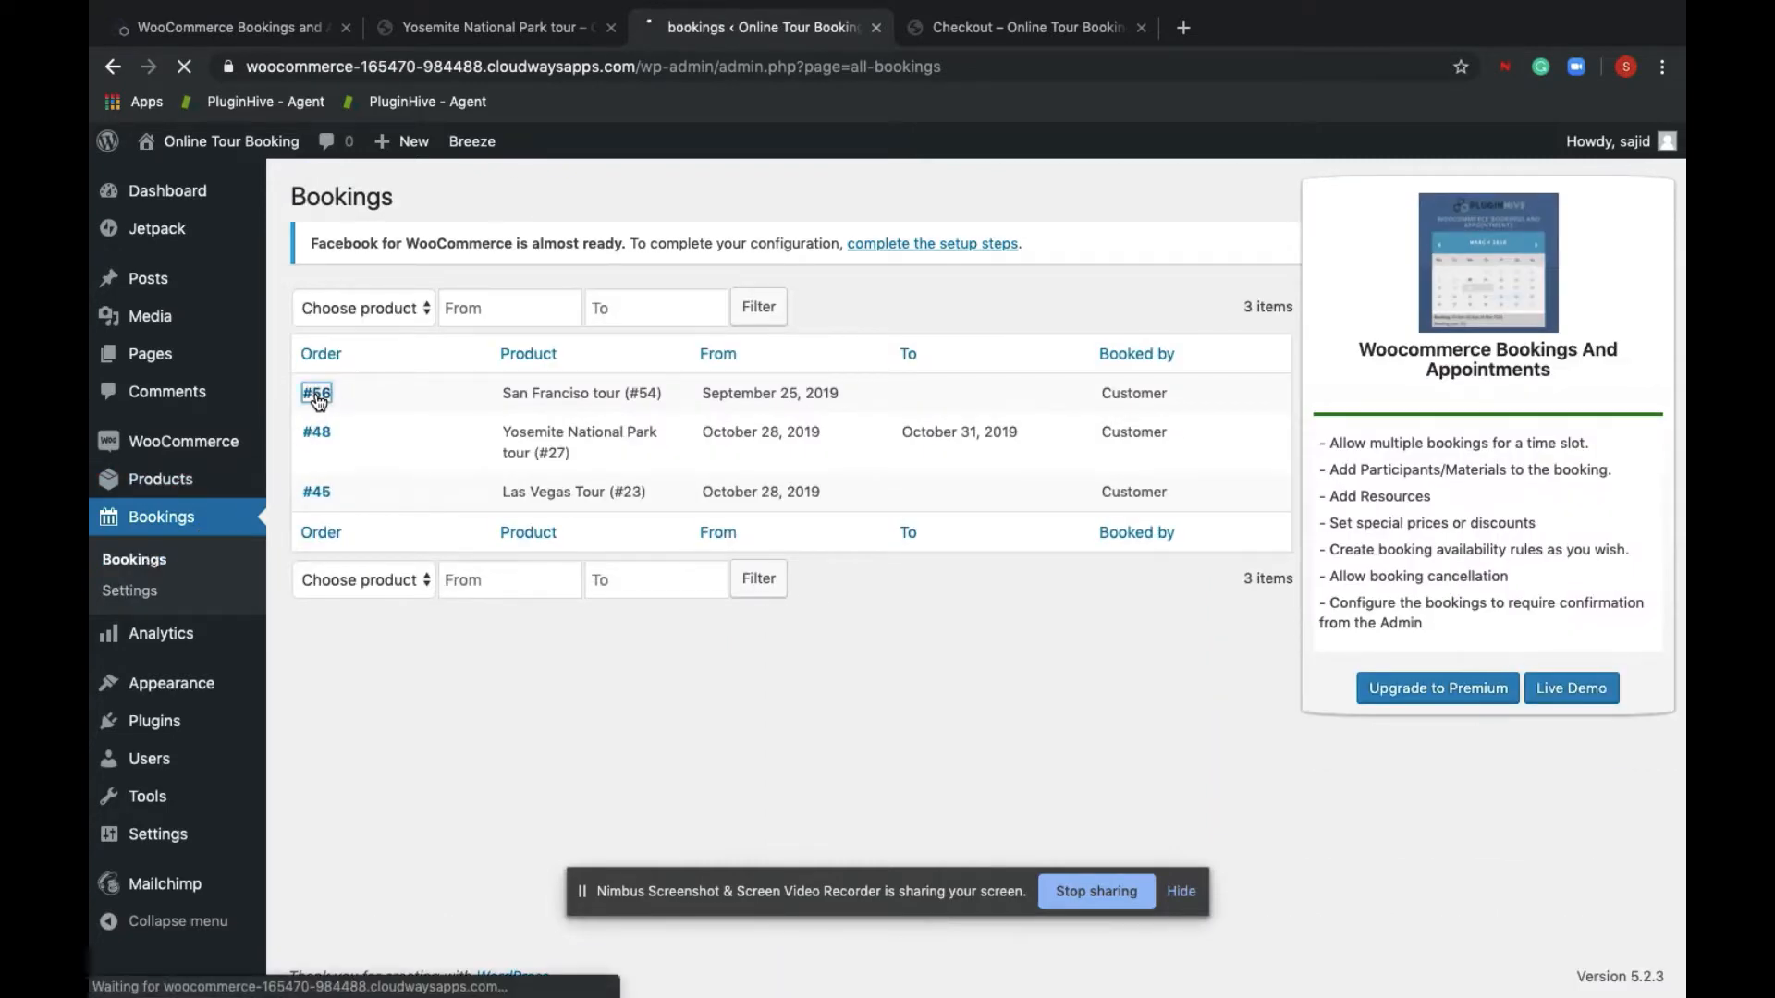
{"action": "left_click", "coordinate": [316, 392]}
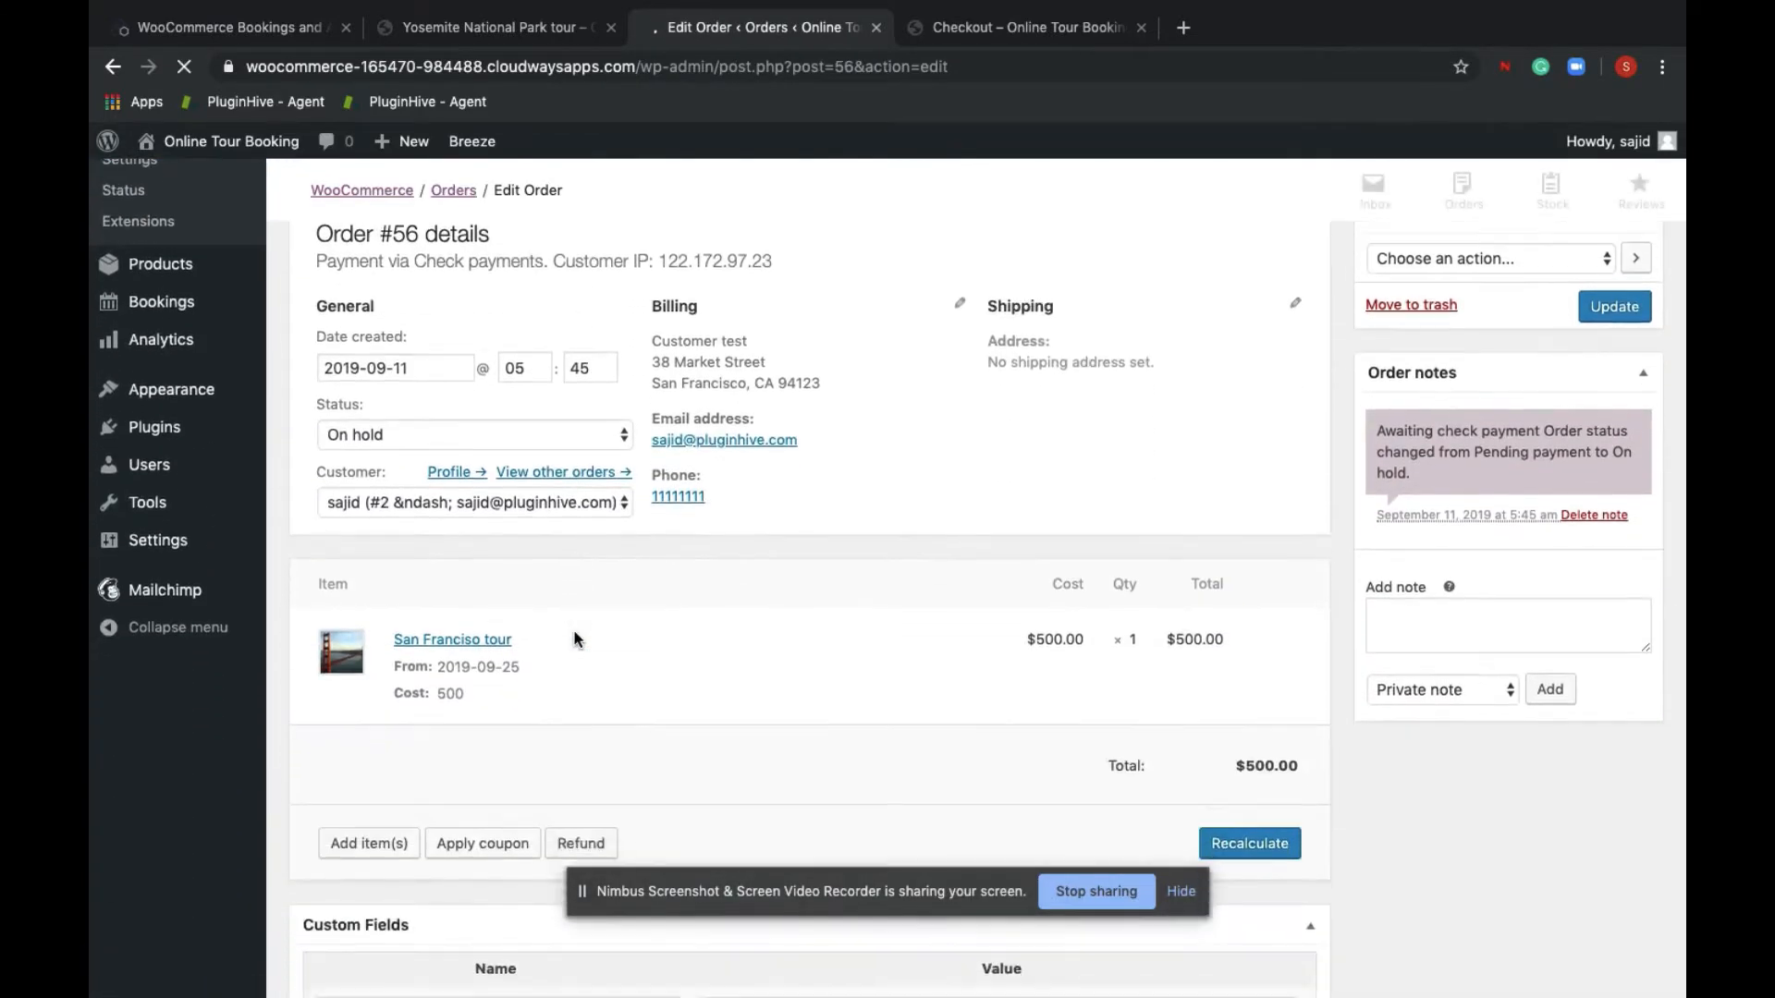
{"action": "scroll", "scroll_direction": "down", "scroll_amount": 3}
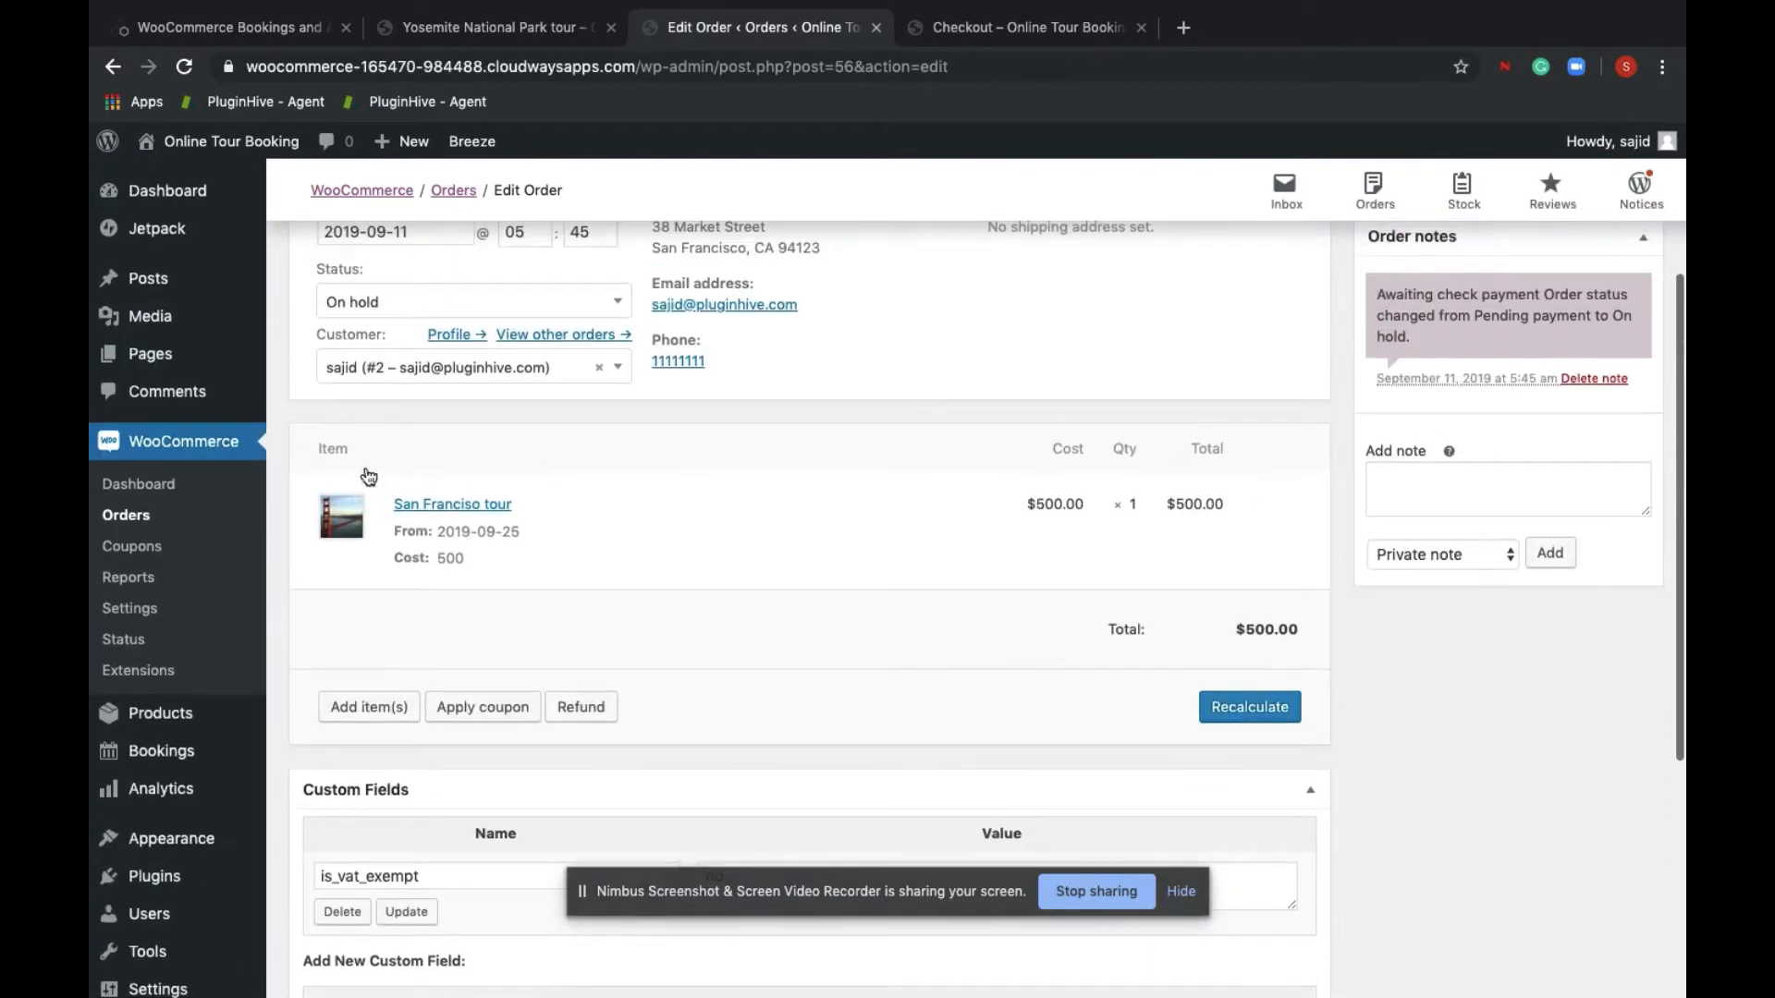
{"action": "scroll", "scroll_direction": "up", "scroll_amount": 3}
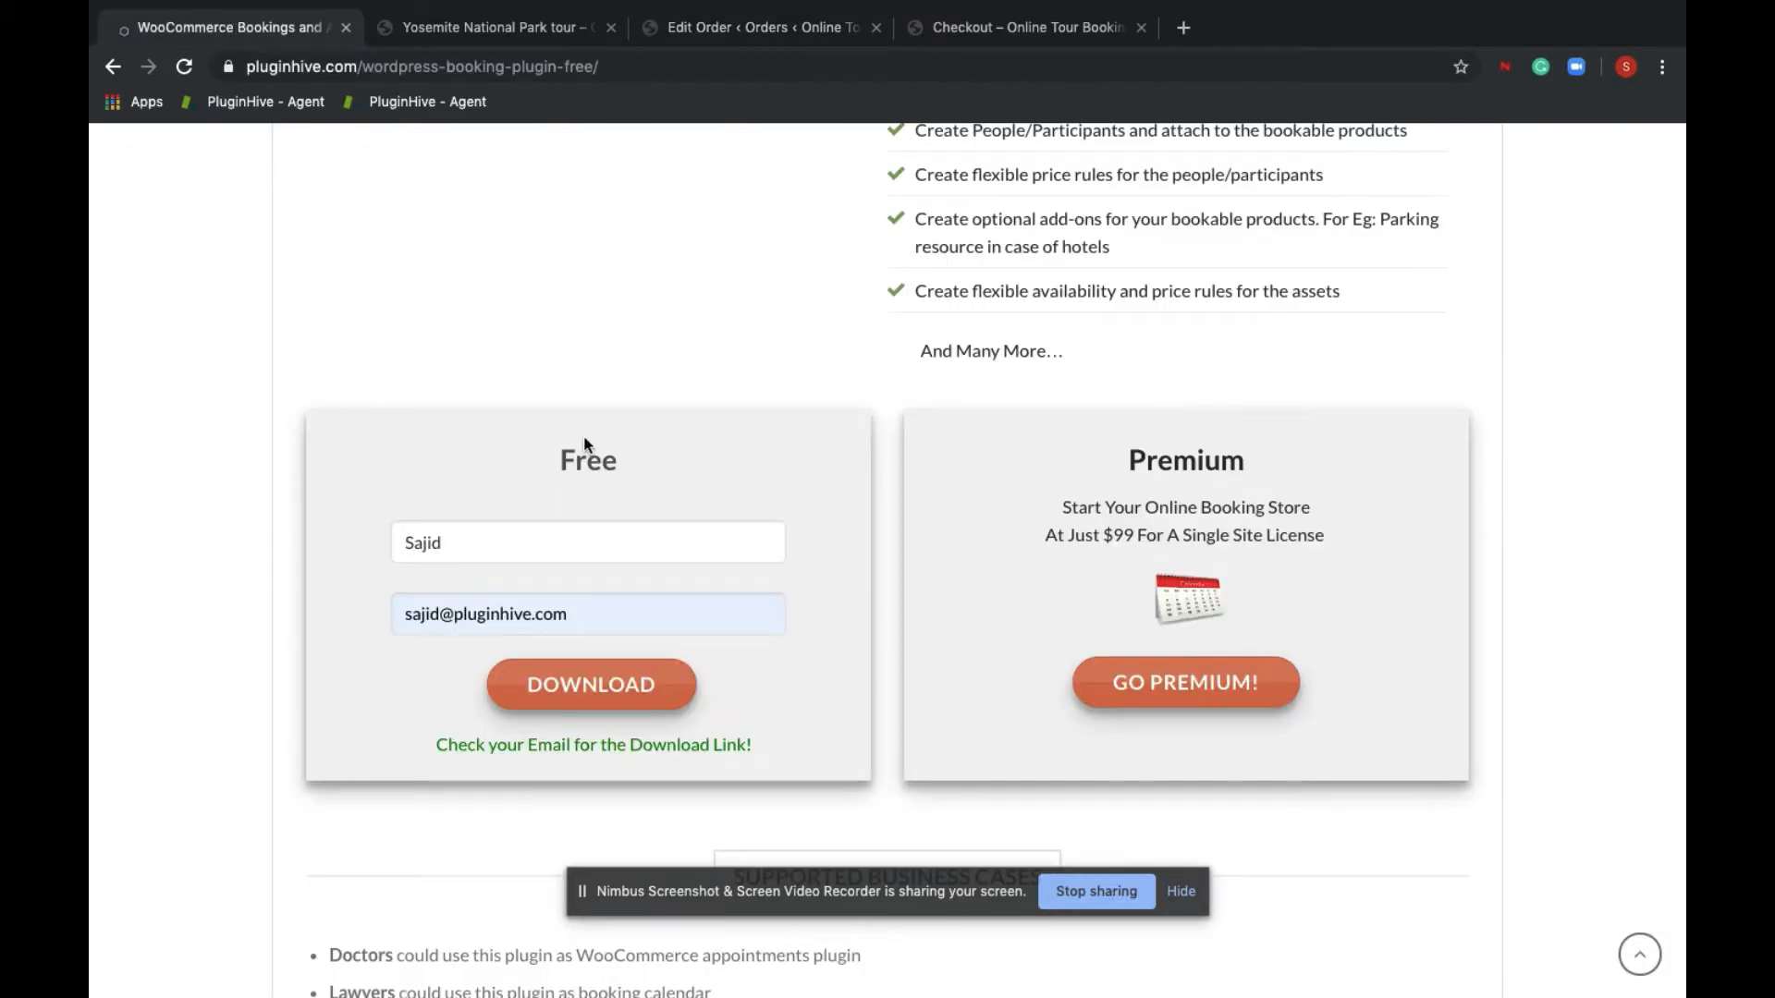
Go to the PluginHive plugins store and open the WooCommerce Bookings And Appointments product
{"action": "scroll", "scroll_direction": "up", "scroll_amount": 3}
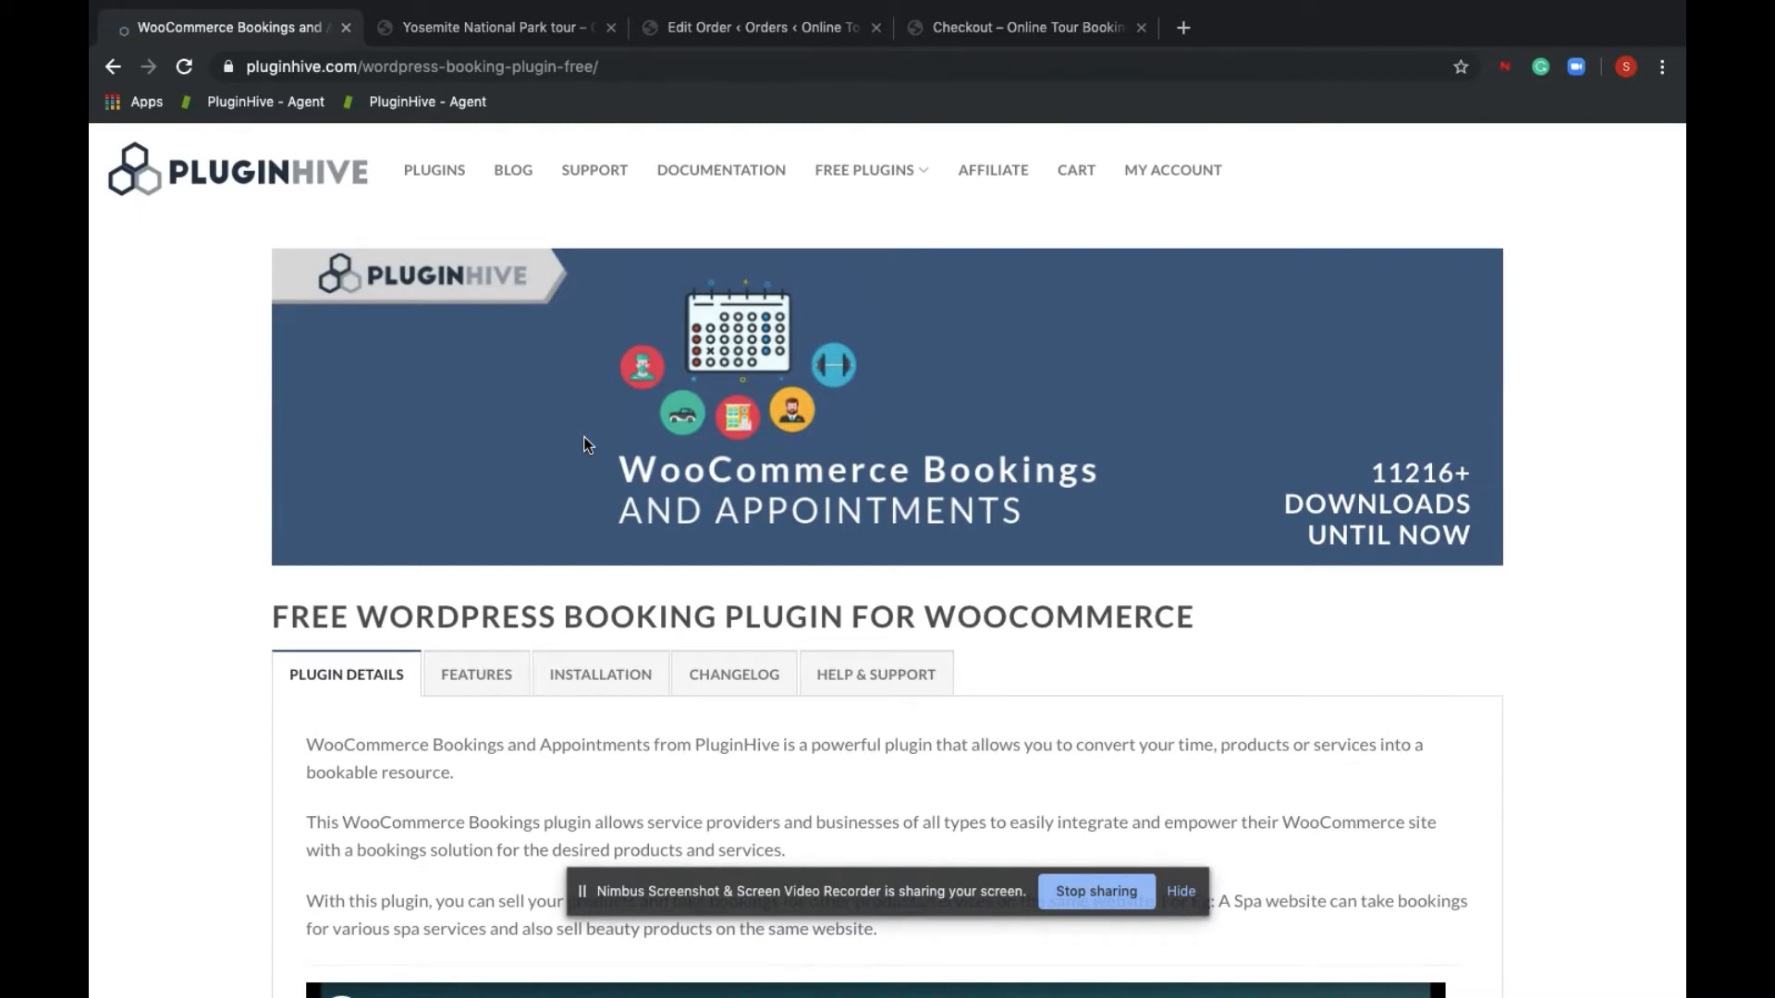
{"action": "left_click", "coordinate": [433, 170]}
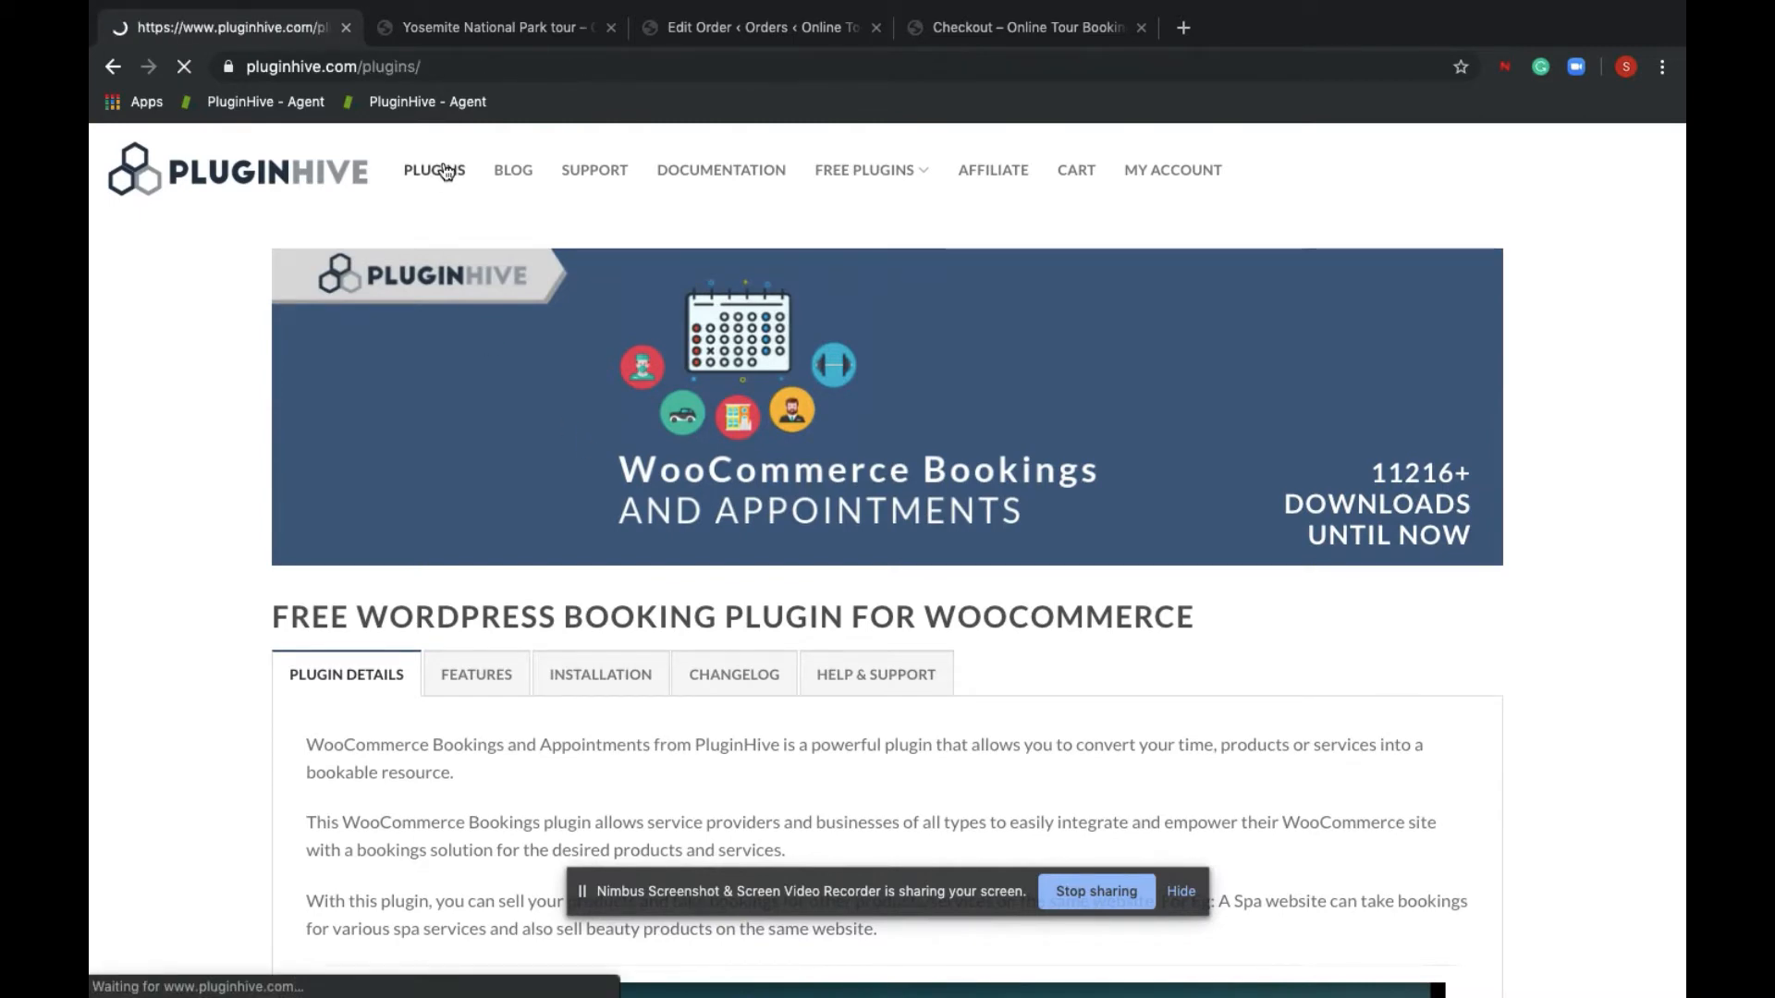
{"action": "left_click", "coordinate": [432, 170]}
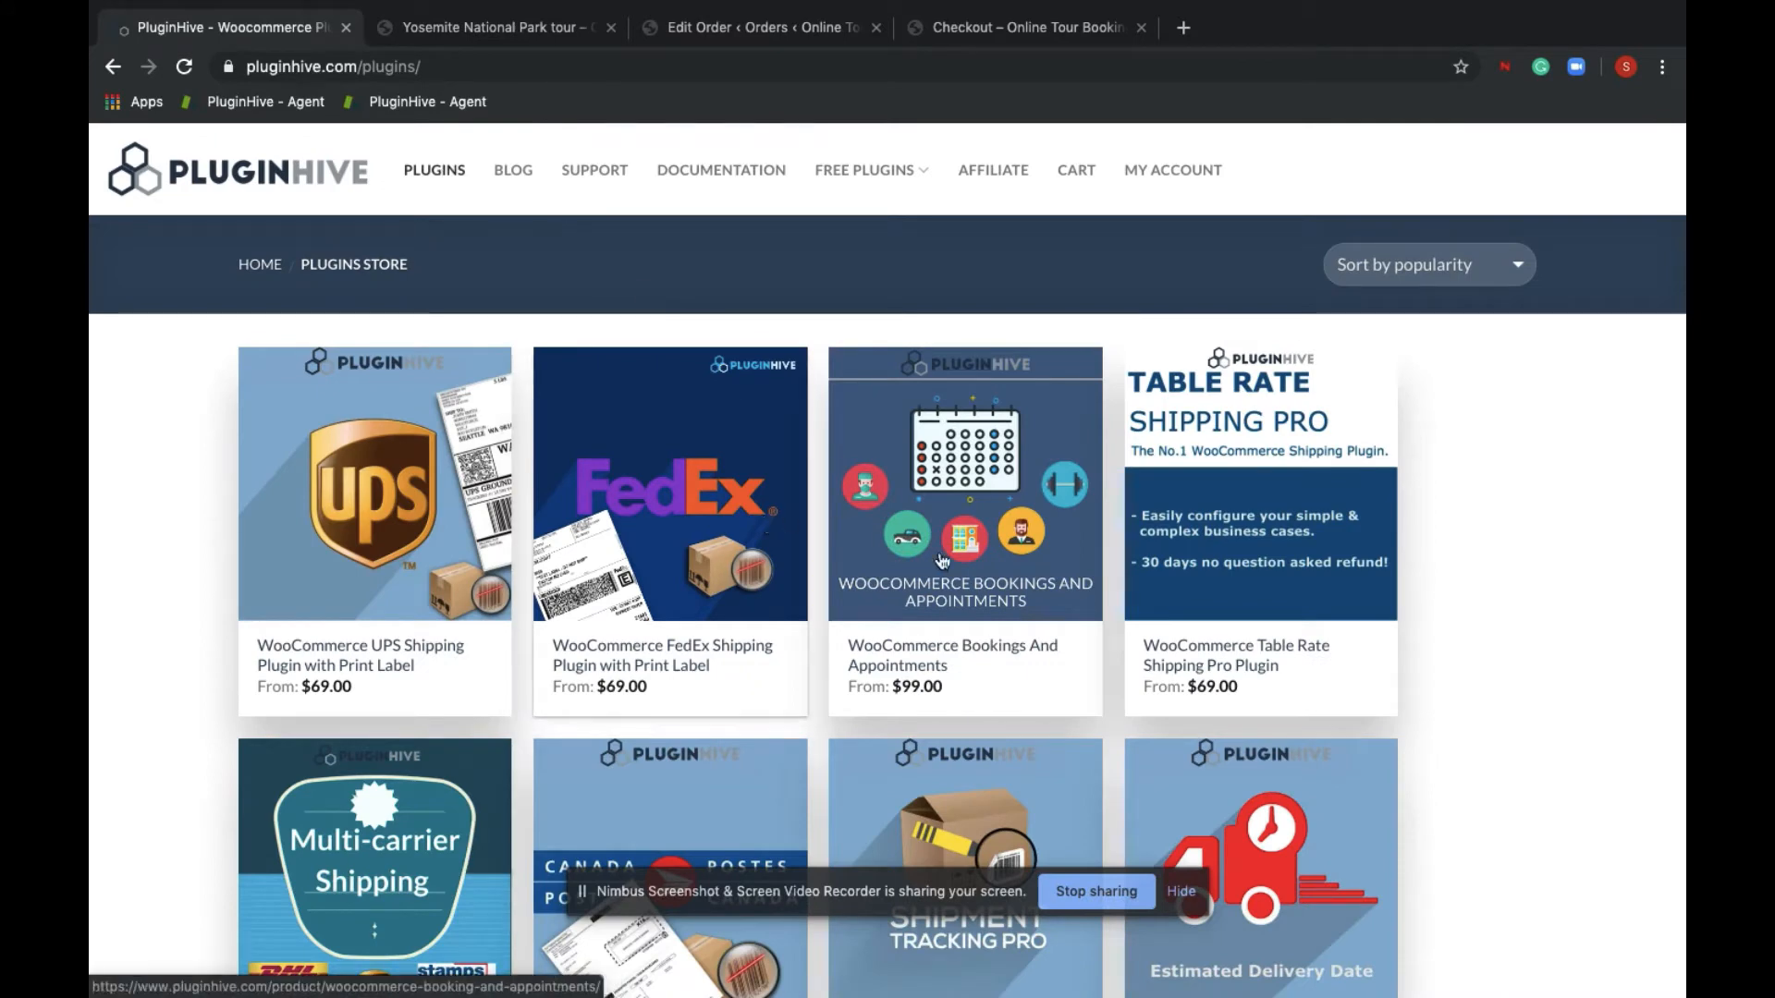
{"action": "left_click", "coordinate": [963, 483]}
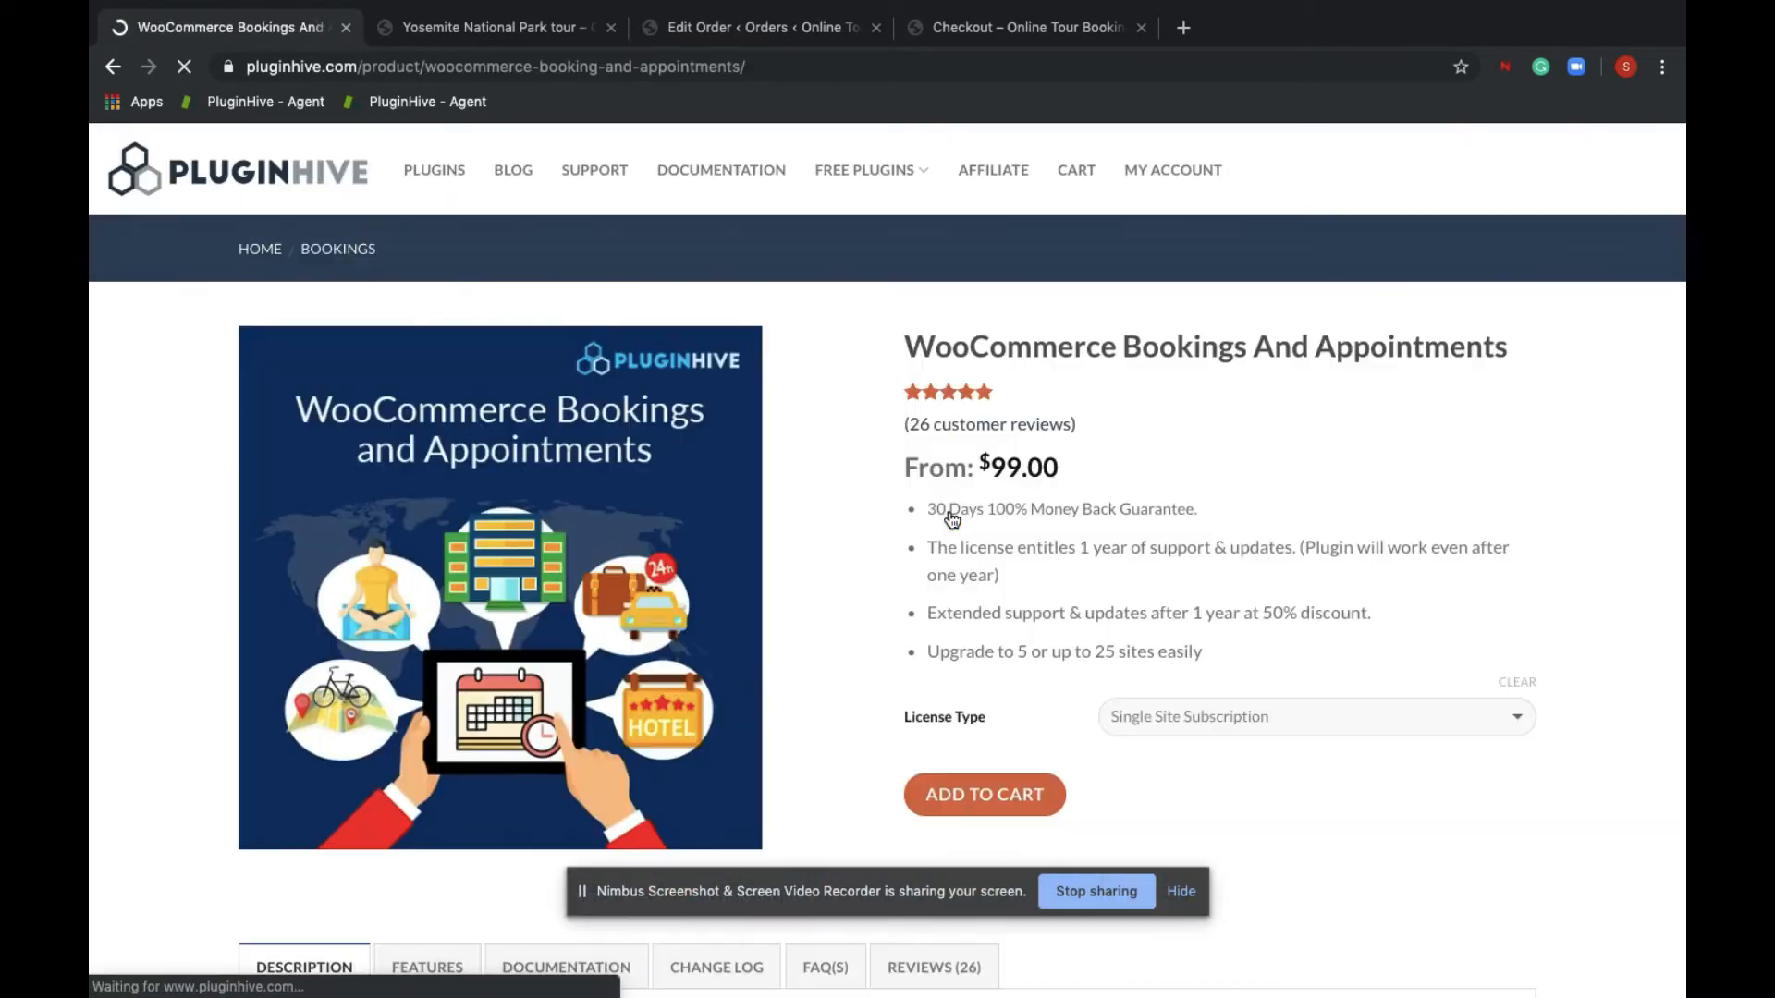
Browse the plugin's feature list (from $99.00) and return to the top of the page
{"action": "scroll", "scroll_direction": "down", "scroll_amount": 3}
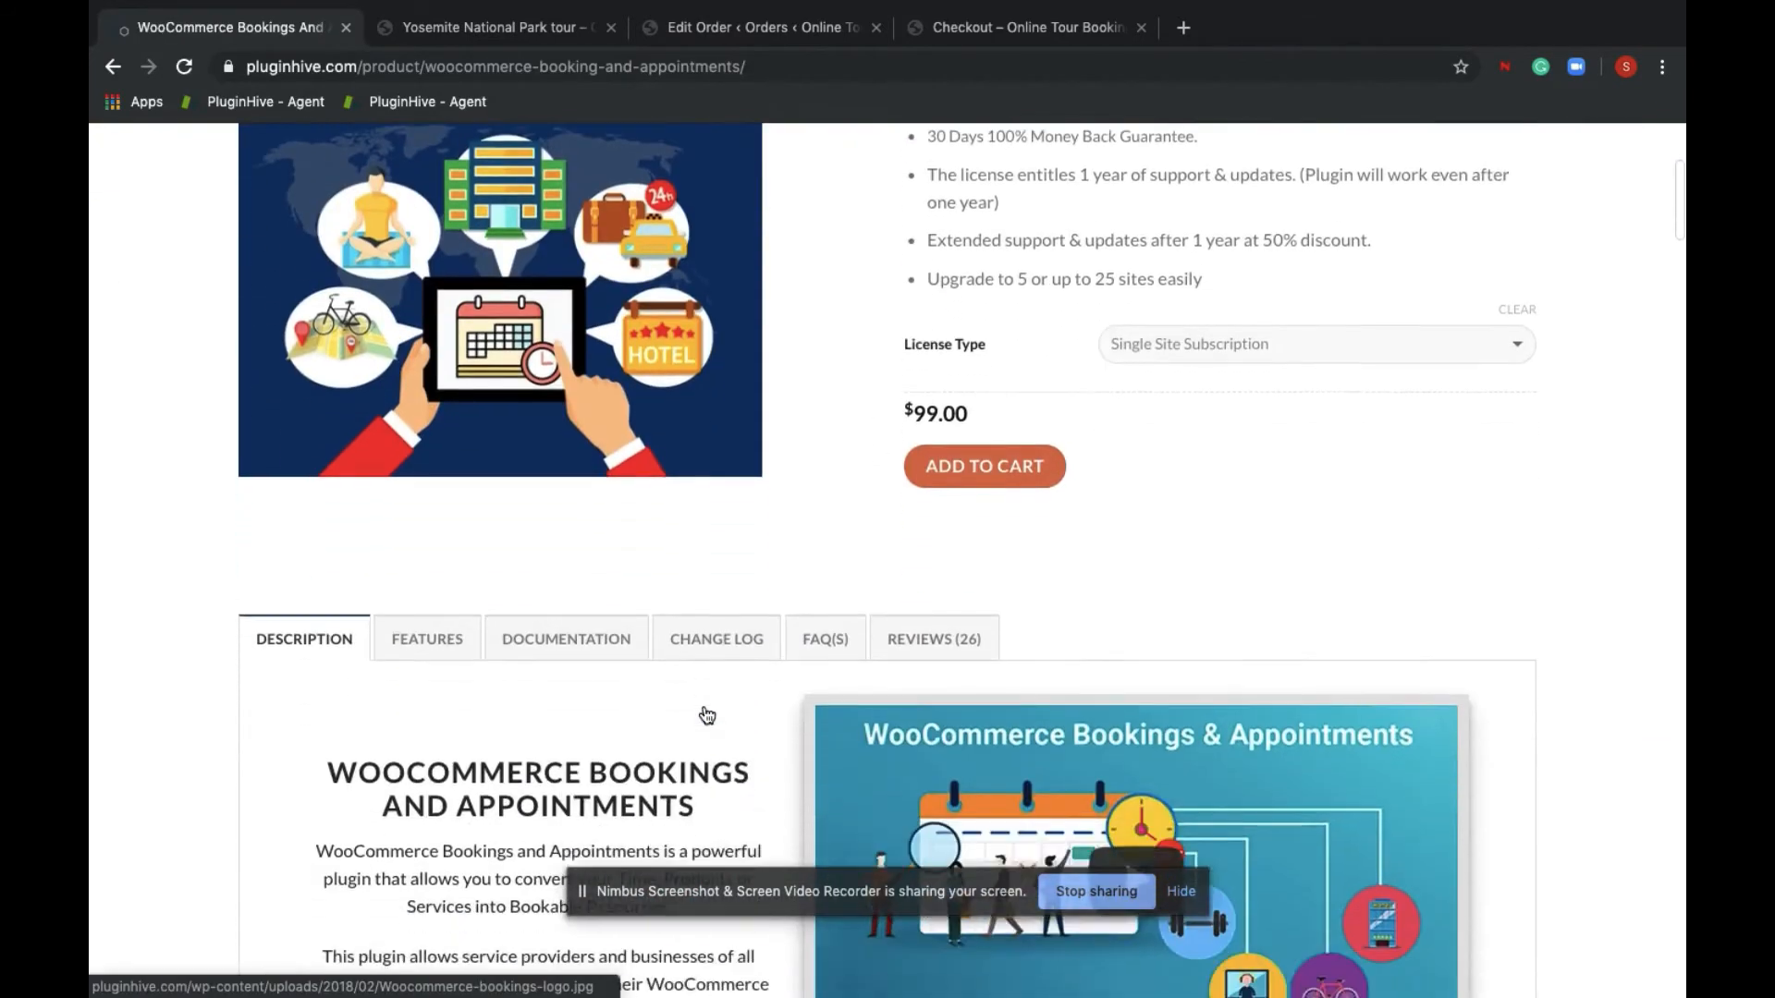
{"action": "scroll", "scroll_direction": "down", "scroll_amount": 3}
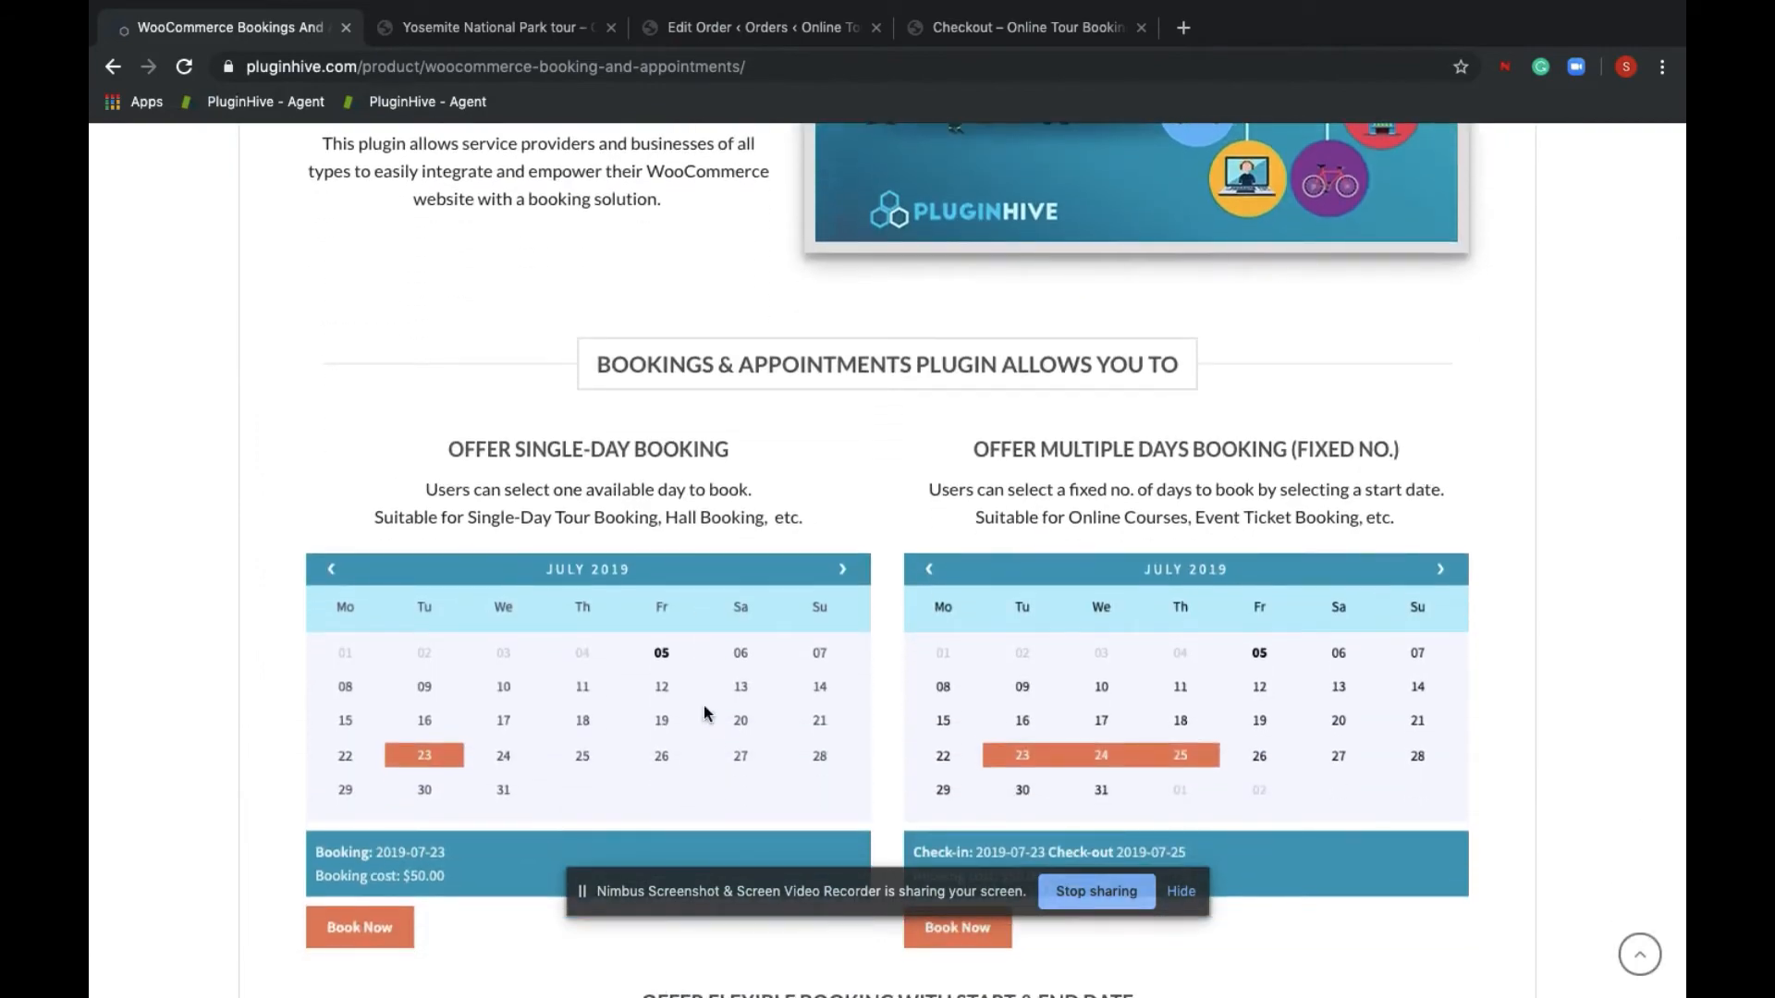
{"action": "scroll", "scroll_direction": "down", "scroll_amount": 3}
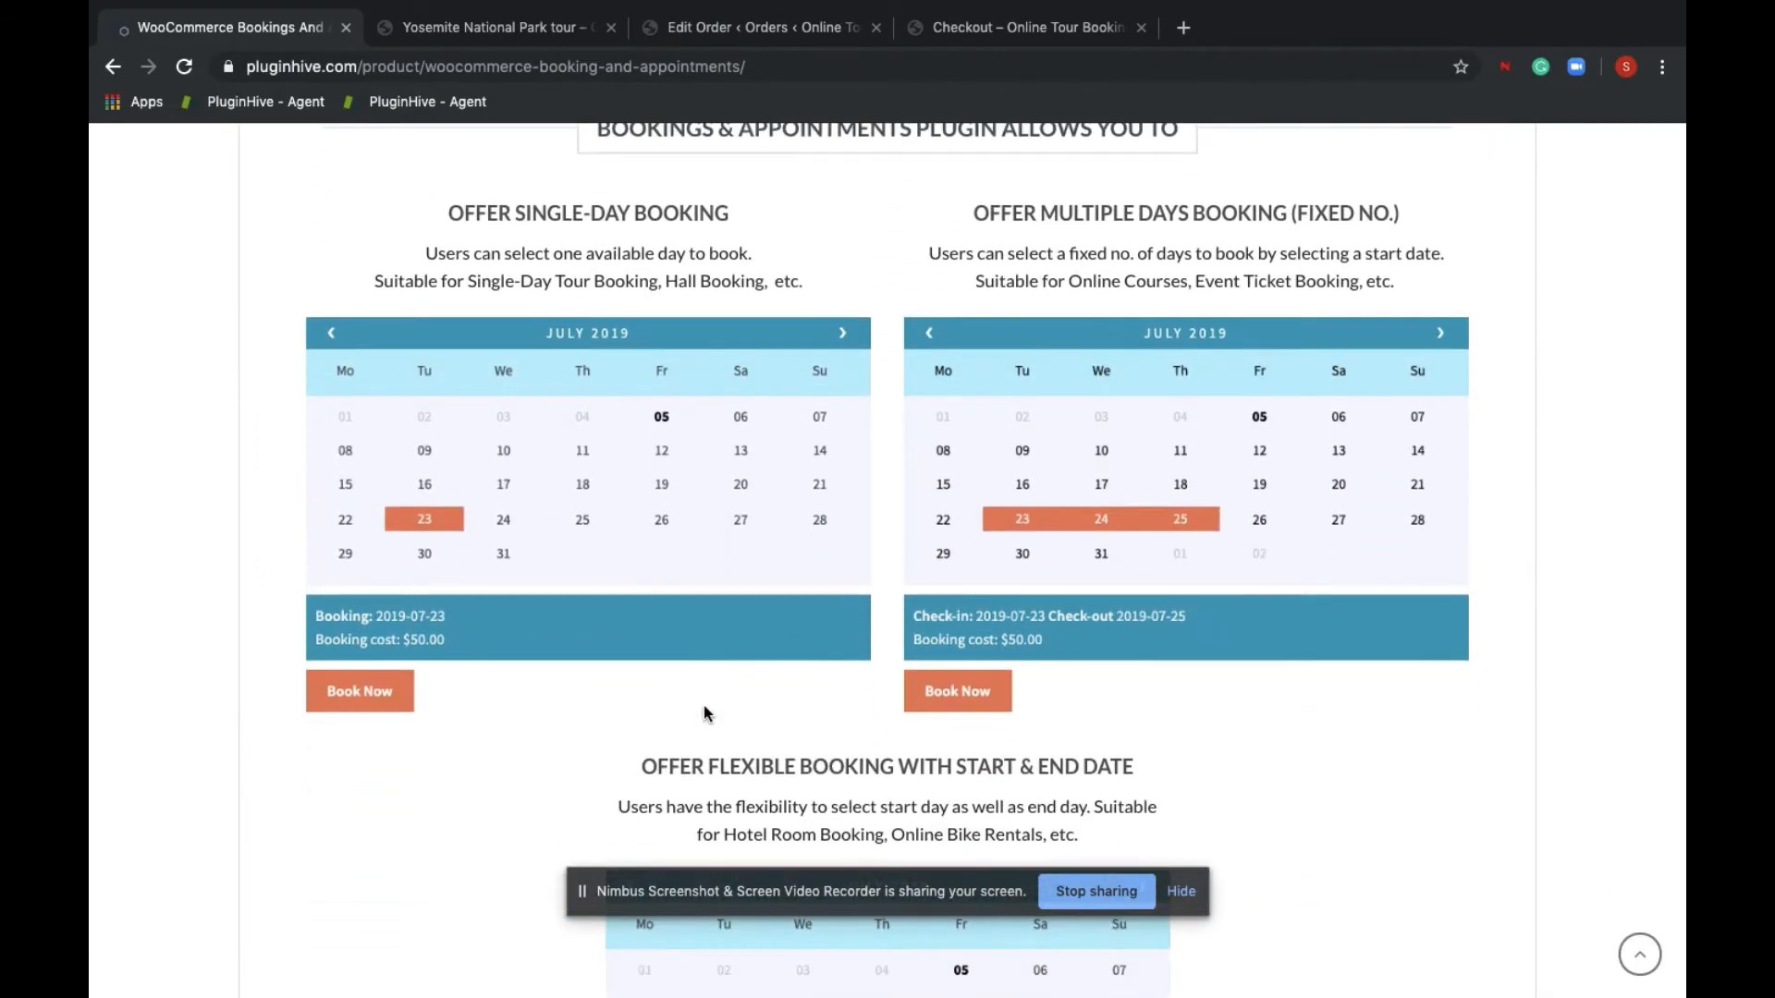
{"action": "scroll", "scroll_direction": "down", "scroll_amount": 3}
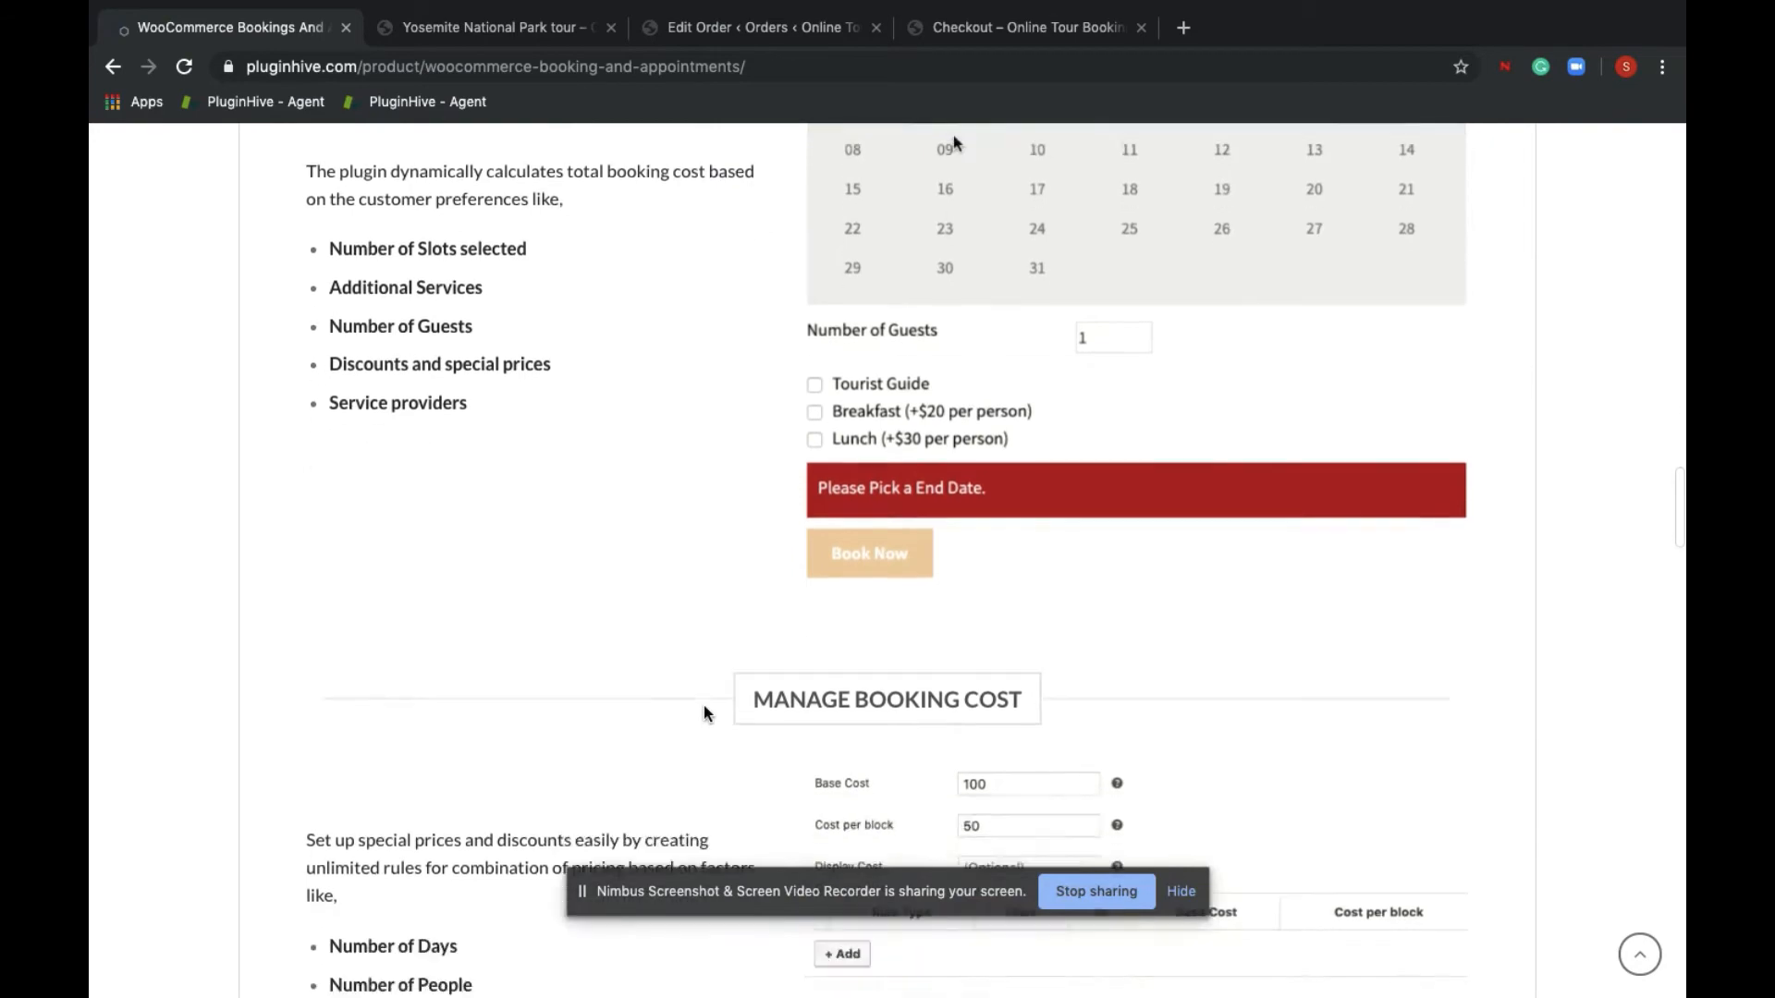
{"action": "scroll", "scroll_direction": "down", "scroll_amount": 3}
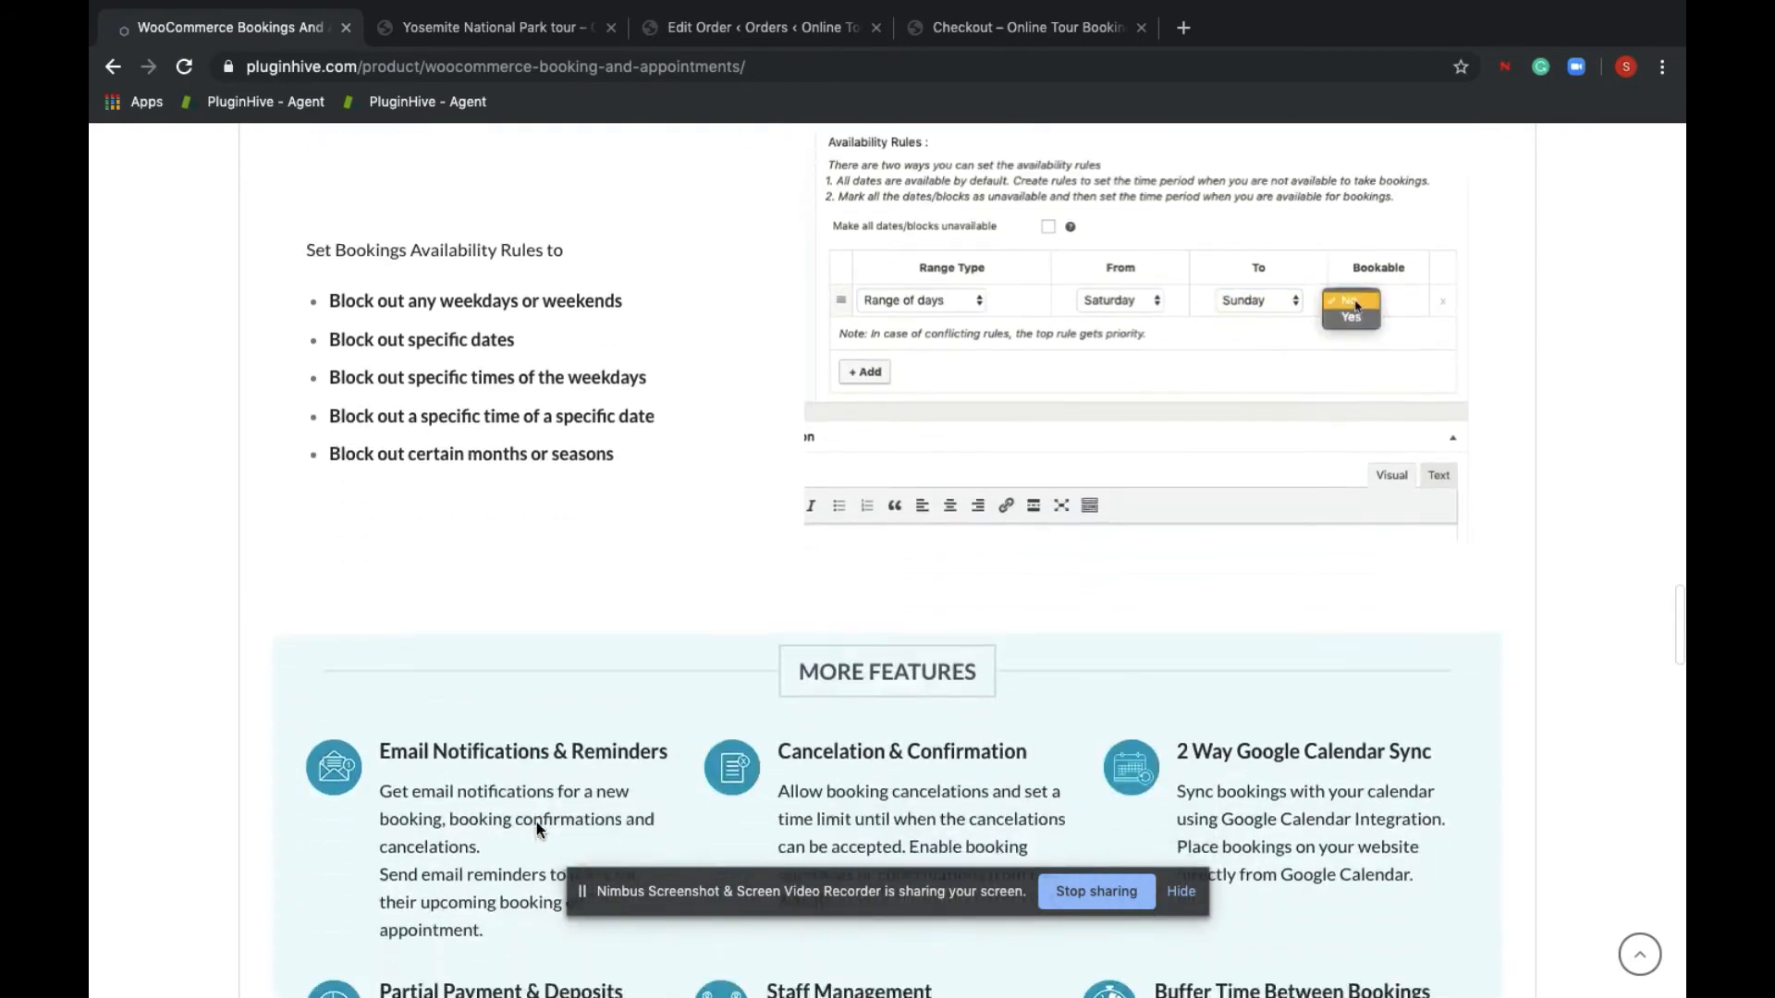
{"action": "scroll", "scroll_direction": "down", "scroll_amount": 3}
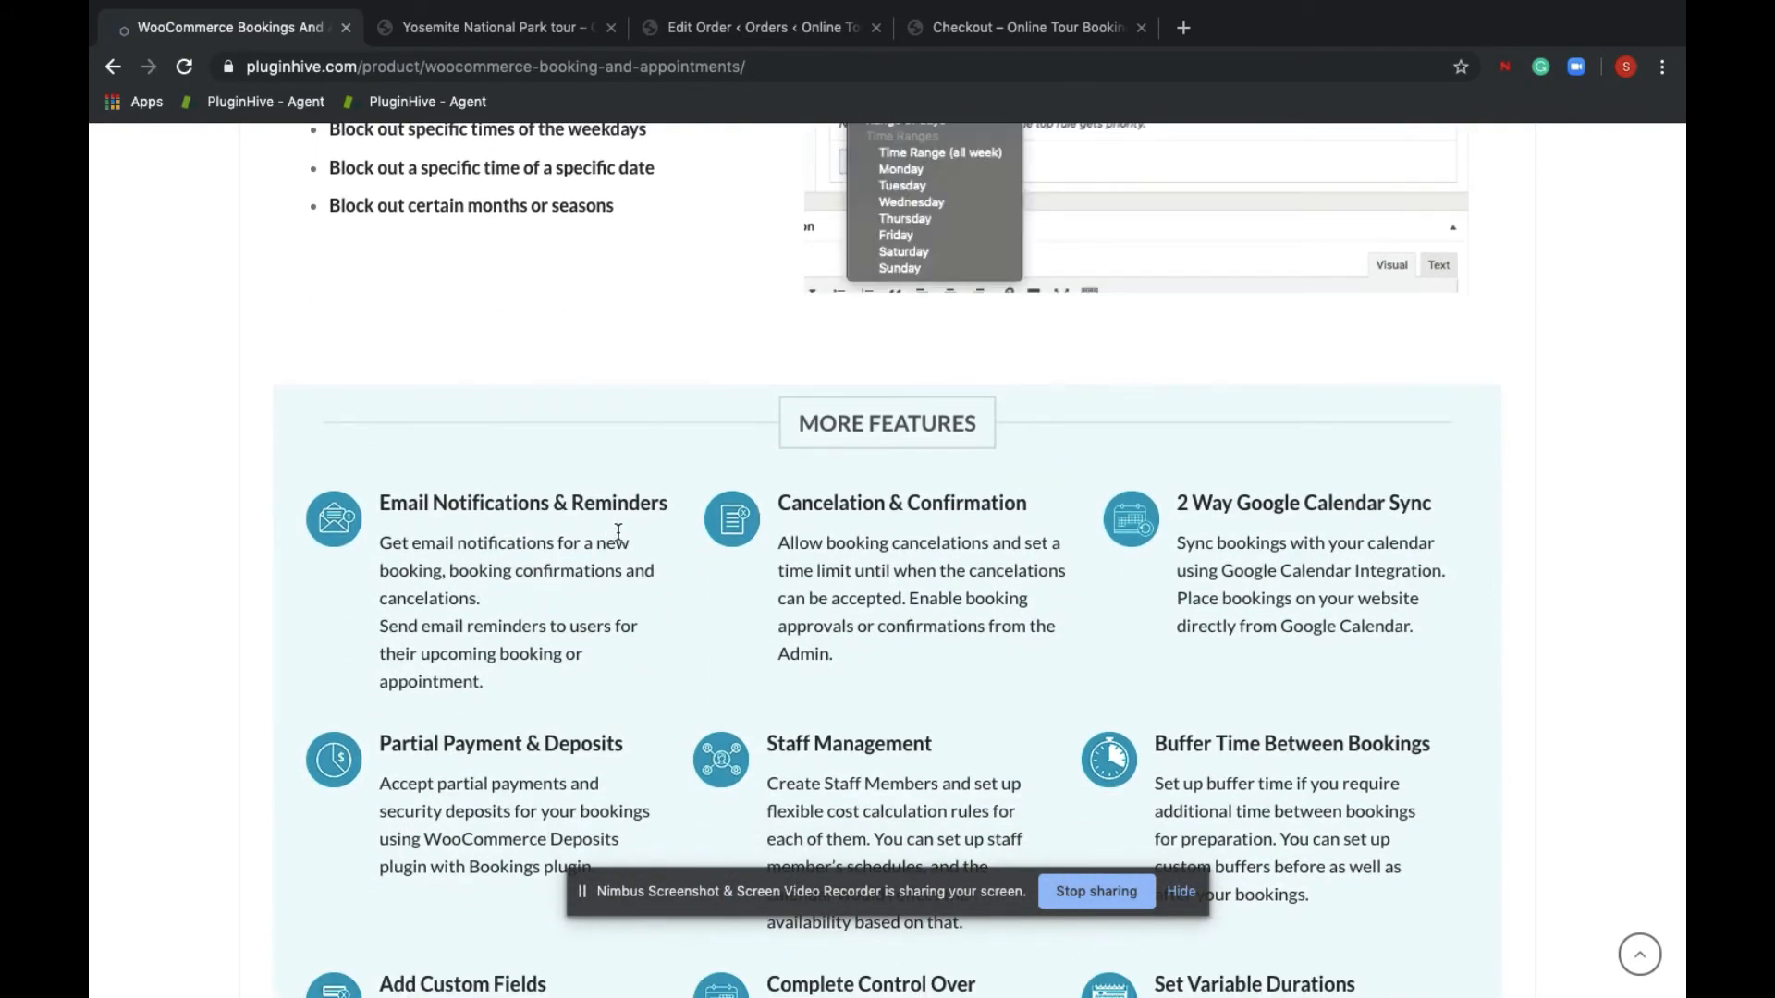
{"action": "scroll", "scroll_direction": "down", "scroll_amount": 3}
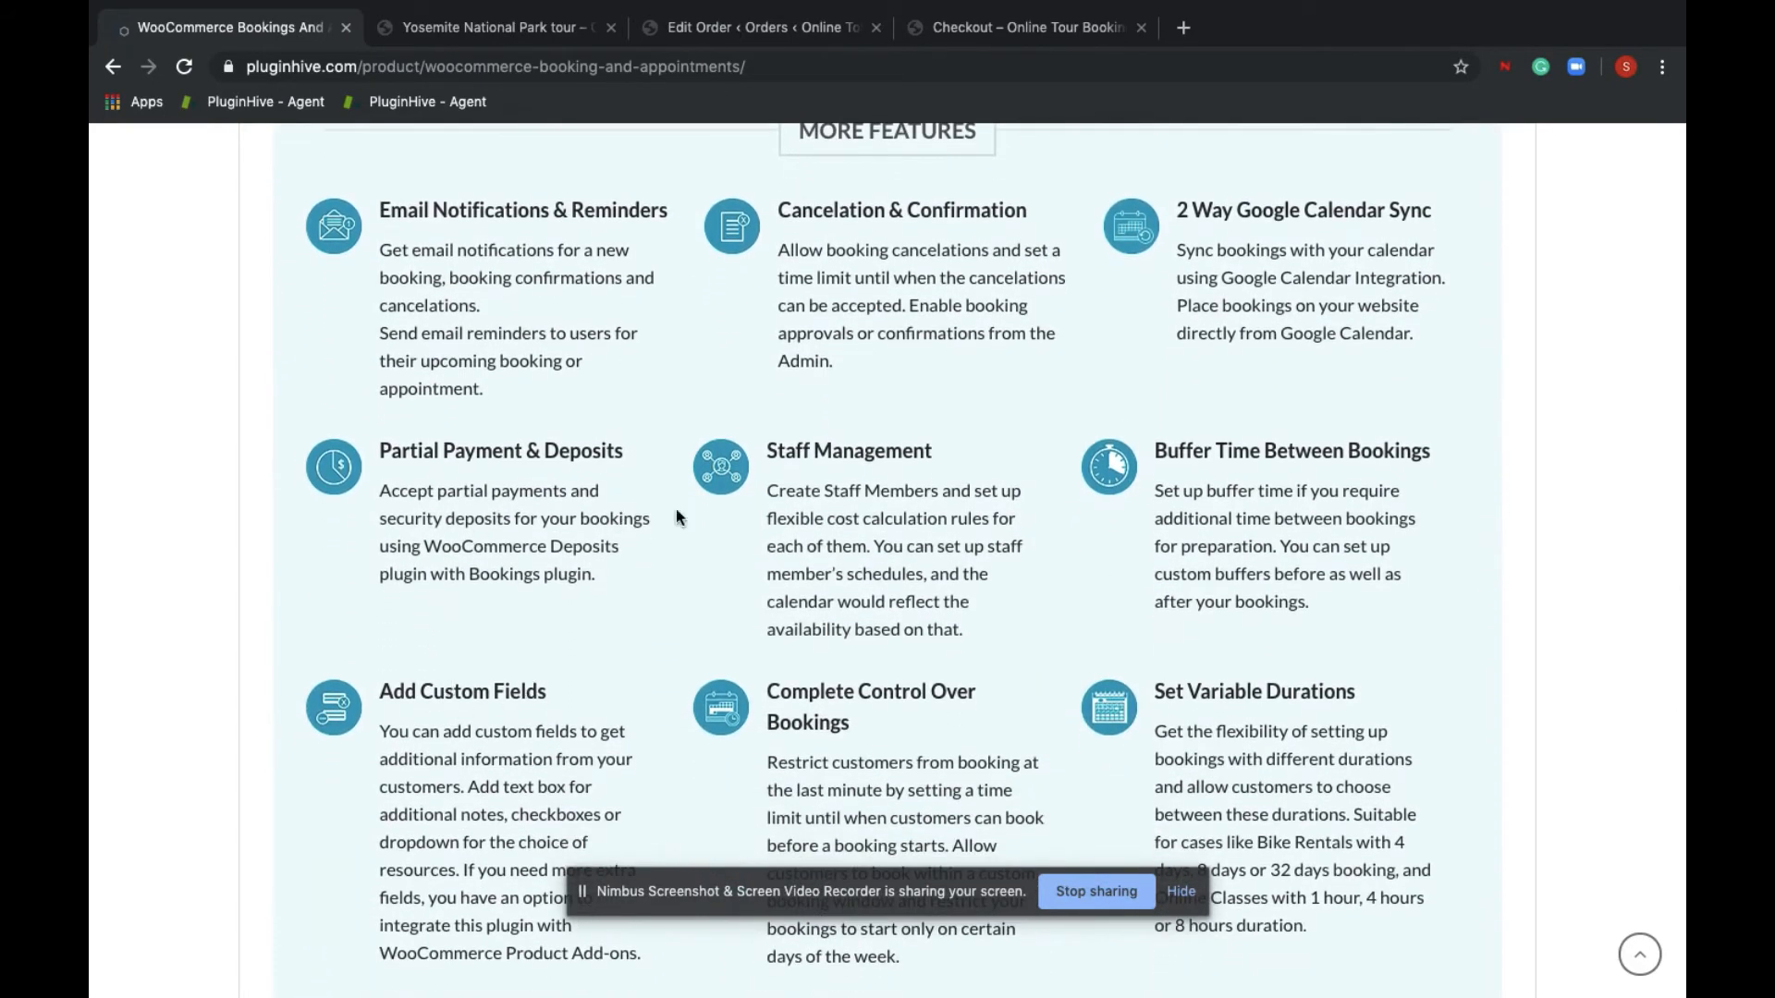
{"action": "scroll", "scroll_direction": "down", "scroll_amount": 3}
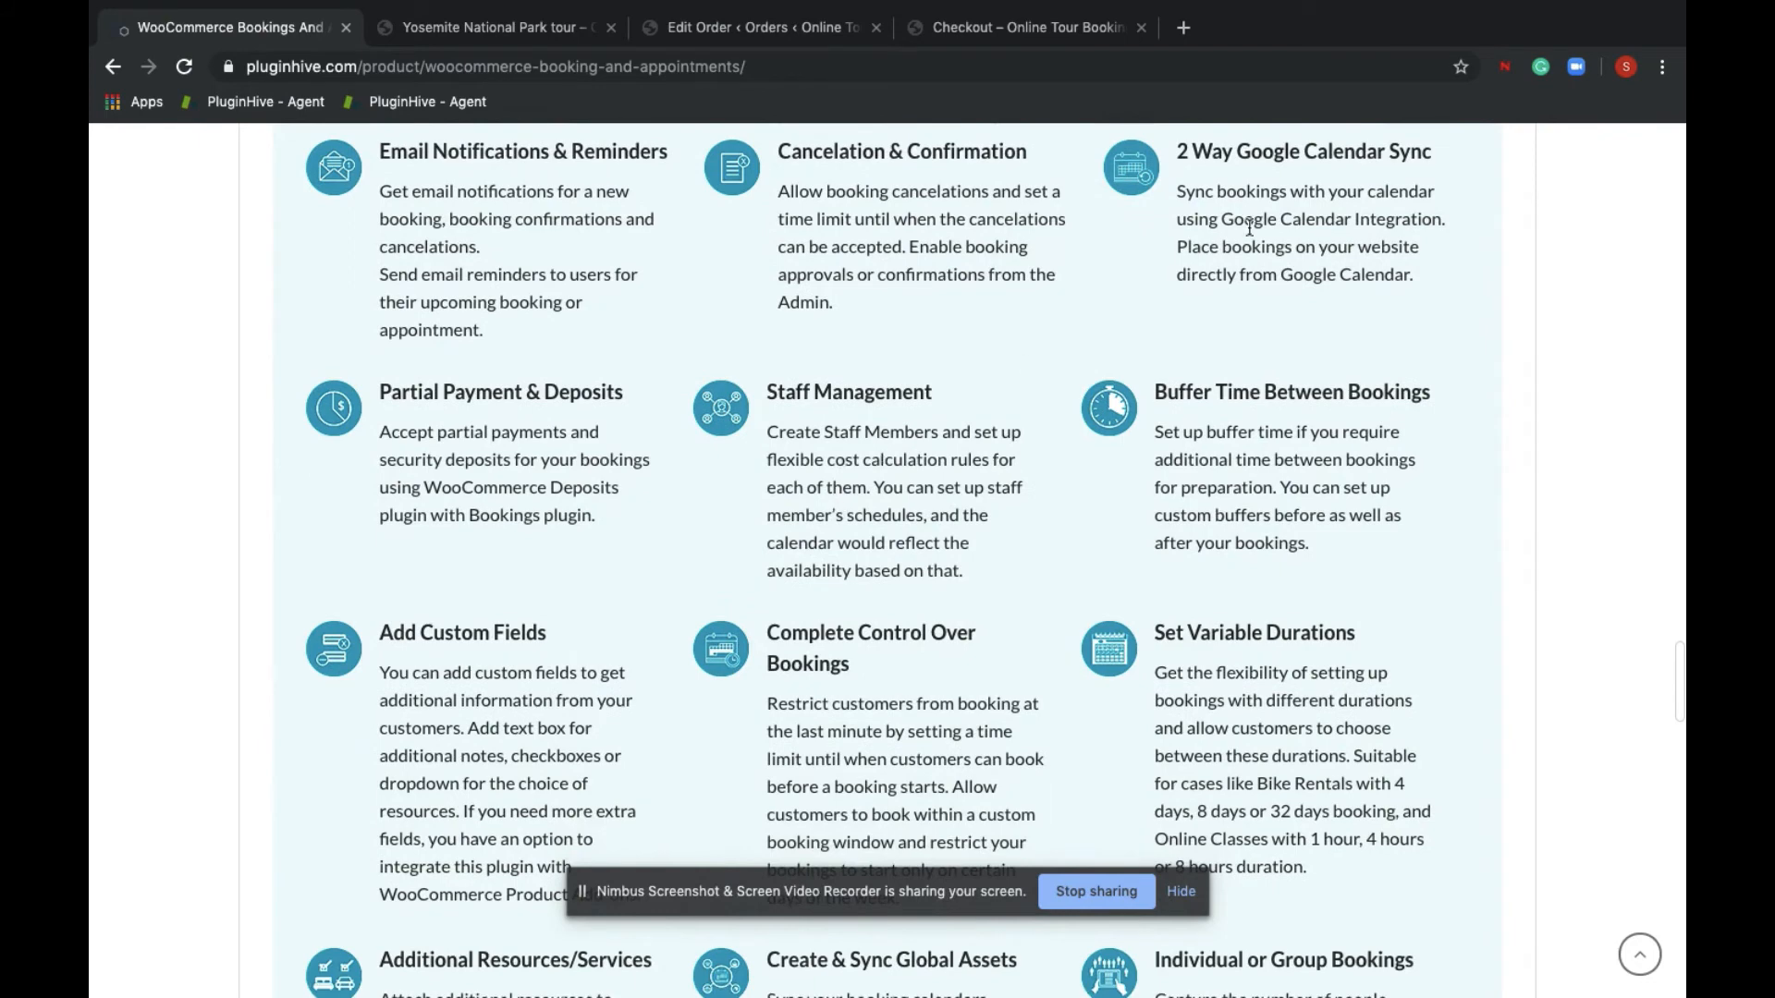
{"action": "scroll", "scroll_direction": "down", "scroll_amount": 3}
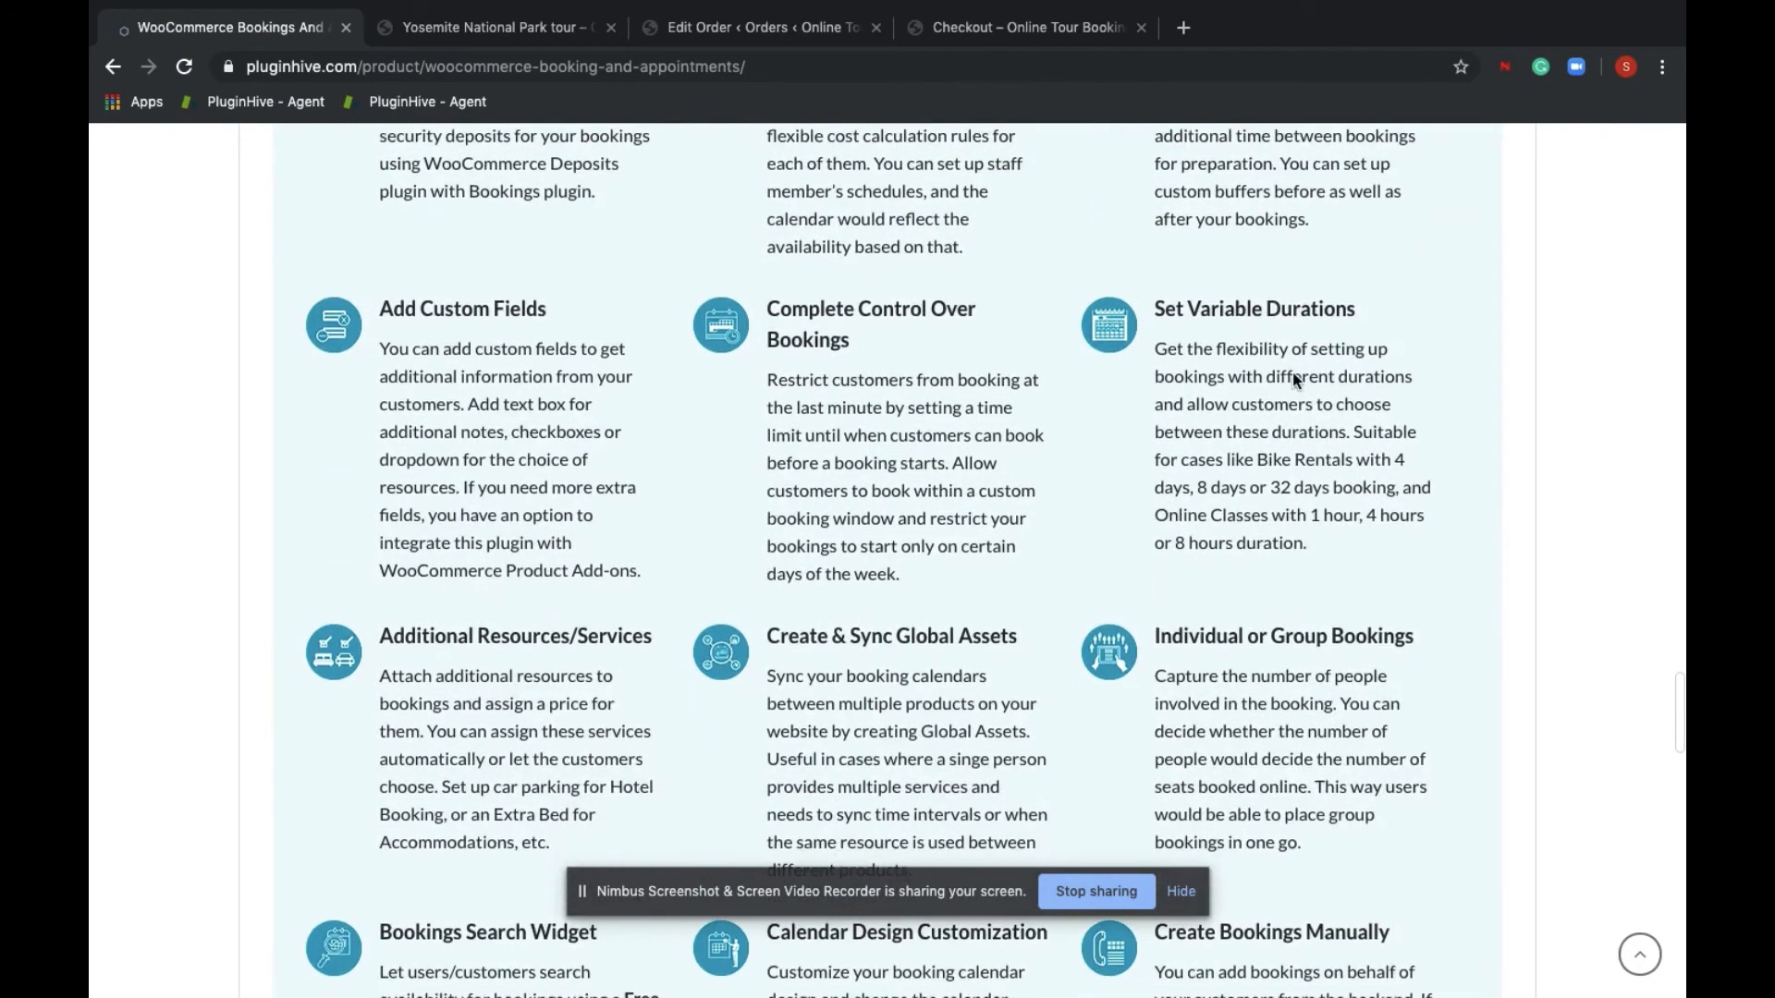
{"action": "scroll", "scroll_direction": "down", "scroll_amount": 3}
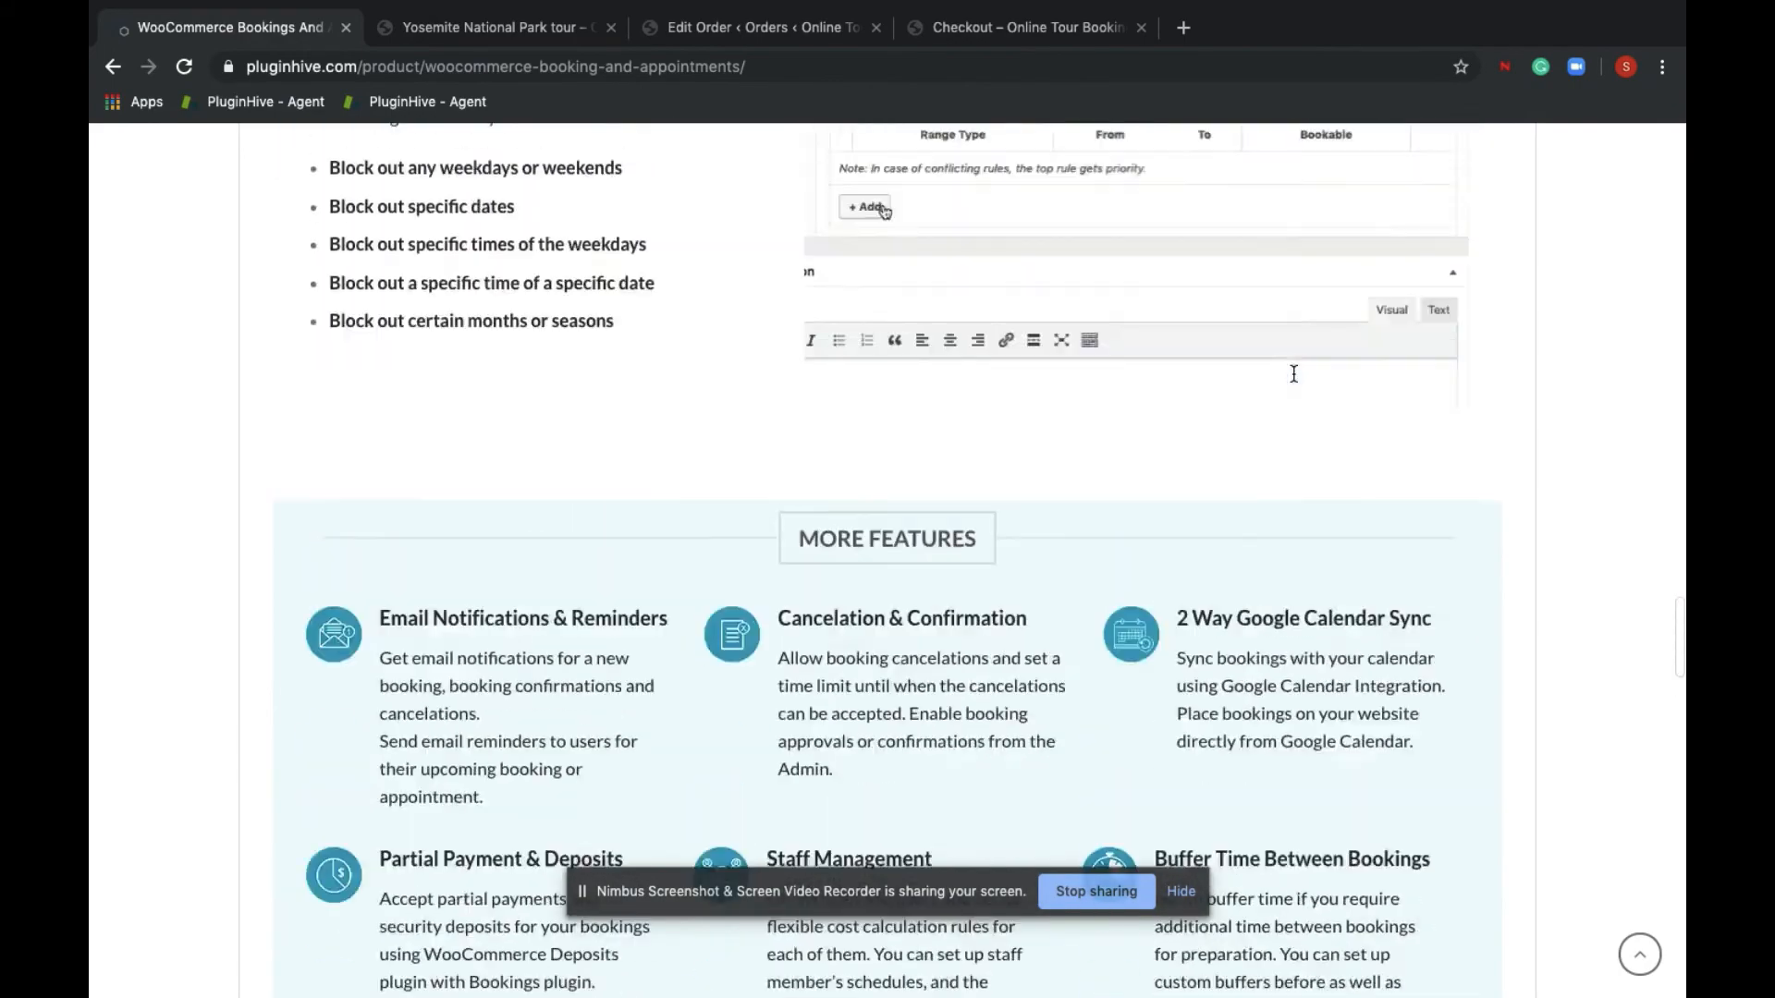
{"action": "scroll", "scroll_direction": "up", "scroll_amount": 3}
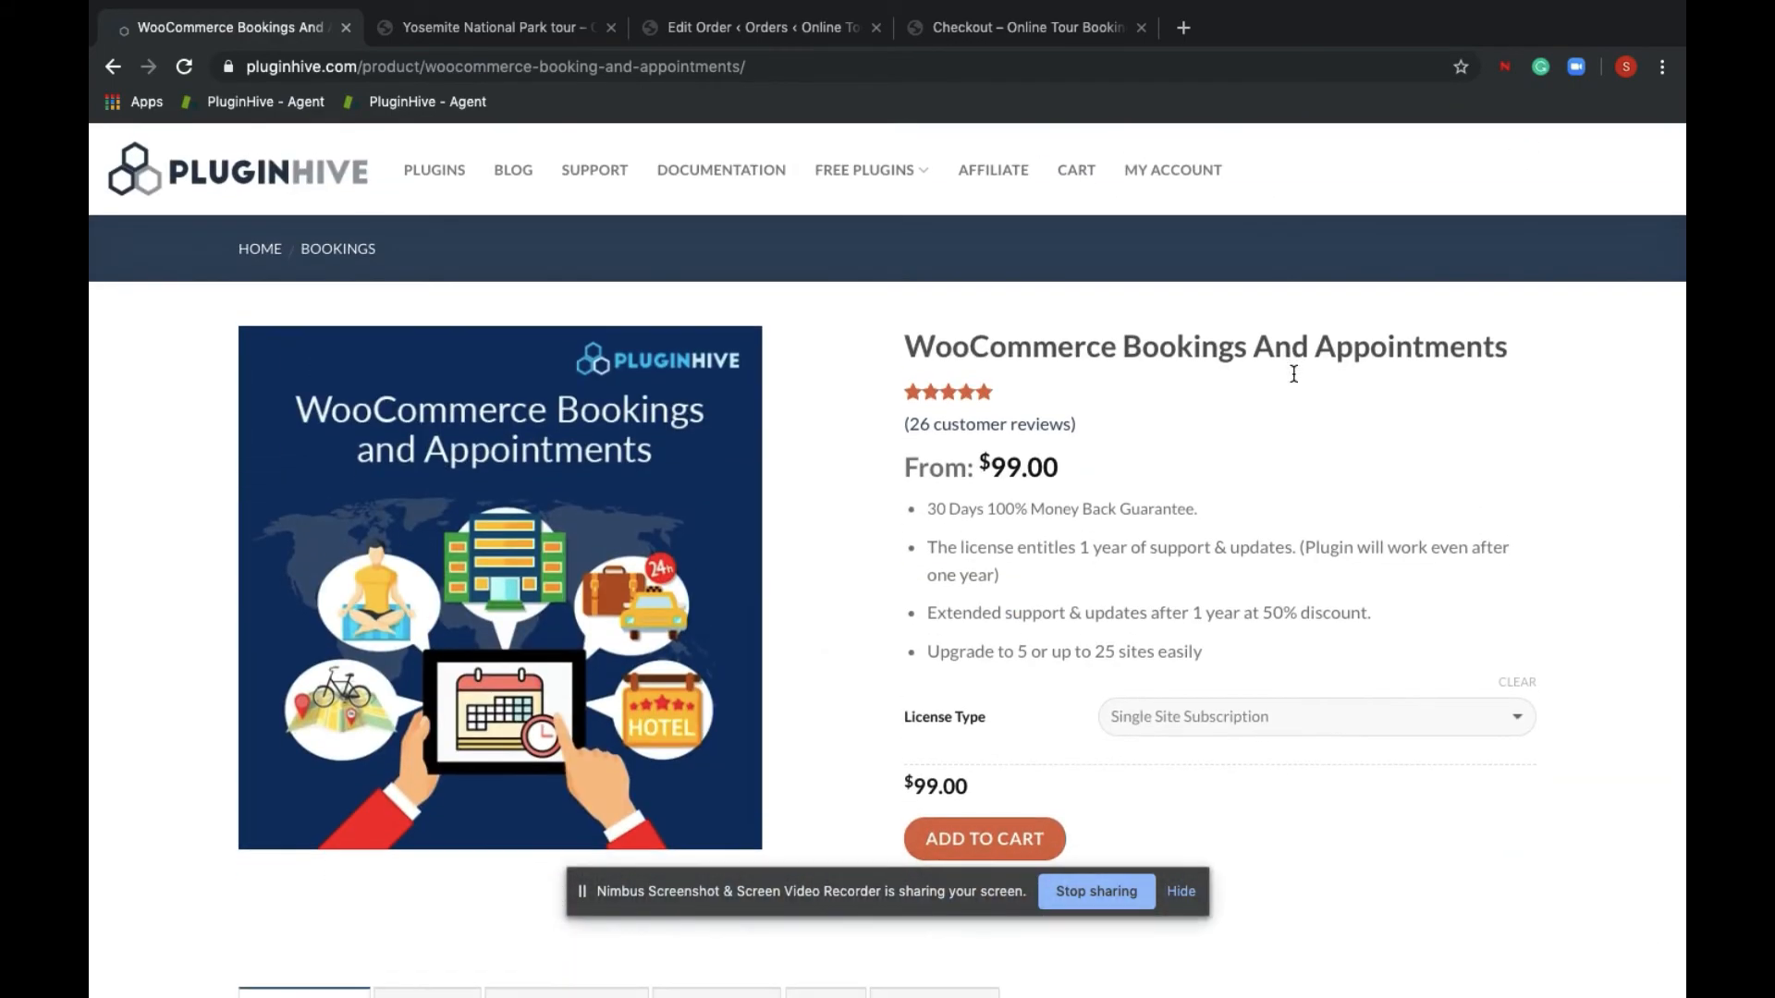